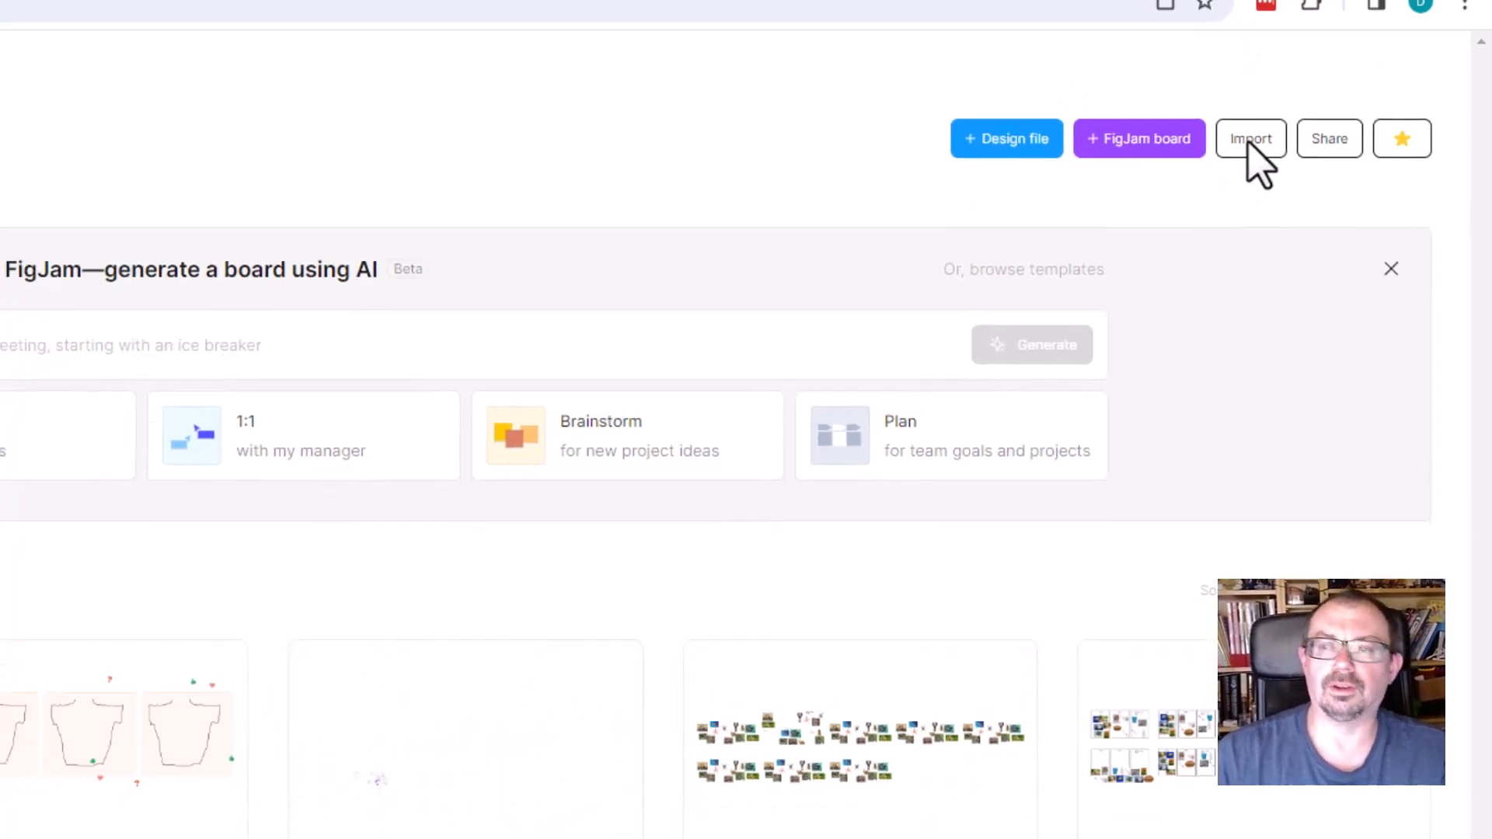
Create a new blank FigJam board, browsing the template gallery but closing it unused
{"action": "left_click", "coordinate": [1139, 138]}
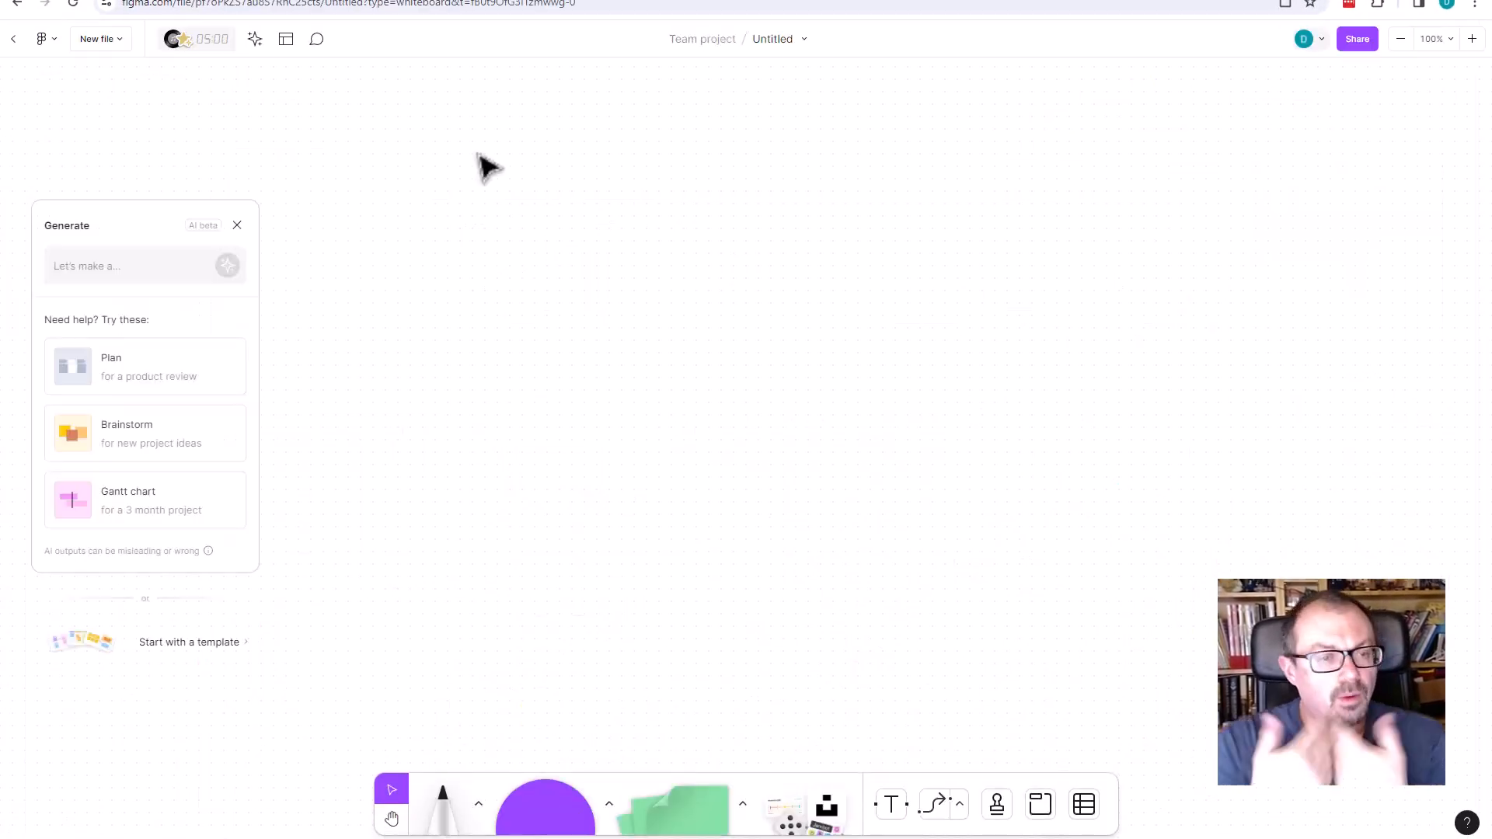
{"action": "mouse_move", "coordinate": [149, 245]}
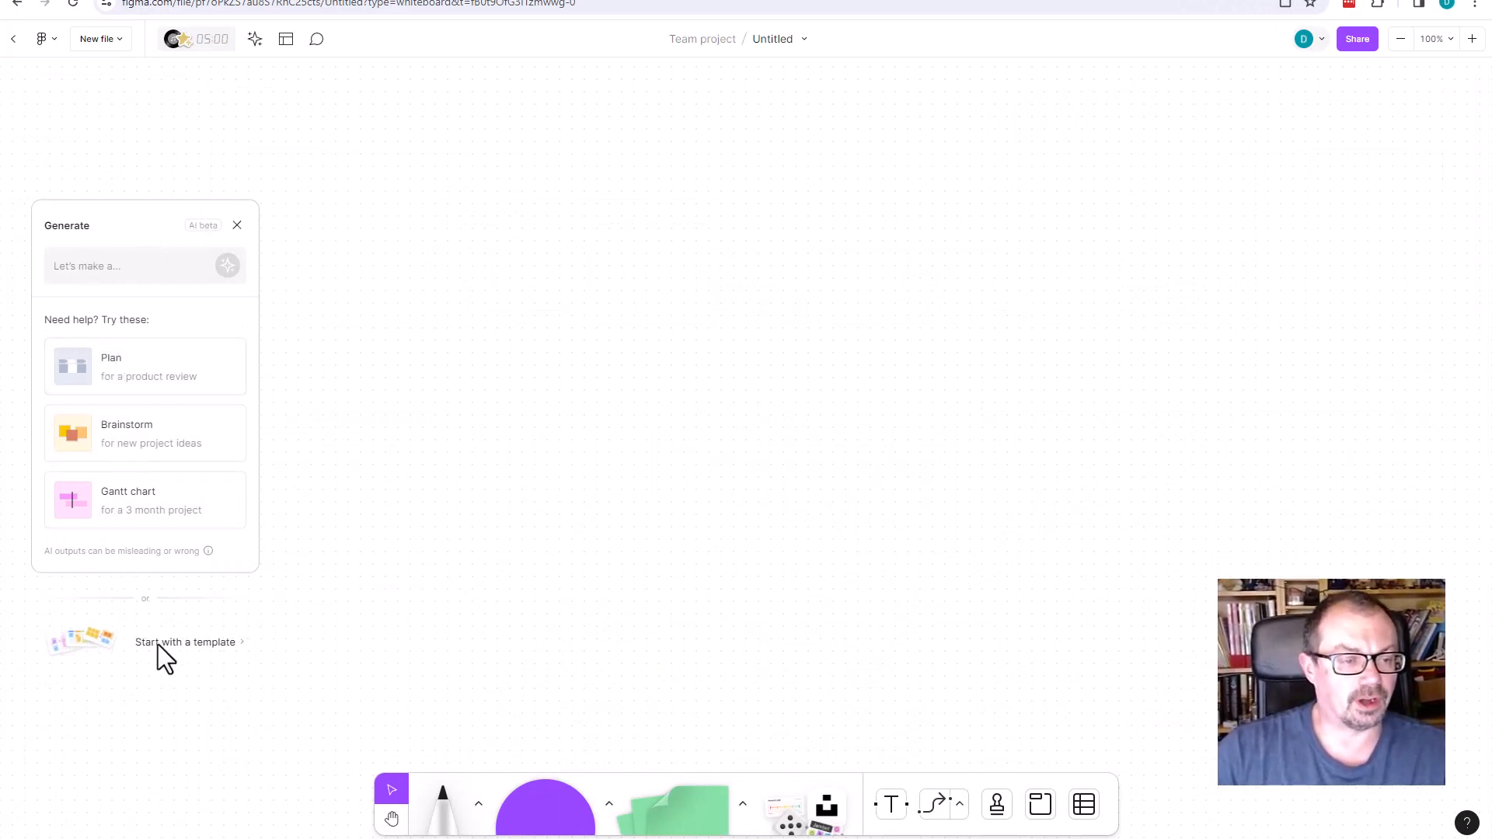
{"action": "mouse_move", "coordinate": [246, 659]}
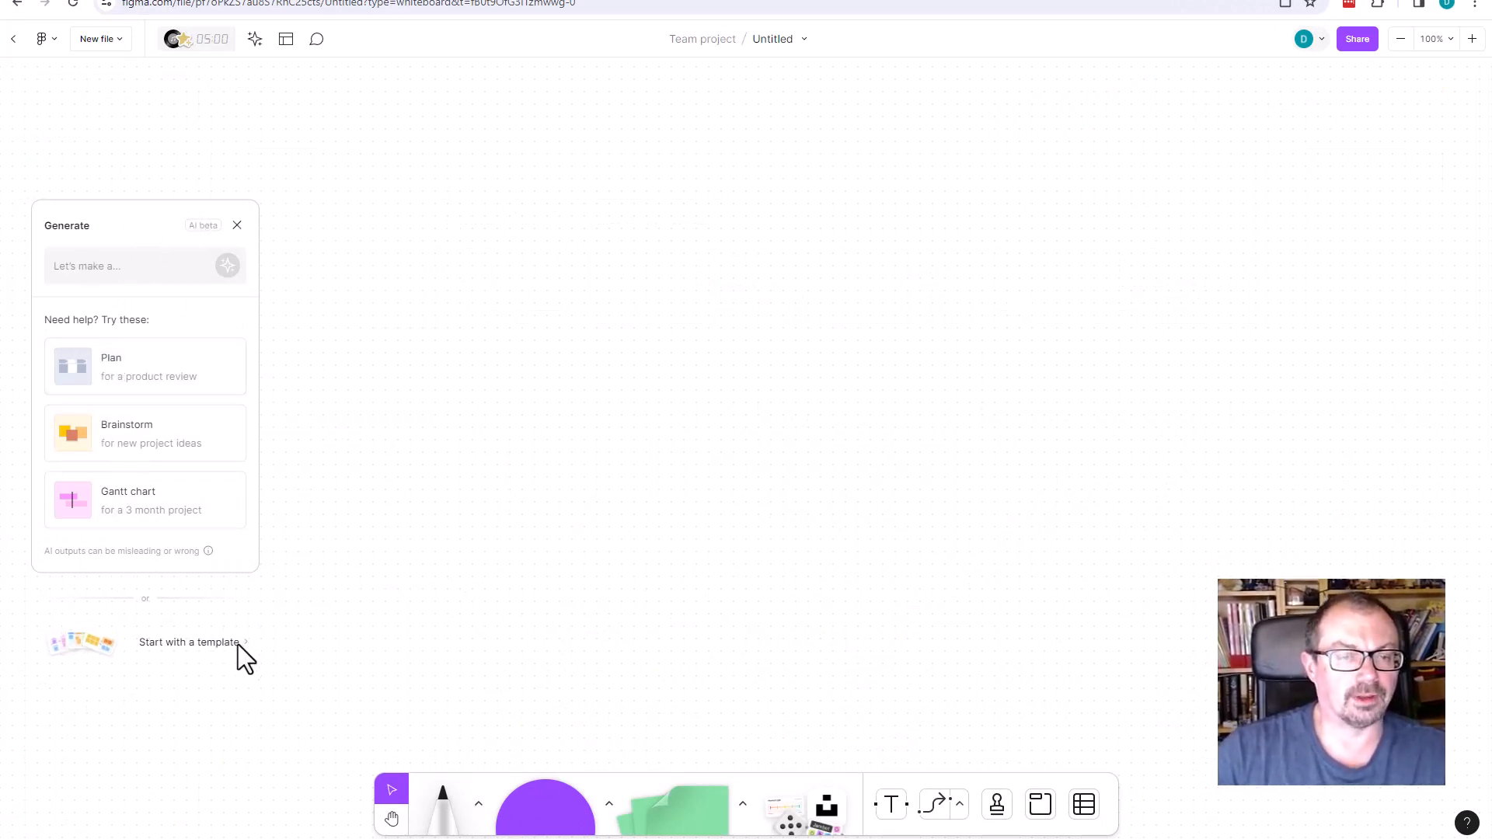
{"action": "left_click", "coordinate": [188, 642]}
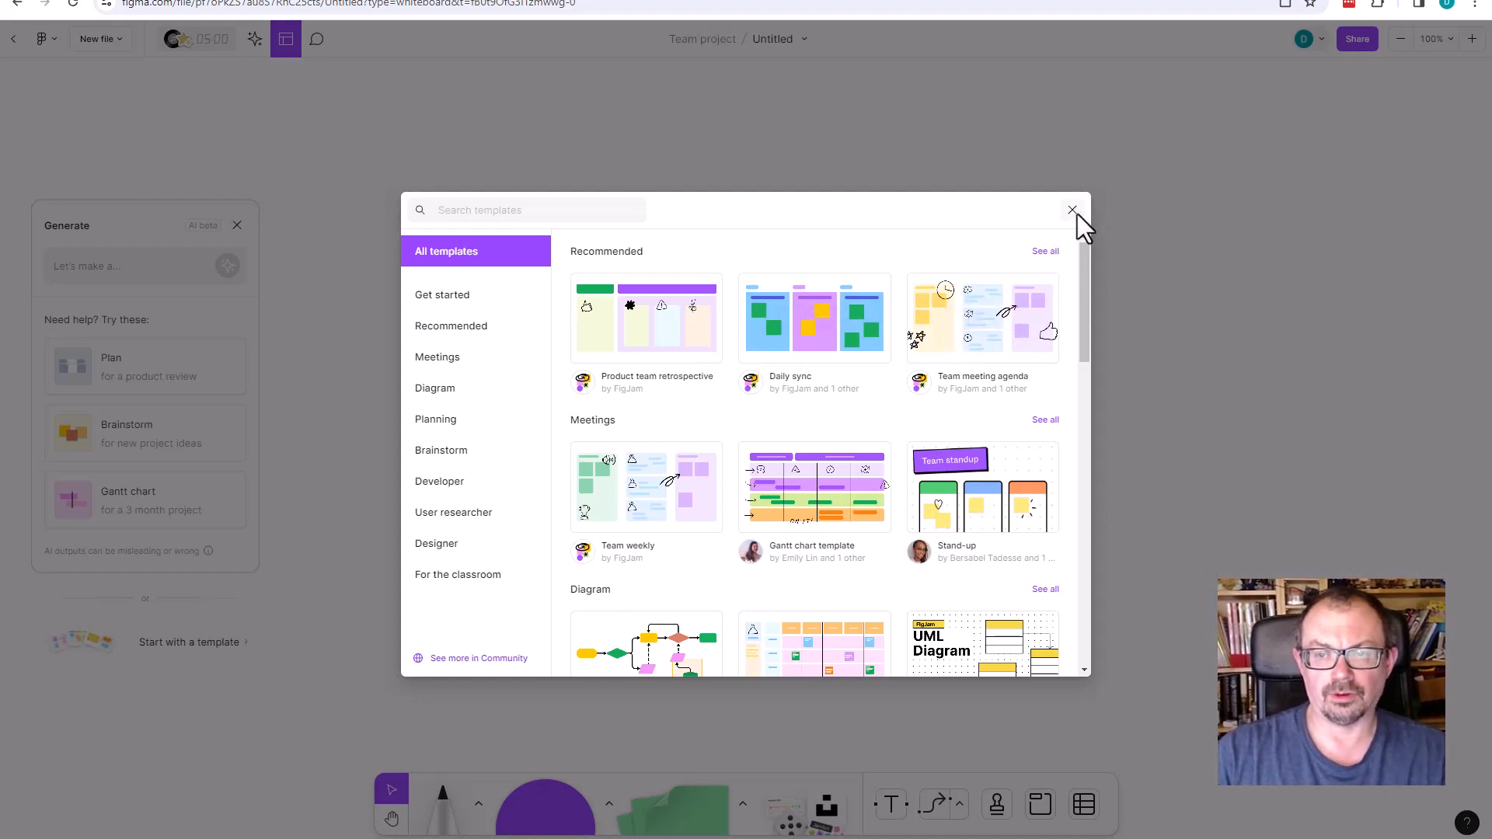
{"action": "left_click", "coordinate": [1072, 210]}
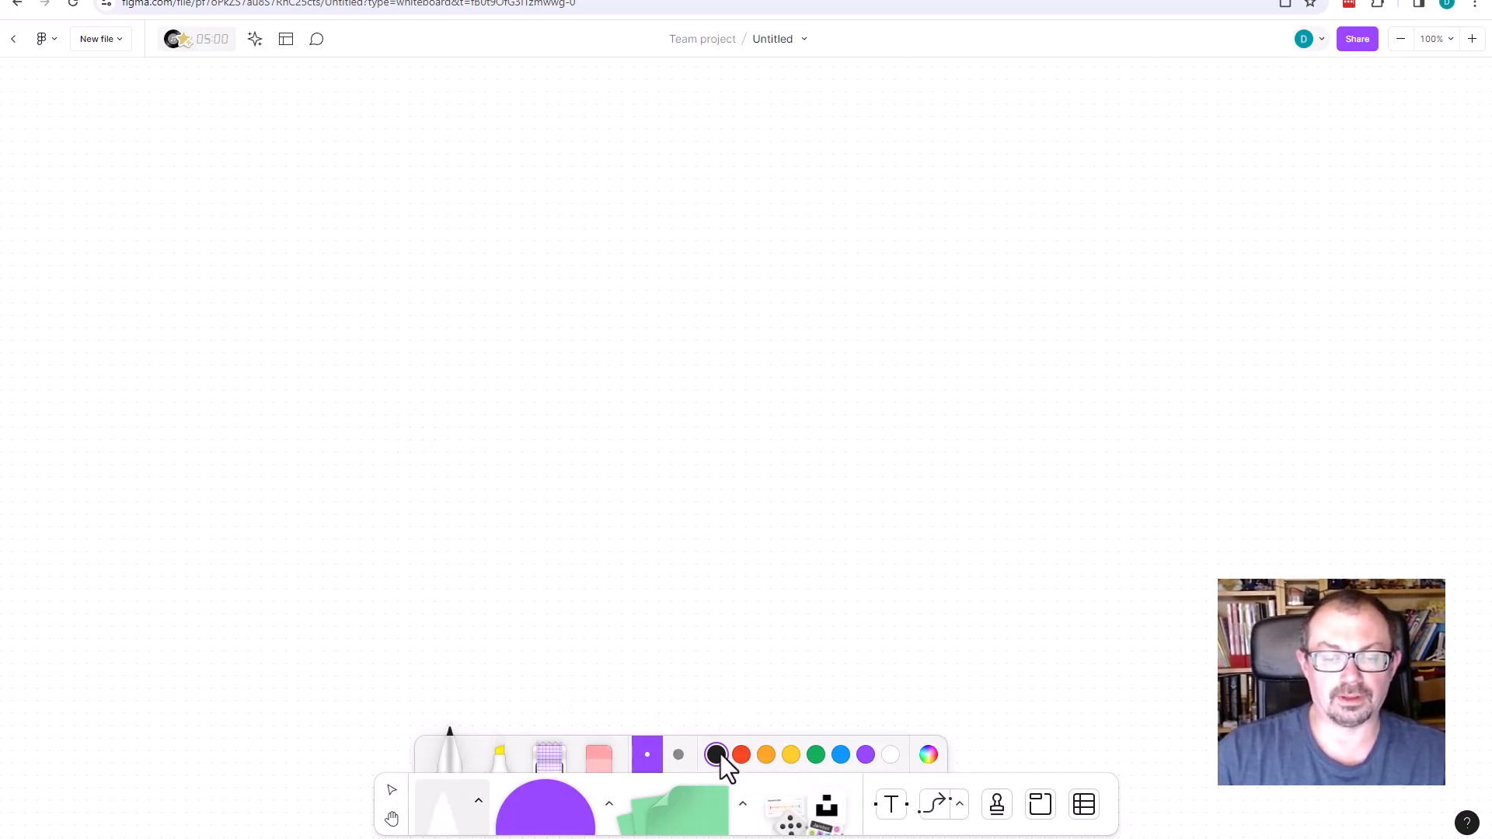
{"action": "mouse_move", "coordinate": [791, 755]}
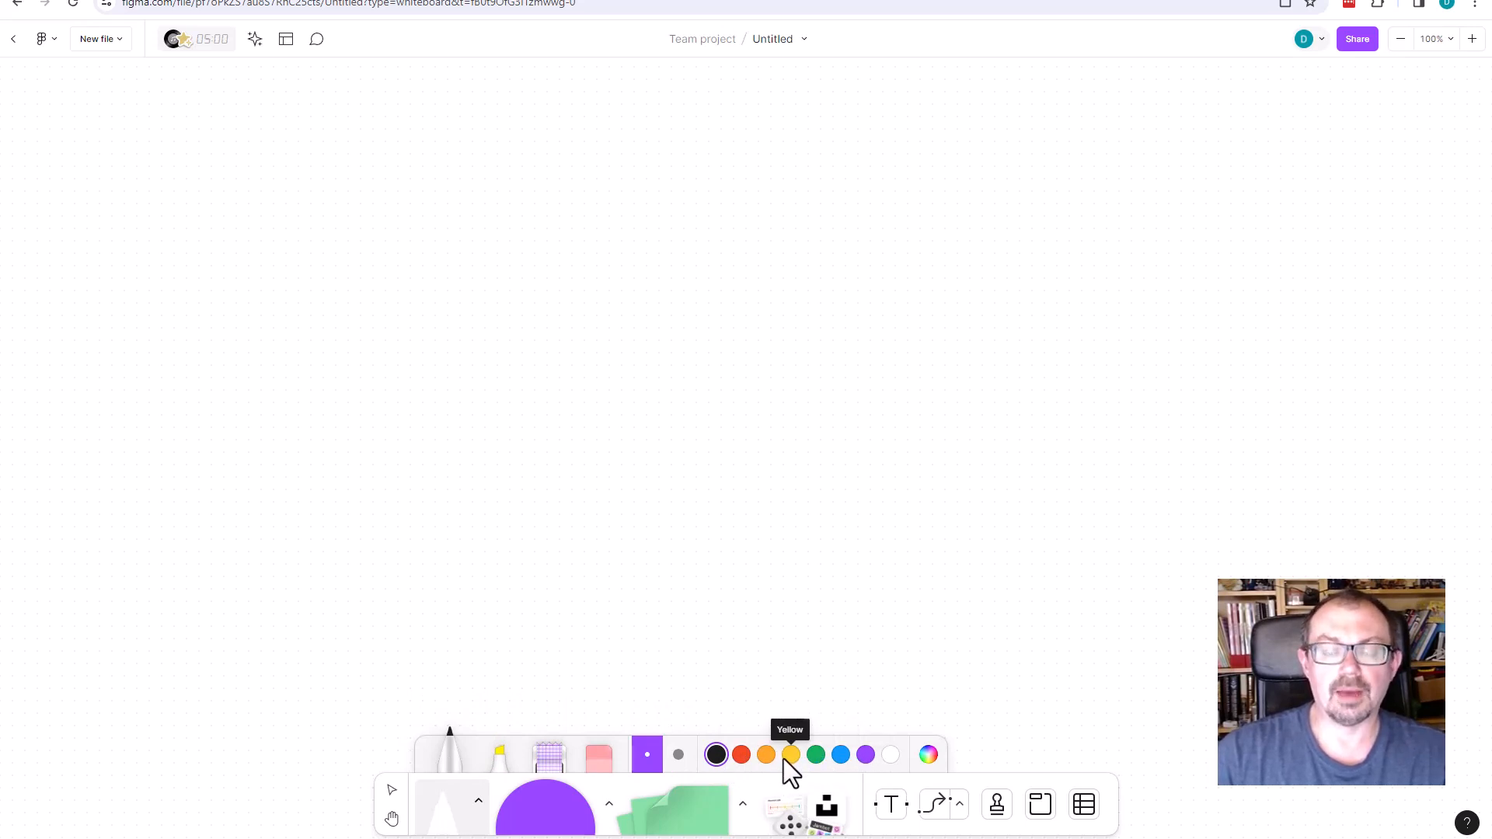
{"action": "mouse_move", "coordinate": [889, 762]}
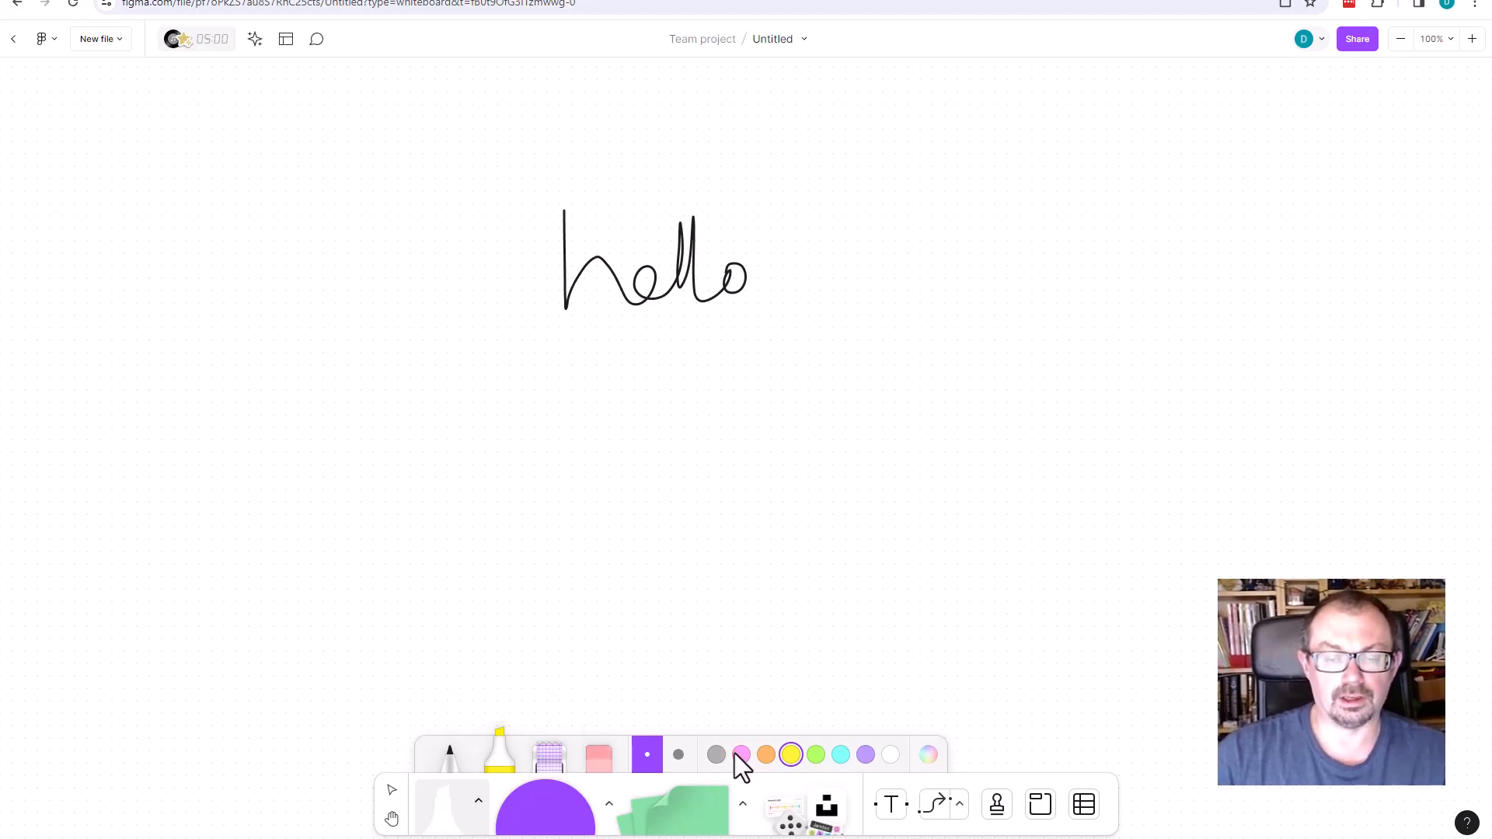
Highlight the handwritten hello with a thick yellow marker stroke, then ready the eraser
{"action": "left_click", "coordinate": [678, 755]}
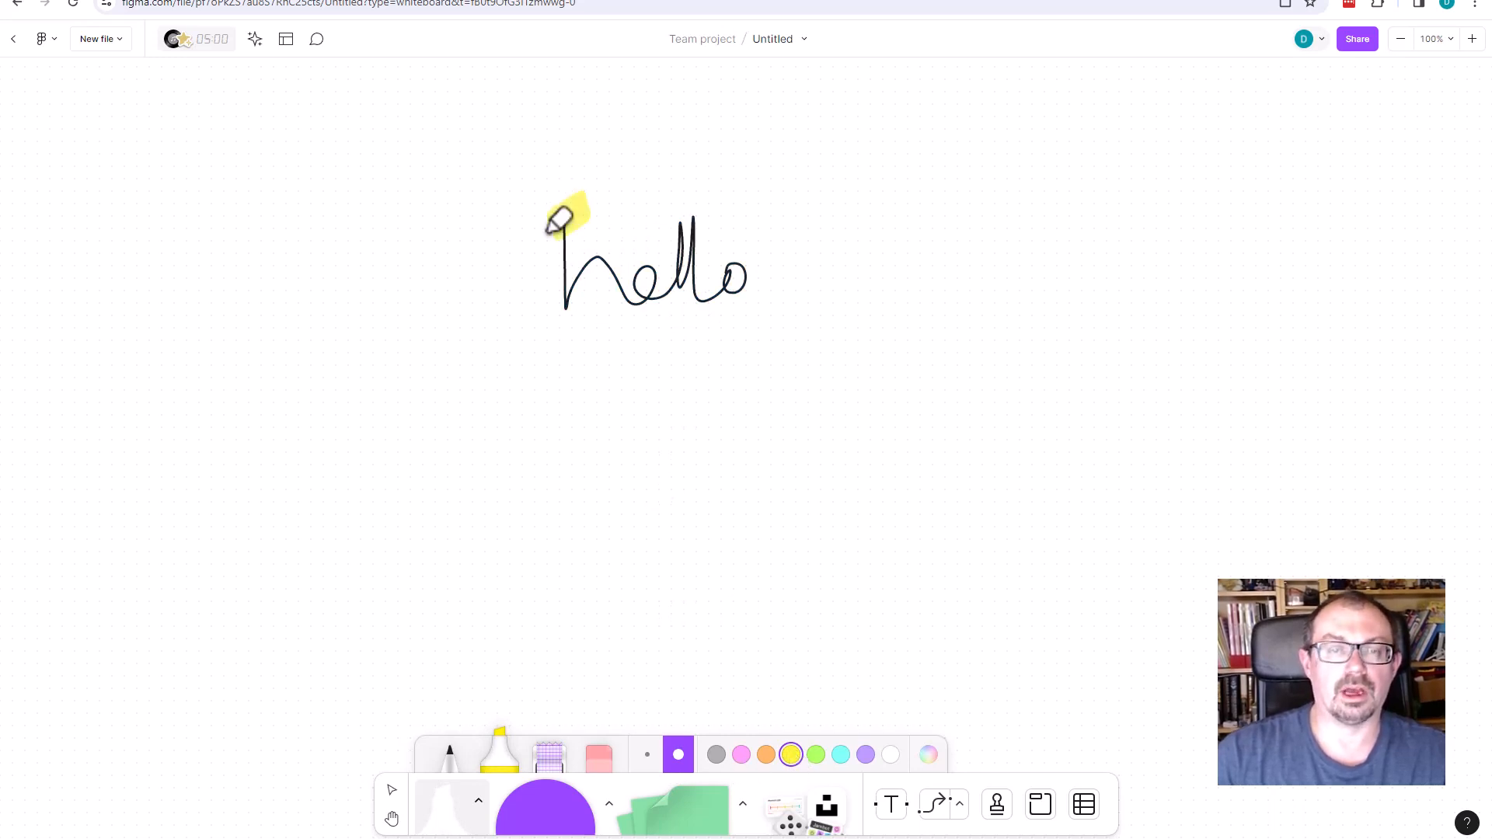
{"action": "left_click_drag", "start_coordinate": [561, 219], "coordinate": [732, 296]}
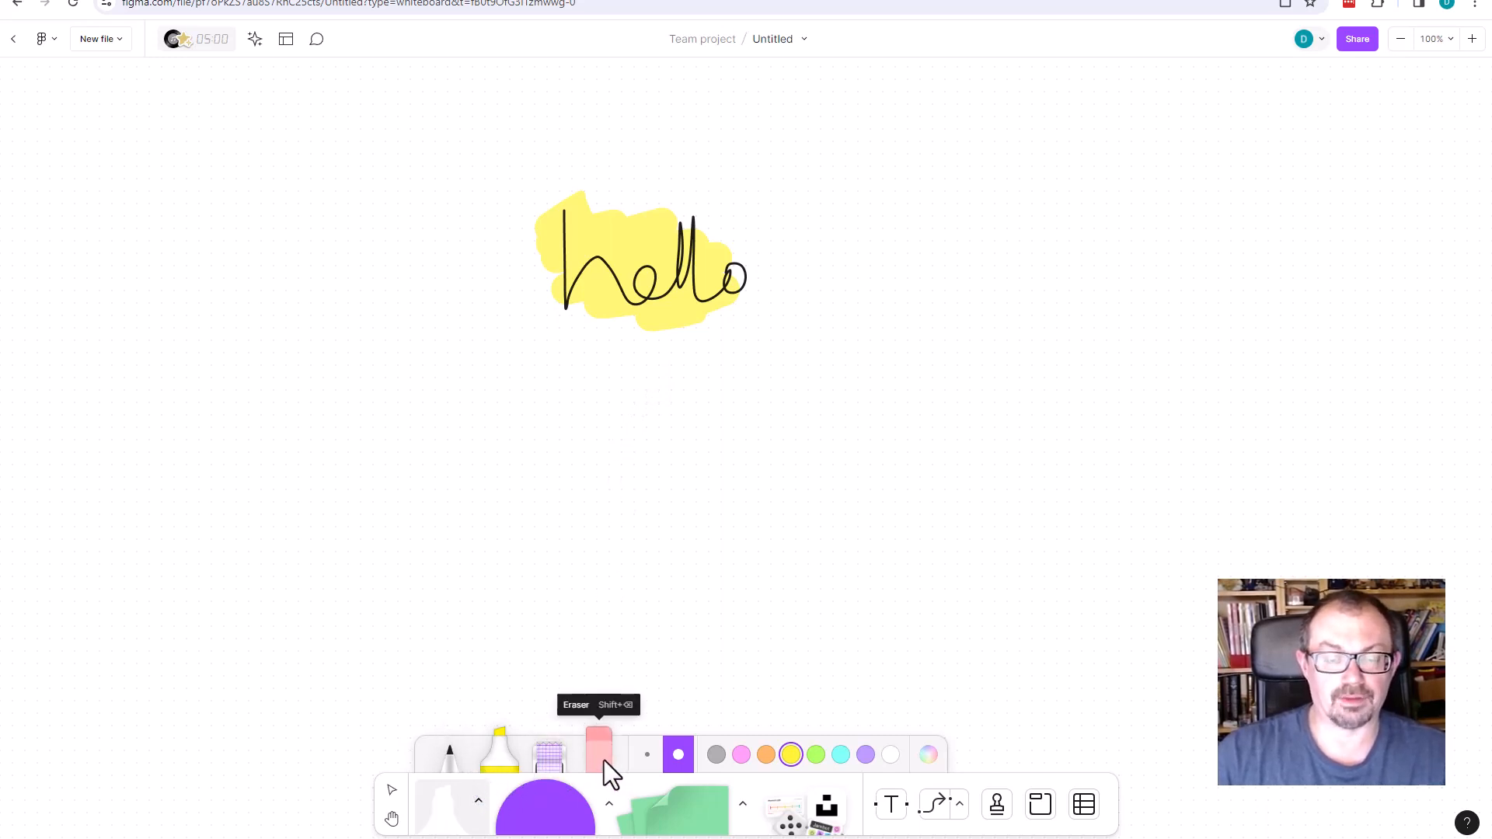
{"action": "left_click", "coordinate": [597, 747]}
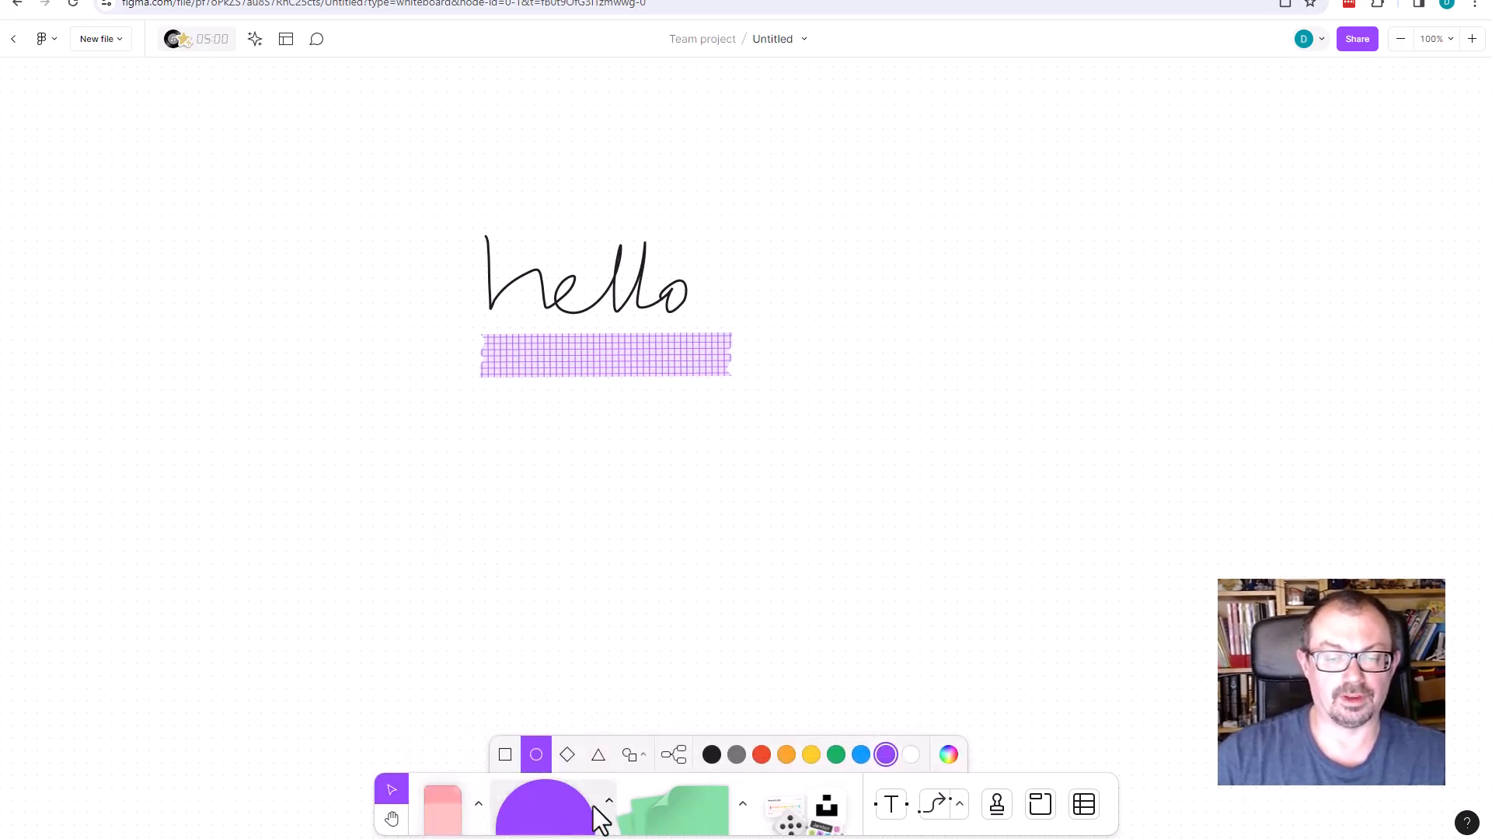
{"action": "mouse_move", "coordinate": [503, 756]}
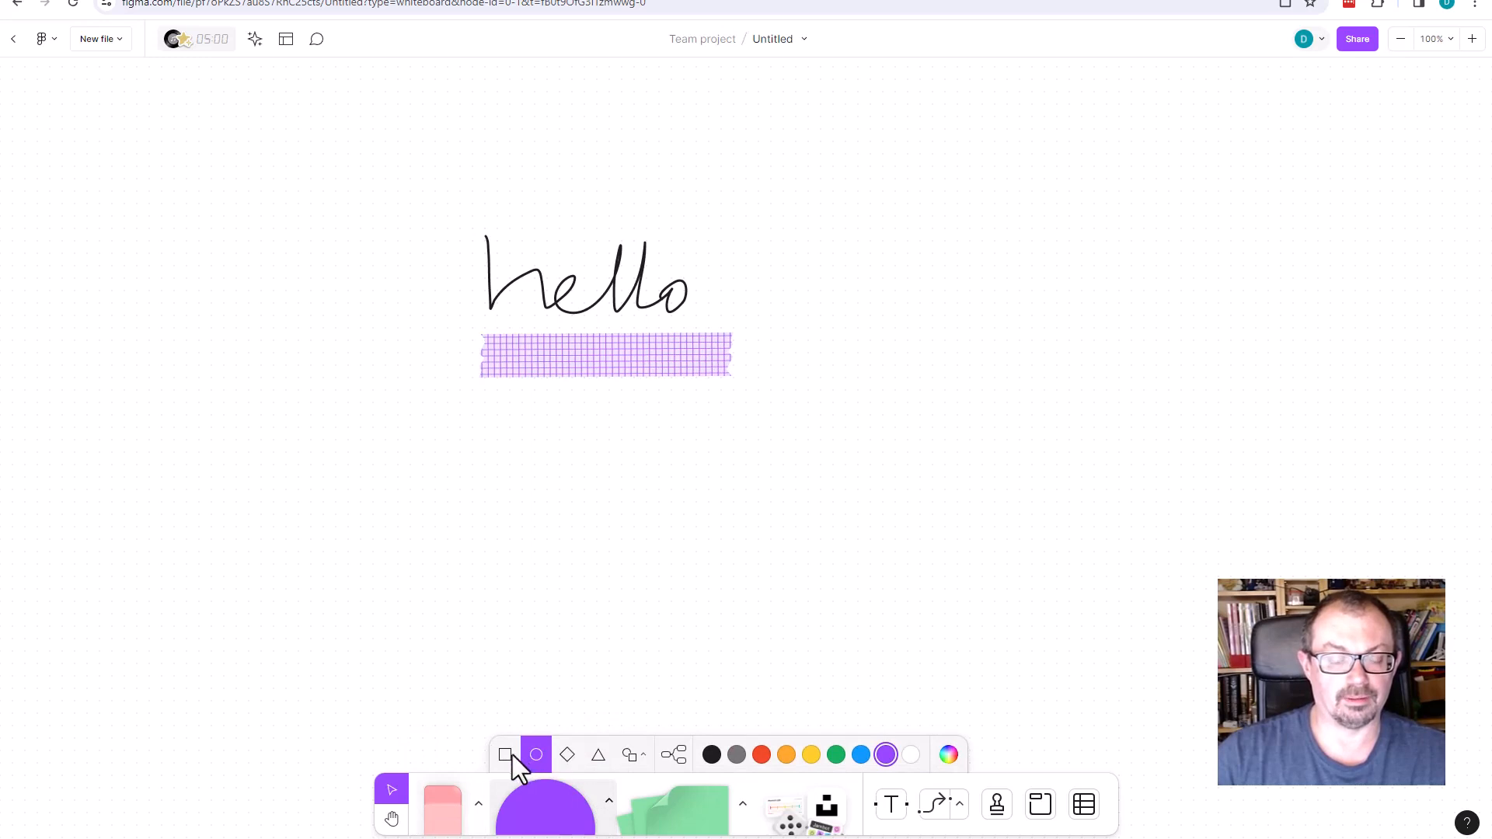
{"action": "mouse_move", "coordinate": [631, 756]}
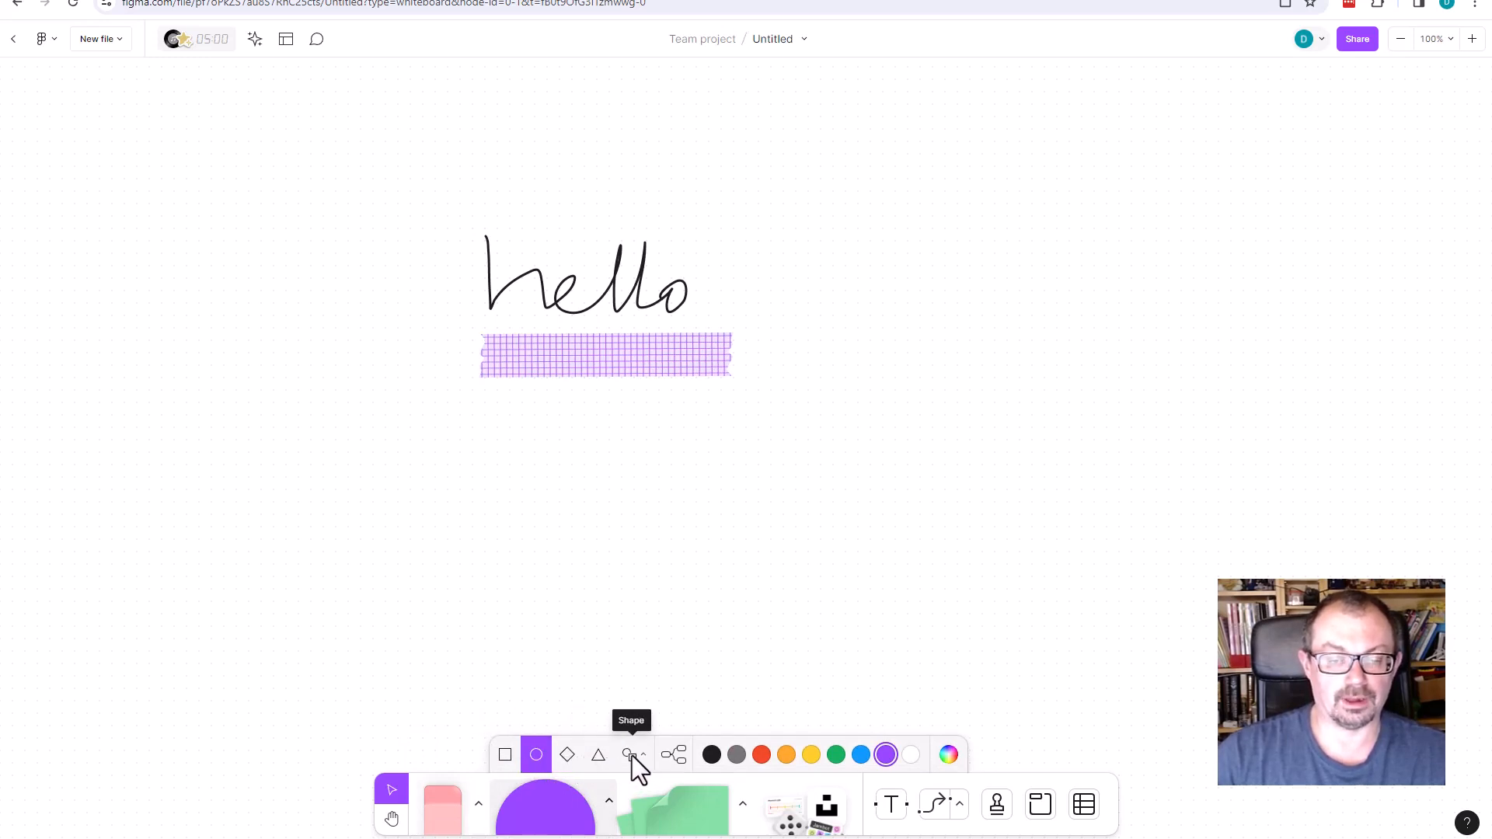
Browse the additional shapes list from the Shape dropdown
{"action": "left_click", "coordinate": [633, 756]}
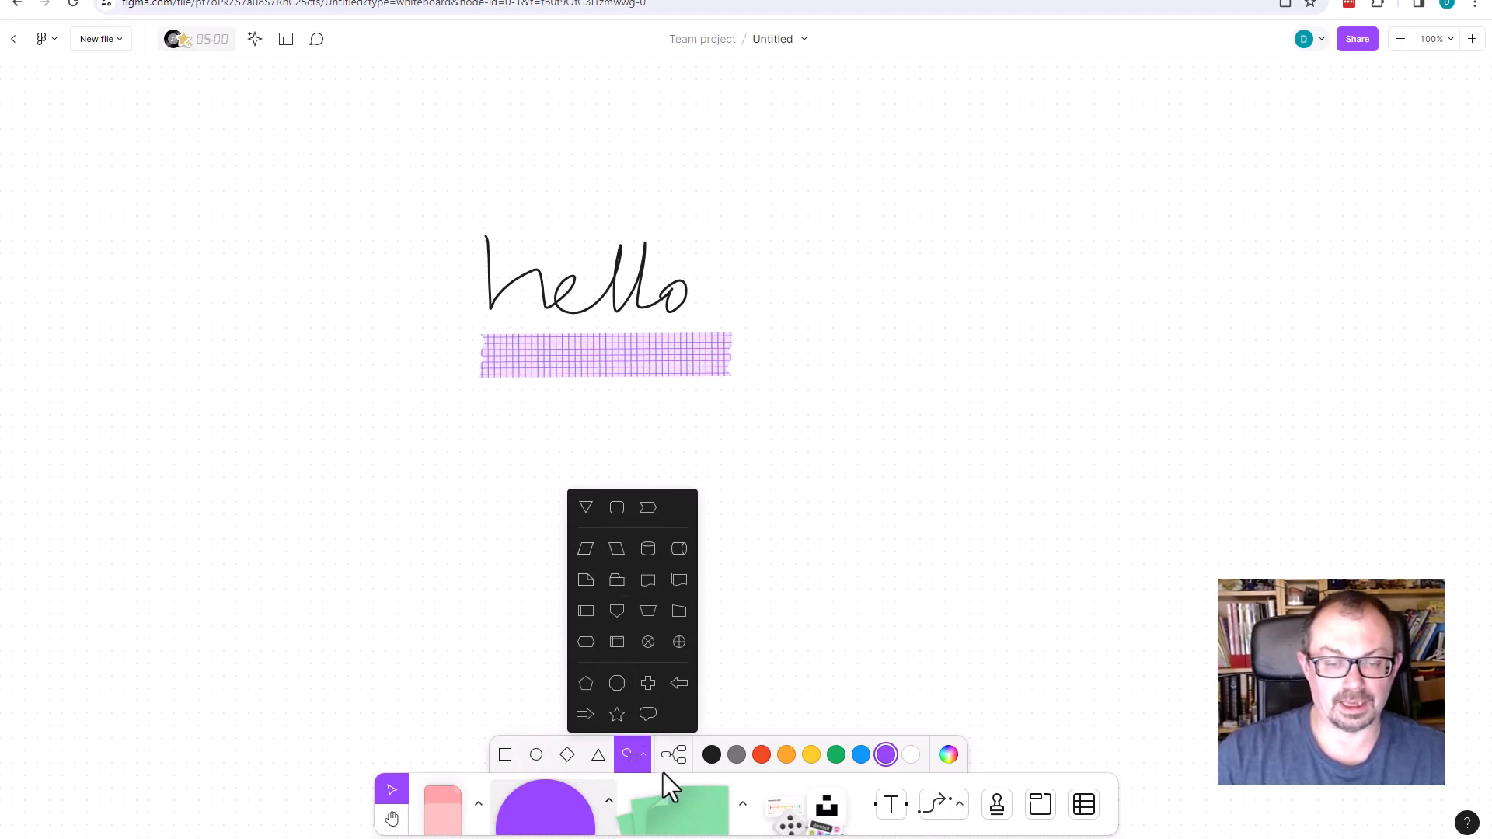
{"action": "mouse_move", "coordinate": [948, 755]}
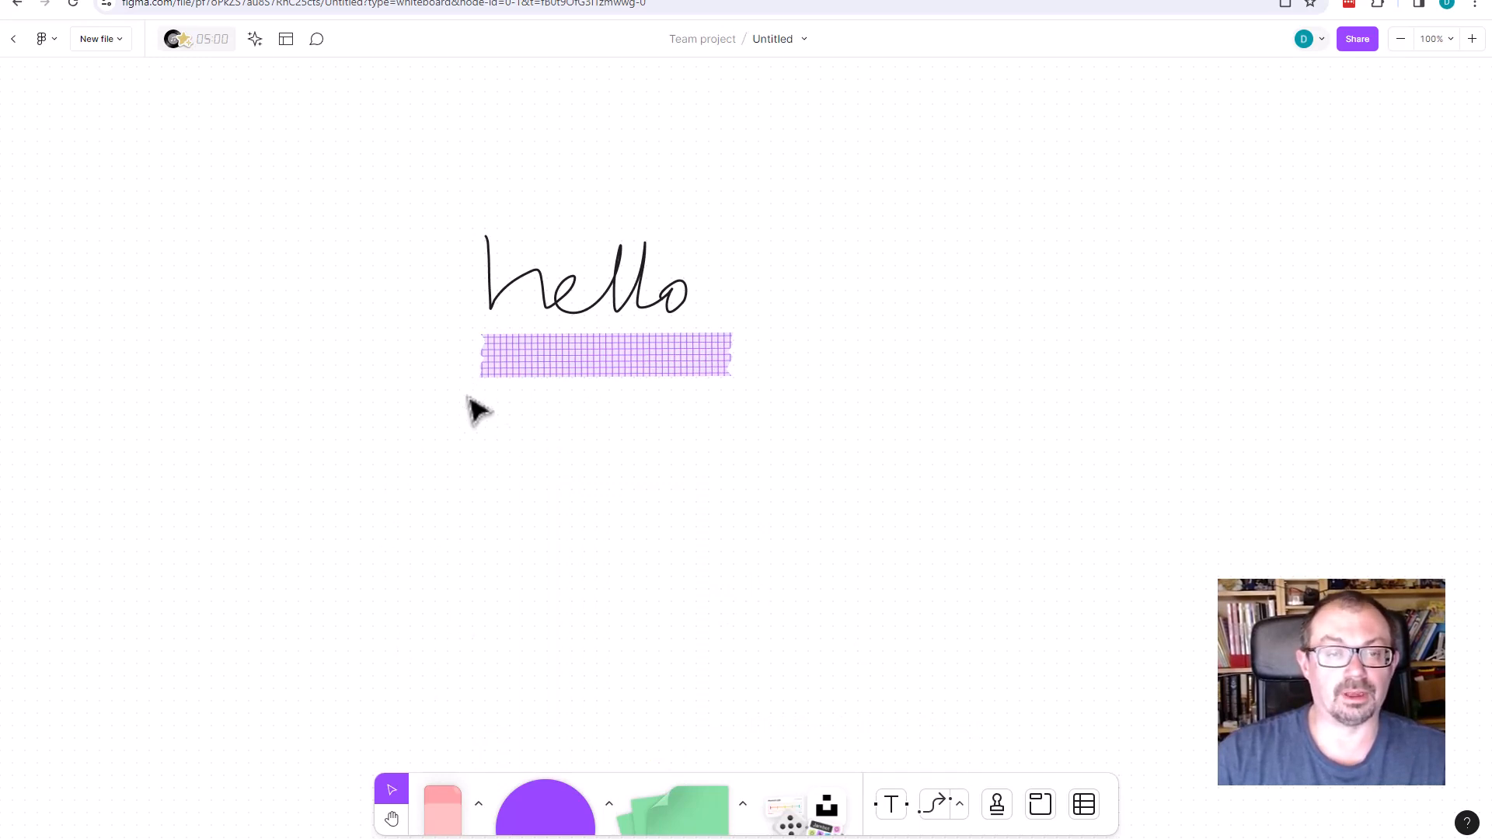
{"action": "mouse_move", "coordinate": [533, 429]}
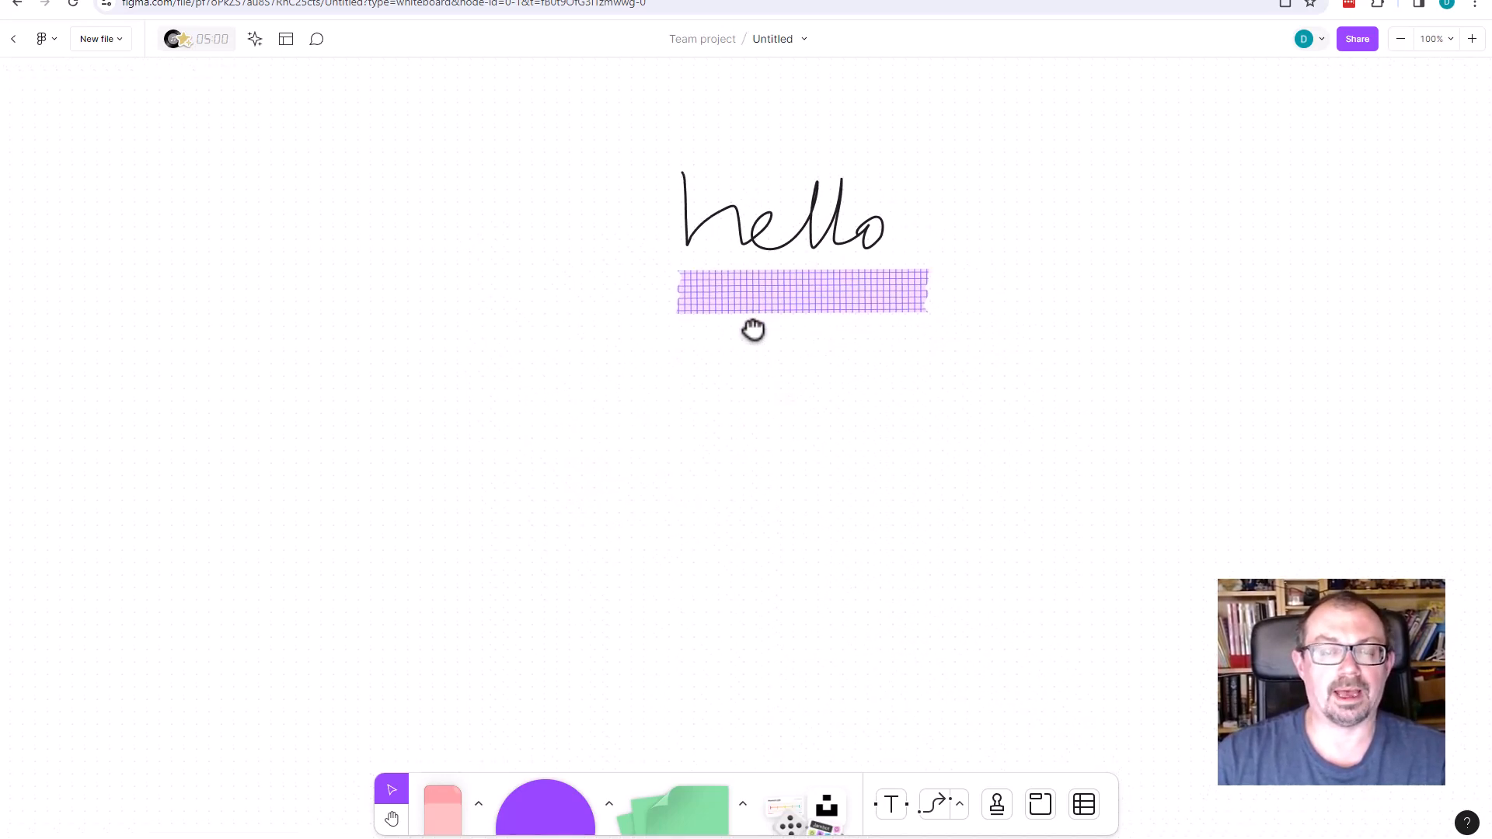
{"action": "left_click_drag", "start_coordinate": [752, 328], "coordinate": [409, 461]}
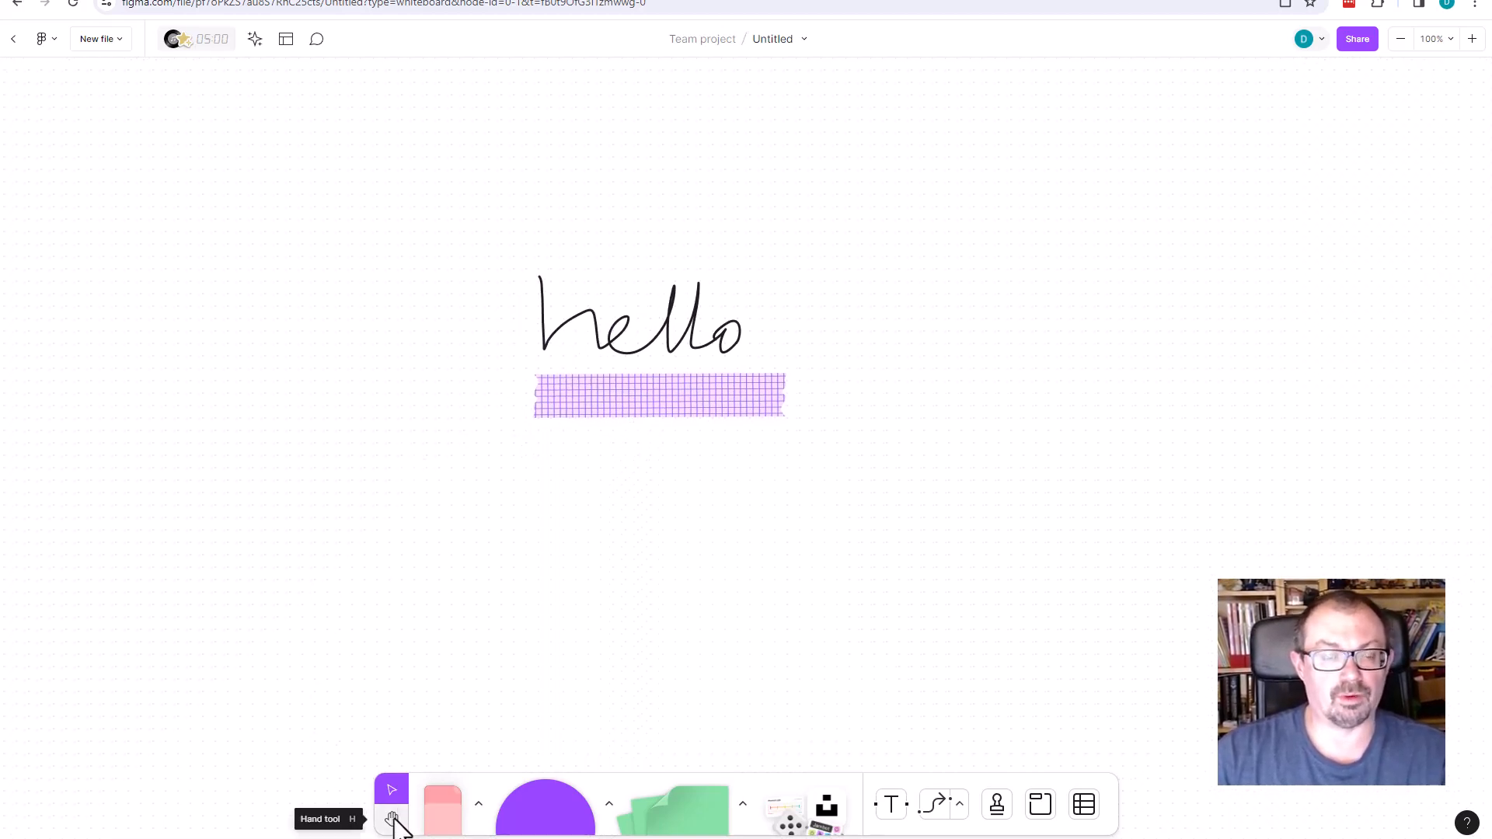
{"action": "left_click", "coordinate": [390, 819]}
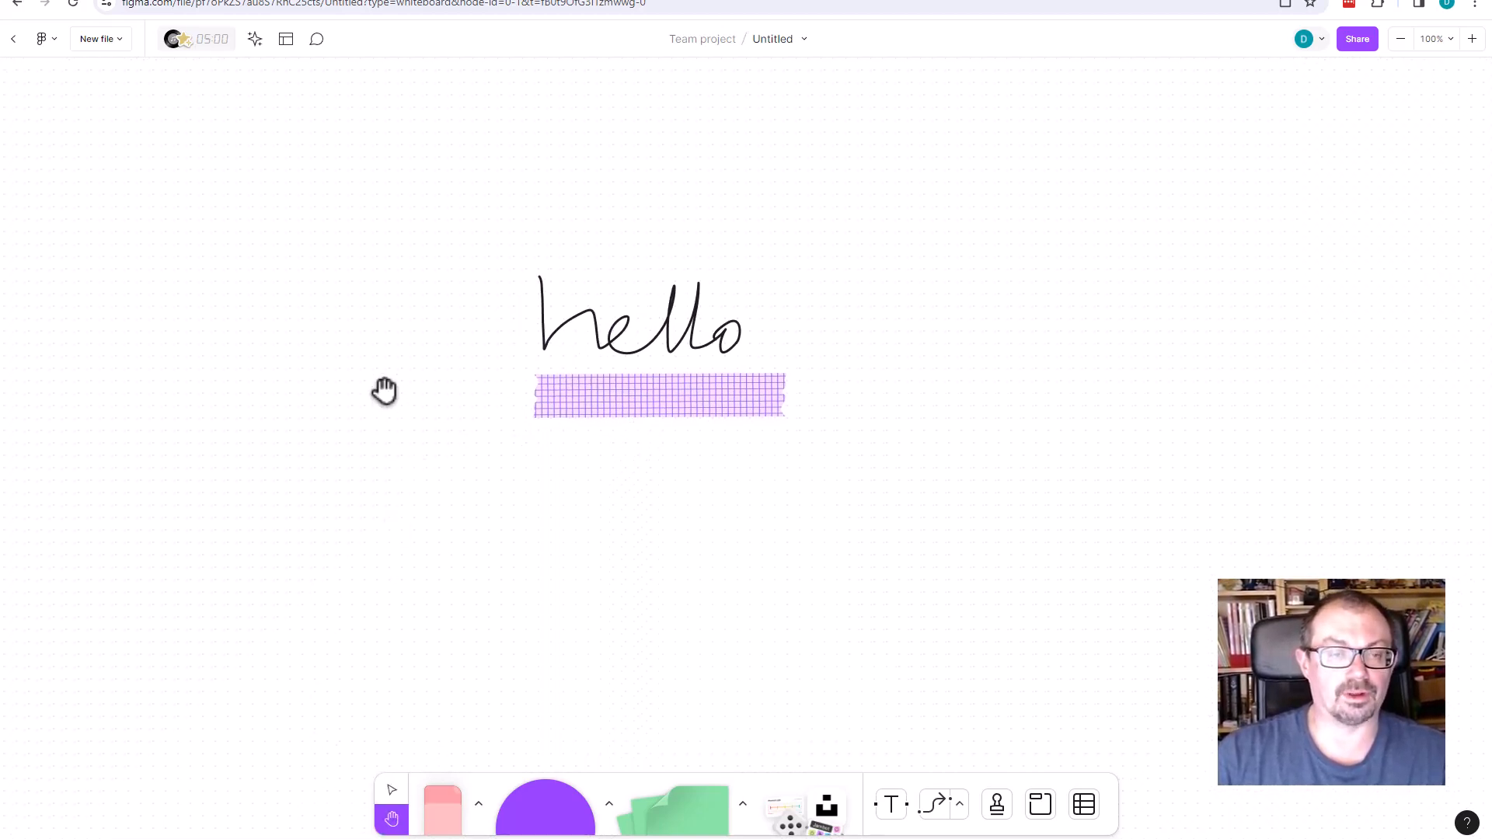
{"action": "left_click_drag", "start_coordinate": [384, 391], "coordinate": [175, 416]}
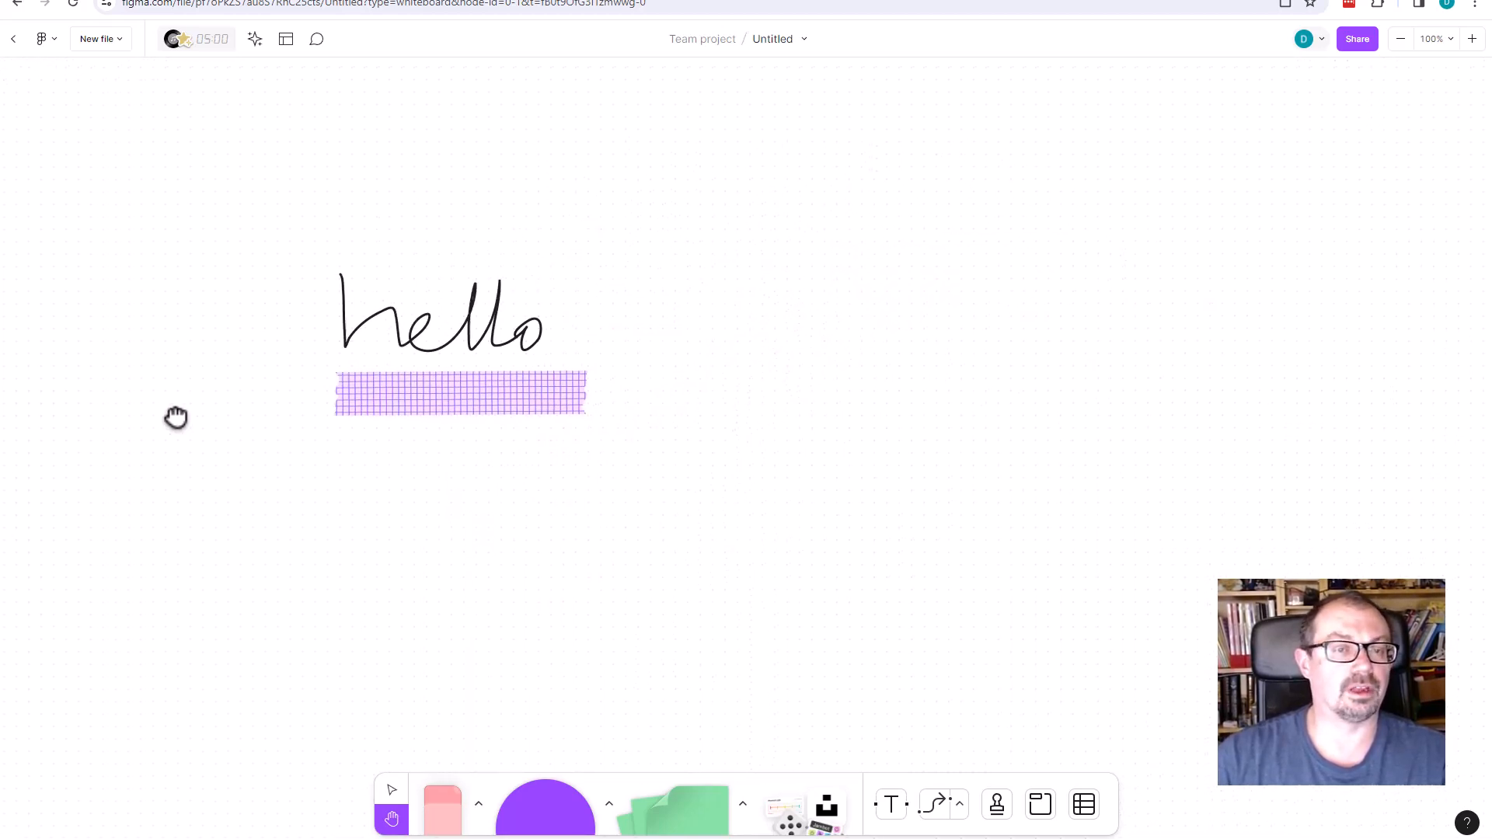
{"action": "left_click_drag", "start_coordinate": [175, 417], "coordinate": [606, 444]}
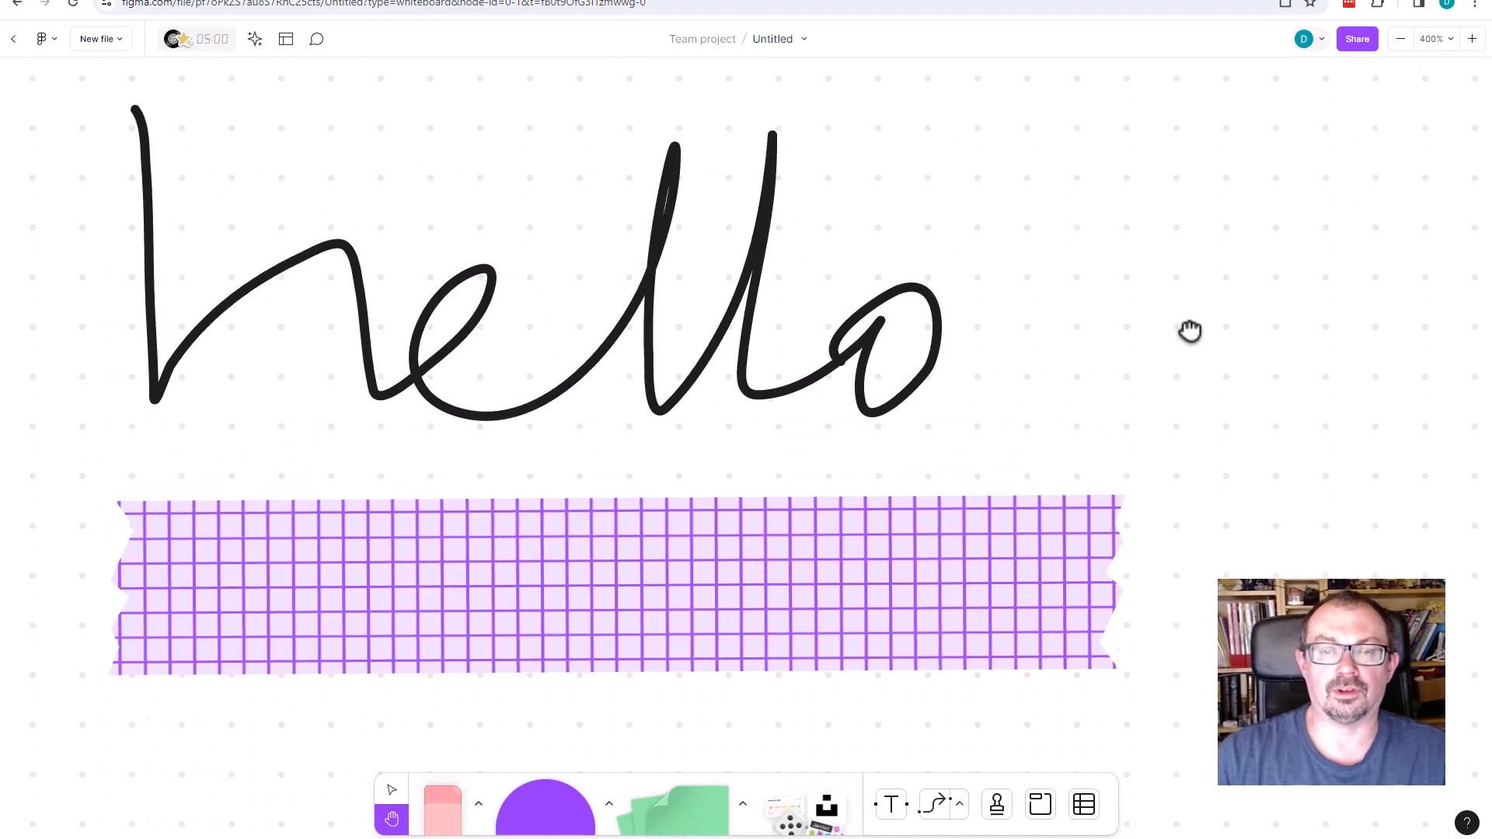
{"action": "left_click", "coordinate": [1400, 39]}
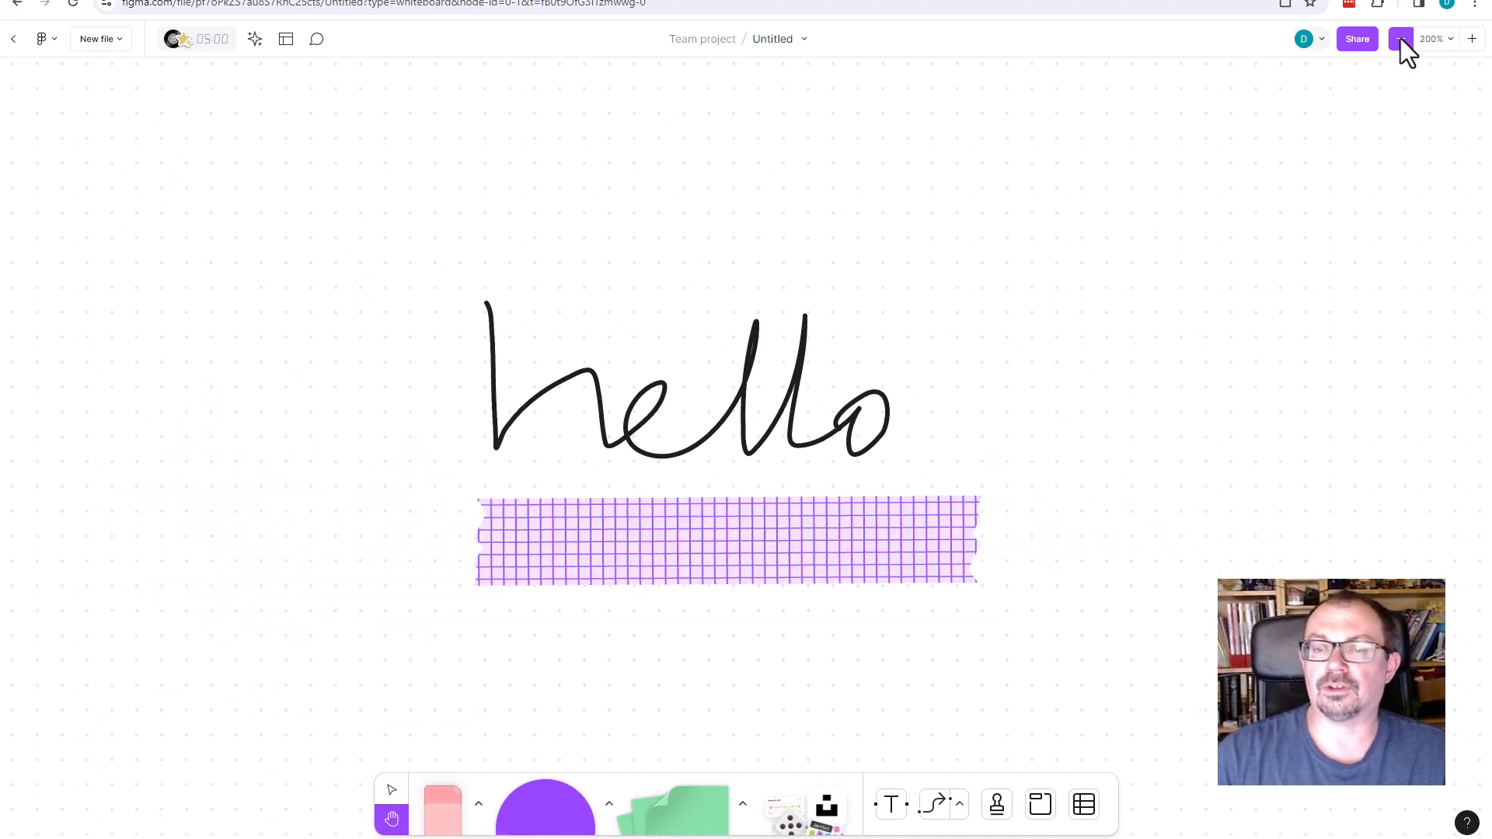
{"action": "left_click", "coordinate": [1400, 39]}
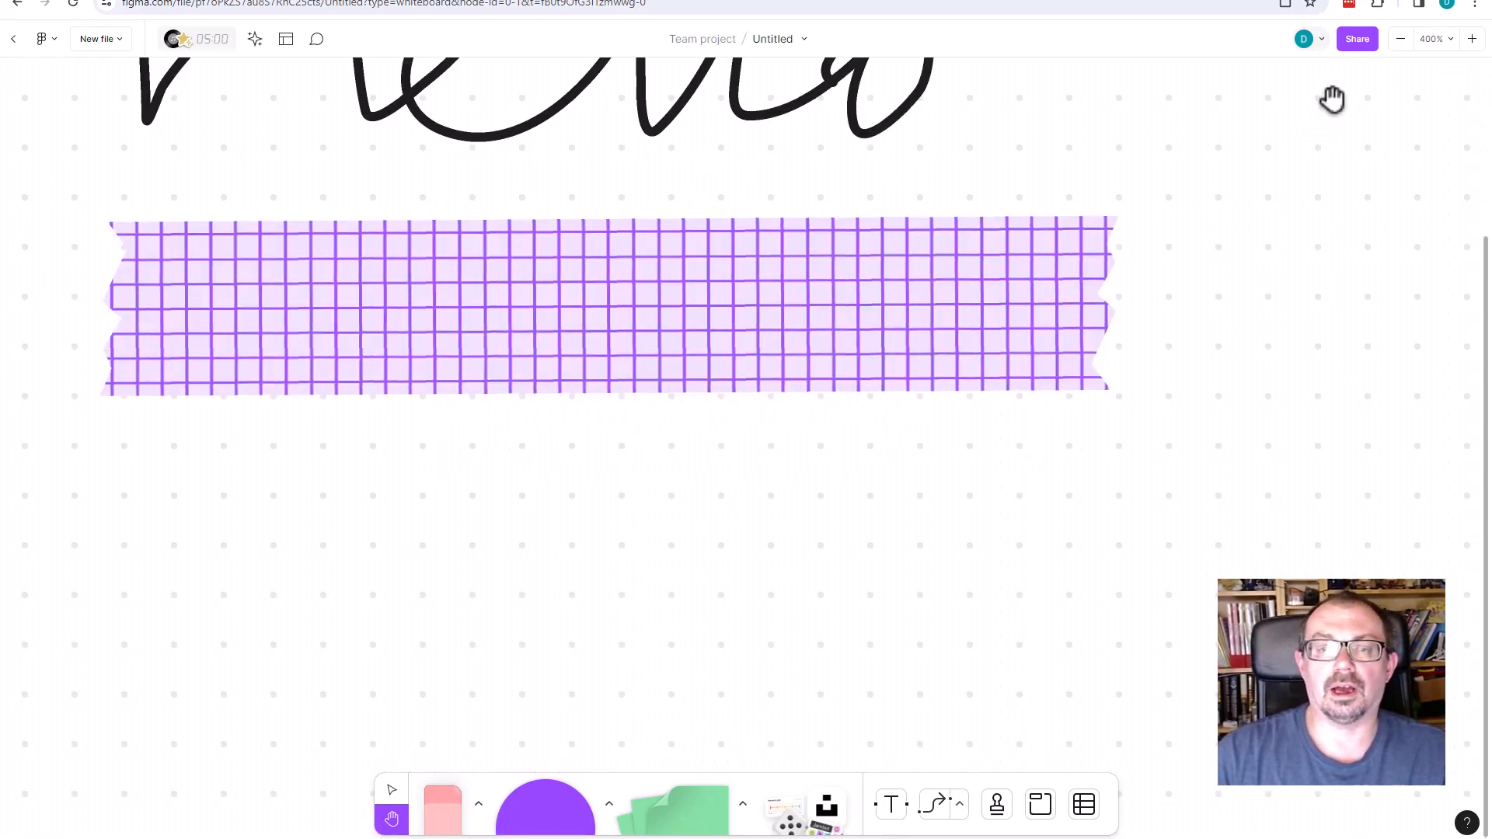
{"action": "scroll", "scroll_direction": "down", "scroll_amount": 3}
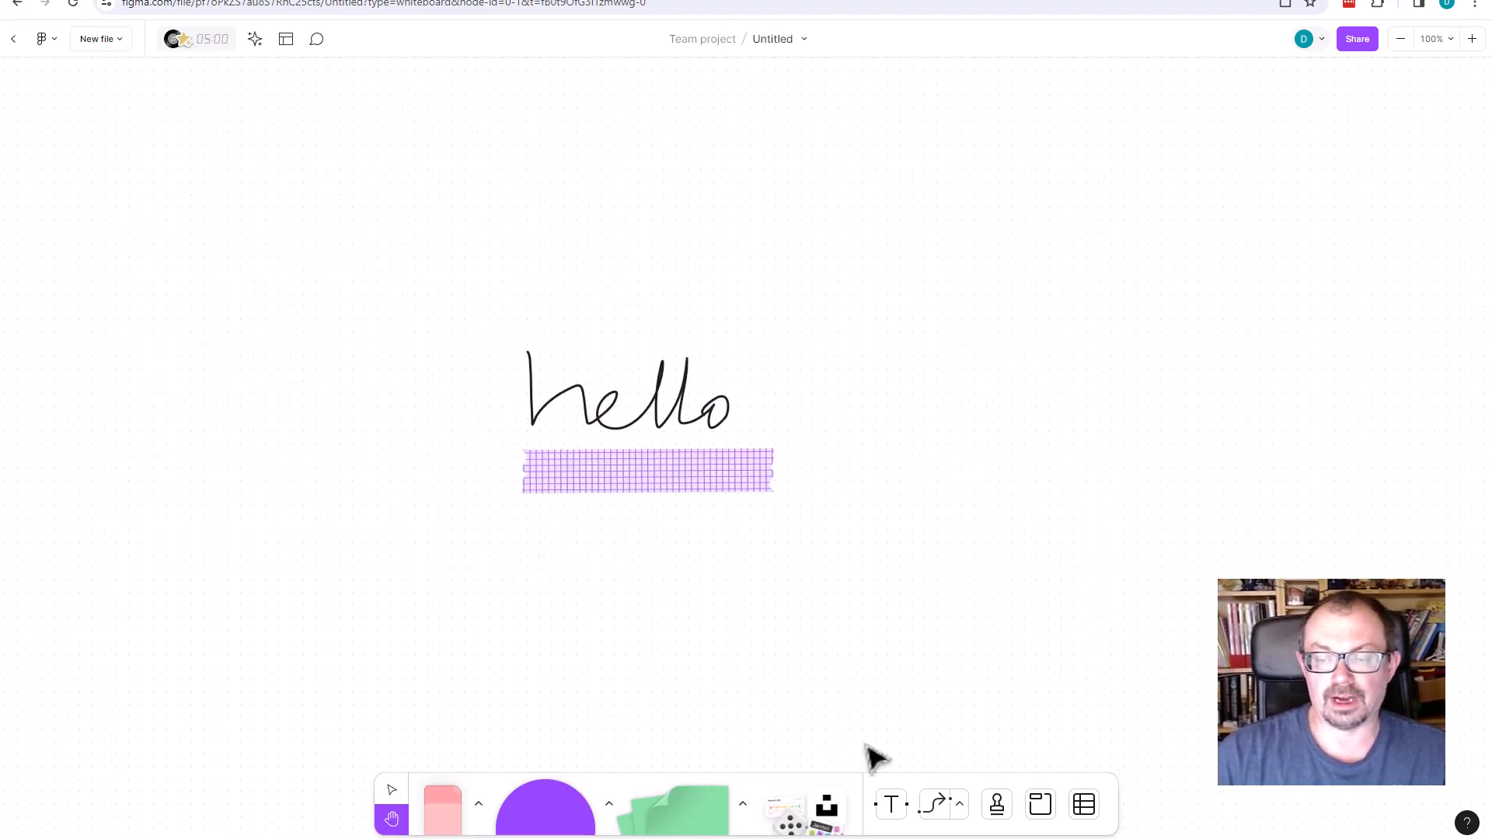
{"action": "mouse_move", "coordinate": [612, 611]}
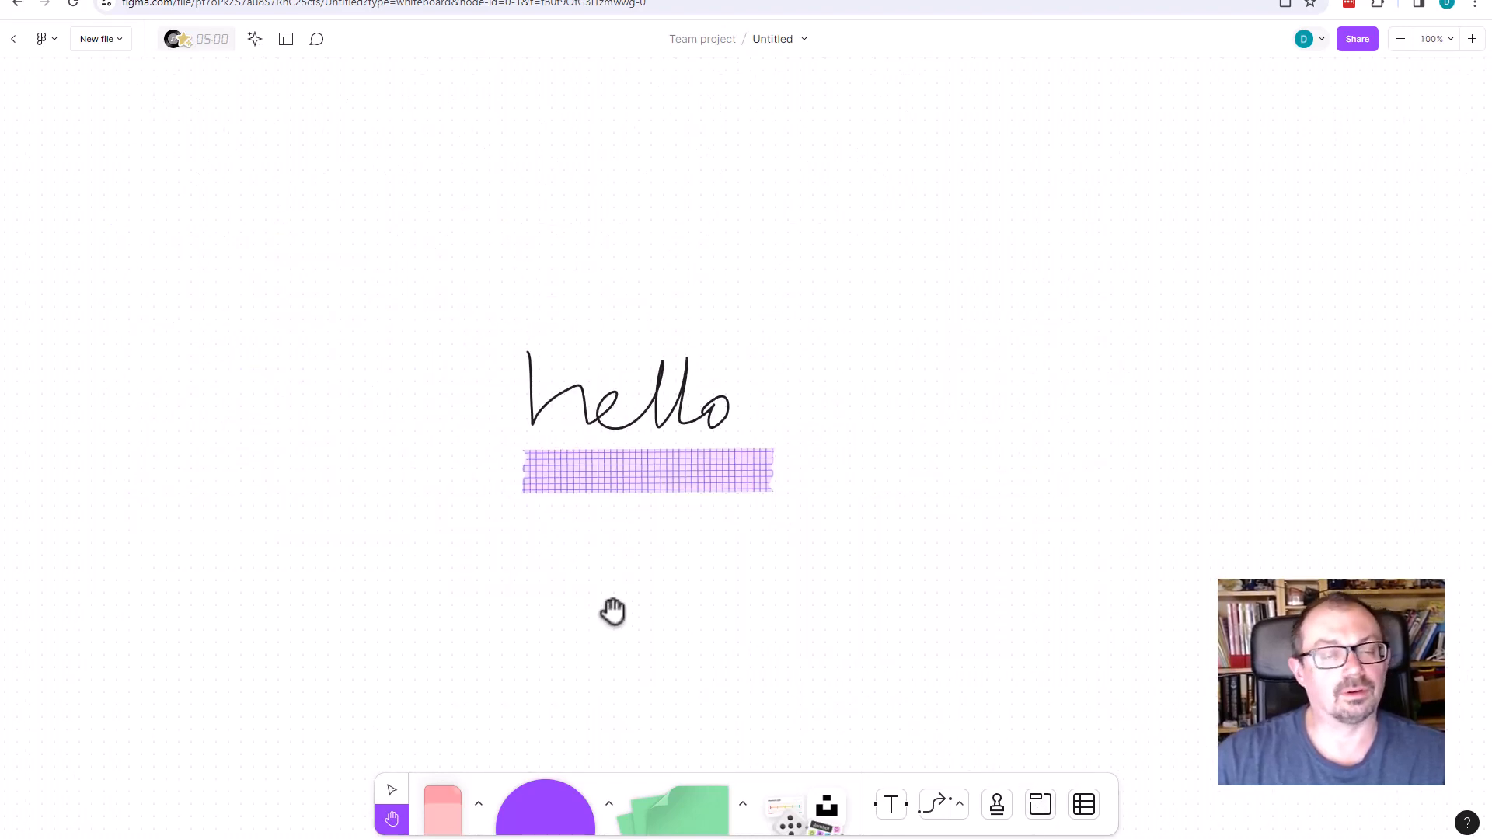
{"action": "left_click_drag", "start_coordinate": [614, 612], "coordinate": [504, 543]}
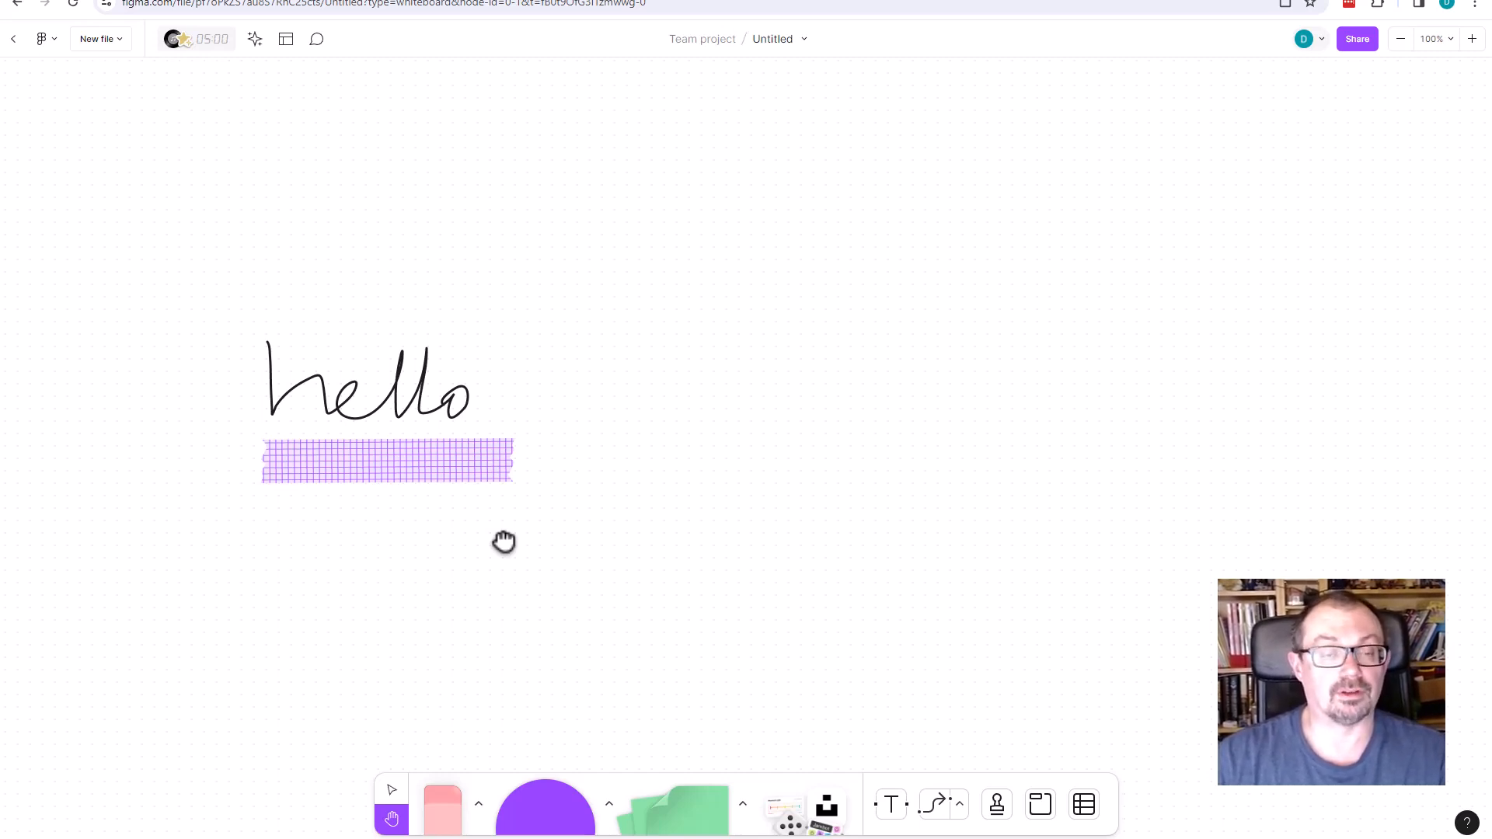
{"action": "left_click_drag", "start_coordinate": [503, 542], "coordinate": [819, 373]}
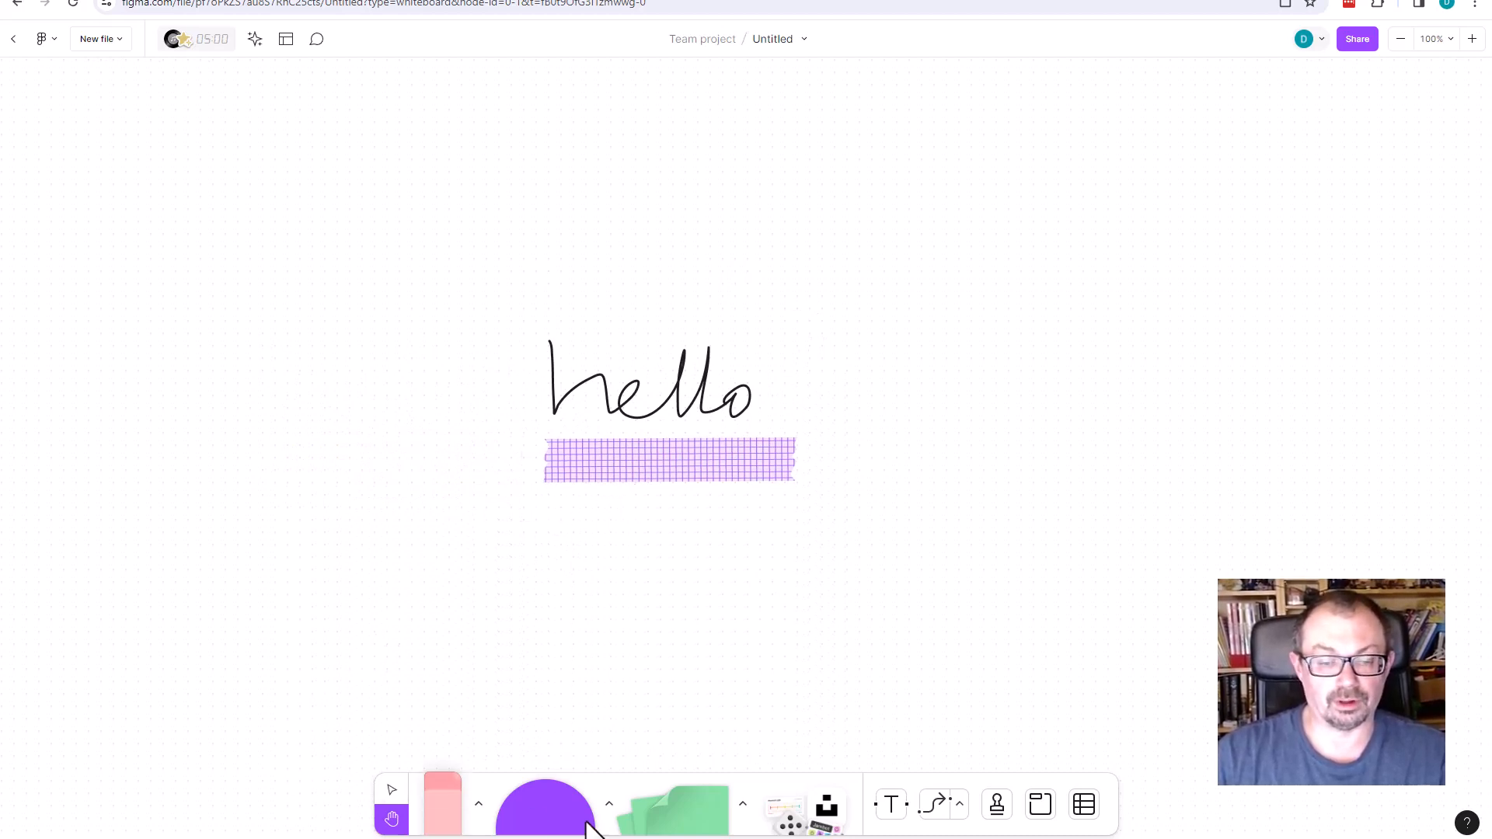
{"action": "mouse_move", "coordinate": [681, 812]}
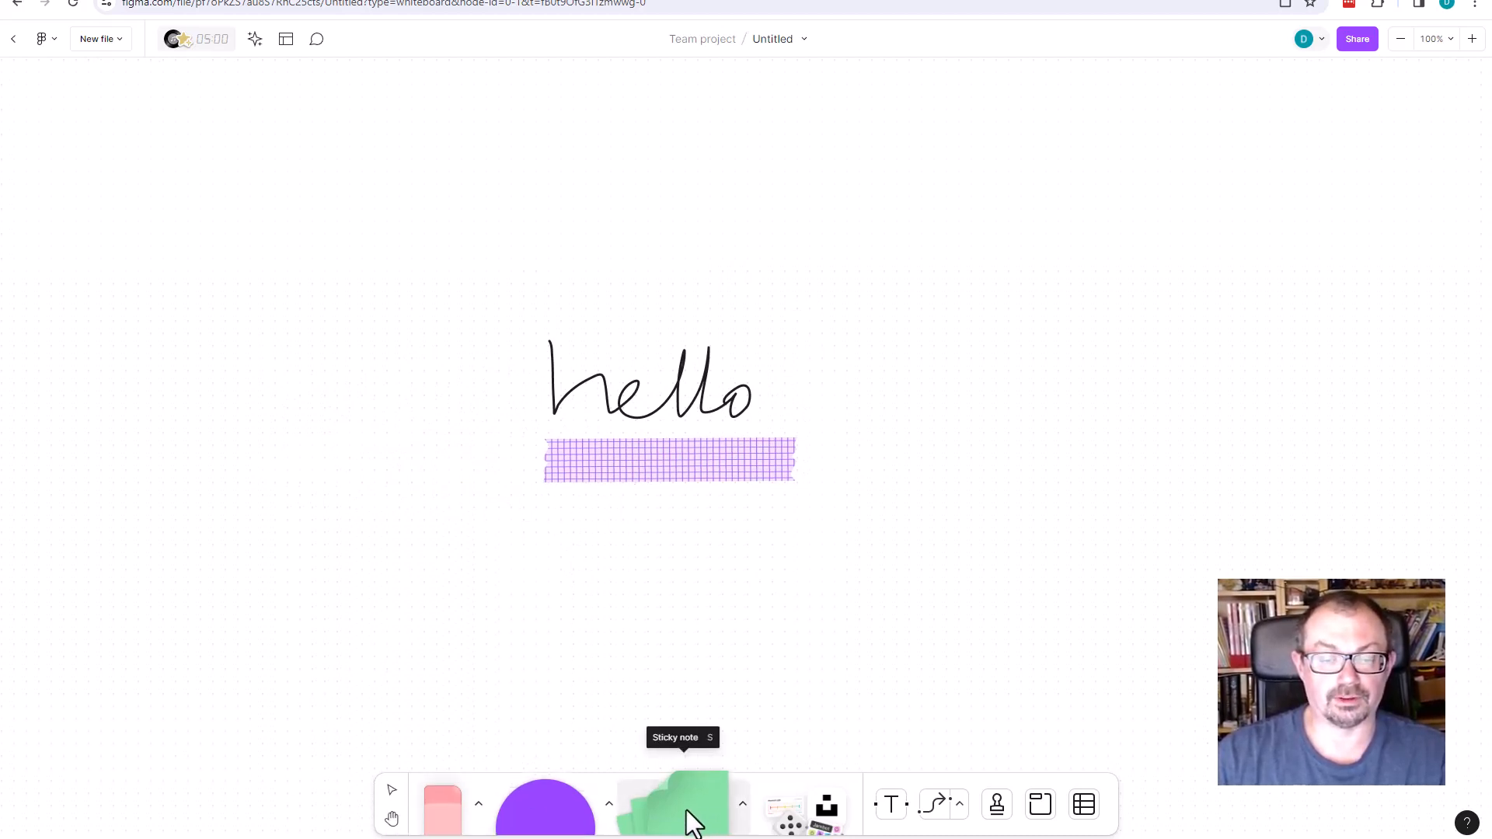
Add a second sticky note and write 'here's a sticky note' in the first one
{"action": "left_click", "coordinate": [683, 803]}
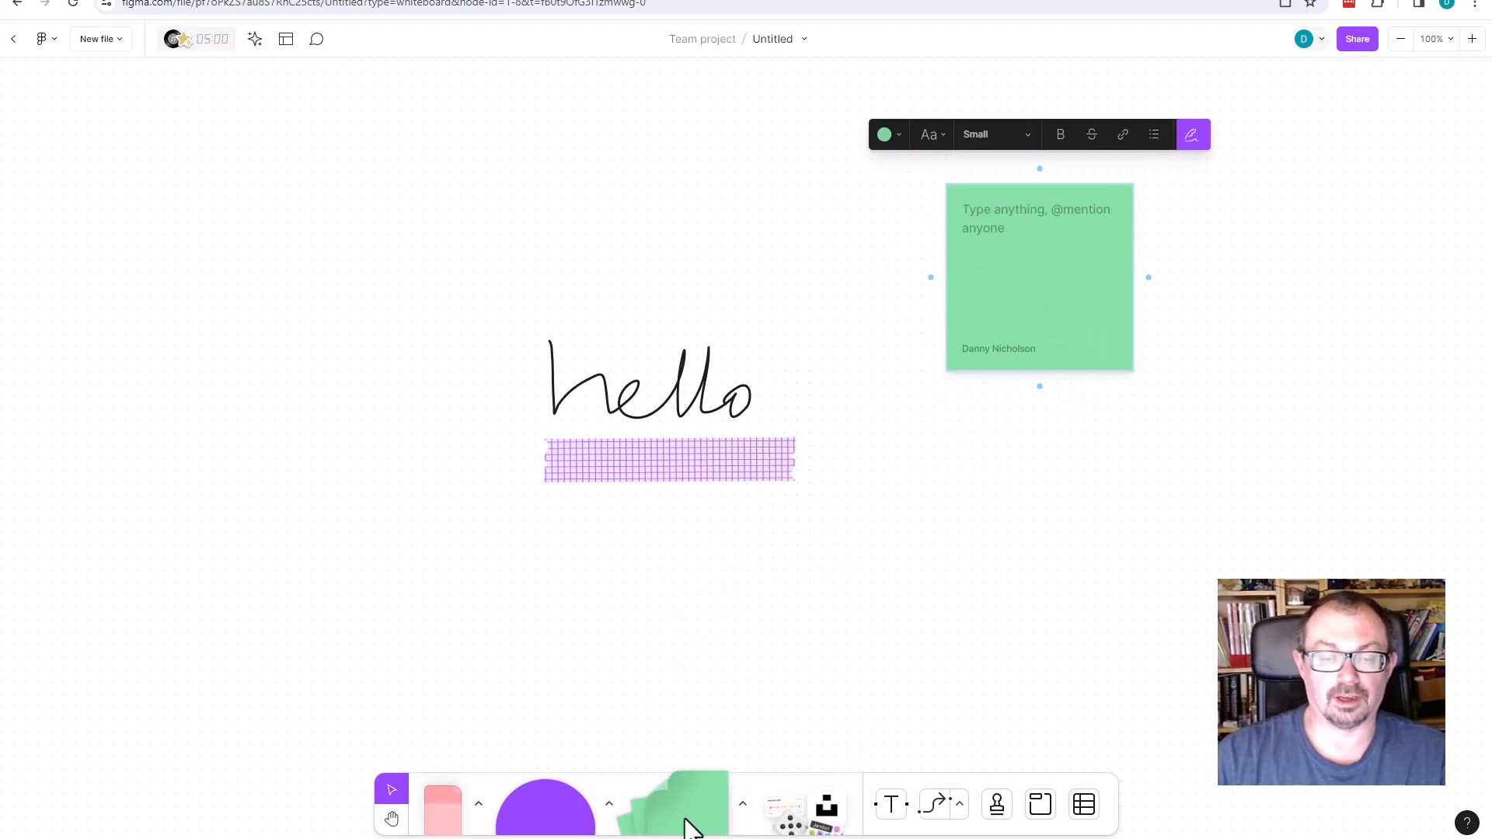
{"action": "left_click", "coordinate": [1040, 168]}
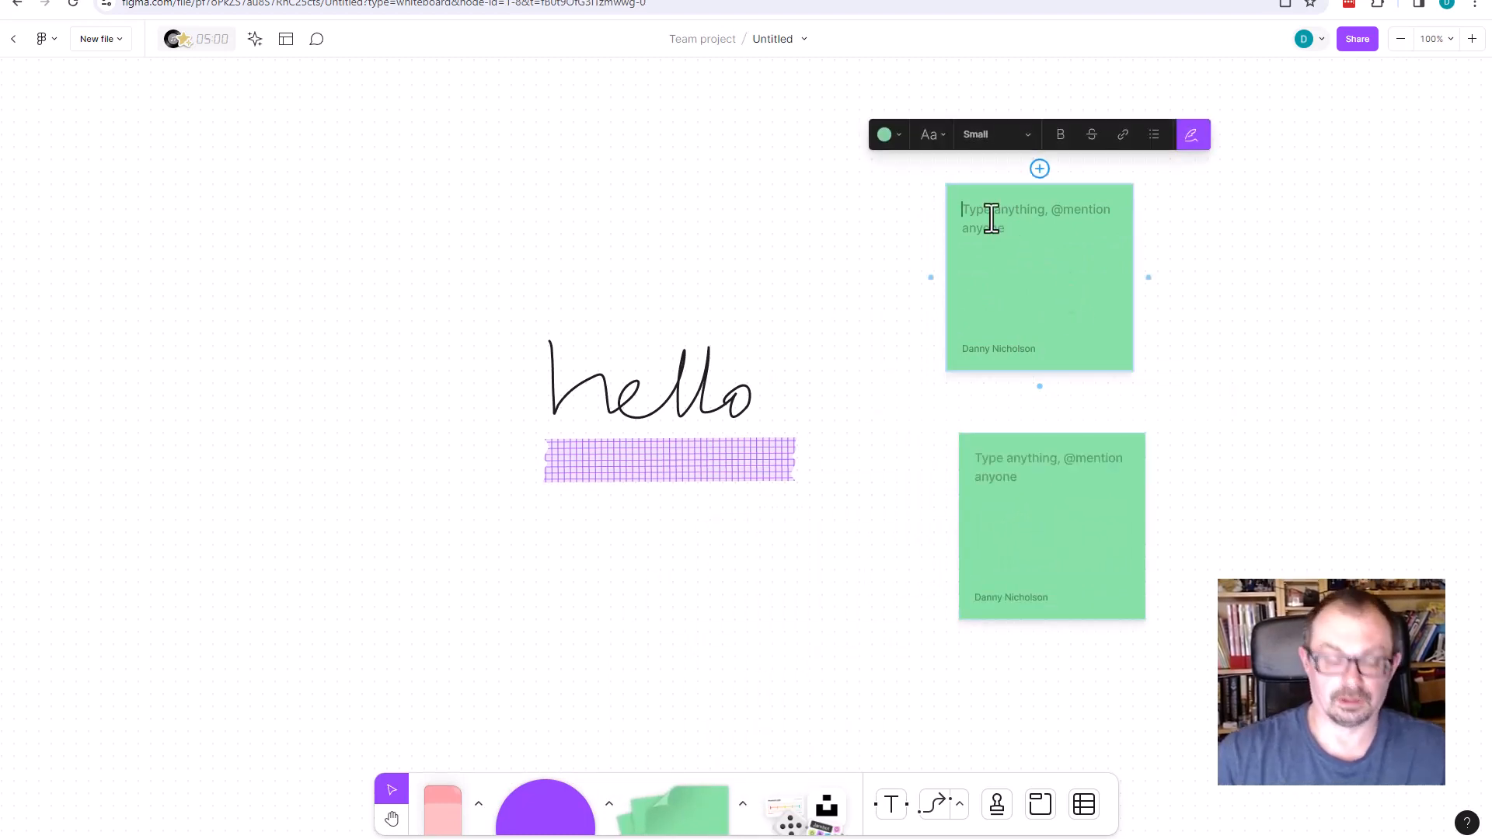
{"action": "type", "text": "here's a sti"}
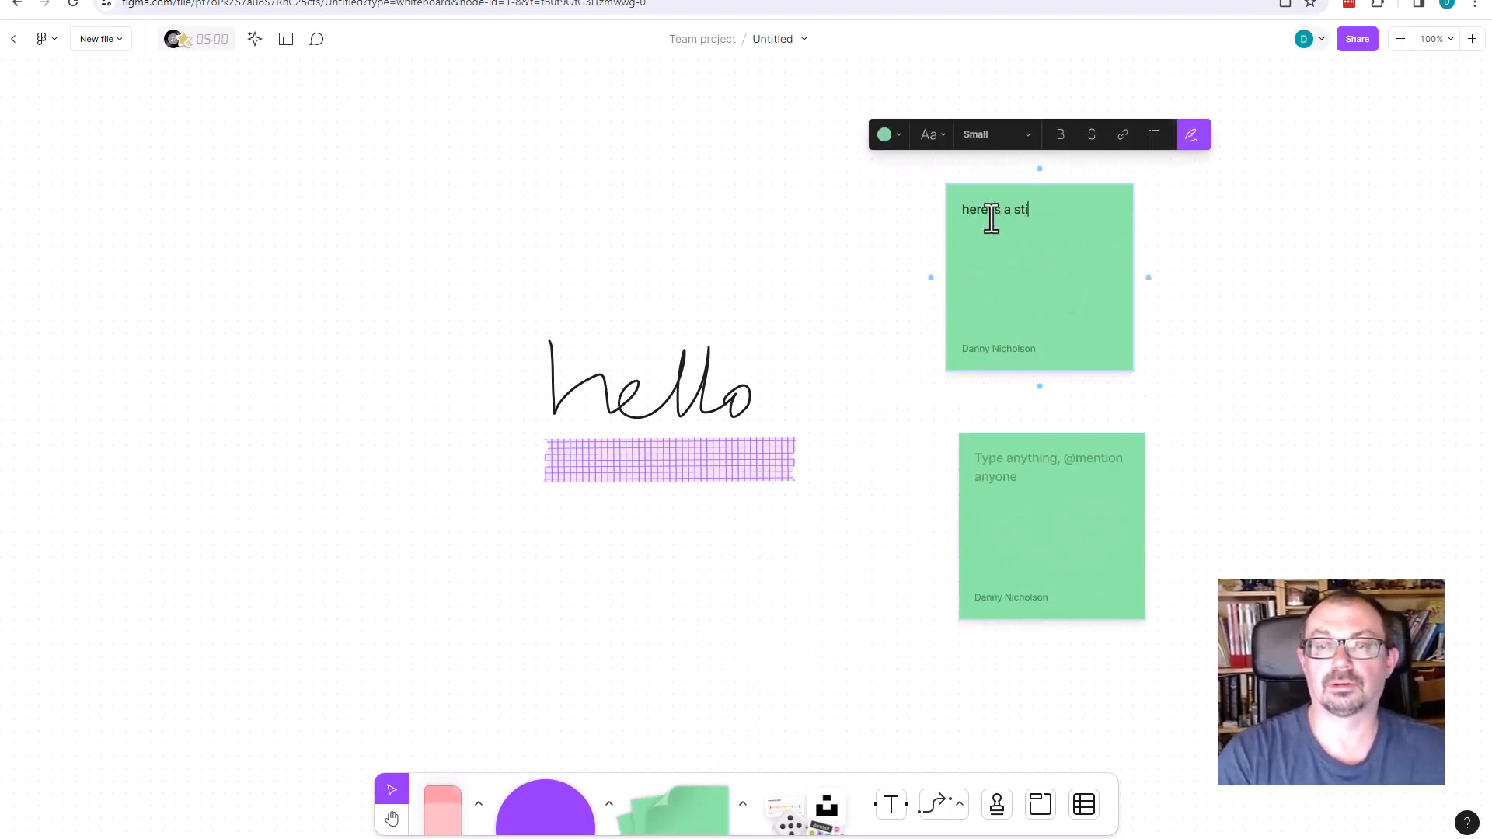
{"action": "type", "text": "cky note"}
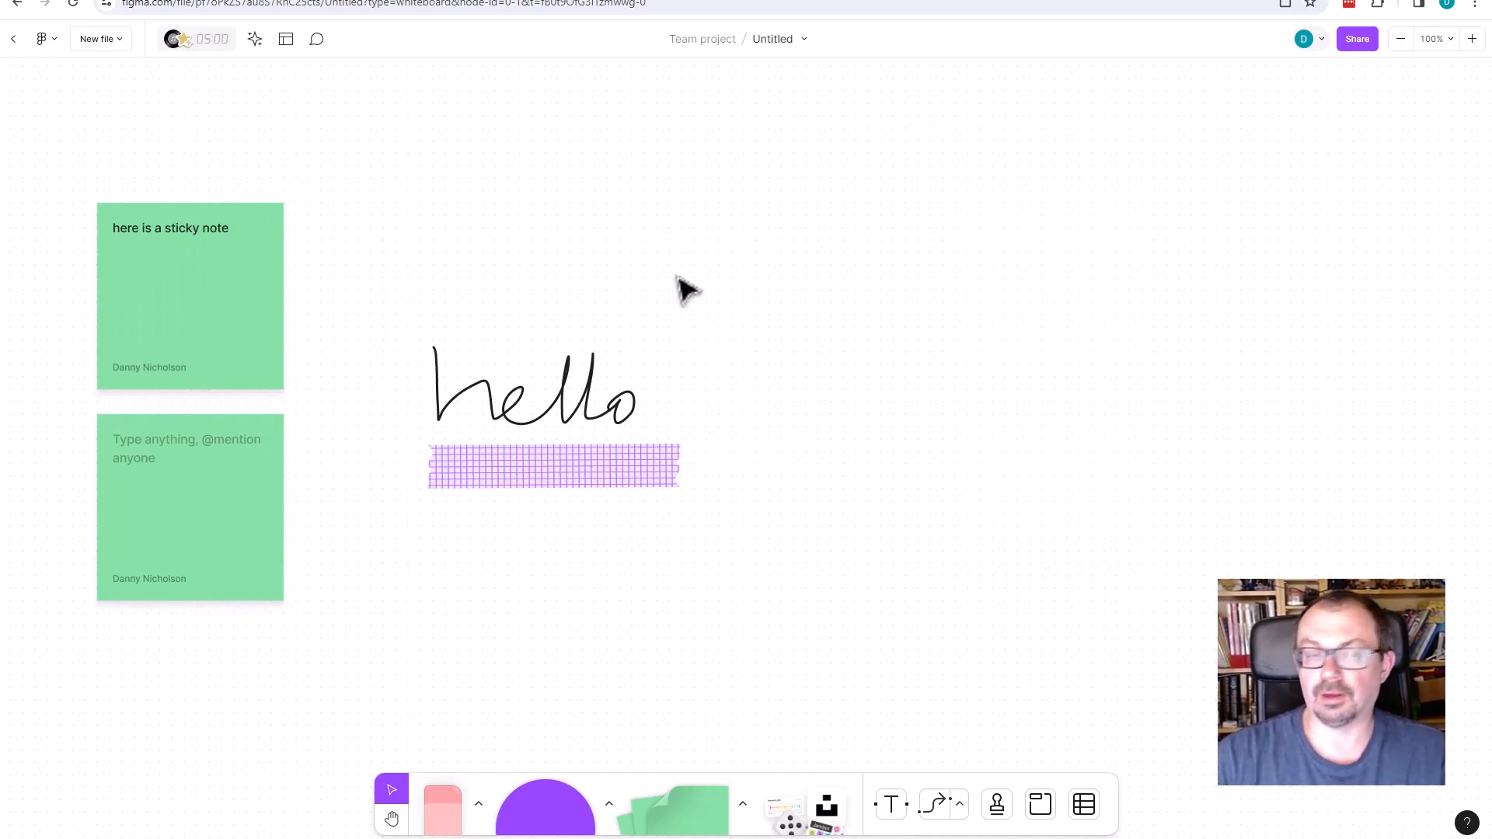
{"action": "mouse_move", "coordinate": [591, 213]}
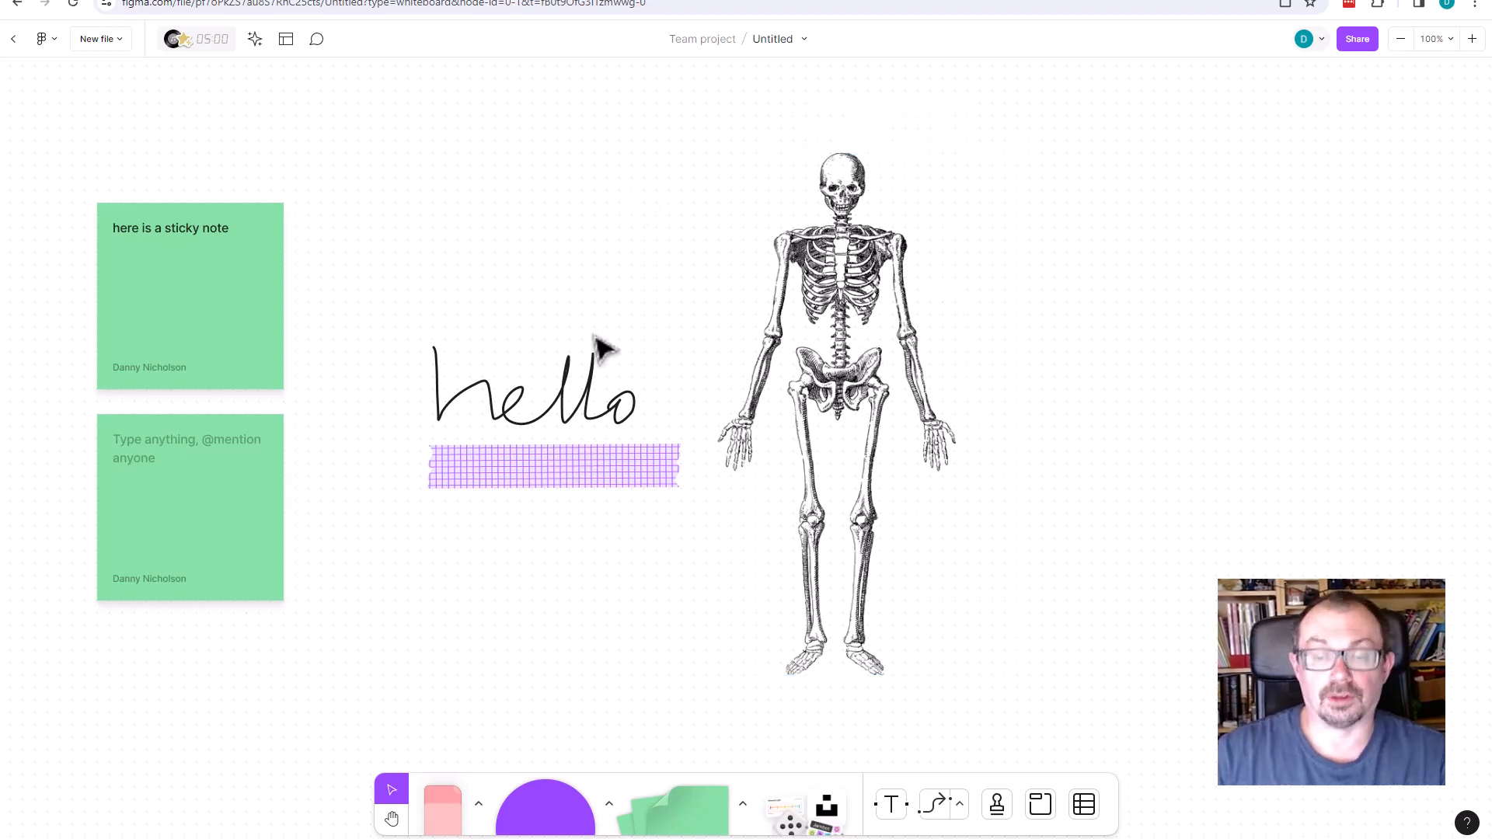
{"action": "mouse_move", "coordinate": [576, 727]}
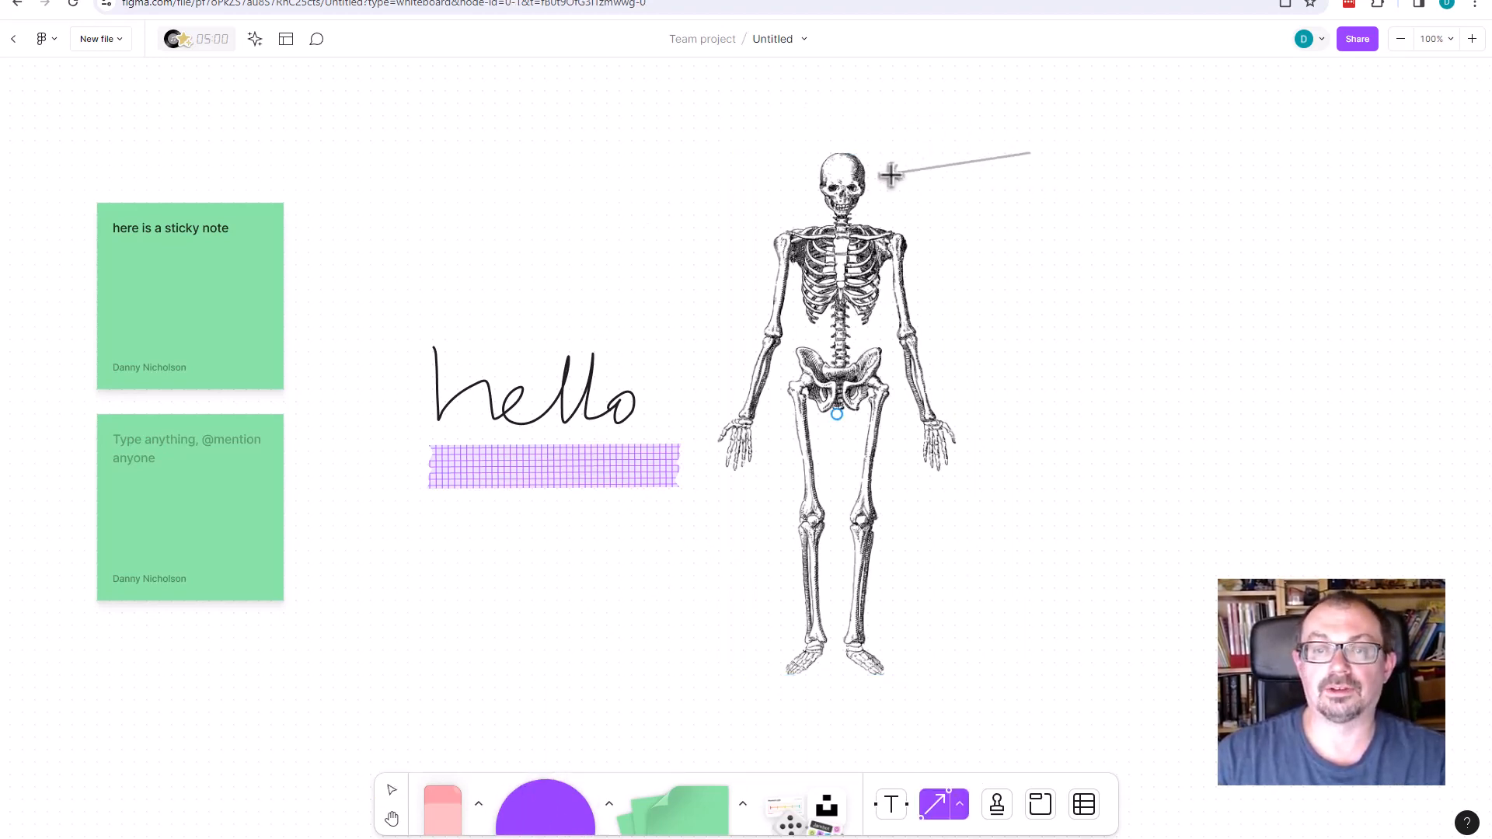
{"action": "mouse_move", "coordinate": [1046, 246]}
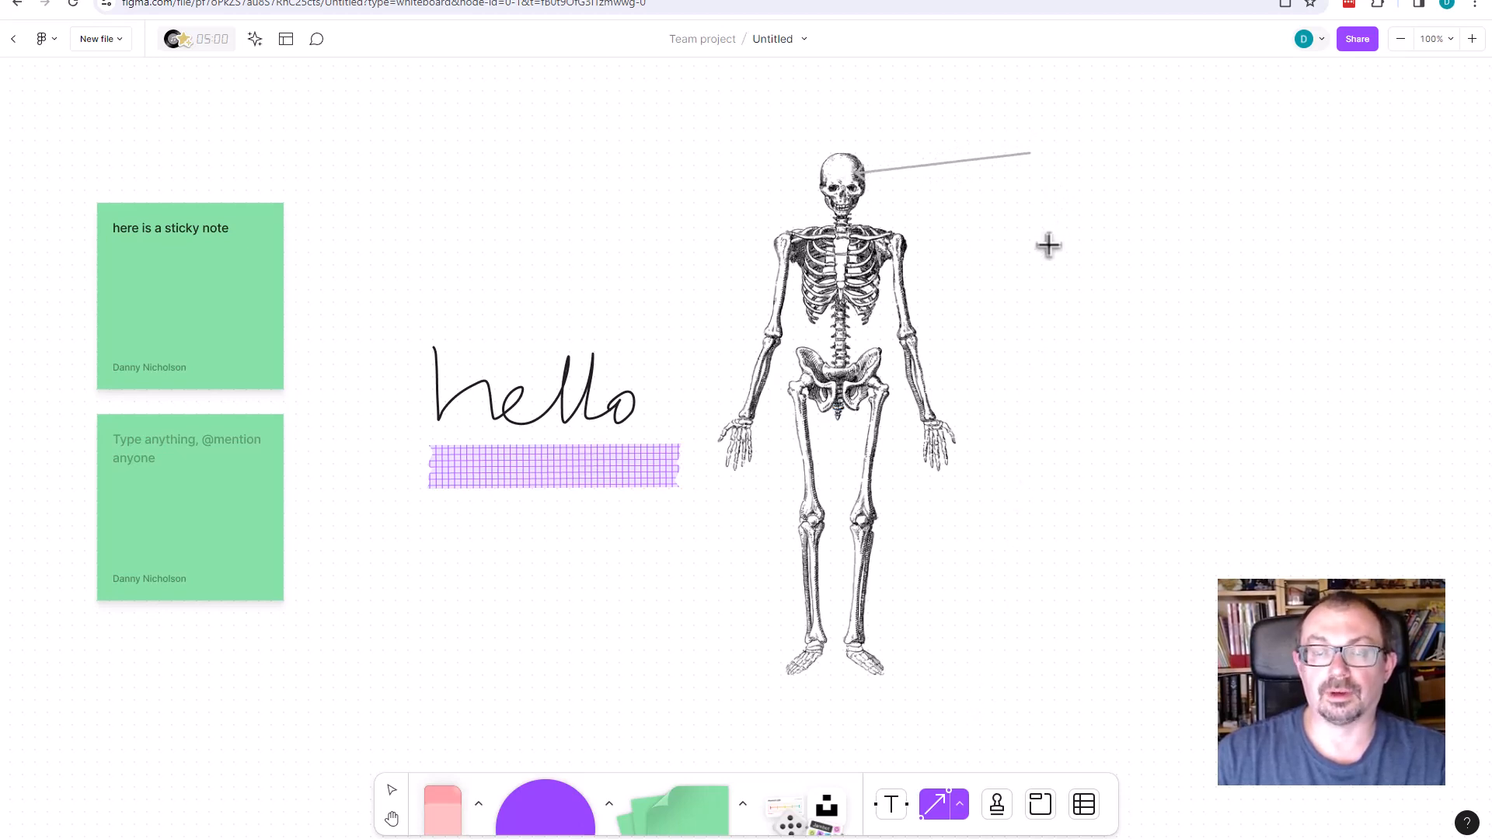
Draw pointer lines from the skeleton's chest and thigh
{"action": "left_click_drag", "start_coordinate": [1046, 251], "coordinate": [909, 295]}
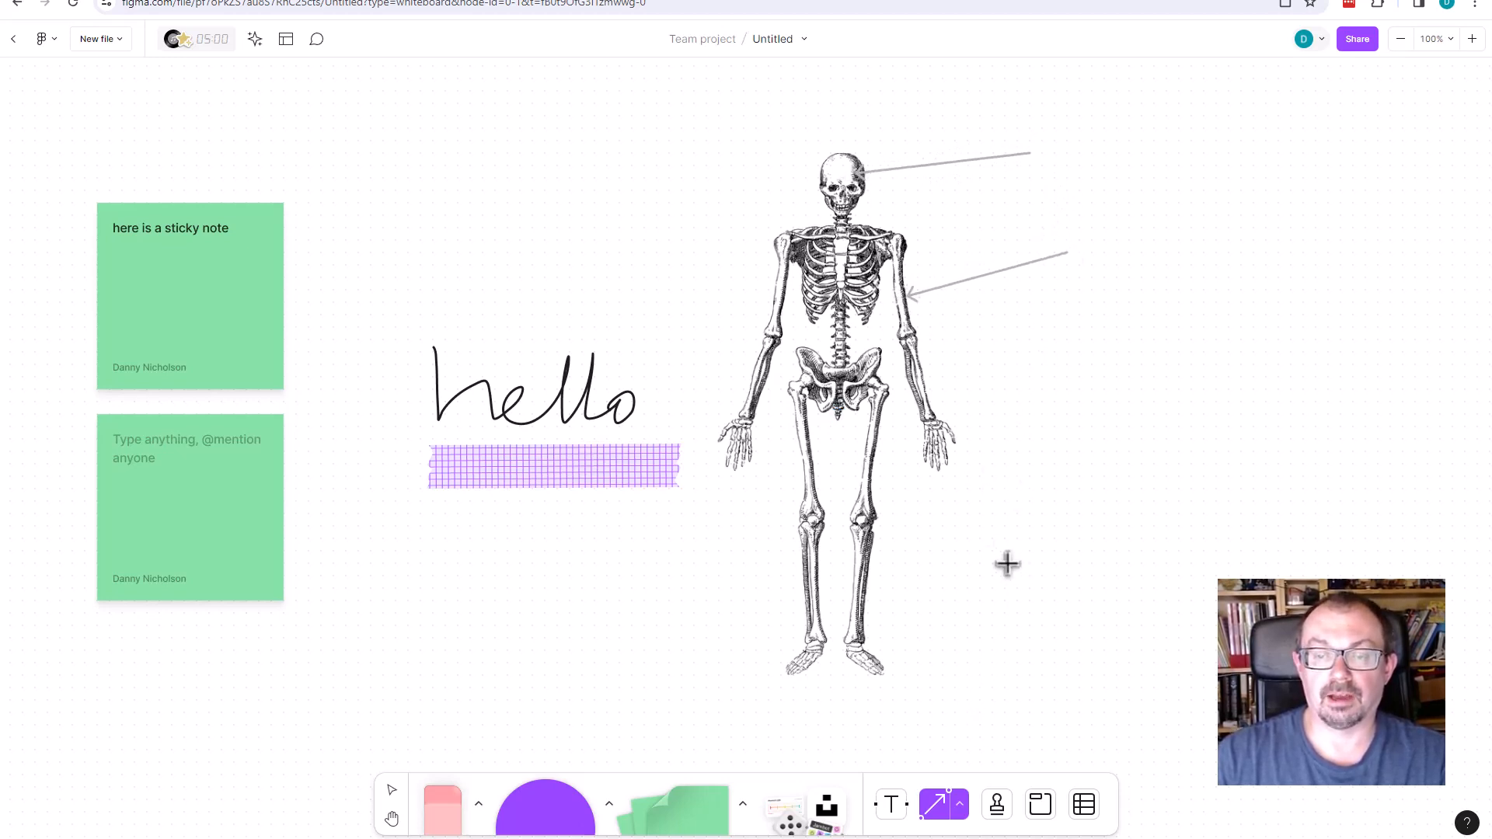
{"action": "left_click_drag", "start_coordinate": [1007, 565], "coordinate": [875, 476]}
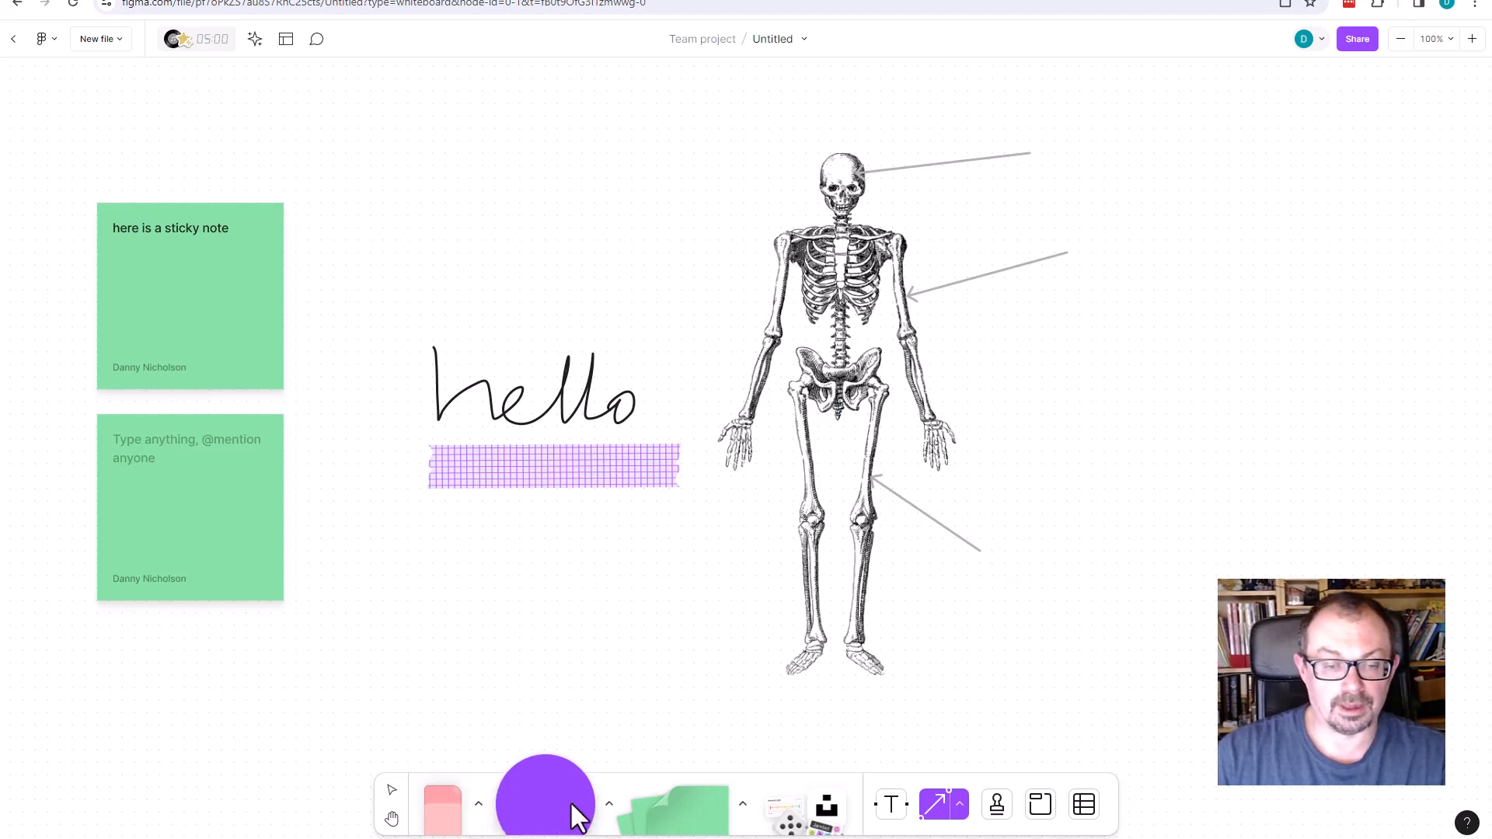
Add a pale yellow rectangle label reading Skull and copy it for the other pointer lines
{"action": "left_click", "coordinate": [545, 802]}
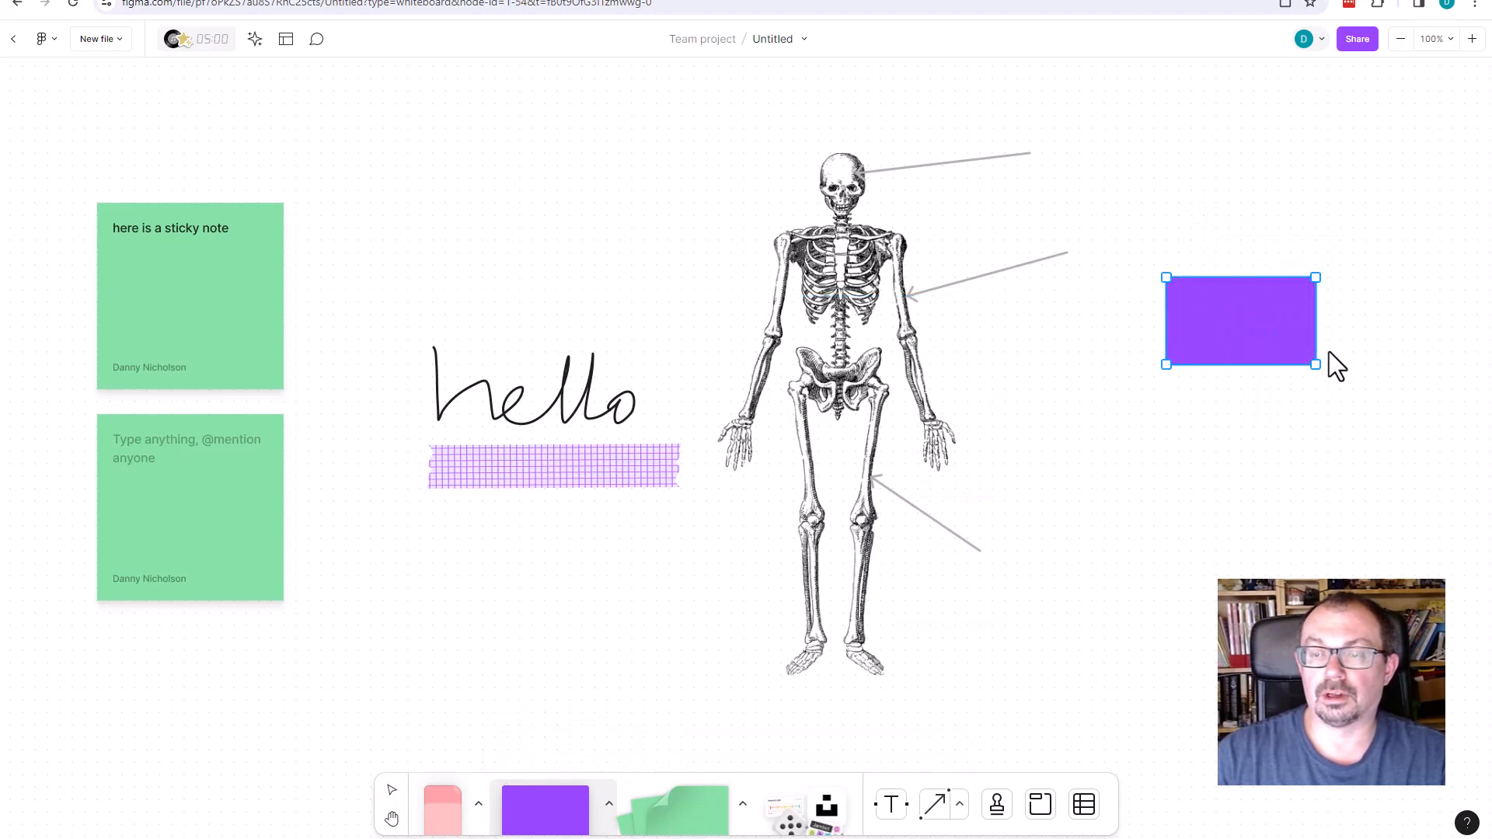
{"action": "double_click", "coordinate": [1240, 320]}
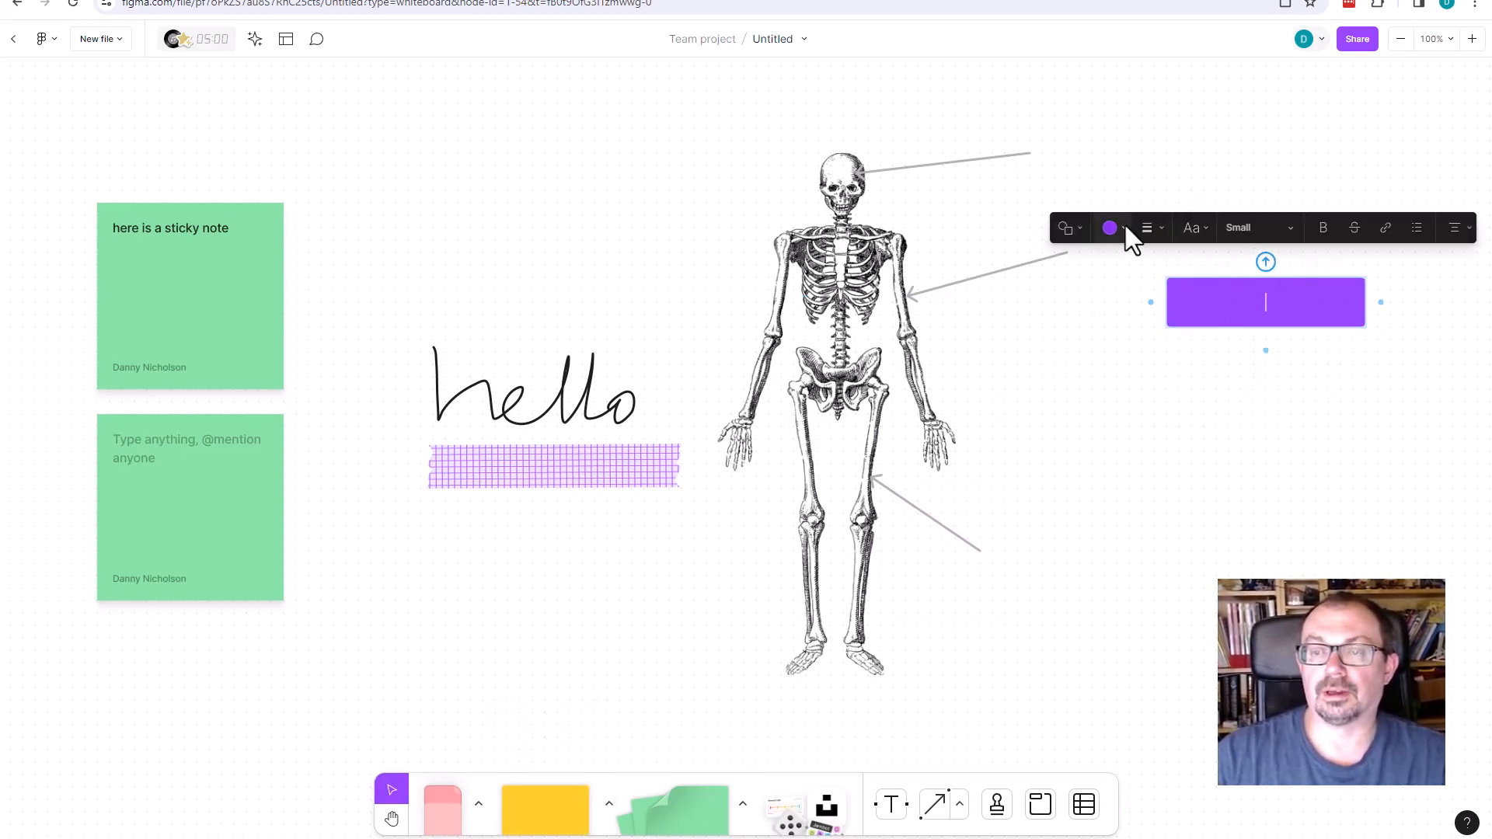
{"action": "left_click", "coordinate": [1110, 227]}
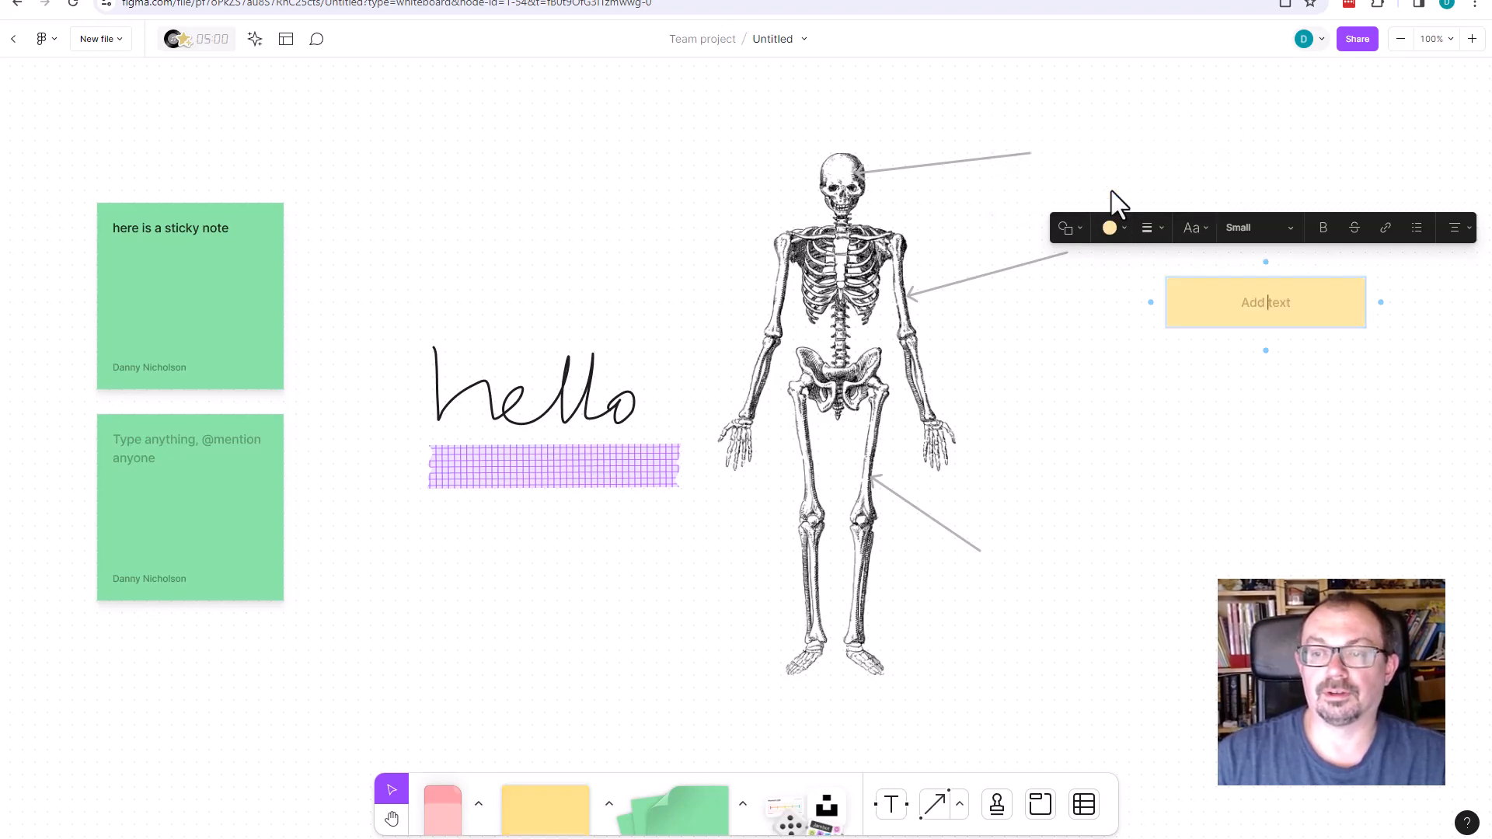
{"action": "mouse_move", "coordinate": [1341, 347]}
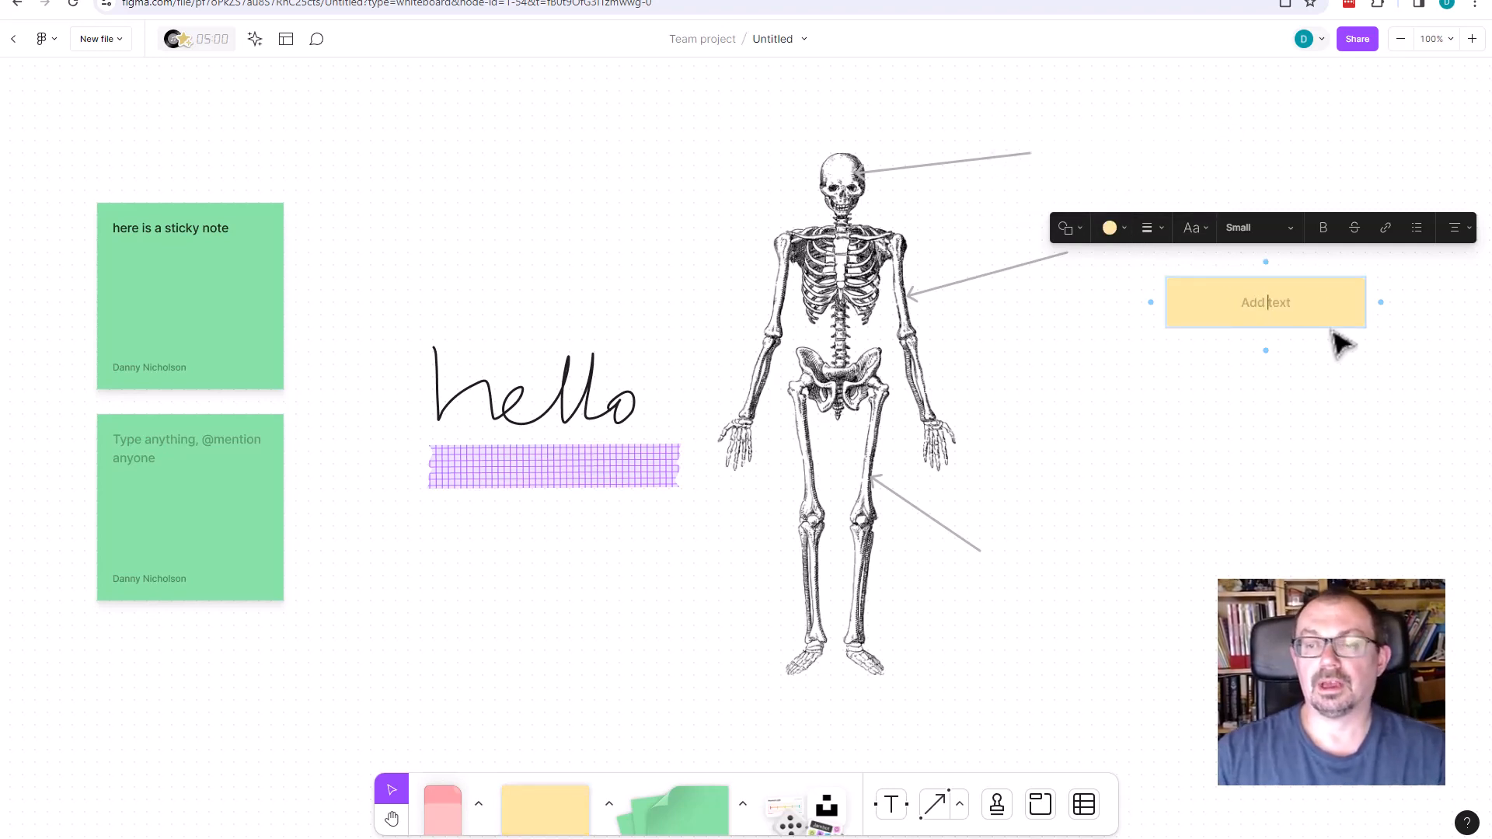
{"action": "type", "text": "Skull"}
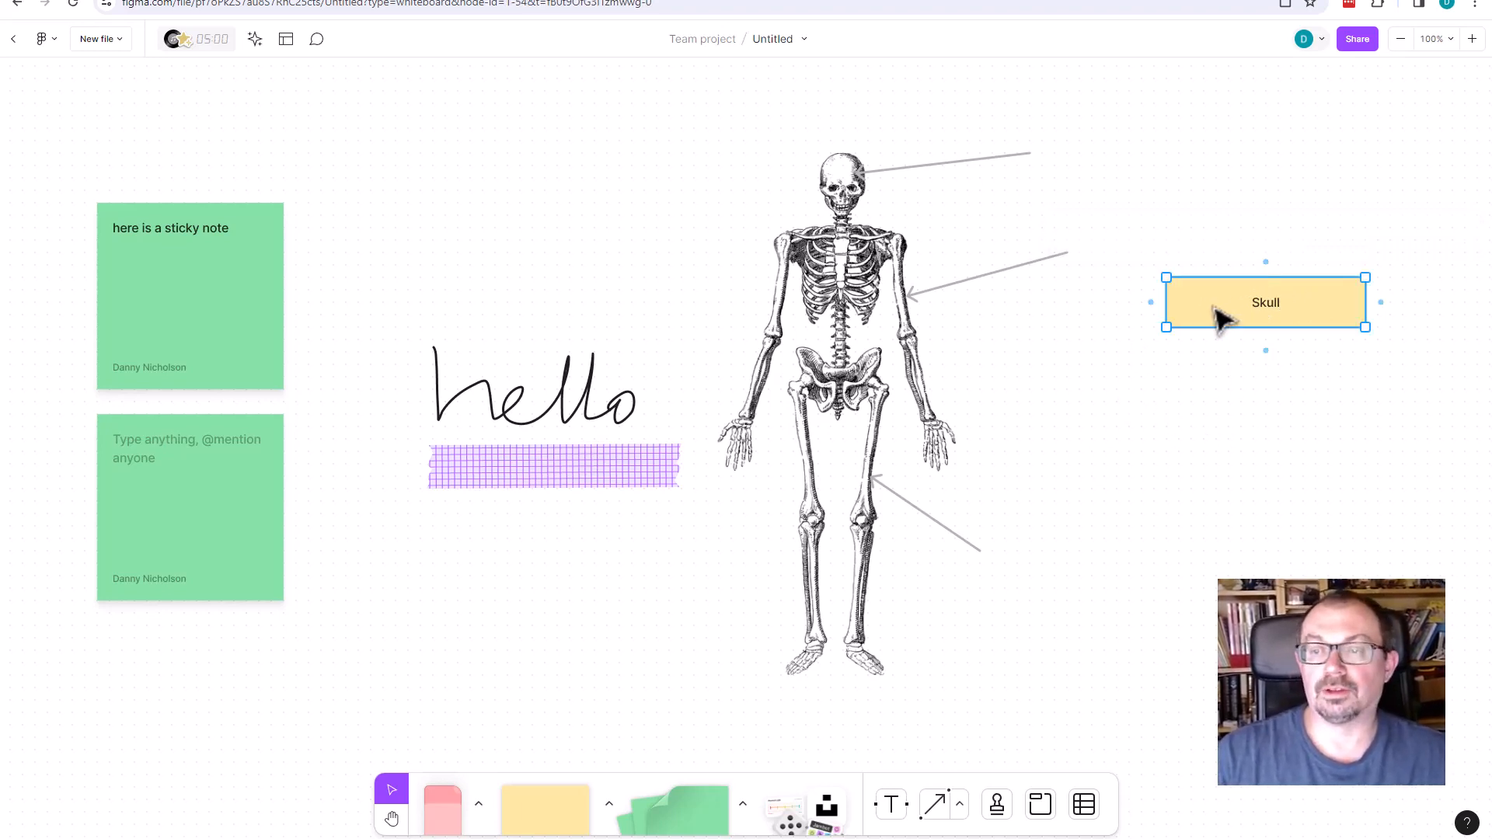
{"action": "double_click", "coordinate": [1266, 303]}
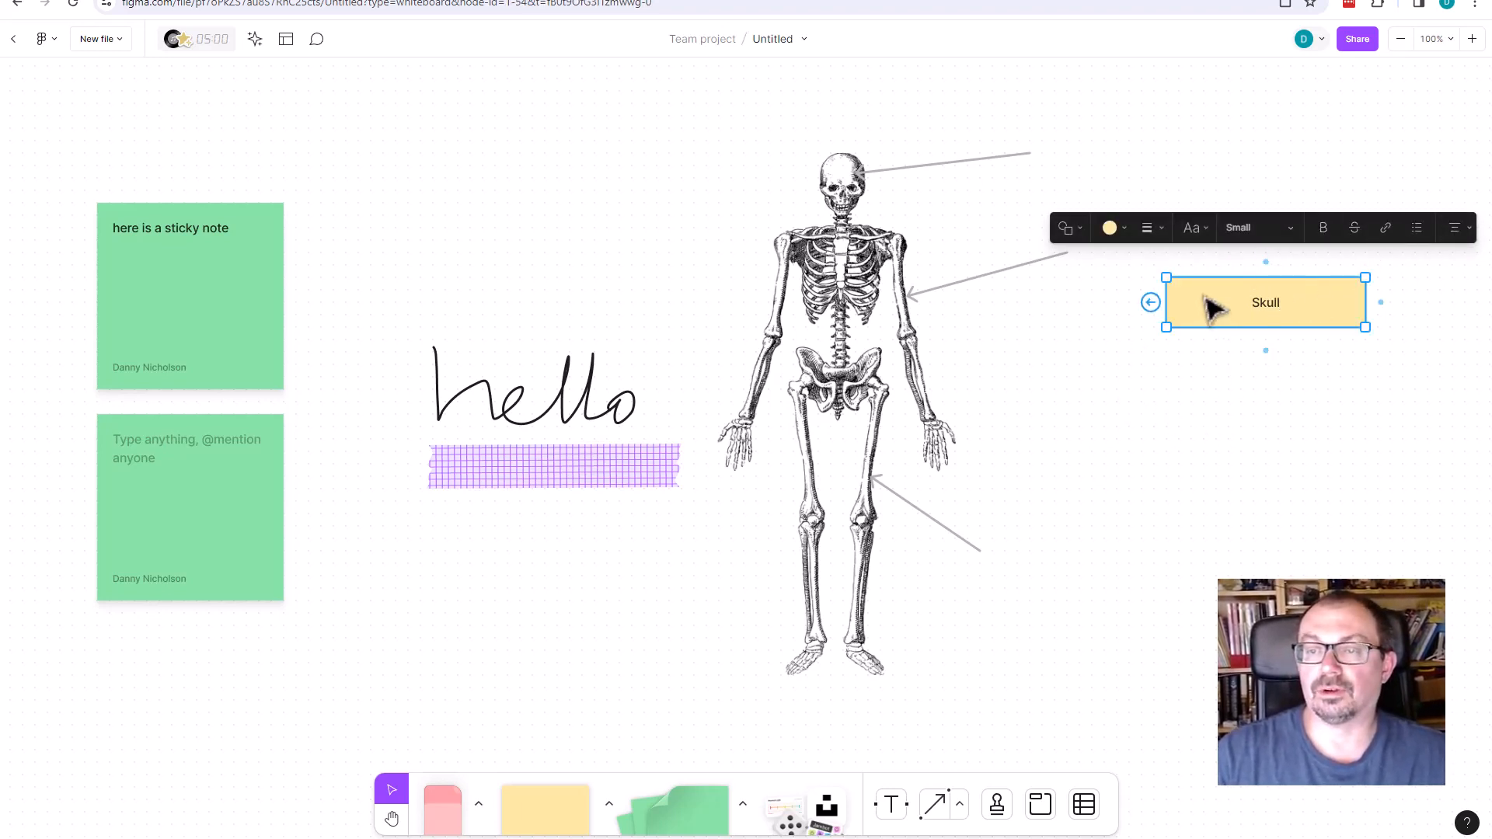
{"action": "right_click", "coordinate": [1265, 303]}
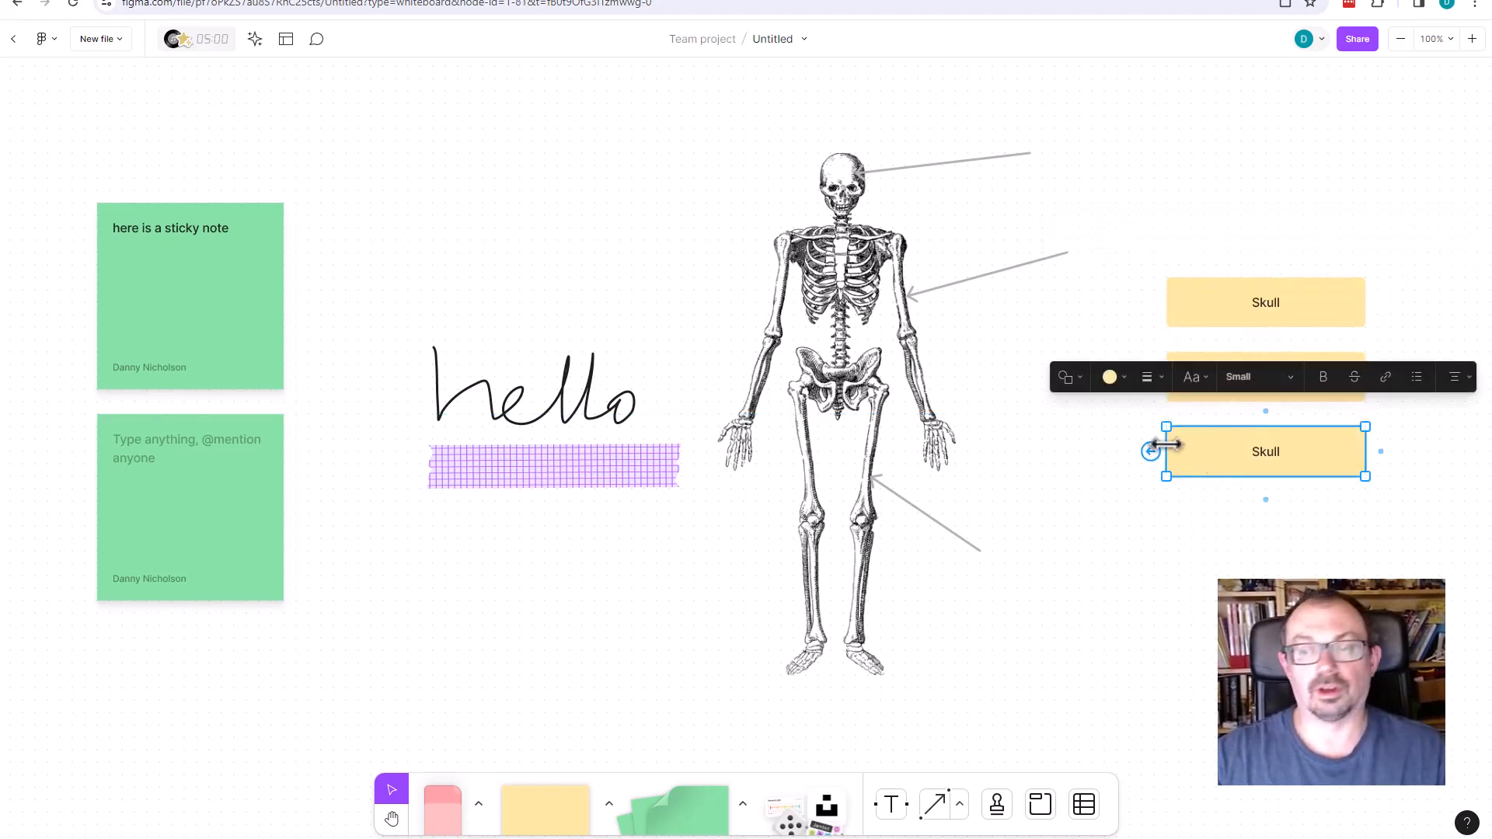
Label the copies Femur and humerus and drag them to the ends of their pointer lines
{"action": "double_click", "coordinate": [1265, 451]}
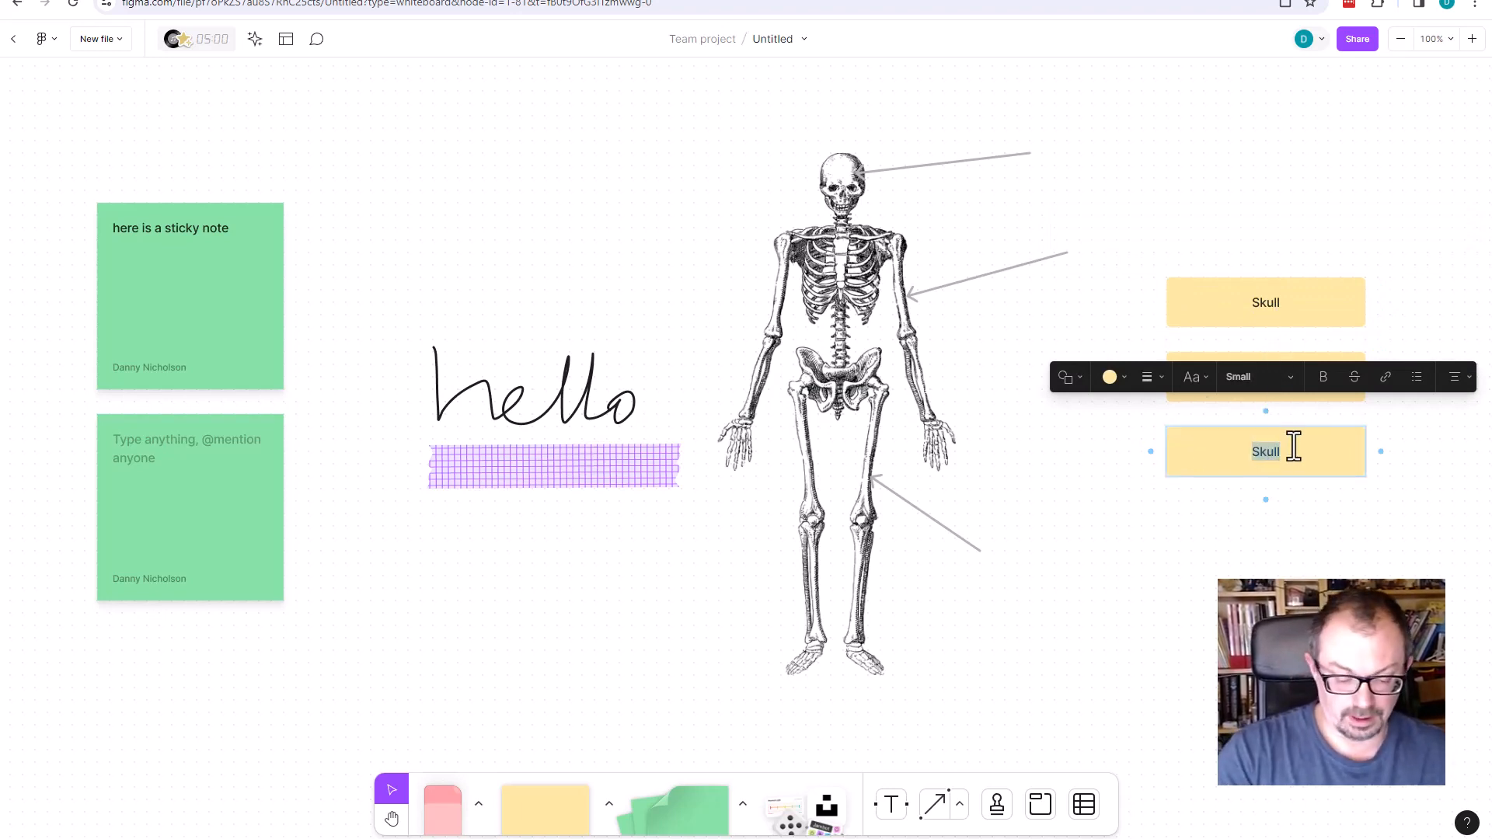
{"action": "type", "text": "Femue"}
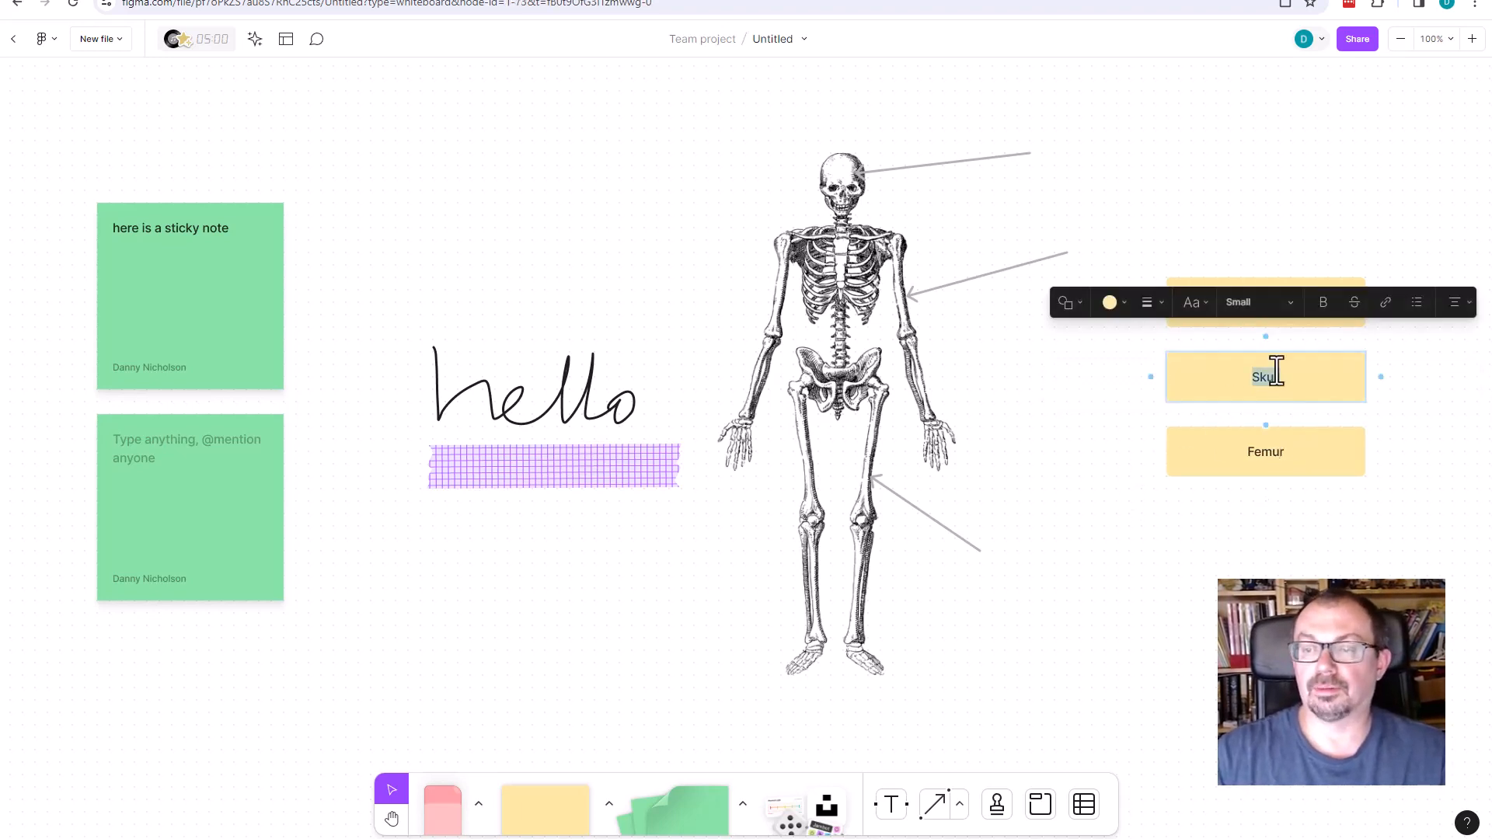
{"action": "type", "text": "humerus"}
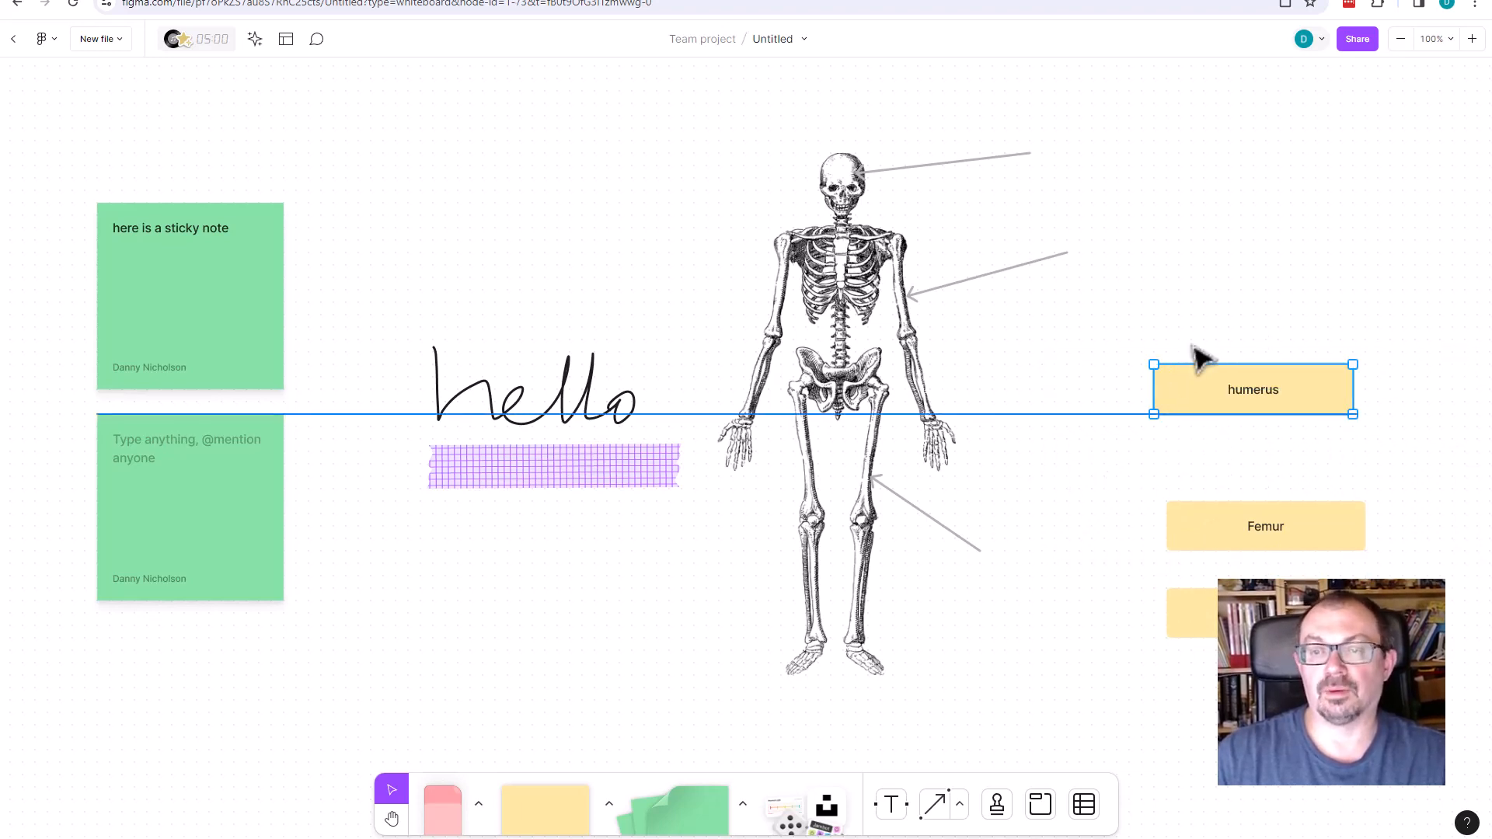
{"action": "left_click_drag", "start_coordinate": [1253, 388], "coordinate": [1178, 251]}
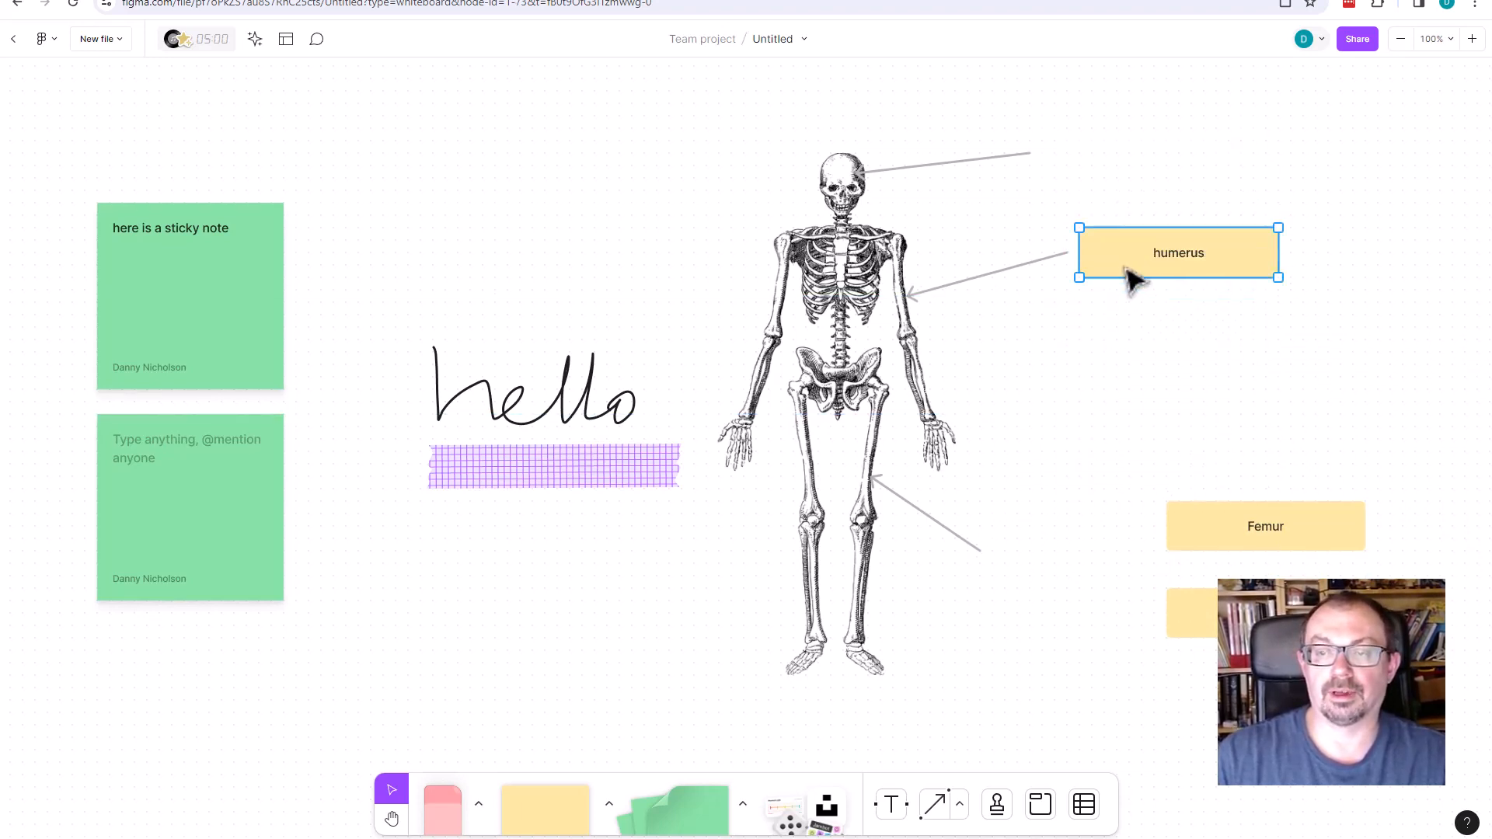
{"action": "left_click_drag", "start_coordinate": [1178, 252], "coordinate": [1166, 251]}
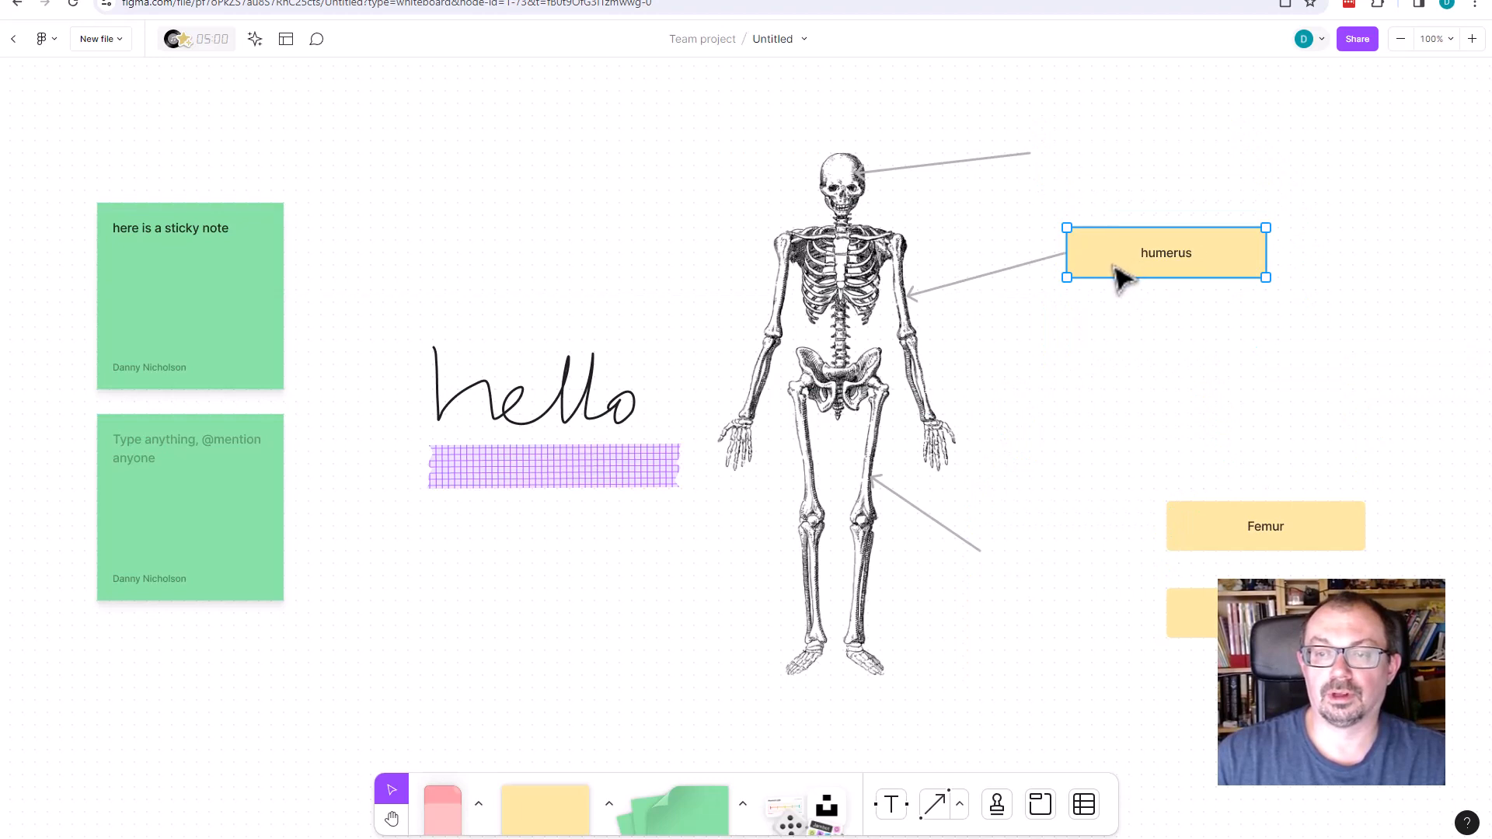
{"action": "left_click_drag", "start_coordinate": [1265, 527], "coordinate": [1079, 550]}
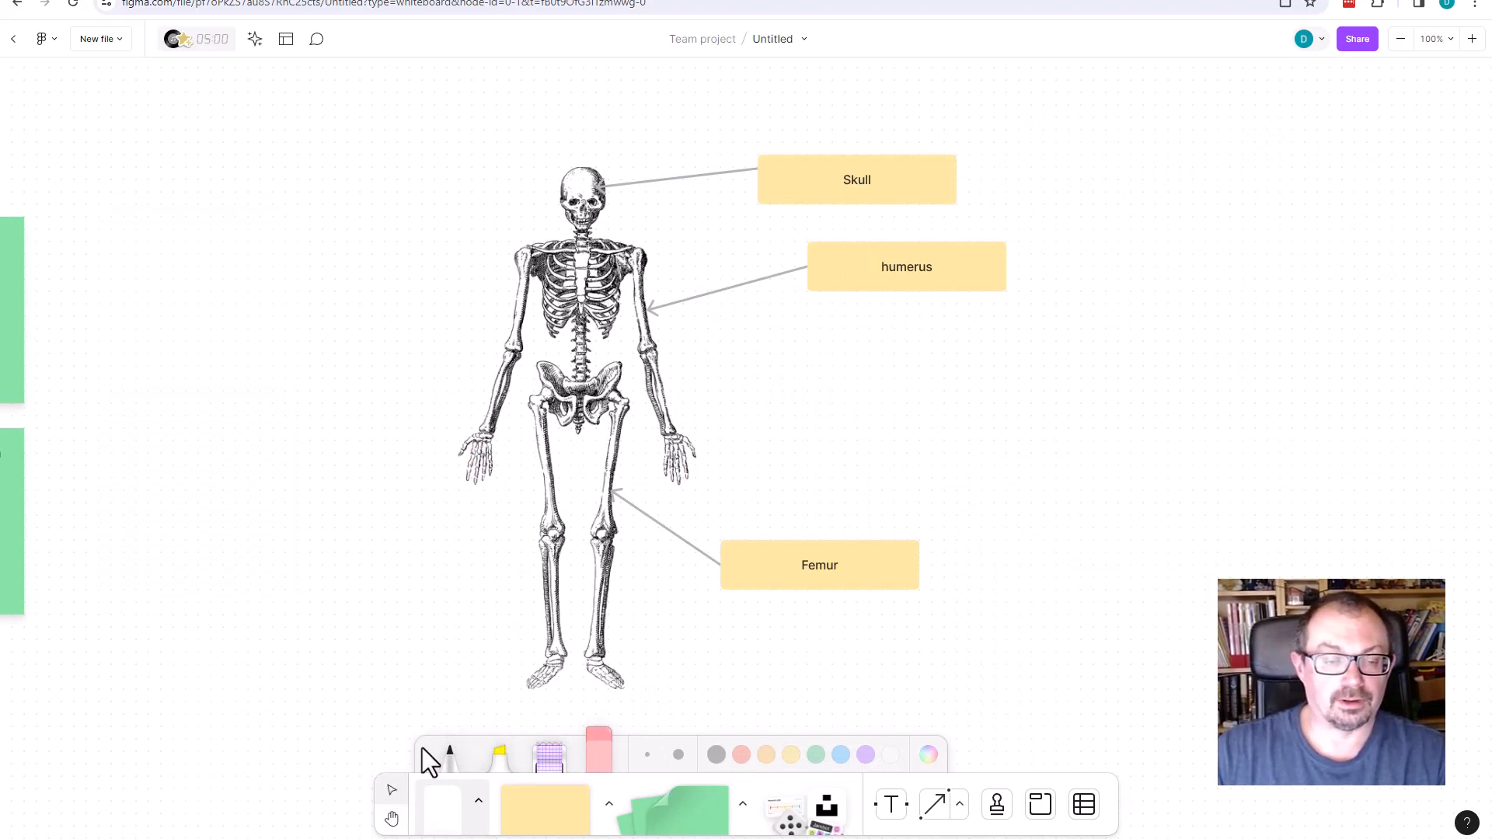
{"action": "left_click", "coordinate": [906, 266]}
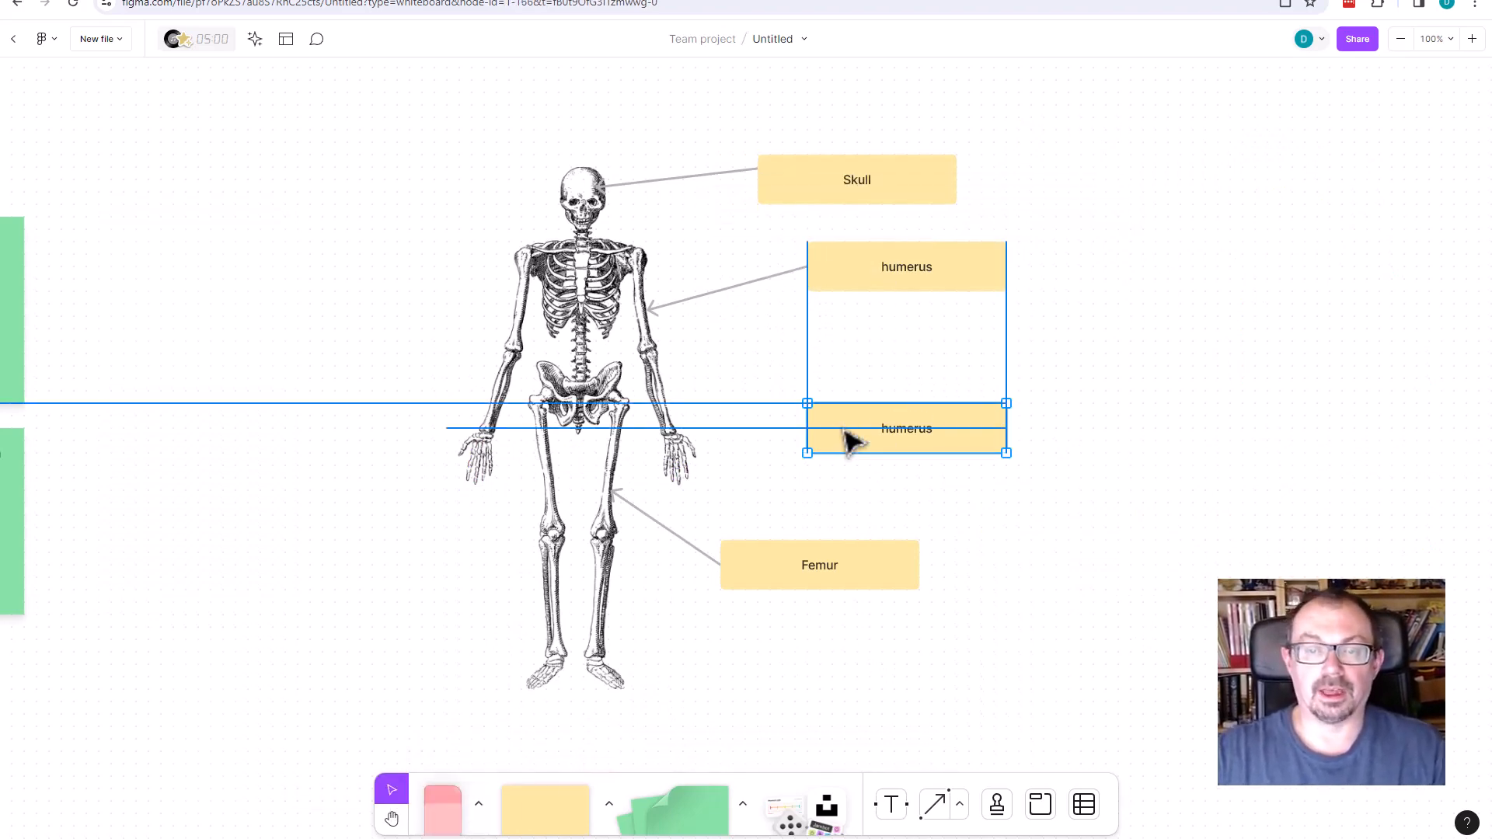
{"action": "double_click", "coordinate": [906, 428]}
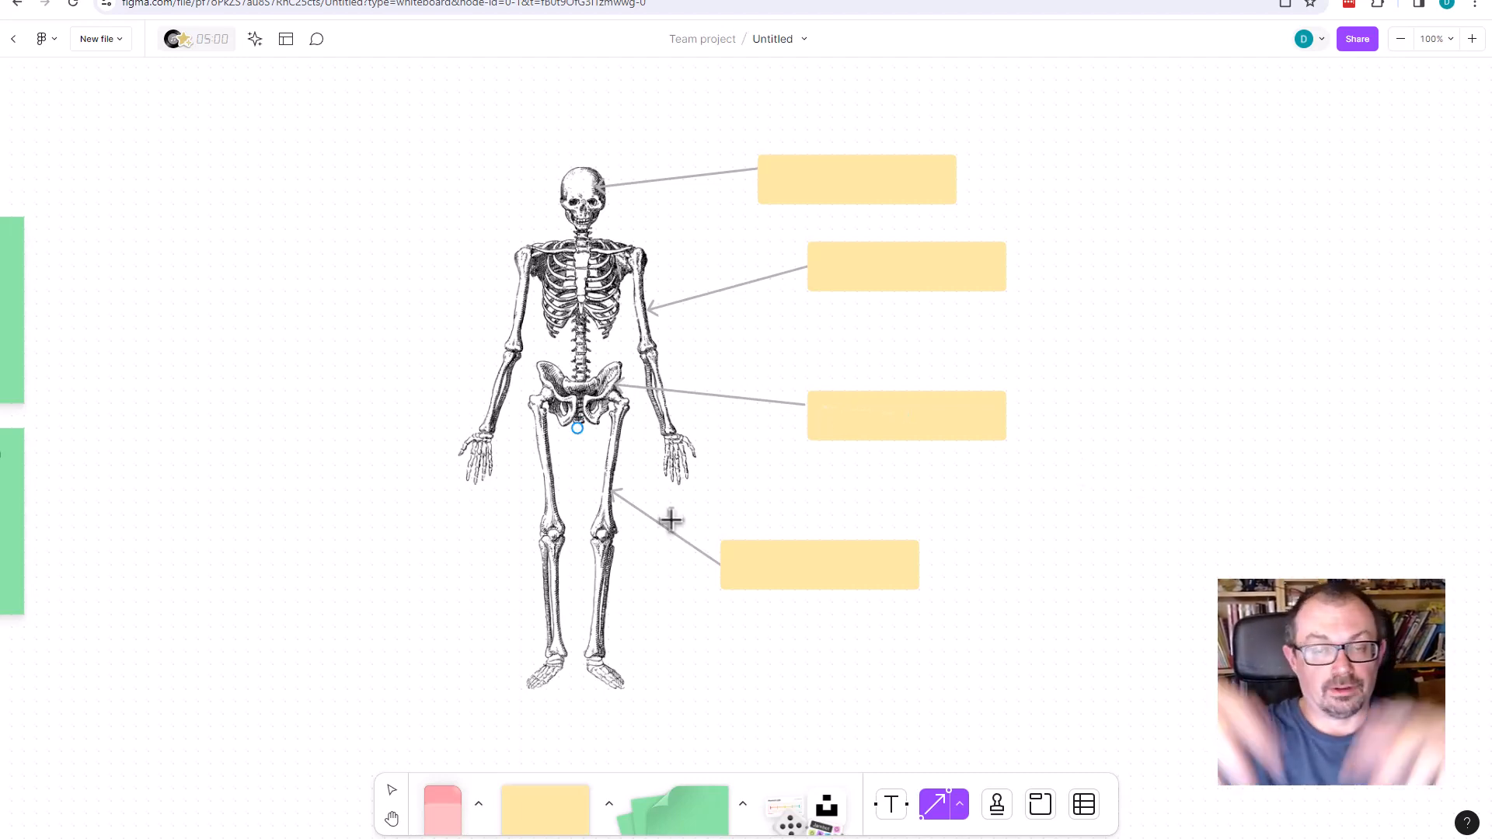
{"action": "mouse_move", "coordinate": [1023, 813]}
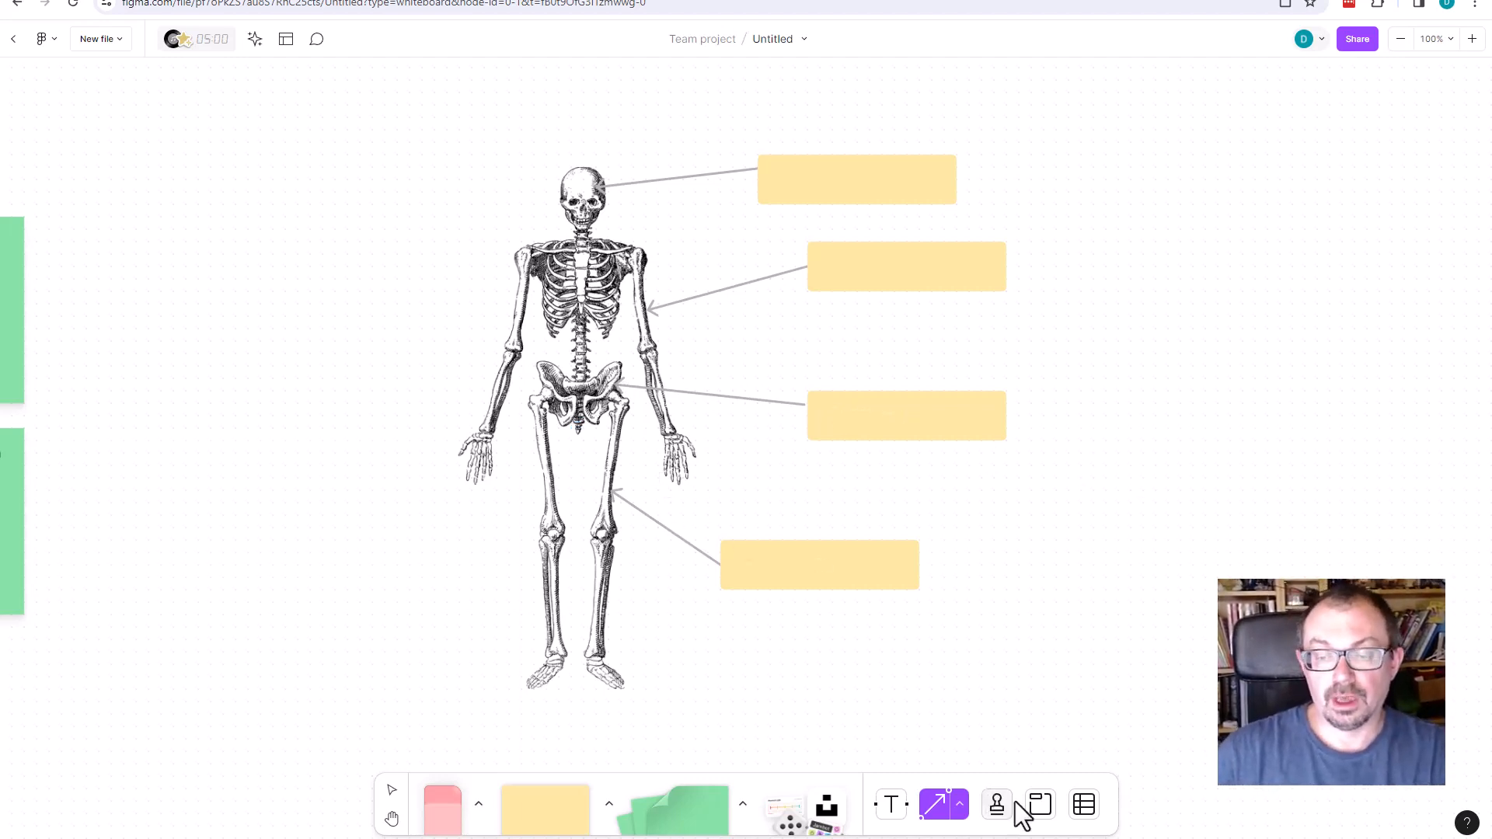
Wrap the skeleton diagram in a section named group and duplicate it into further copies
{"action": "left_click", "coordinate": [1039, 803]}
{"action": "type", "text": "page 1"}
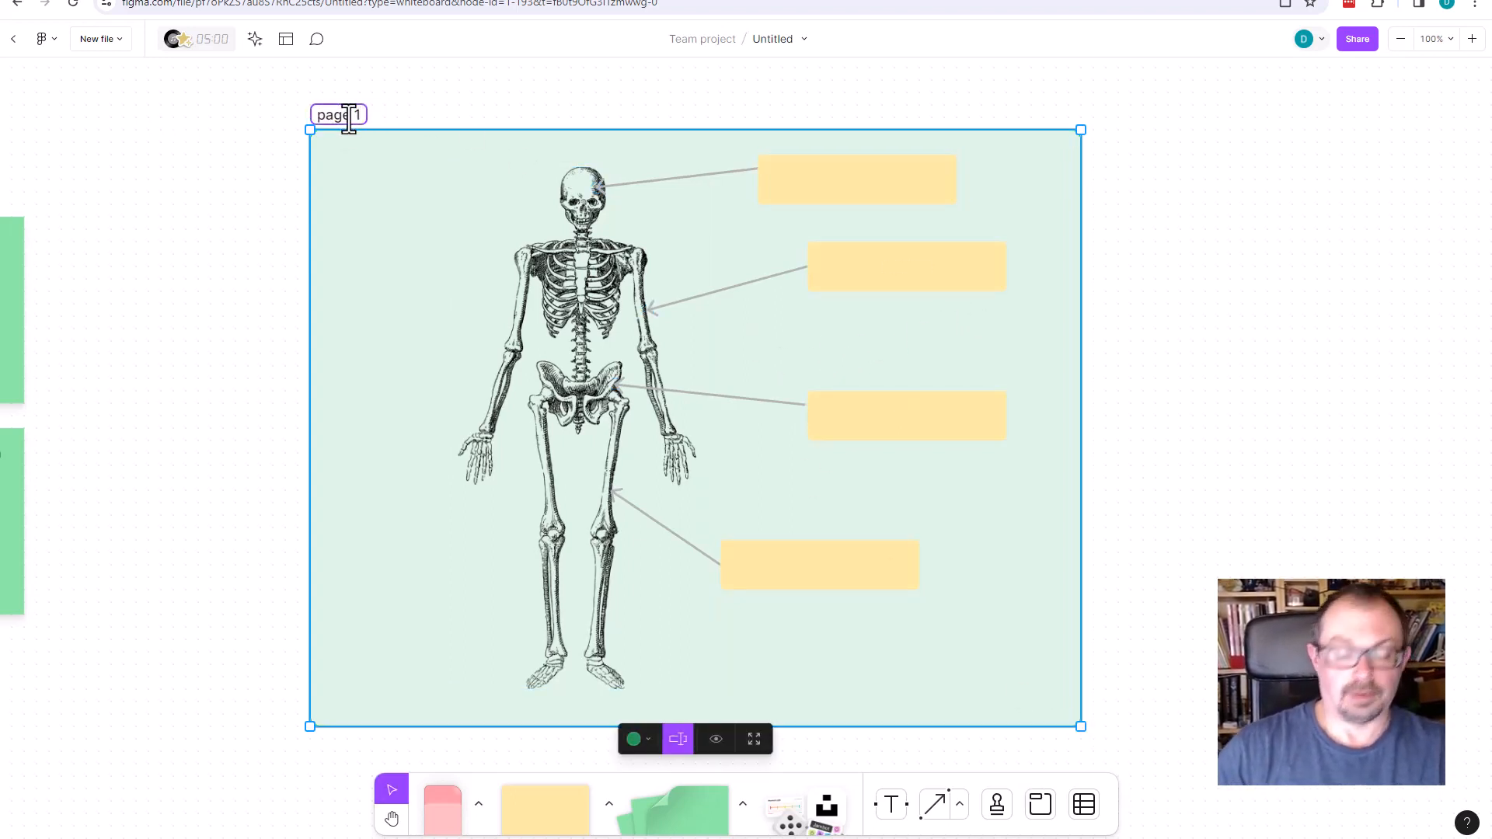
{"action": "type", "text": "group"}
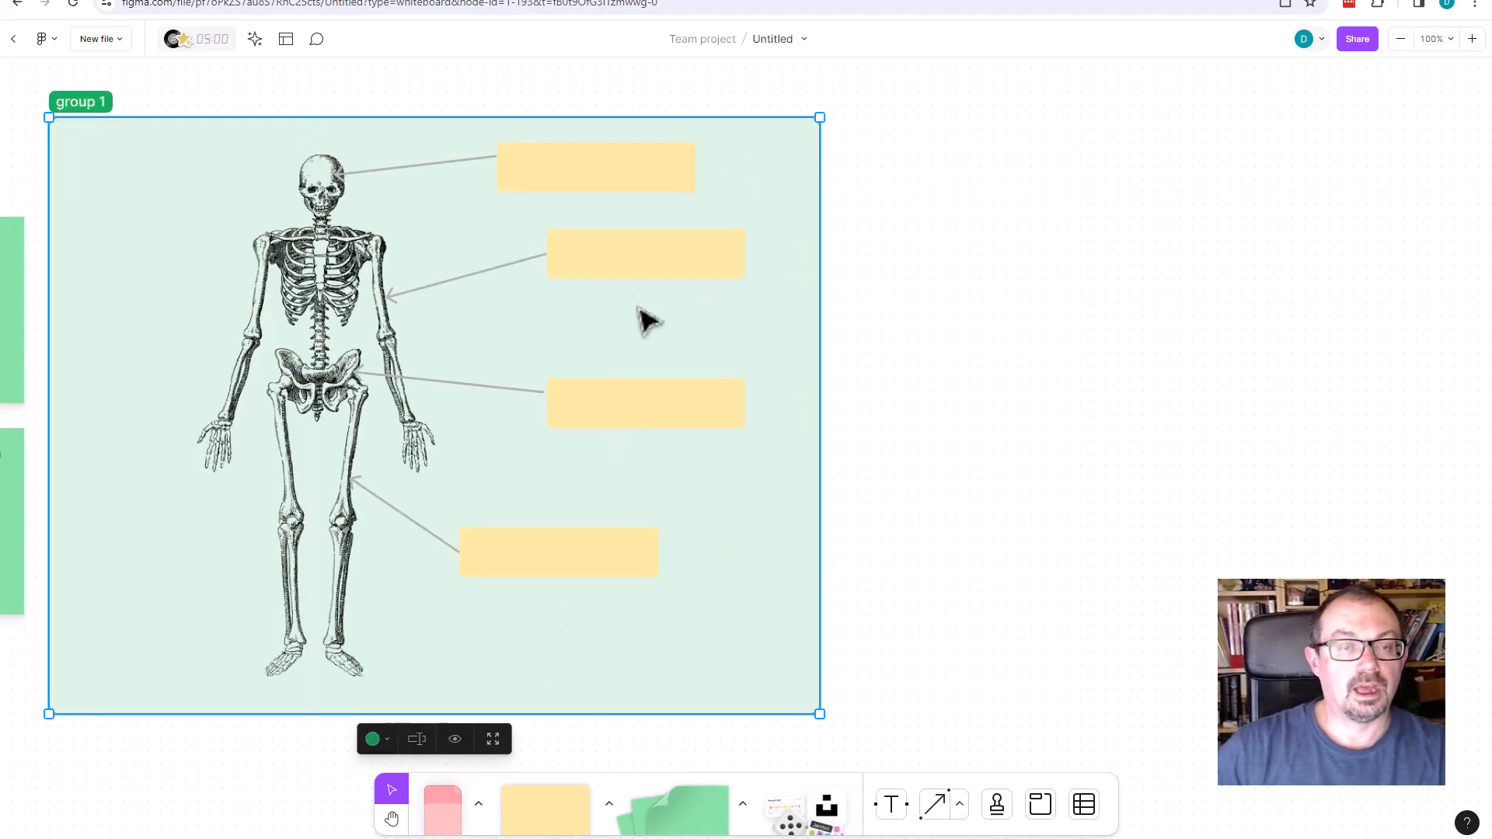
{"action": "right_click", "coordinate": [651, 320]}
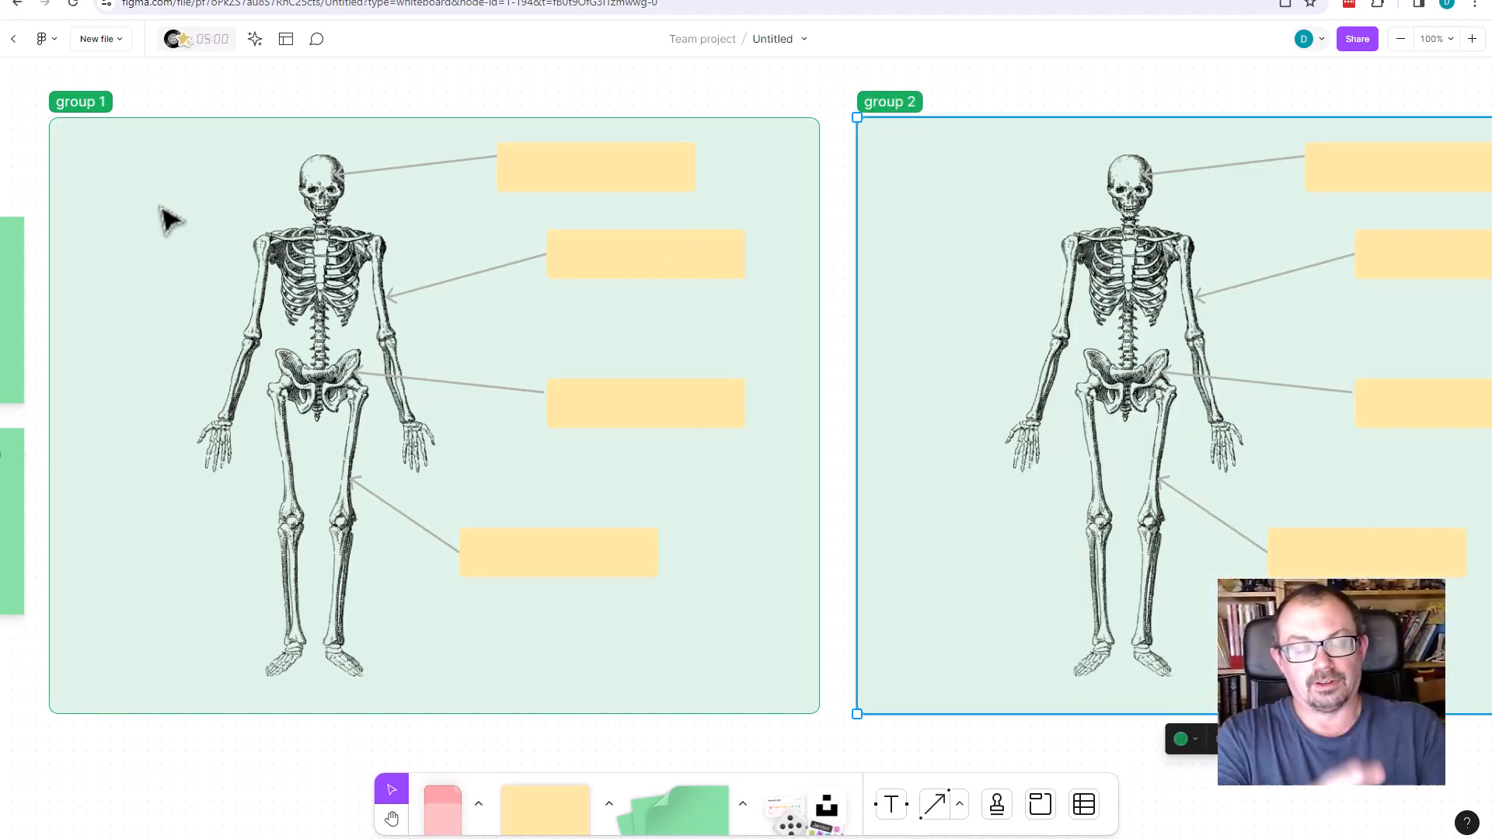
{"action": "mouse_move", "coordinate": [965, 506]}
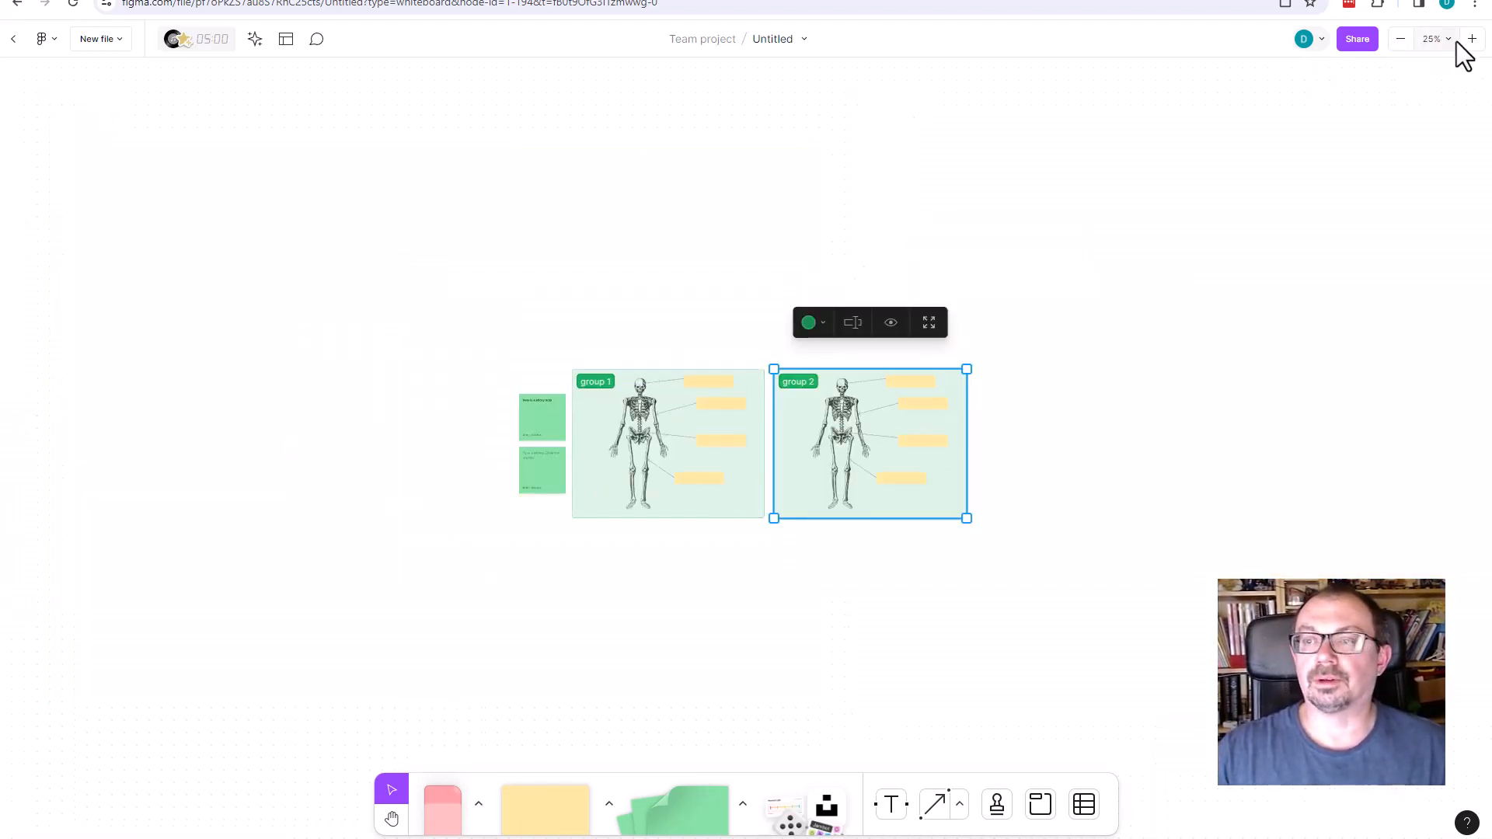
{"action": "left_click", "coordinate": [1470, 39]}
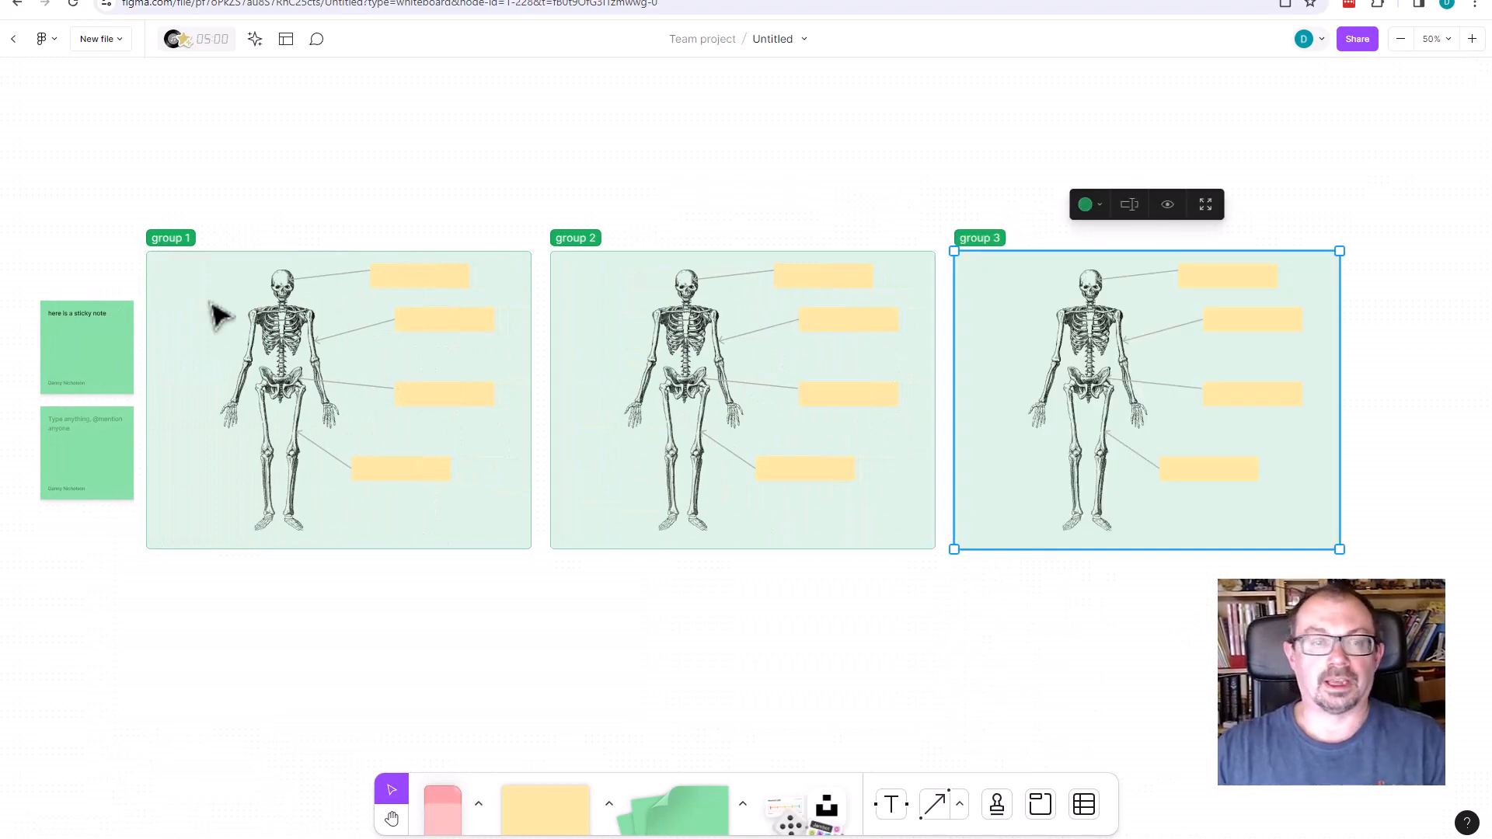
{"action": "left_click", "coordinate": [463, 602]}
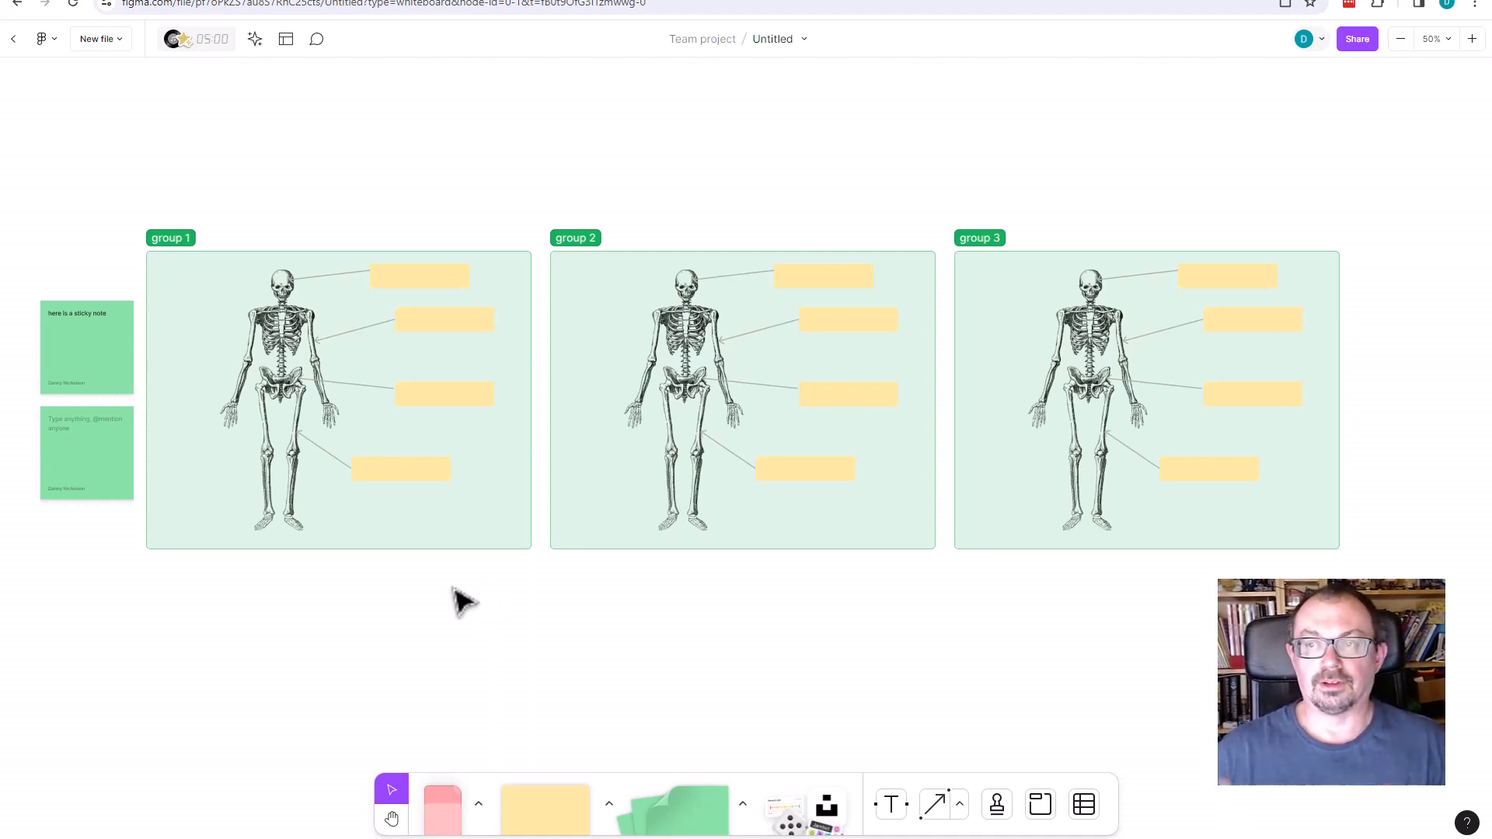
{"action": "mouse_move", "coordinate": [462, 515]}
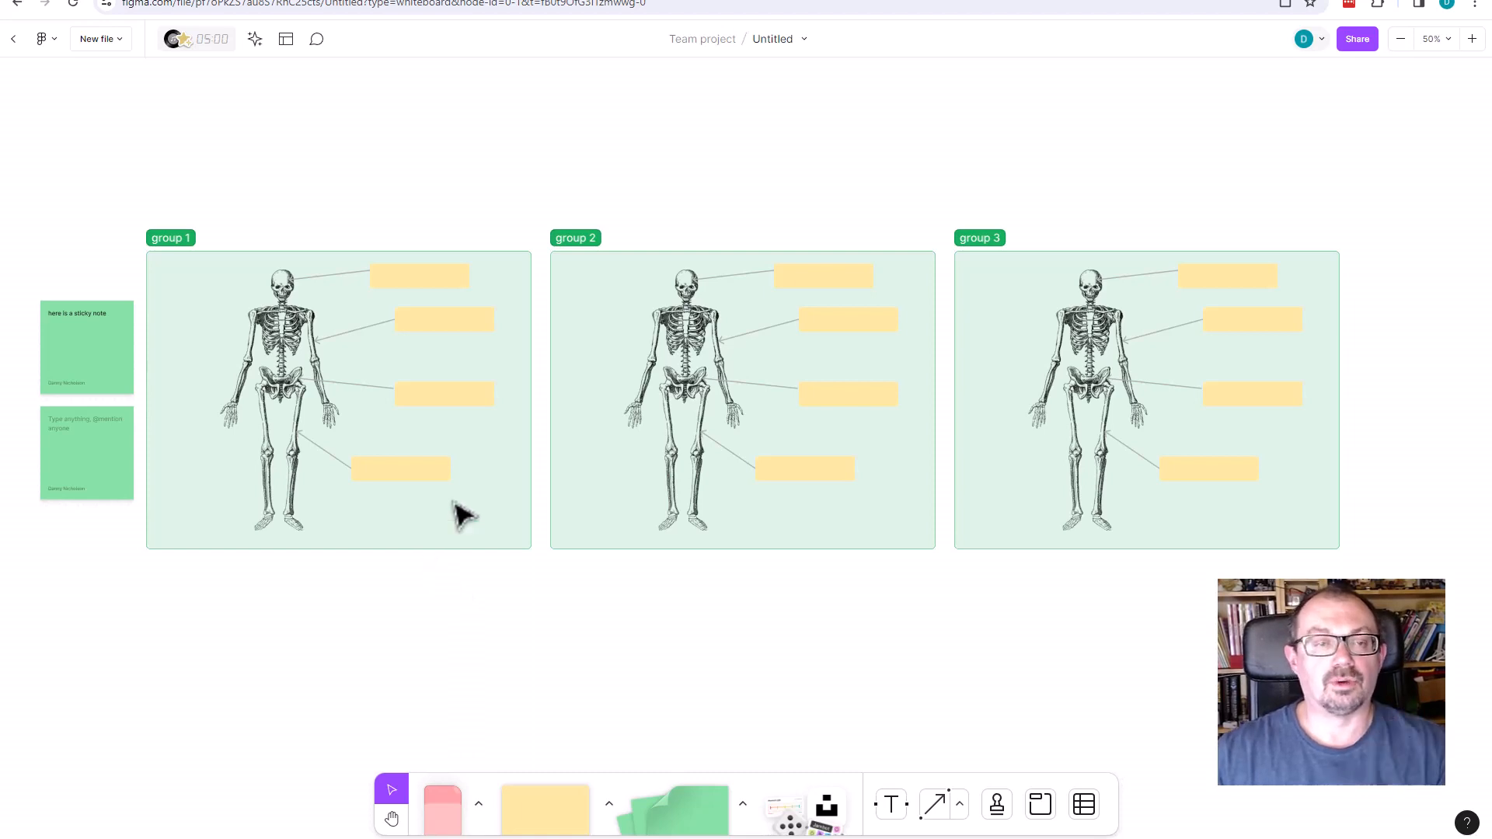
{"action": "mouse_move", "coordinate": [1341, 53]}
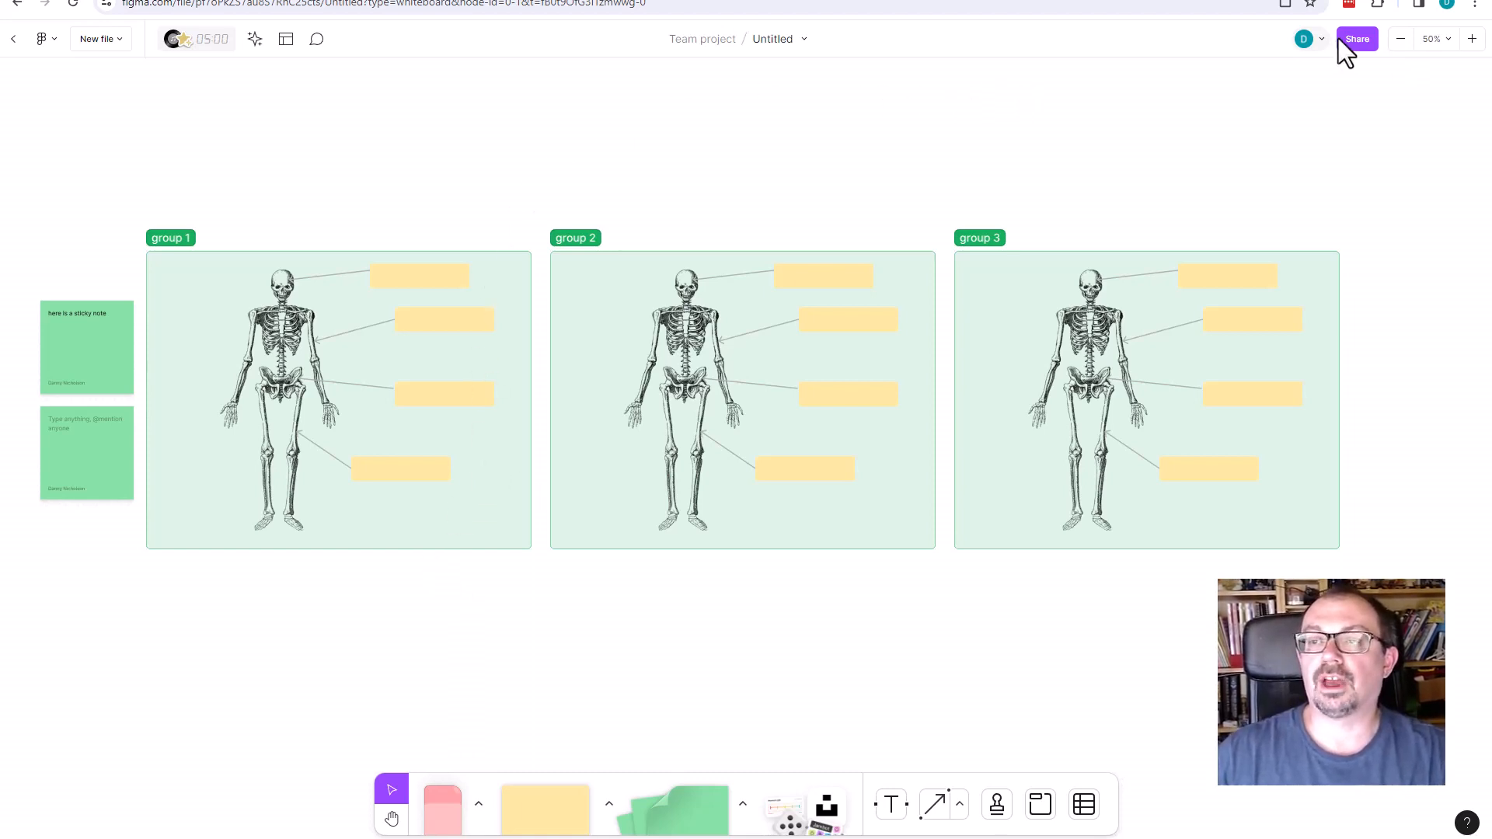
Copy a shareable link to the board from the Share dialog and close it
{"action": "left_click", "coordinate": [1357, 37]}
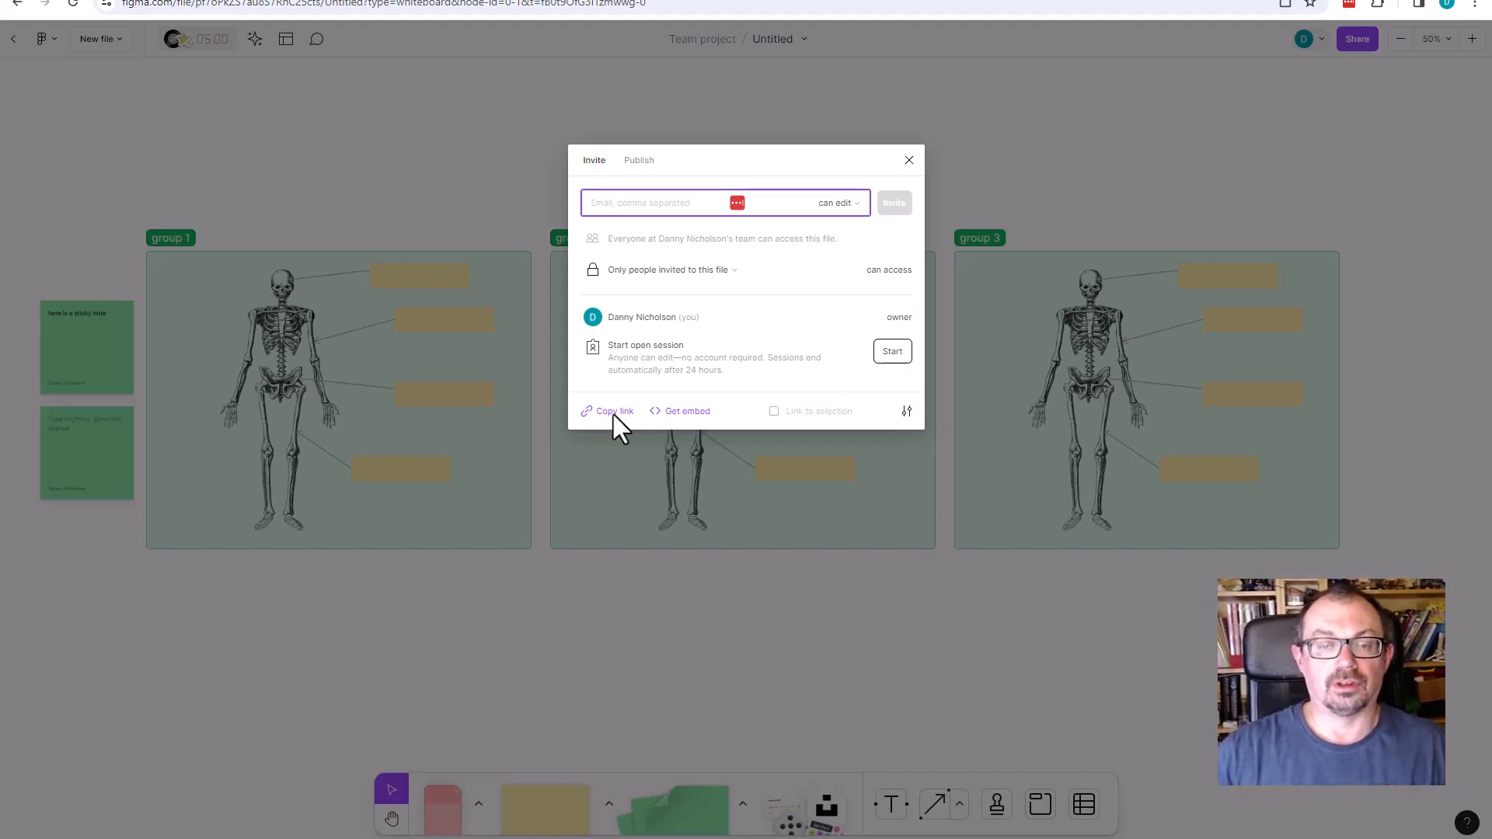
{"action": "left_click", "coordinate": [906, 160]}
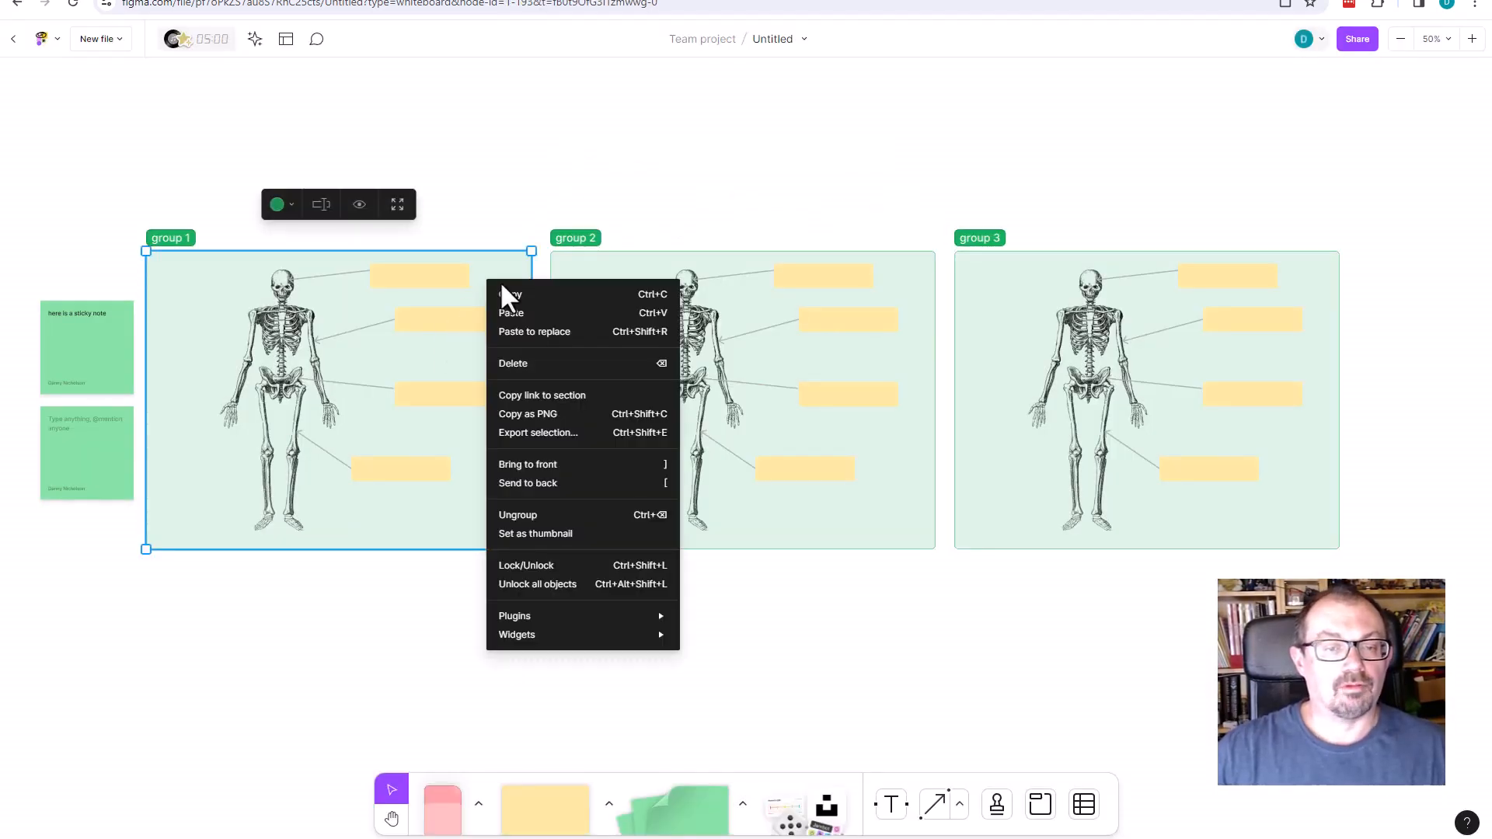
{"action": "mouse_move", "coordinate": [543, 399]}
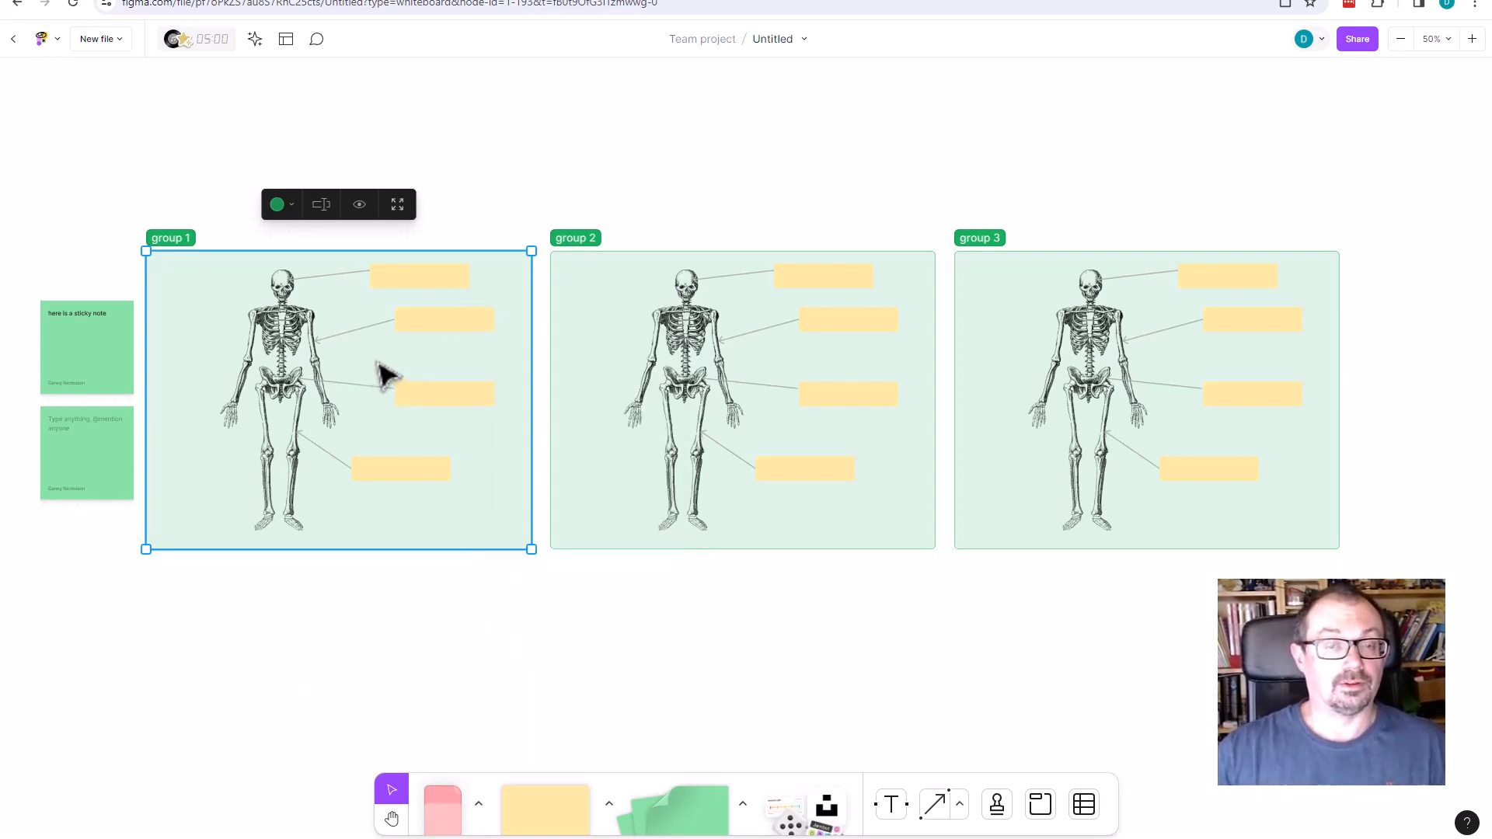
{"action": "left_click", "coordinate": [1084, 153]}
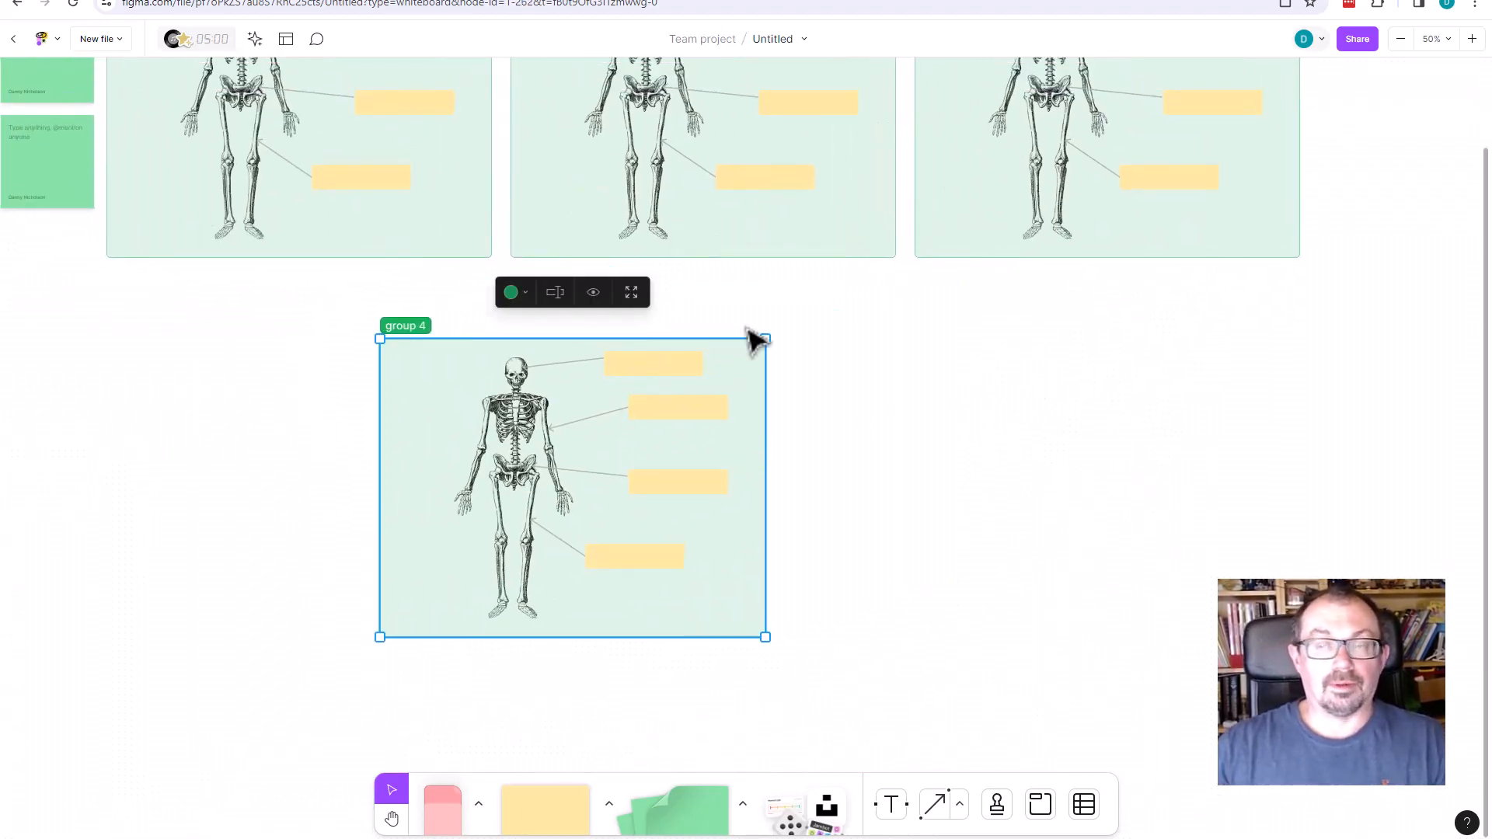
Fill group 4's label boxes with Skull, Humerus, pelvis and femur
{"action": "double_click", "coordinate": [653, 363]}
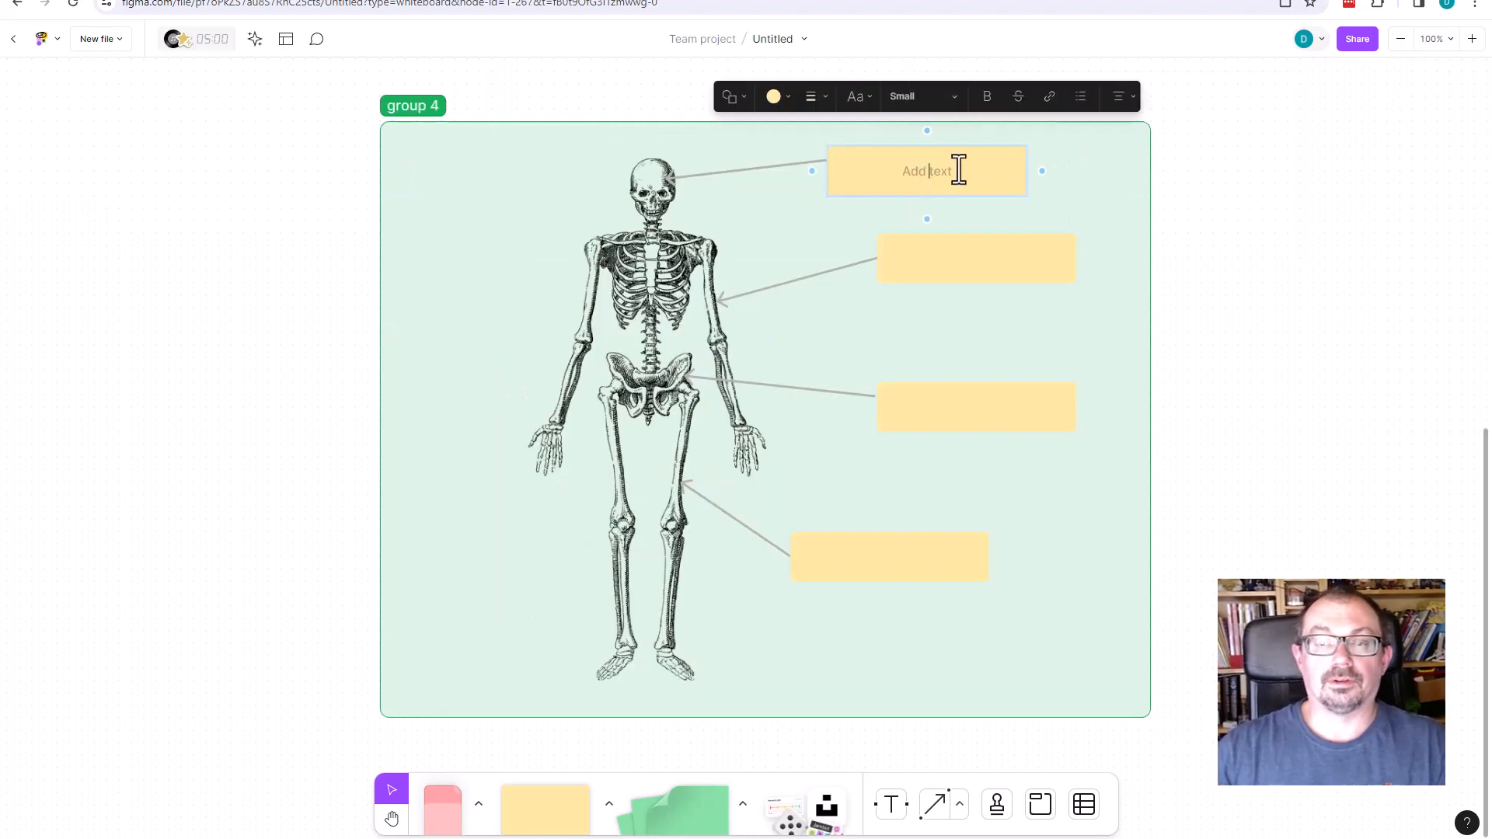
{"action": "type", "text": "Skull"}
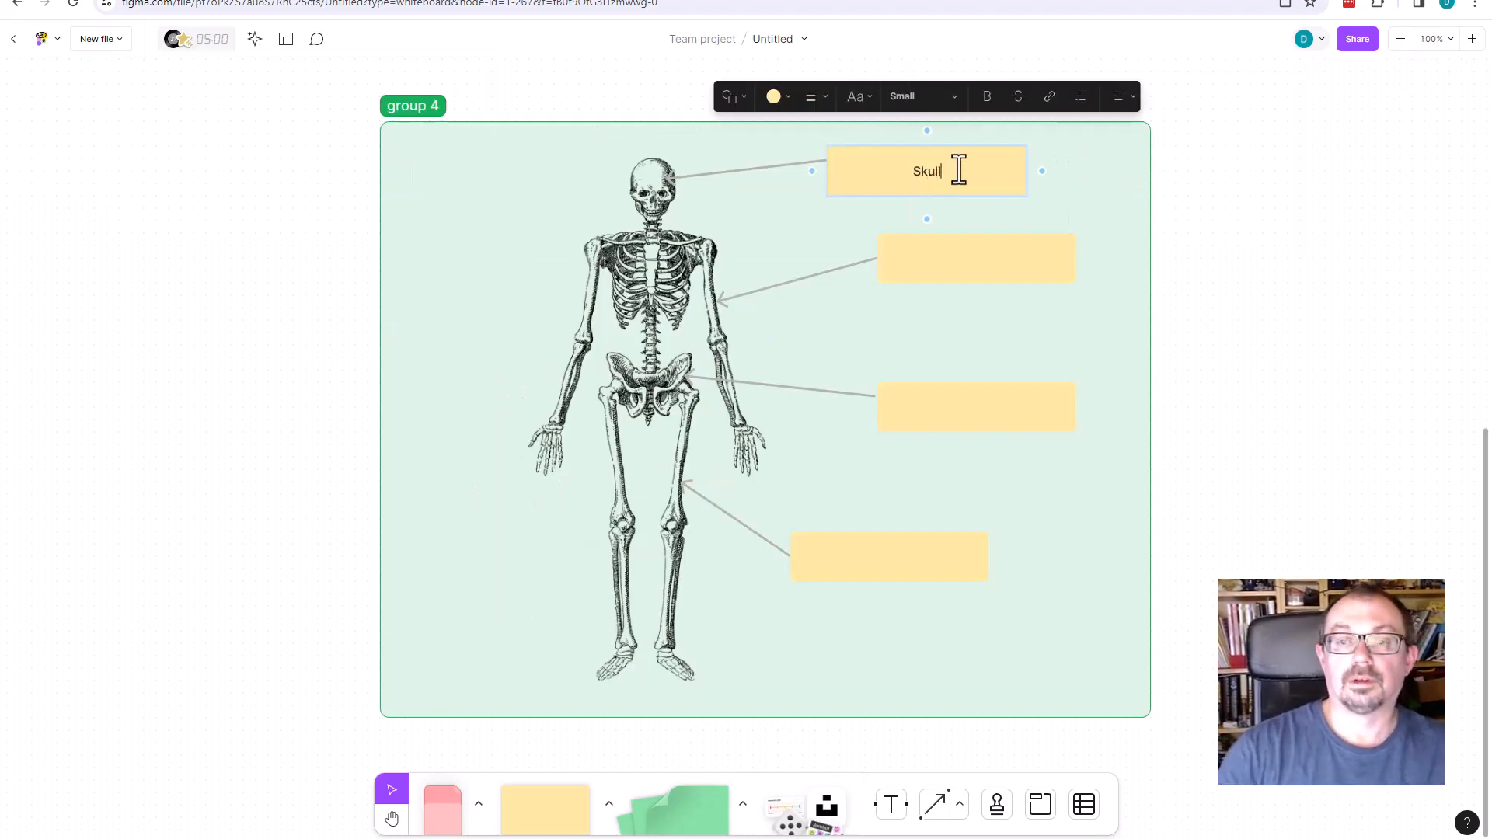
{"action": "left_click", "coordinate": [976, 256]}
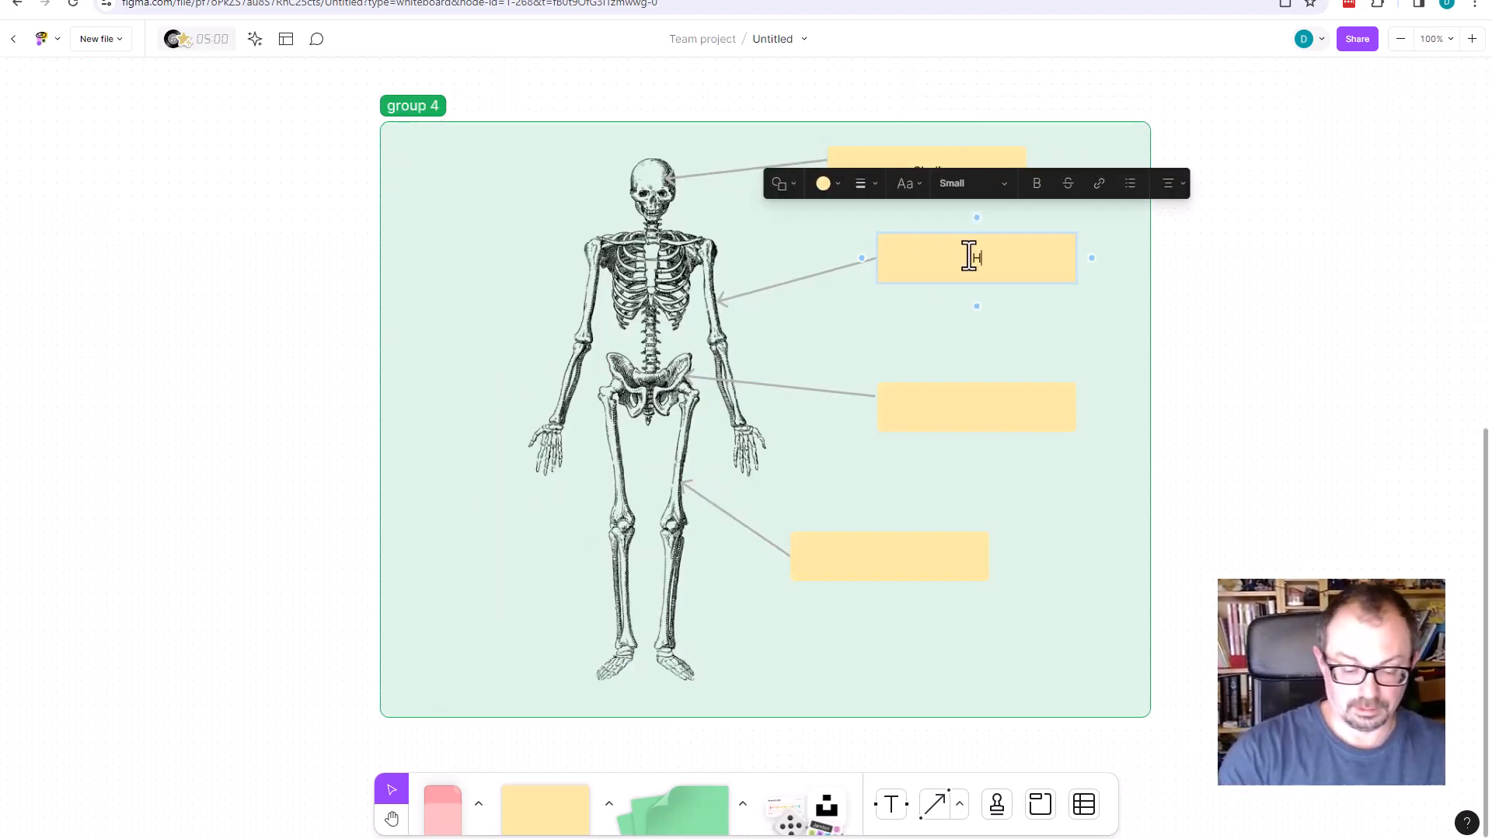
{"action": "type", "text": "Humerus"}
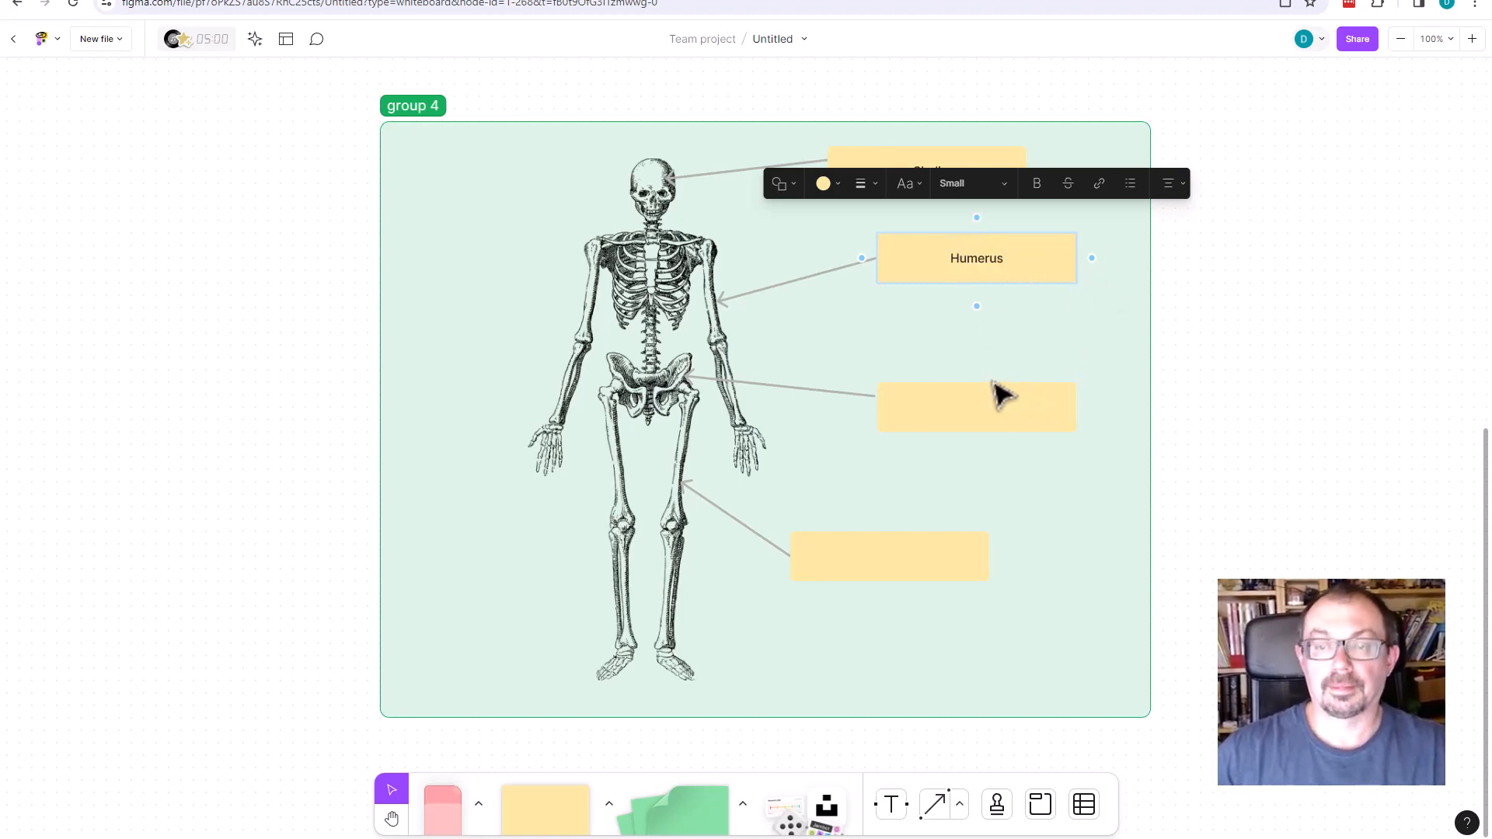
{"action": "type", "text": "pelvis"}
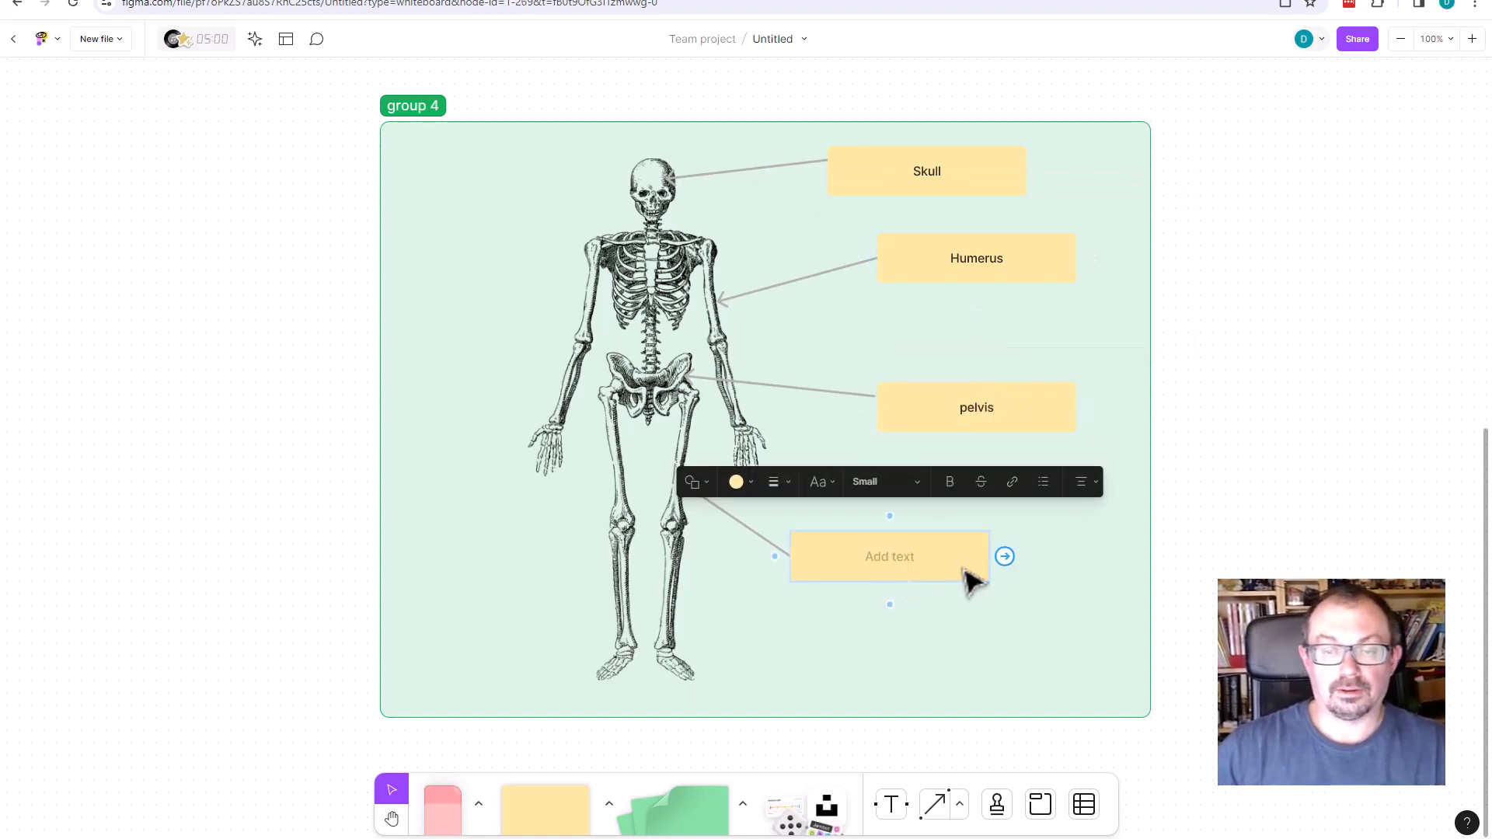
{"action": "type", "text": "femur"}
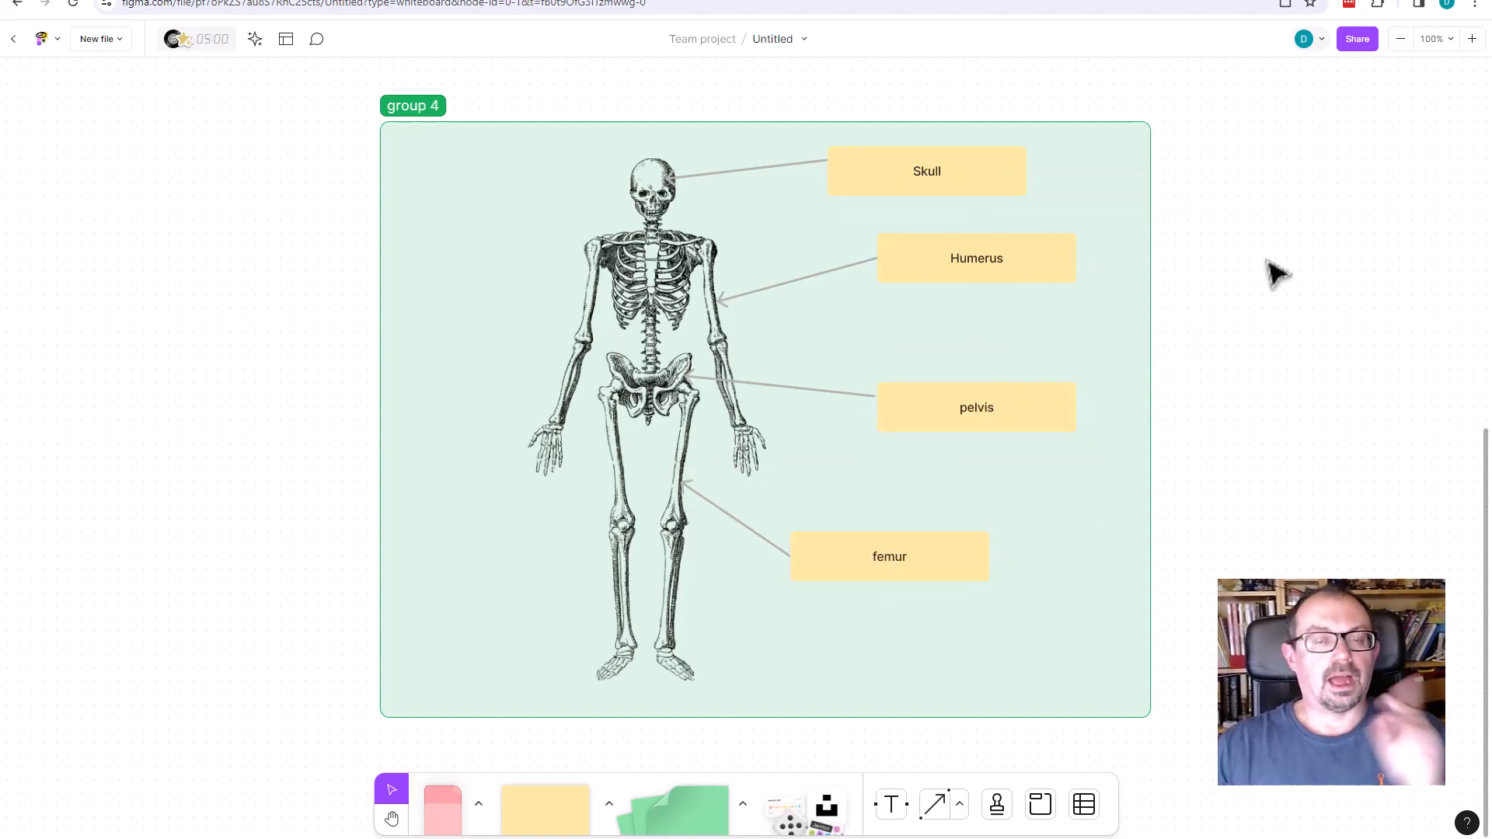
Hide and re-show the group 4 section's contents, then zoom in on it
{"action": "left_click", "coordinate": [727, 690]}
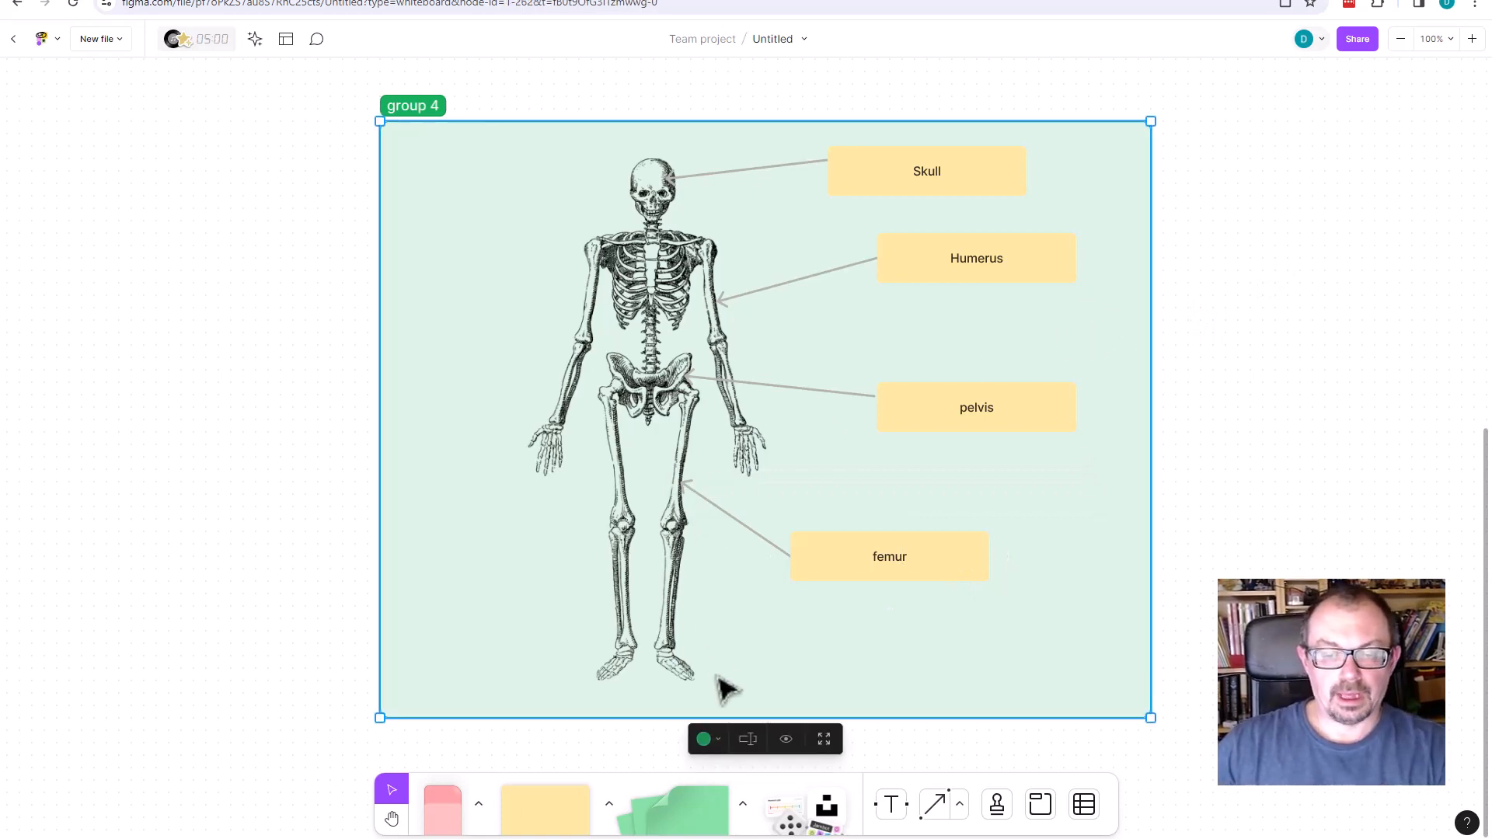
{"action": "left_click", "coordinate": [785, 739]}
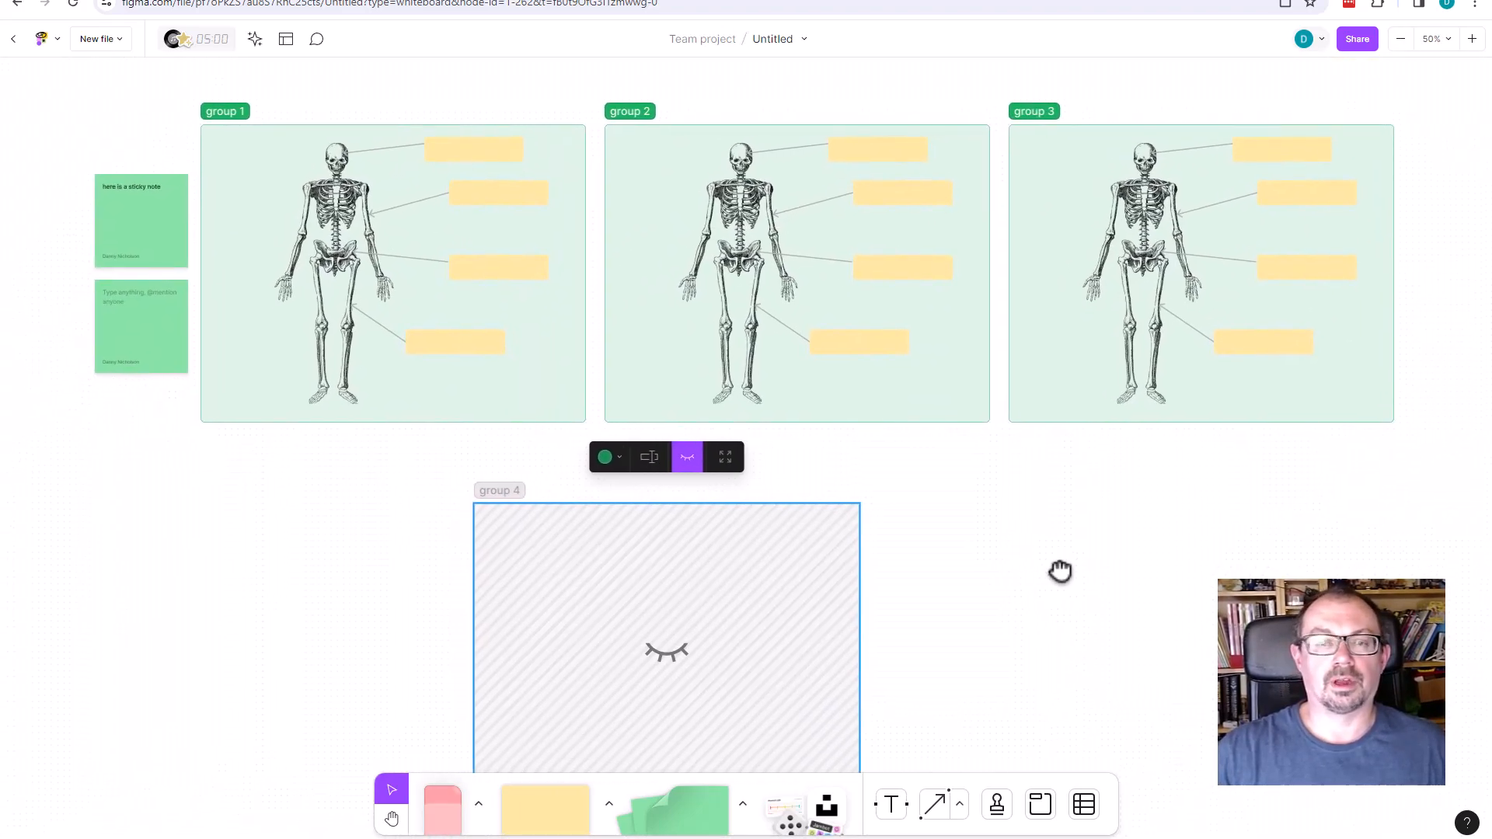
{"action": "scroll", "scroll_direction": "down", "scroll_amount": 3}
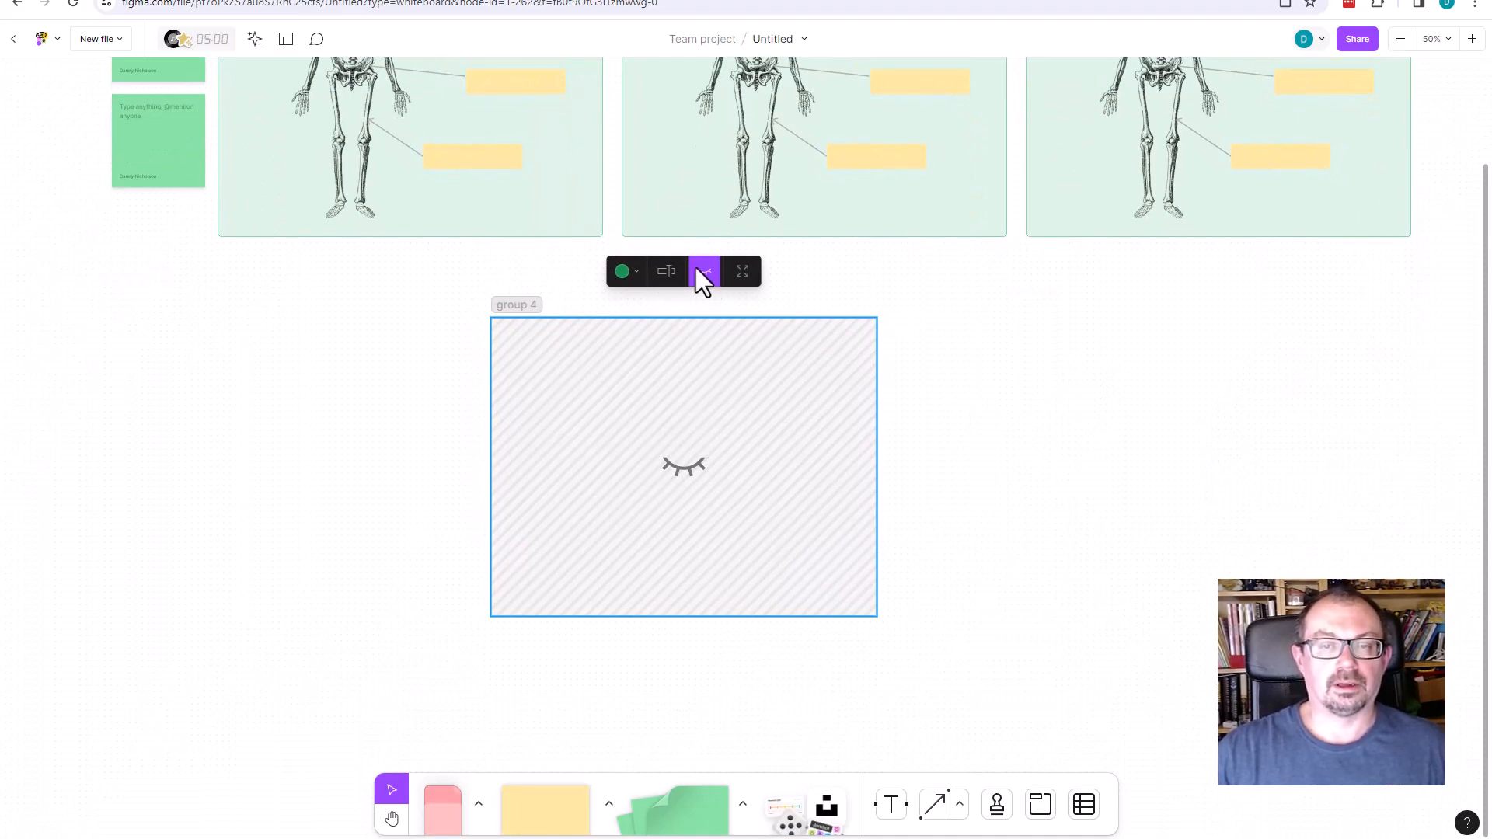
{"action": "left_click", "coordinate": [703, 271]}
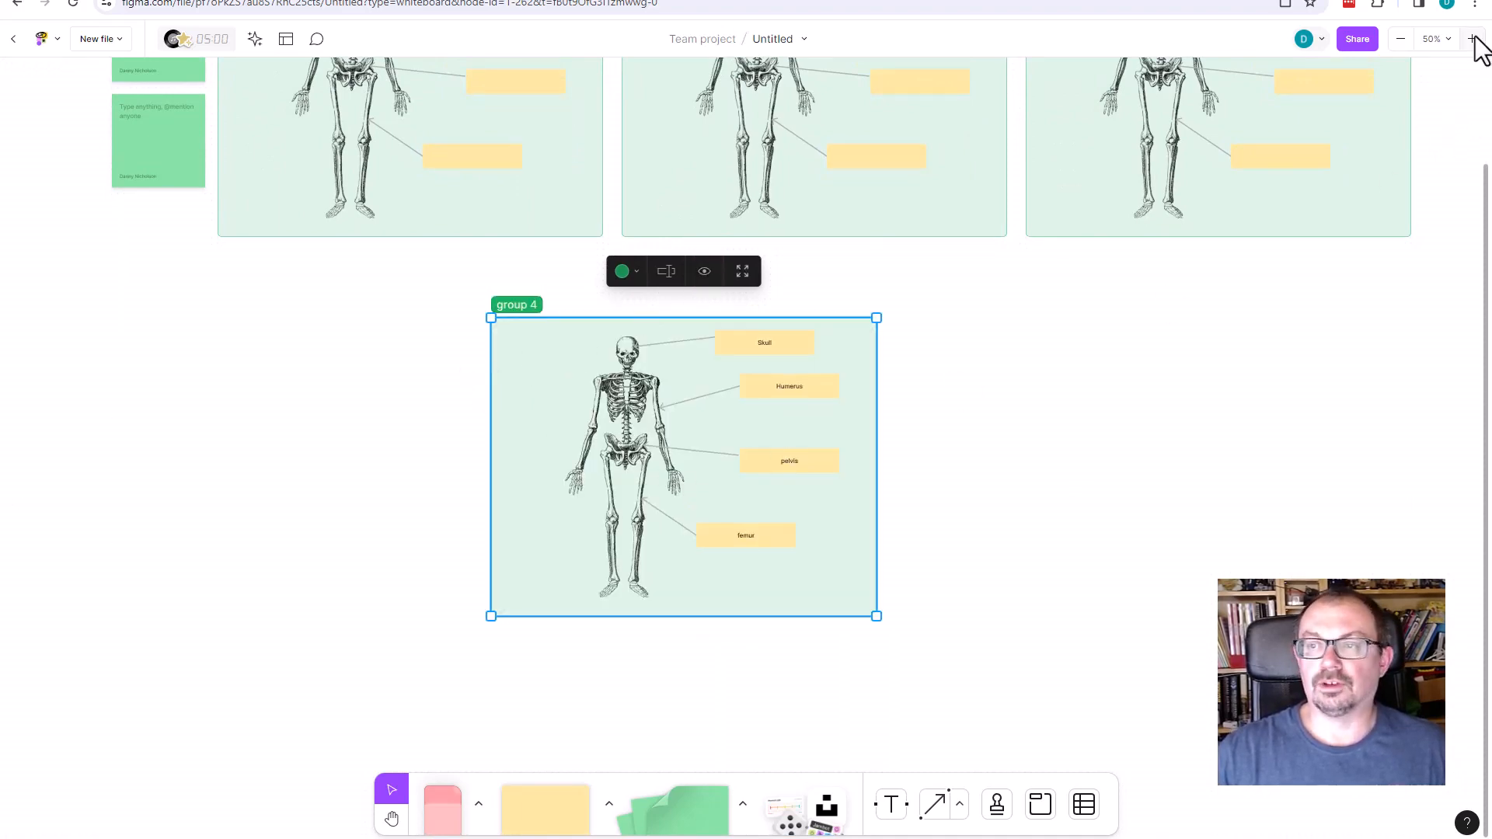
{"action": "left_click", "coordinate": [1470, 37]}
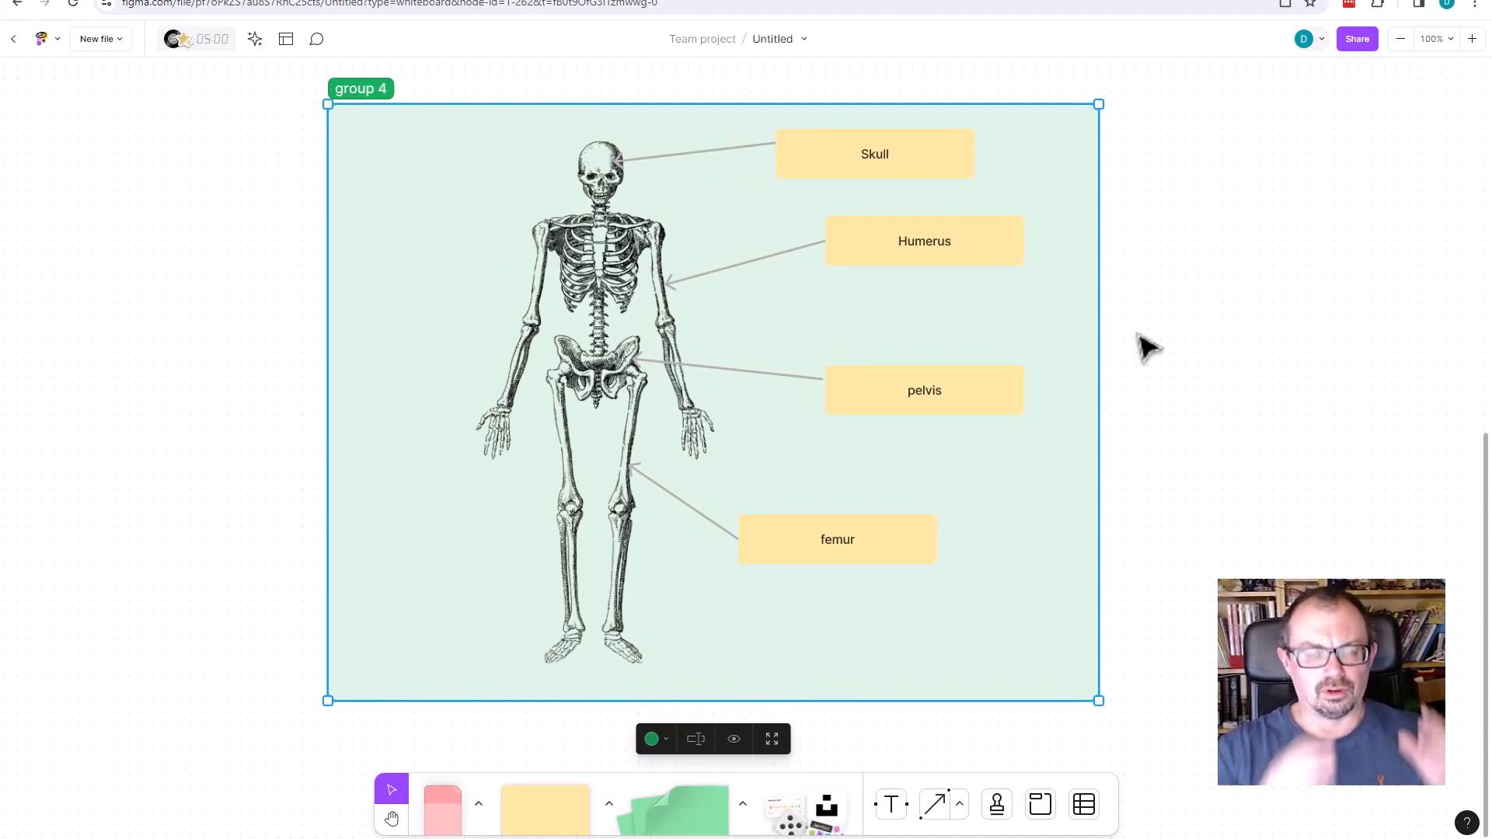
{"action": "mouse_move", "coordinate": [1180, 270]}
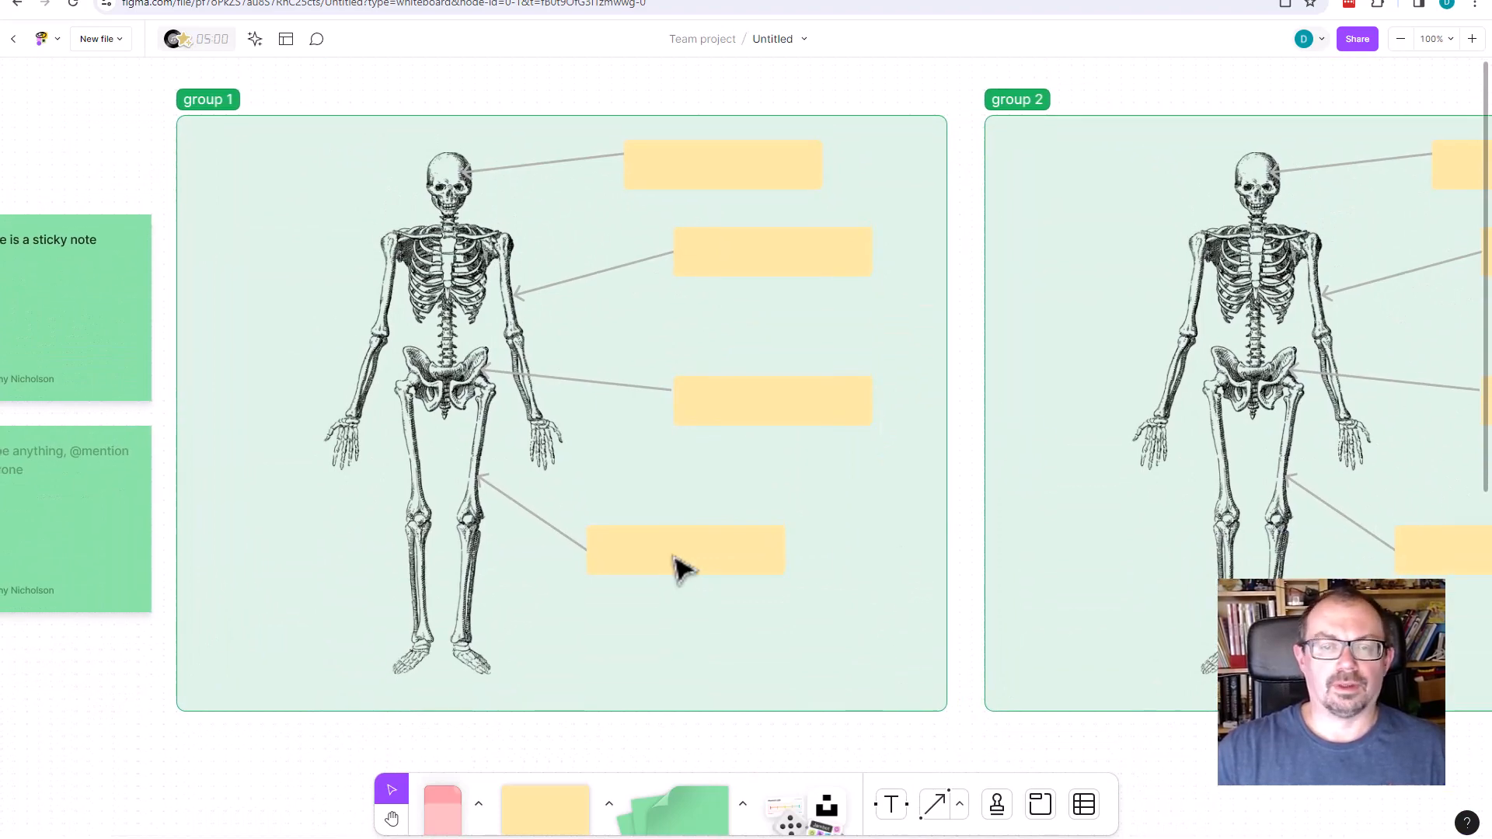
{"action": "mouse_move", "coordinate": [986, 762]}
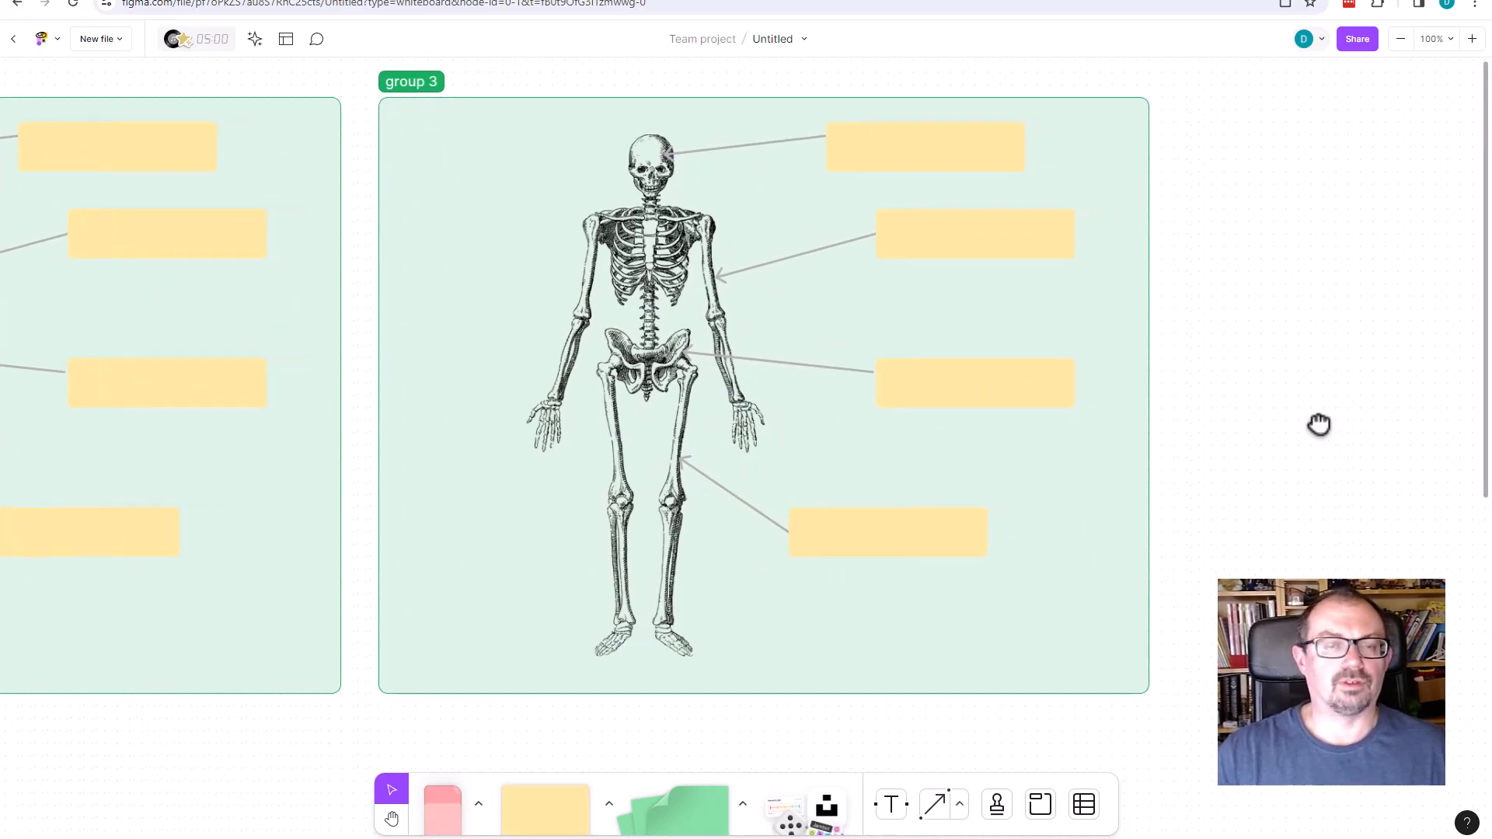
{"action": "mouse_move", "coordinate": [1427, 48]}
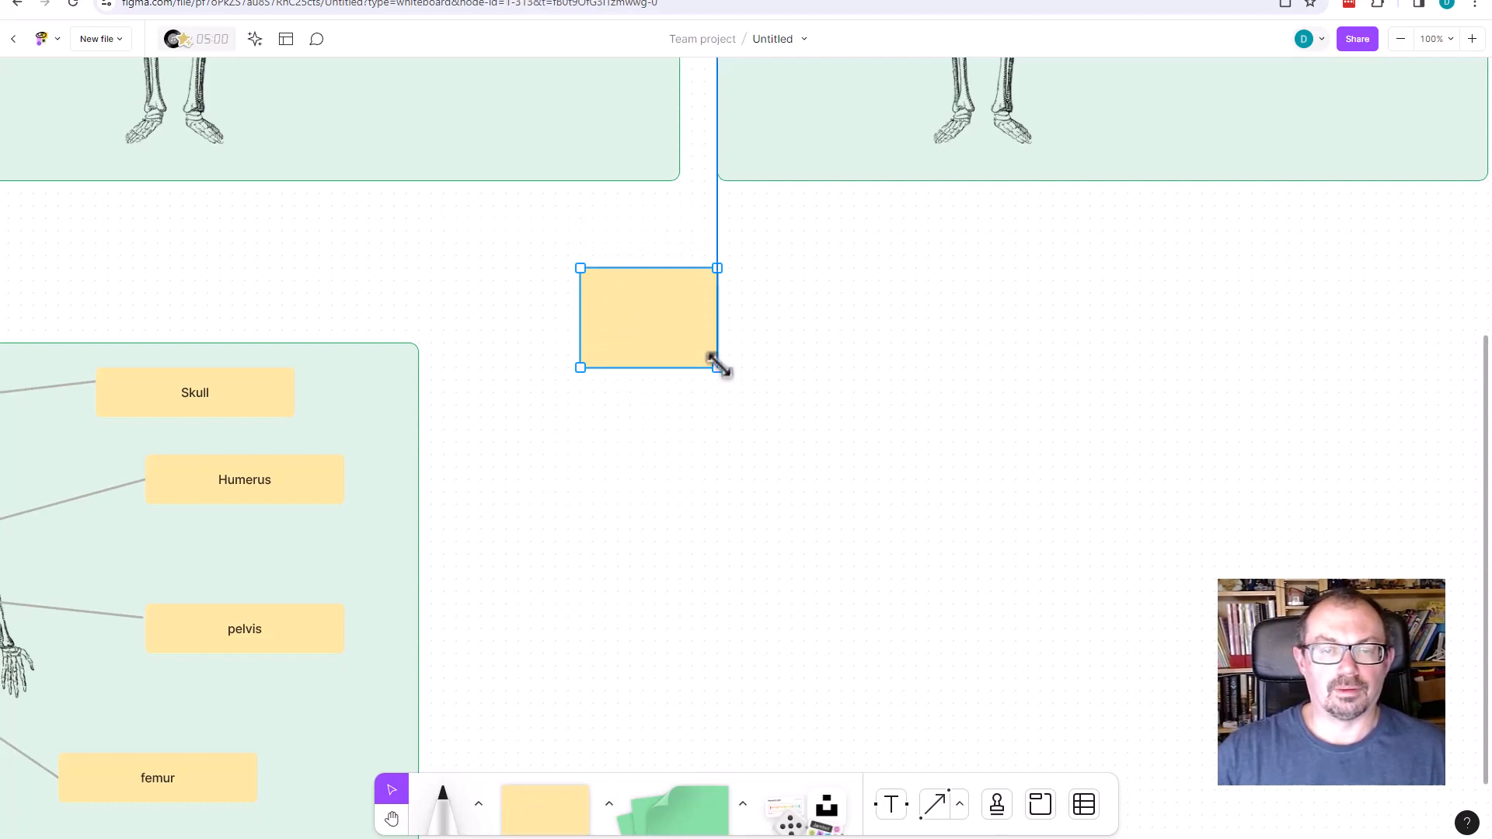
Enlarge the flowchart rectangle and add connected rounded and square steps via quick-add
{"action": "left_click_drag", "start_coordinate": [718, 366], "coordinate": [780, 355]}
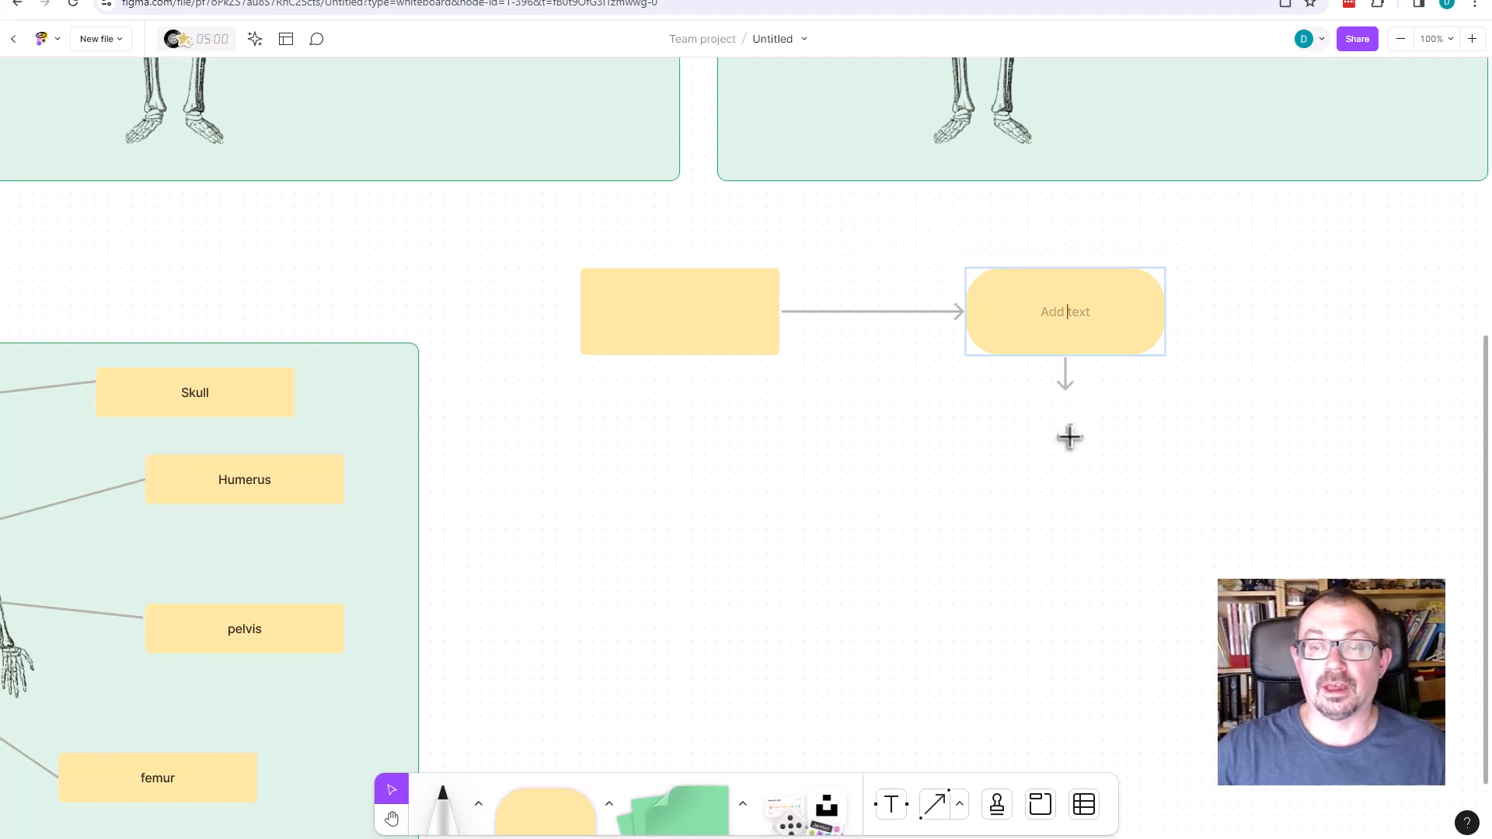
{"action": "left_click", "coordinate": [1068, 439]}
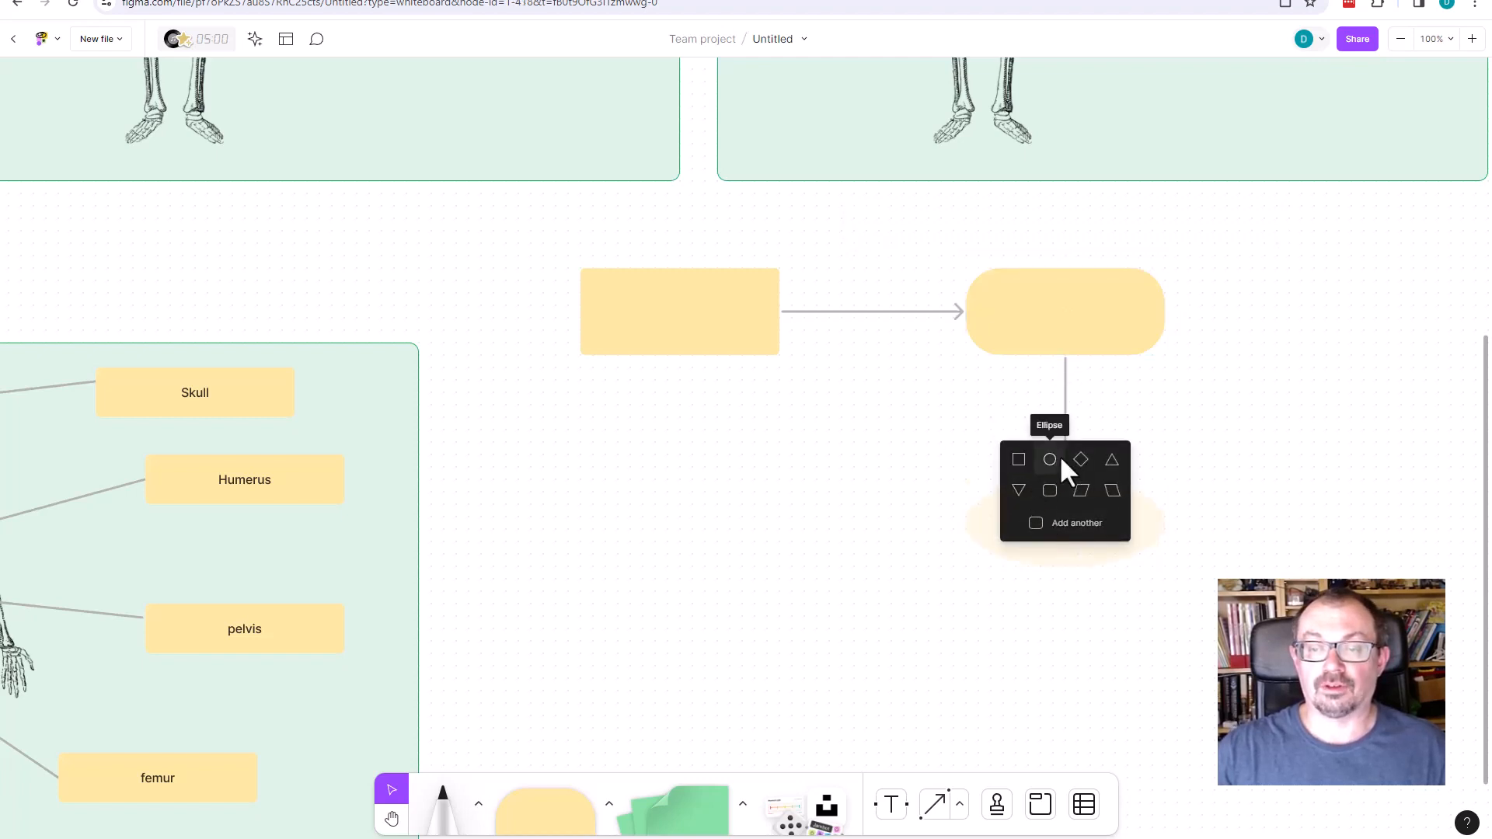
{"action": "left_click", "coordinate": [1017, 460]}
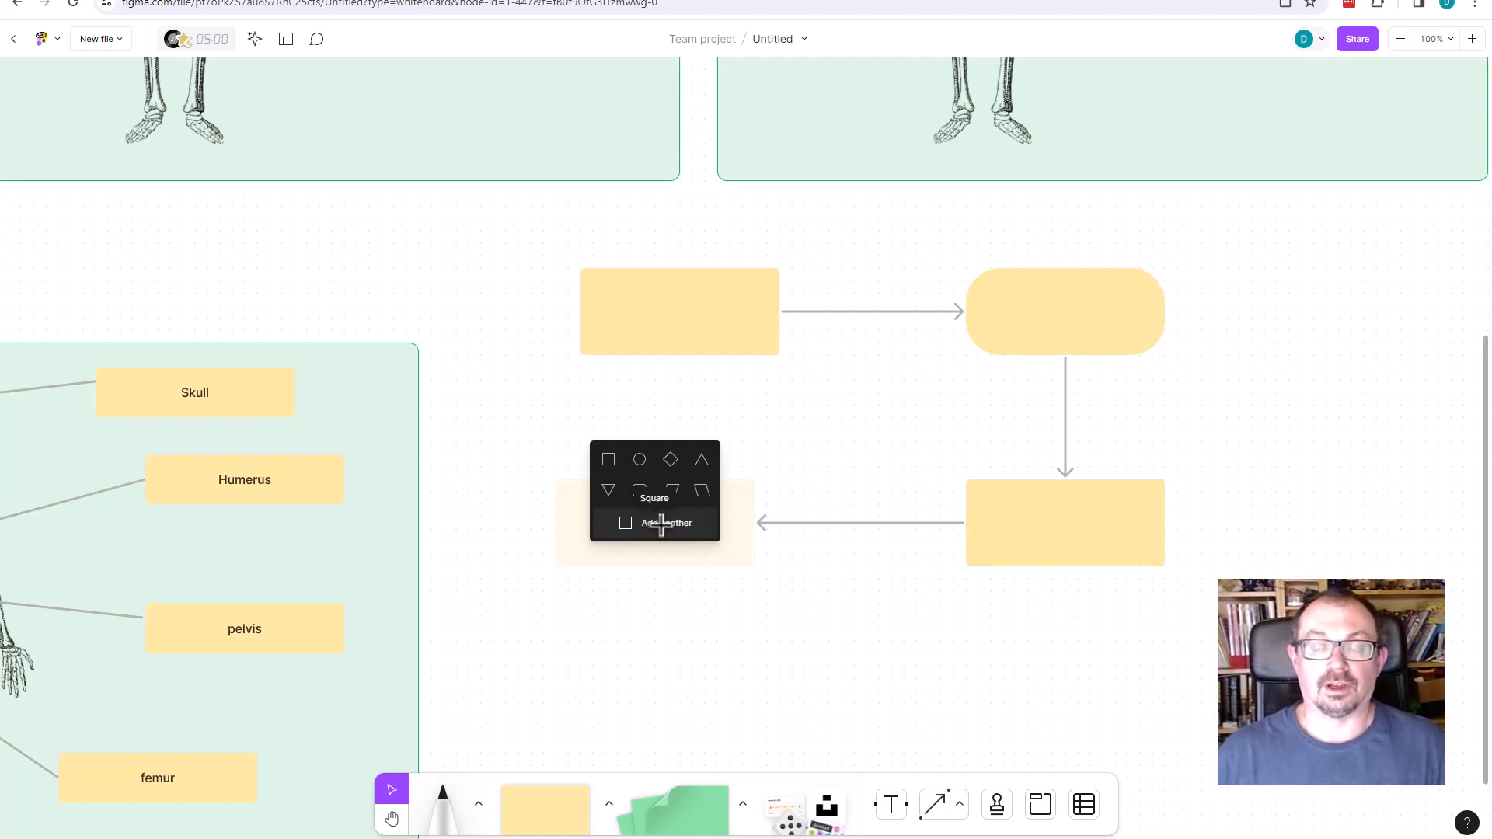
{"action": "left_click", "coordinate": [1063, 312]}
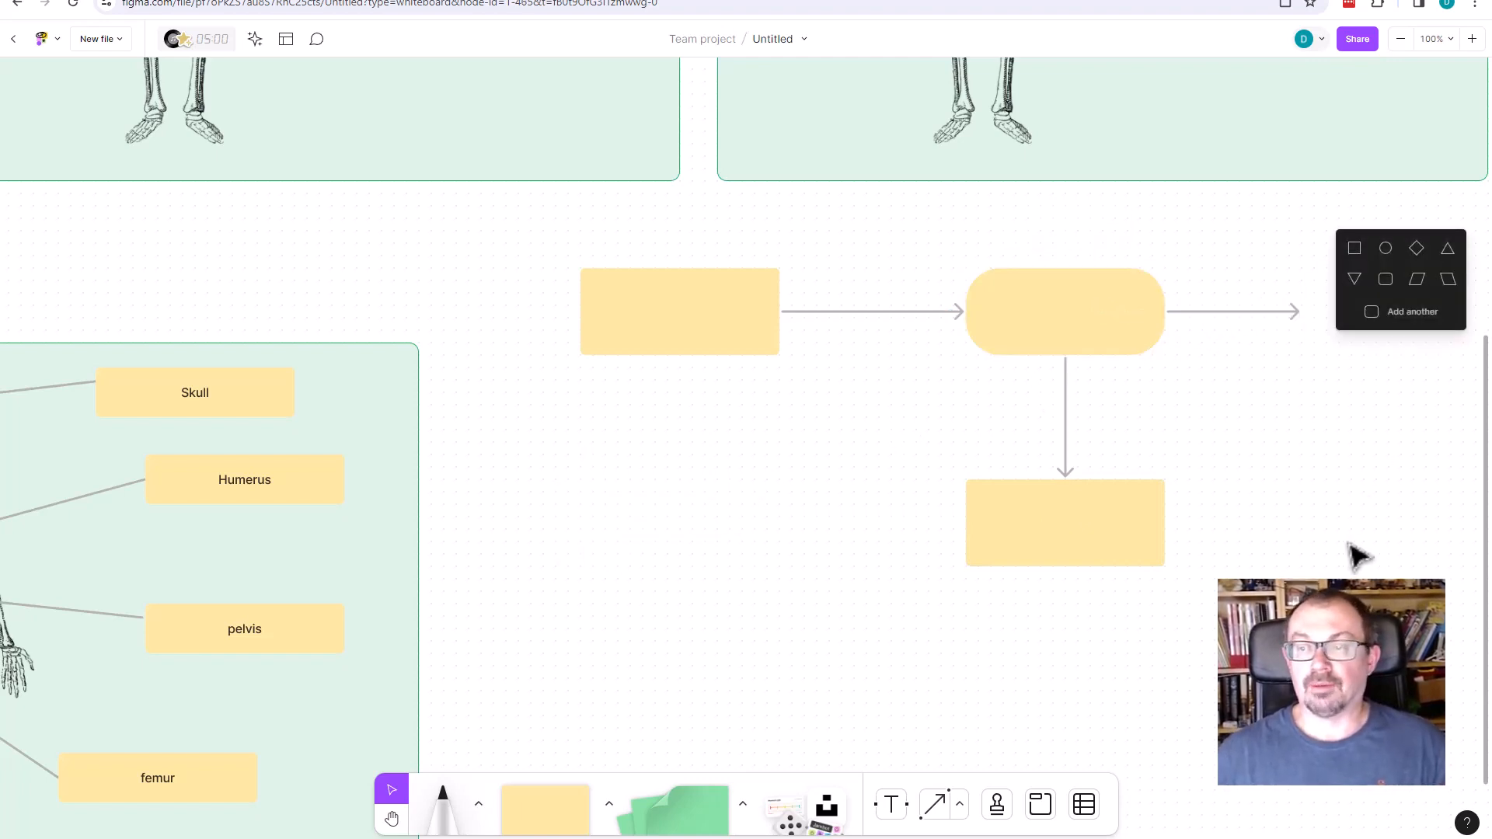
{"action": "mouse_move", "coordinate": [1042, 533]}
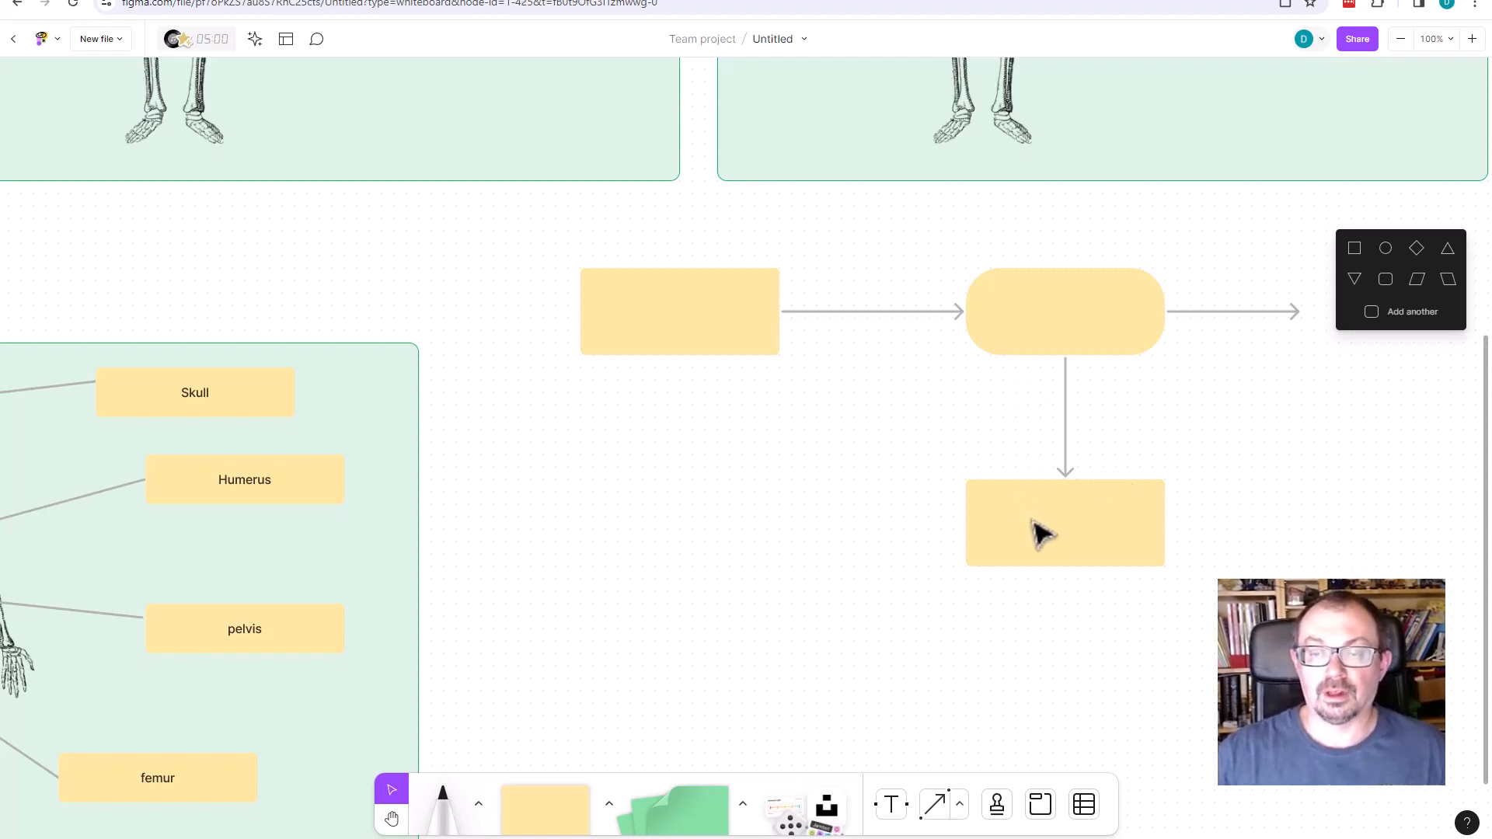
Shift the lower flowchart box left so its connector angles into a branch
{"action": "left_click", "coordinate": [1063, 522]}
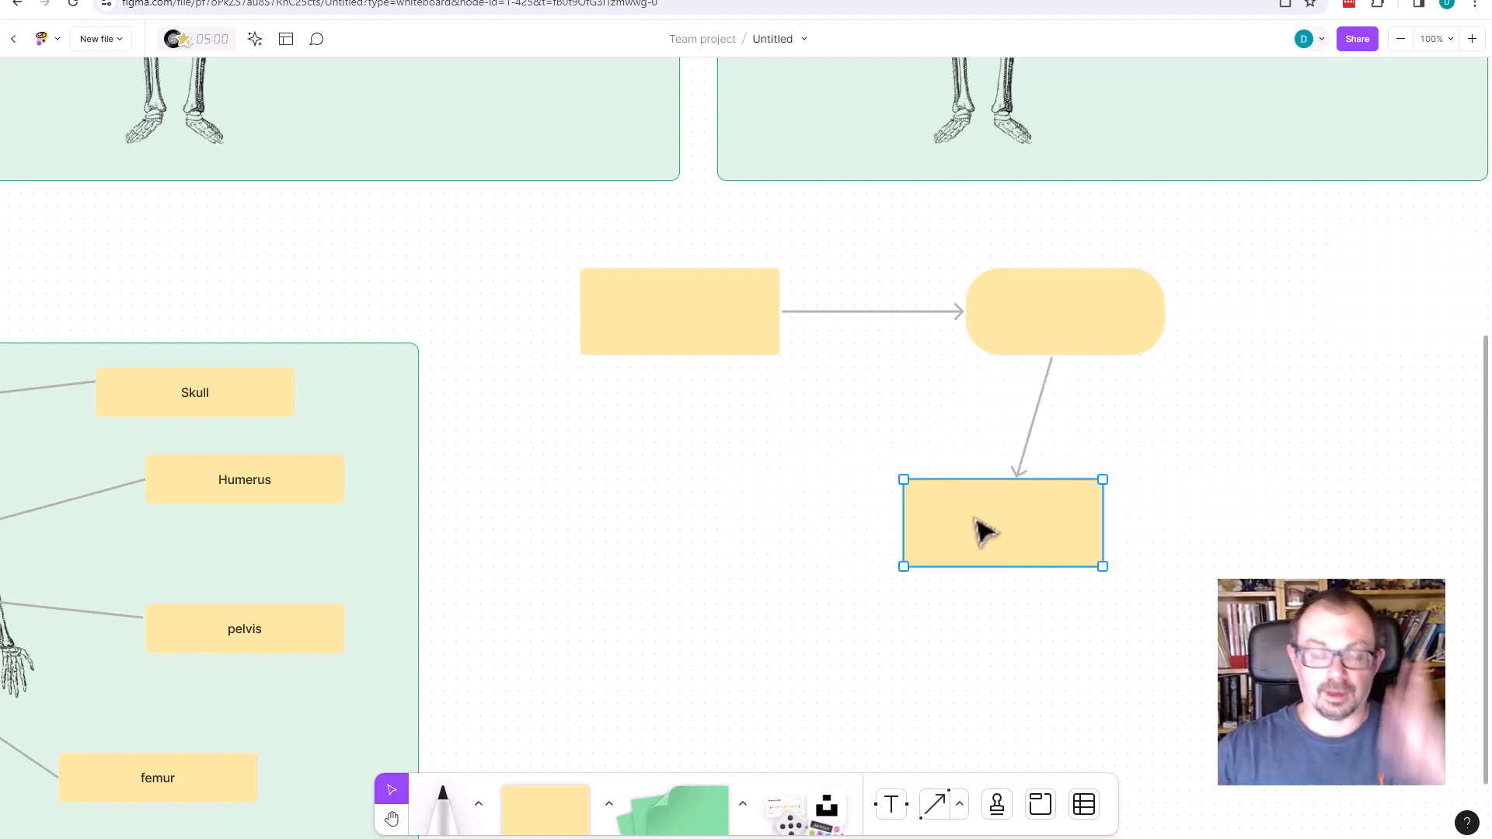
{"action": "left_click_drag", "start_coordinate": [1003, 523], "coordinate": [778, 522]}
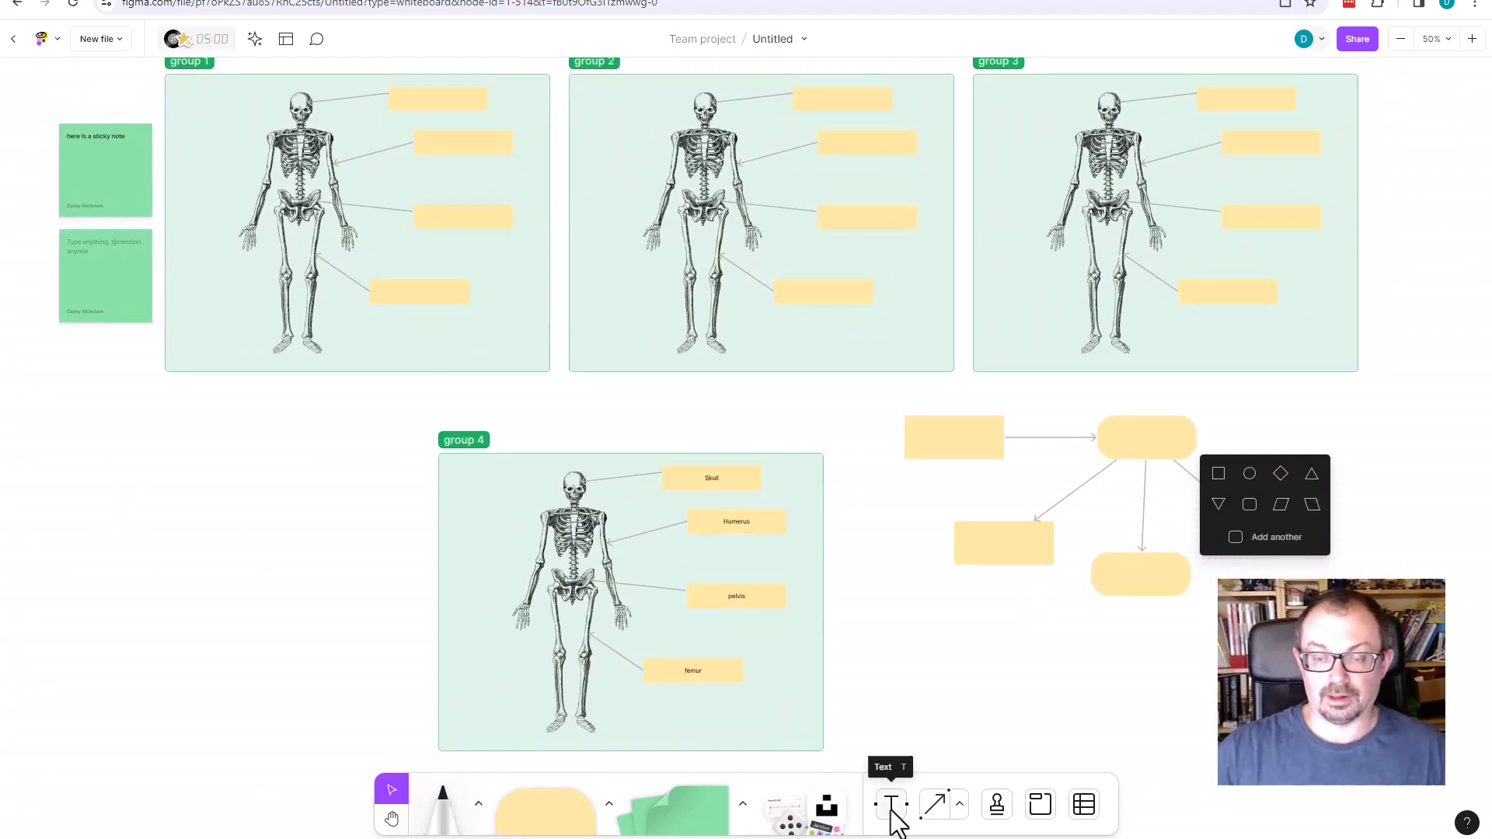
Add the text 'typing in text' below the flowchart and size it Extra large
{"action": "left_click", "coordinate": [890, 804]}
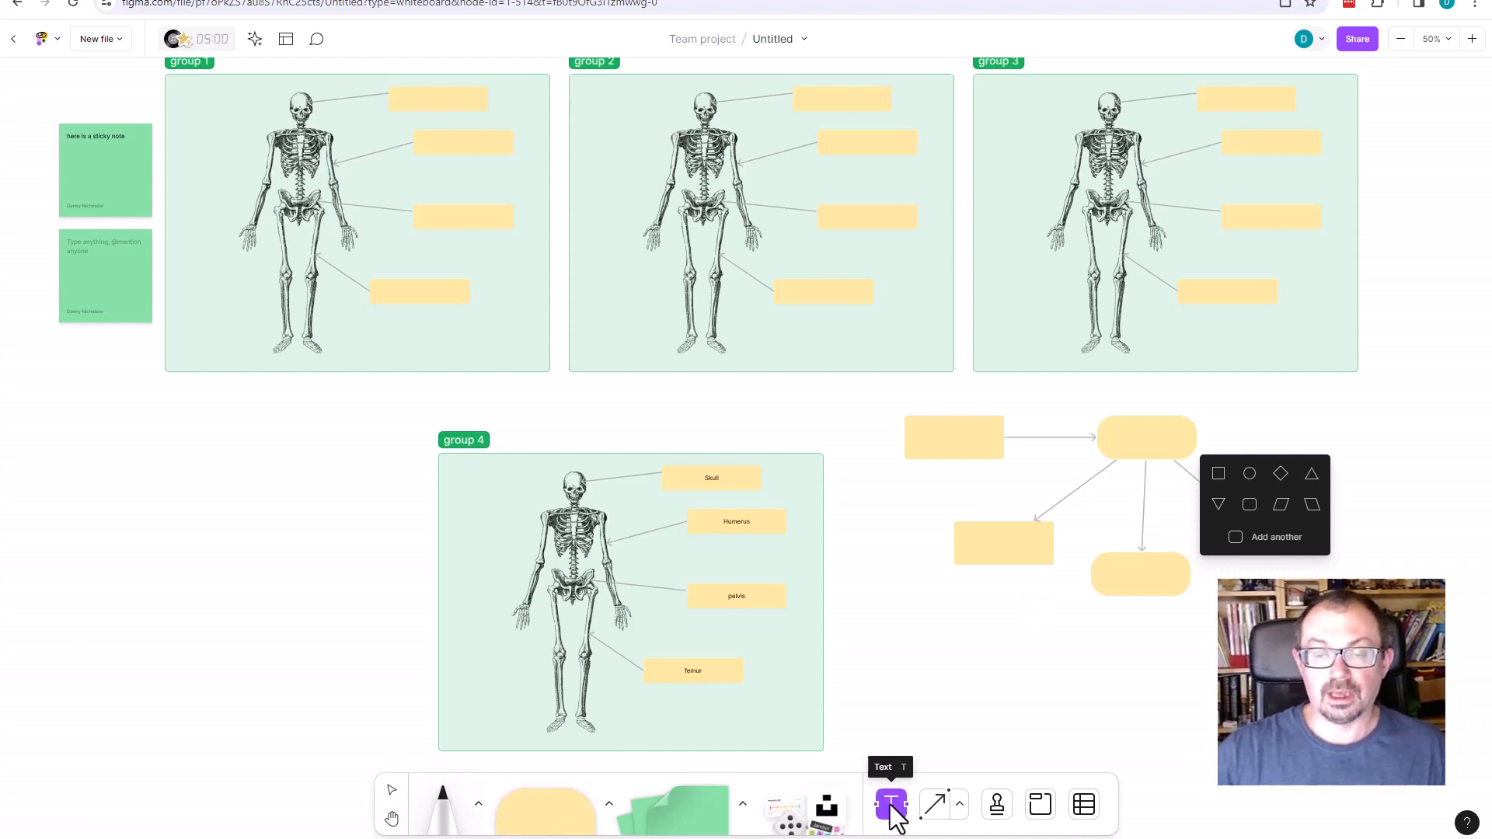
{"action": "left_click", "coordinate": [891, 804]}
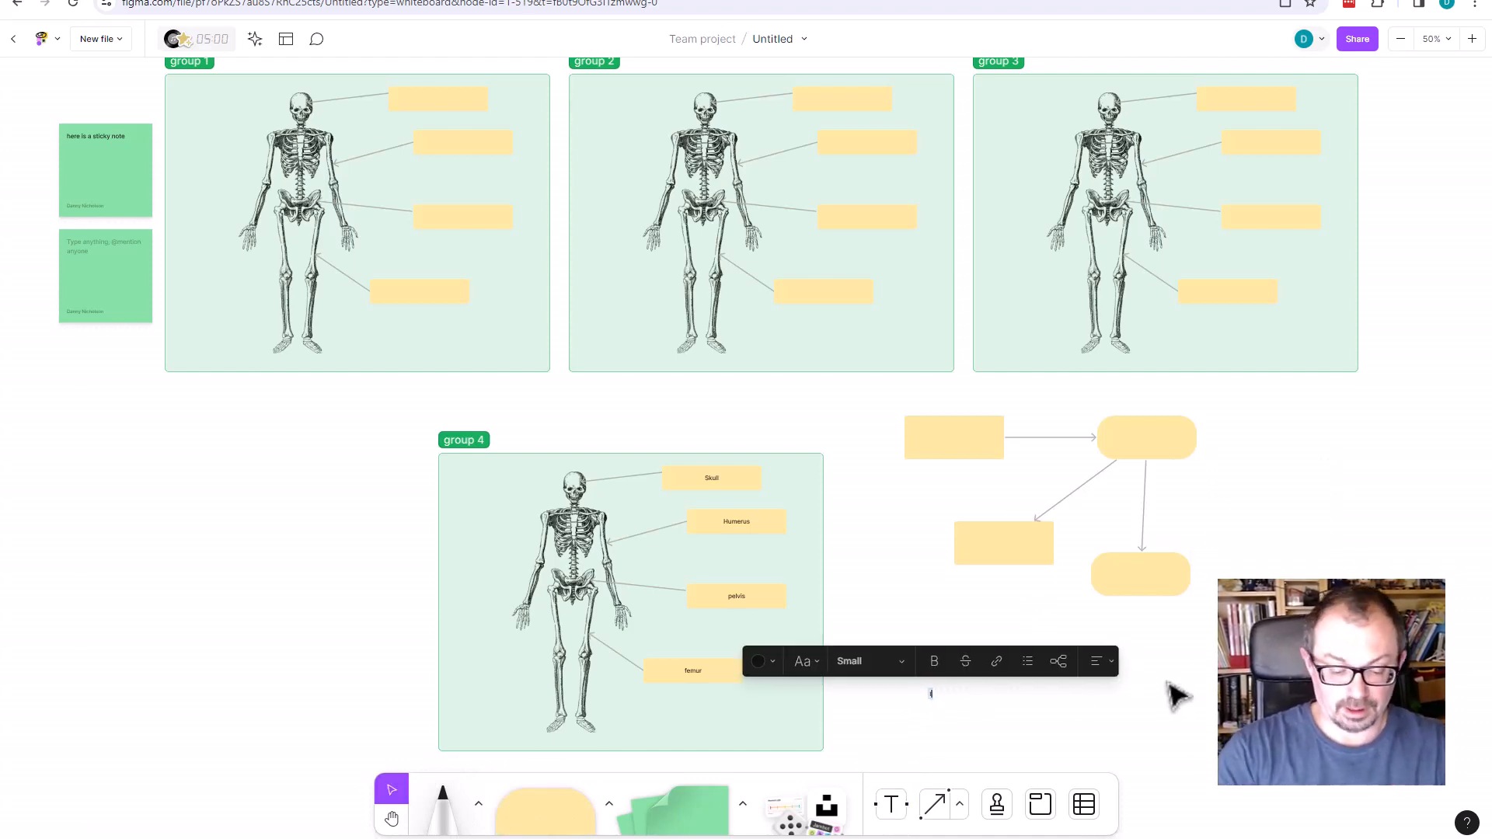
{"action": "type", "text": "typing in text"}
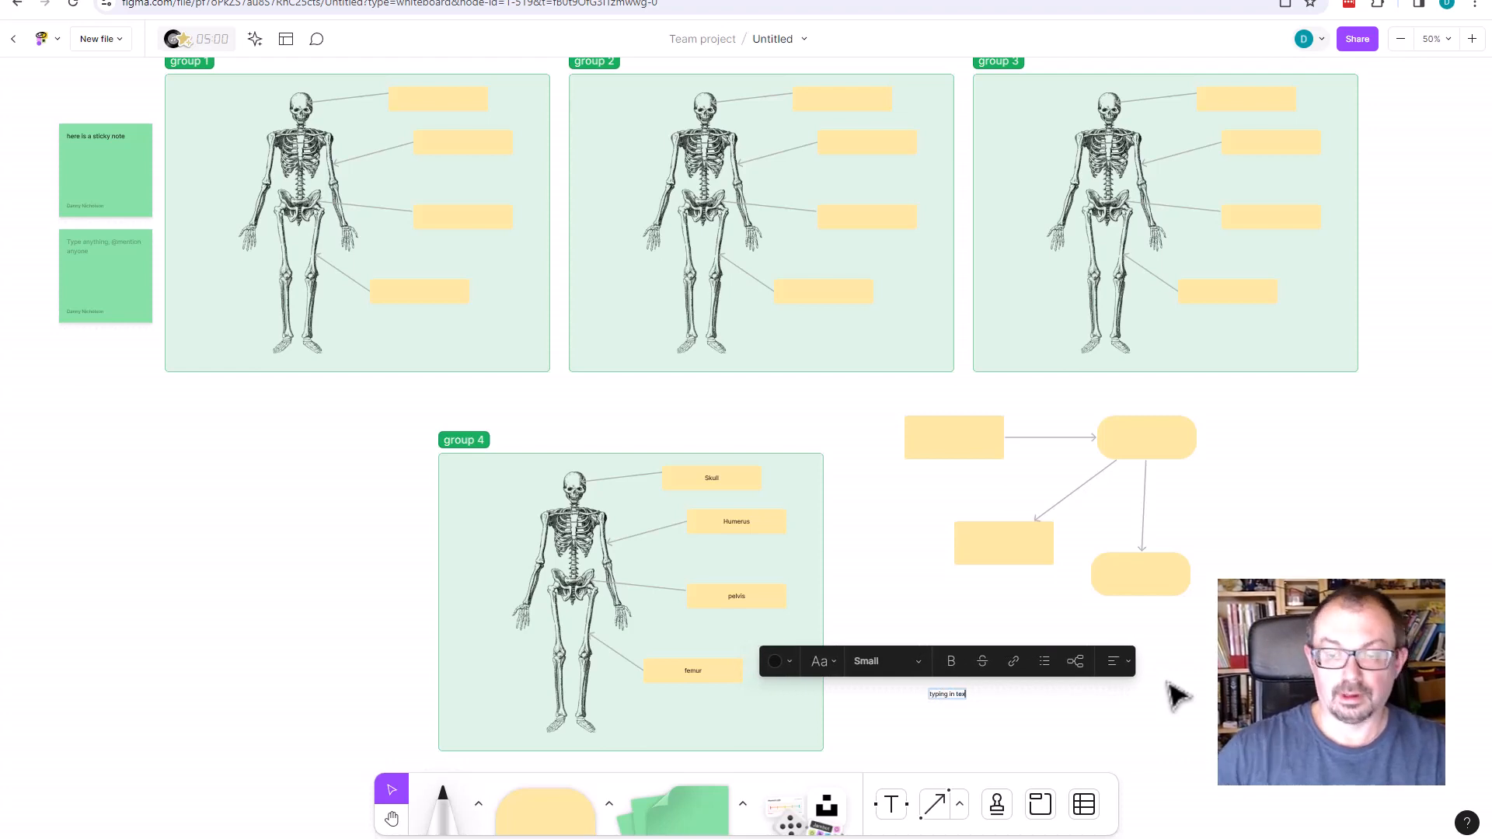
{"action": "left_click", "coordinate": [883, 661]}
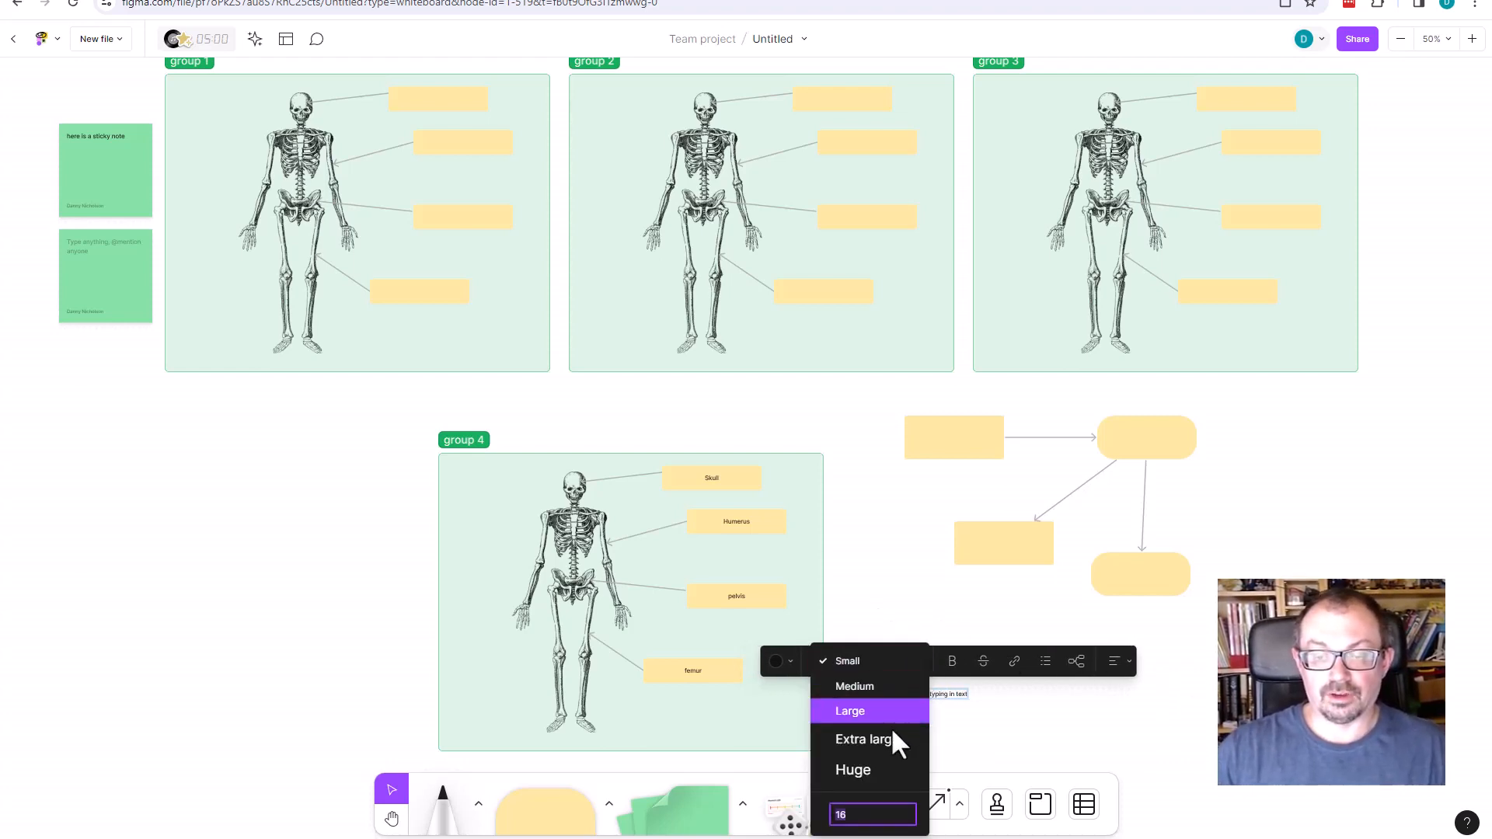
{"action": "left_click", "coordinate": [861, 740]}
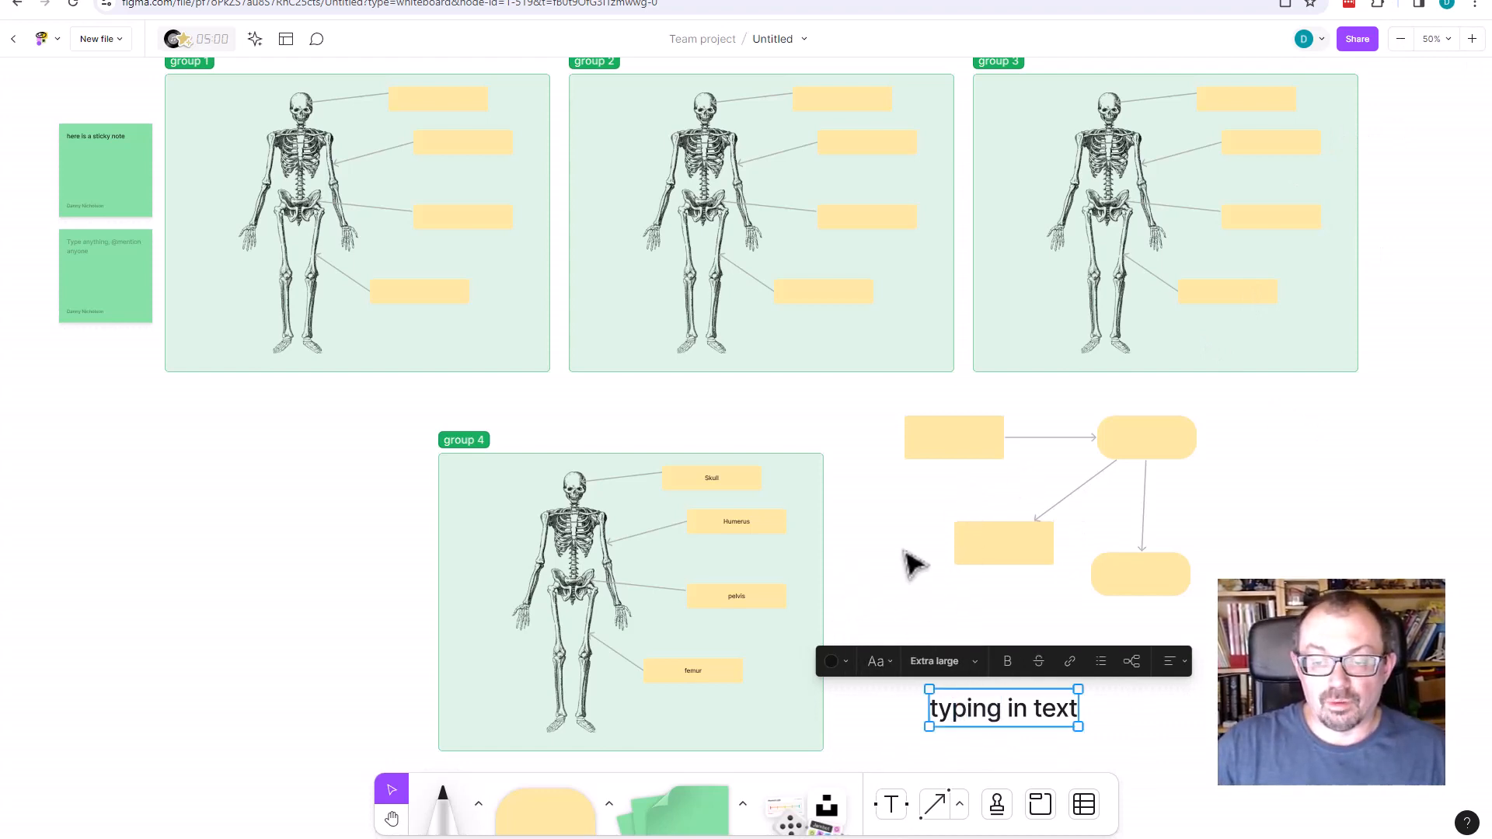
{"action": "mouse_move", "coordinate": [1089, 813]}
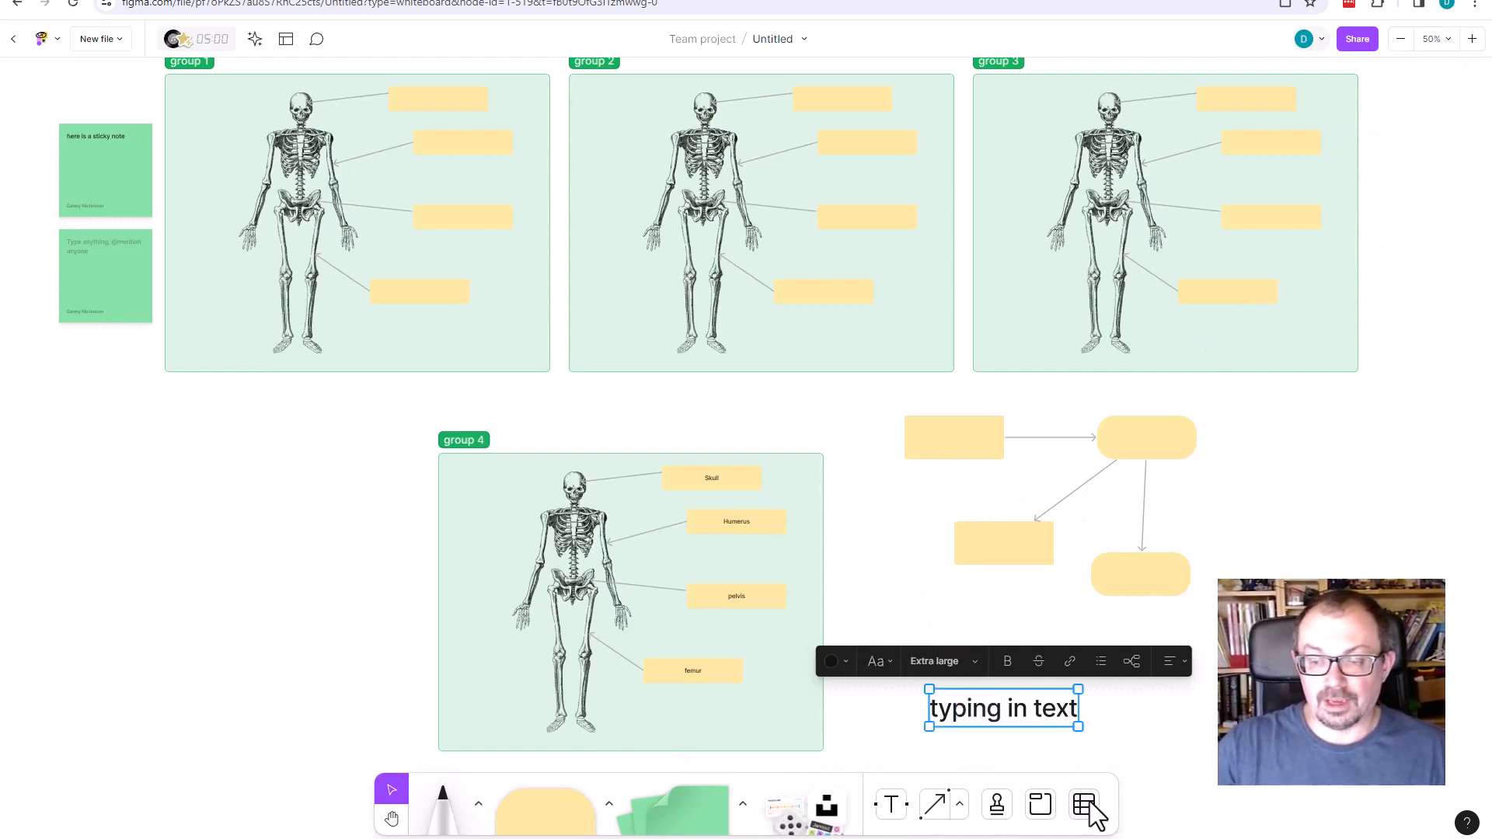
Pick the Table tool and scroll back toward the group 1 section
{"action": "left_click", "coordinate": [1083, 804]}
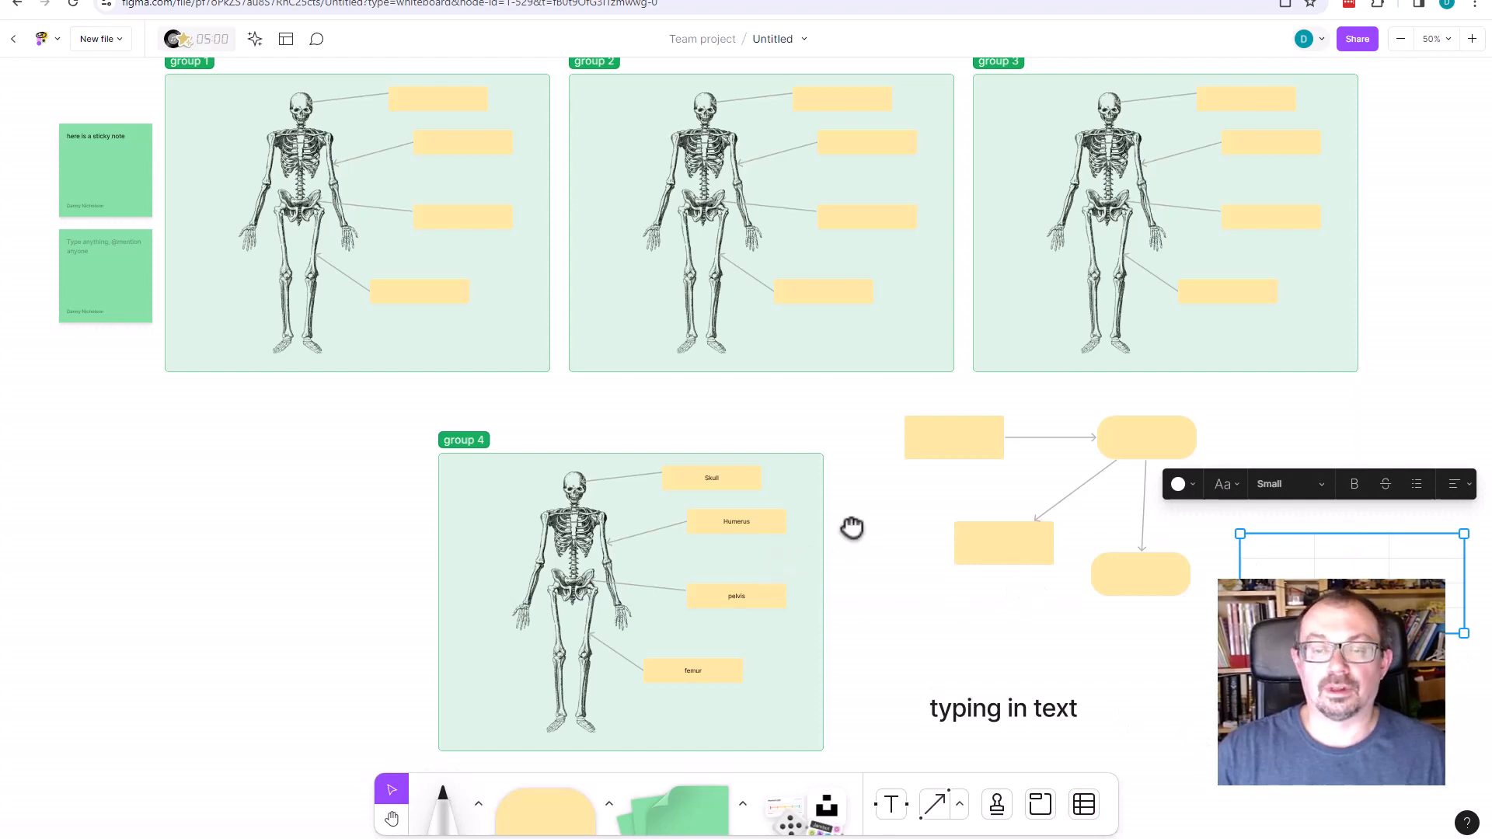
{"action": "scroll", "scroll_direction": "down", "scroll_amount": 3}
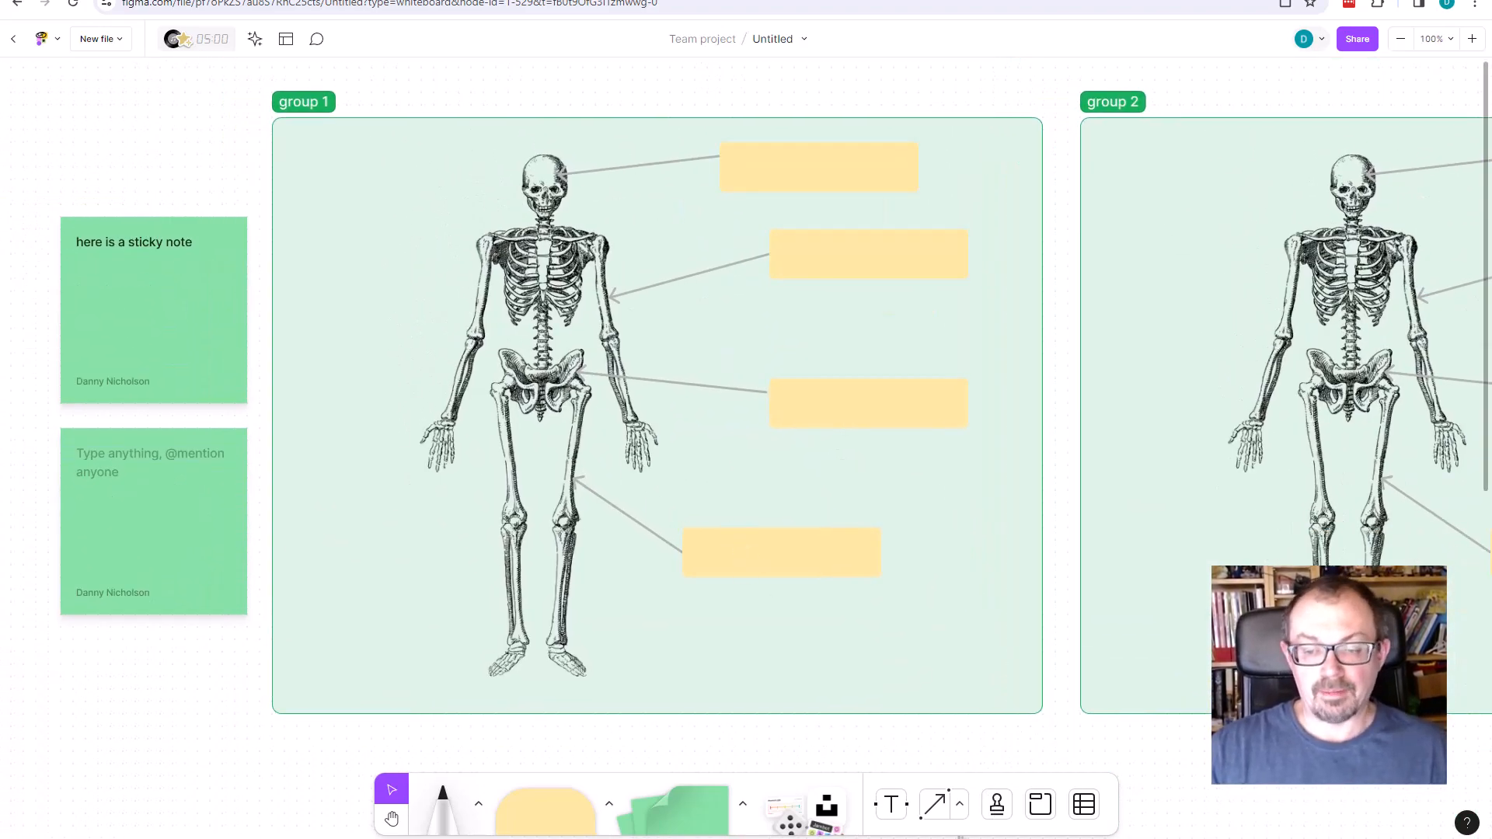
Bring up the stamp reactions wheel, dismiss it, and land on a blank canvas area
{"action": "left_click", "coordinate": [995, 803]}
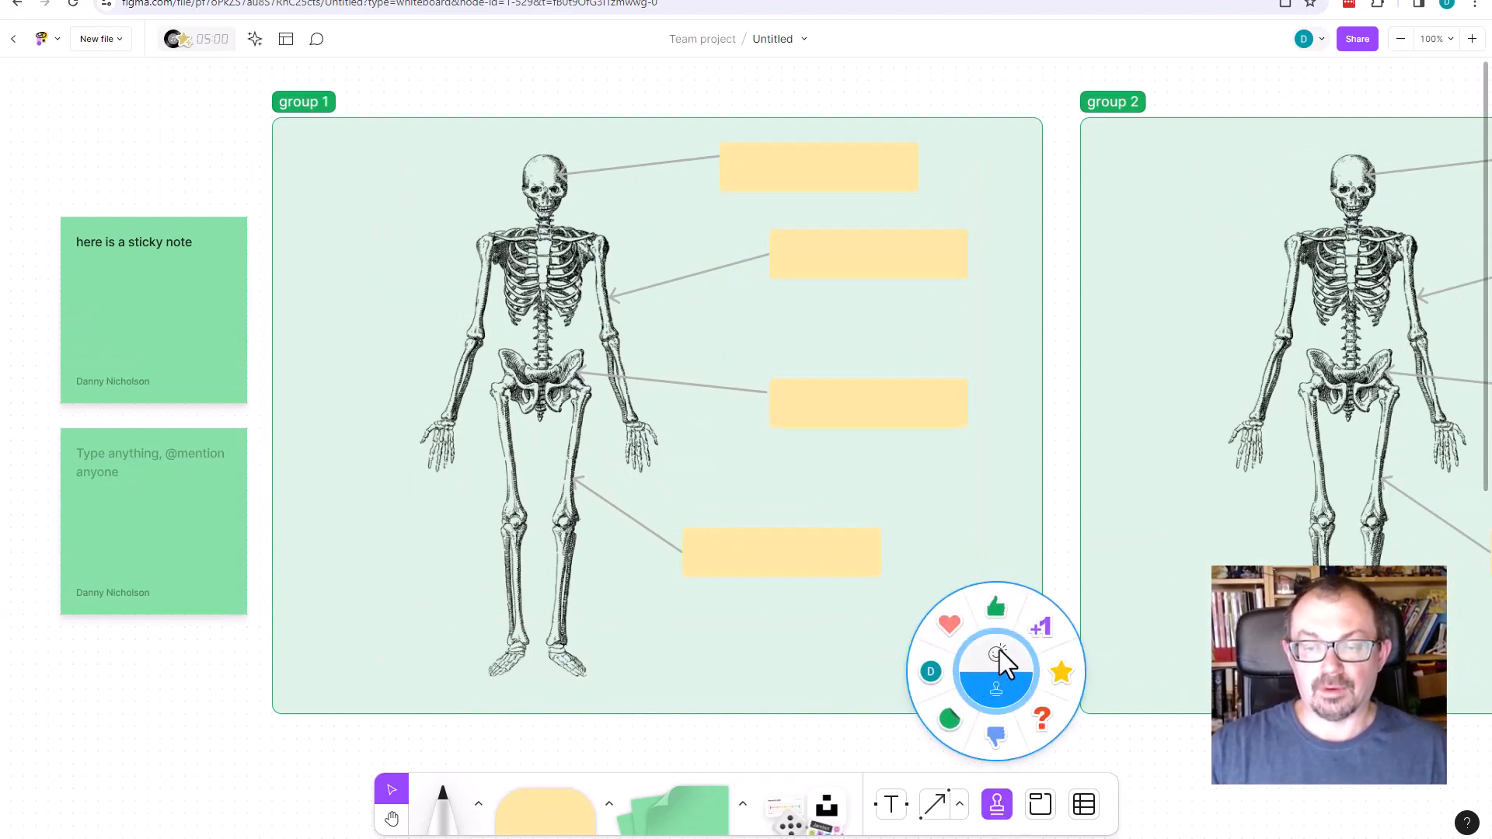
{"action": "left_click", "coordinate": [994, 671]}
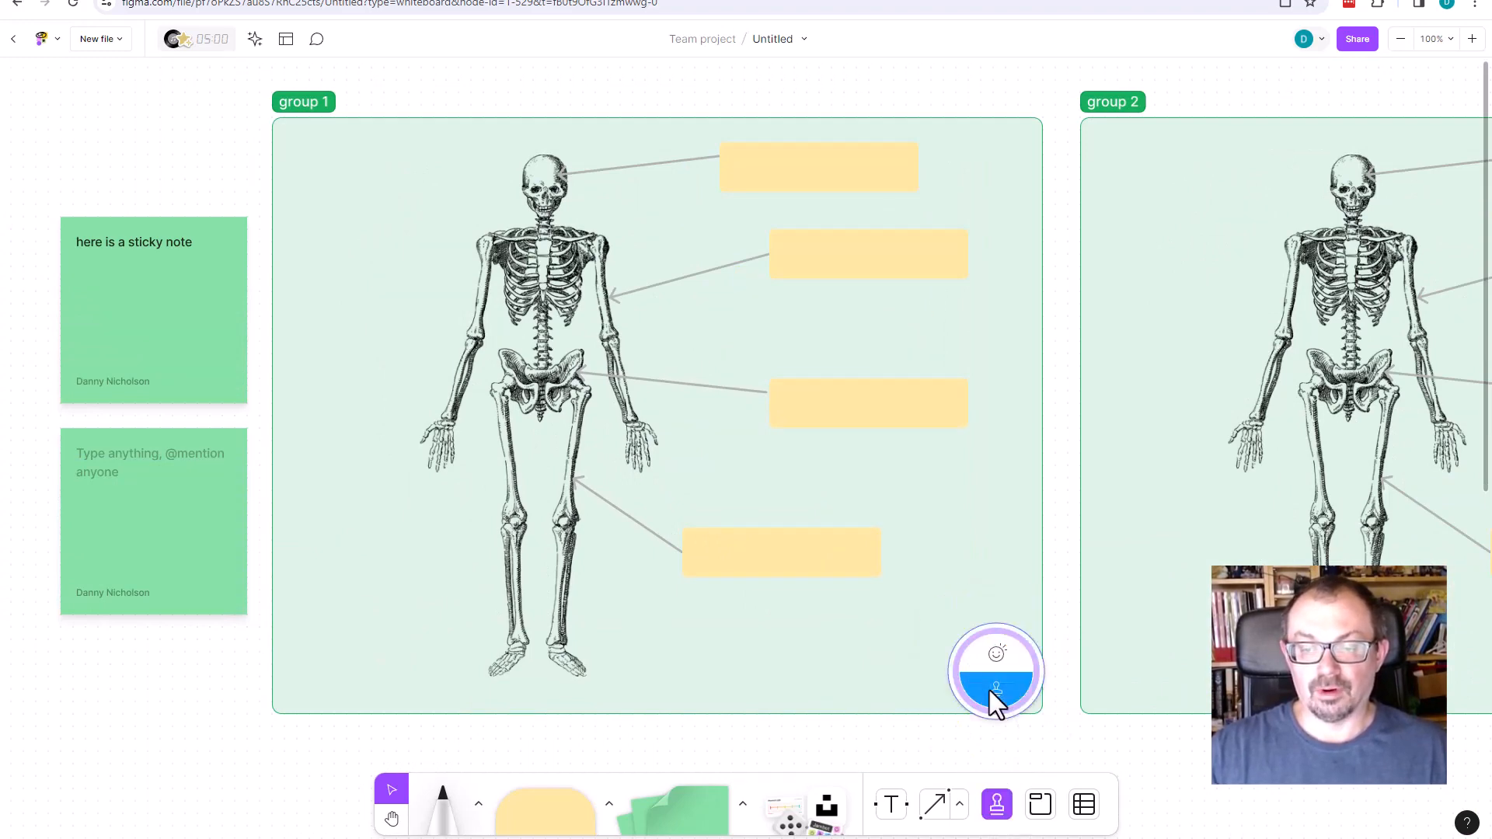
{"action": "left_click", "coordinate": [997, 671]}
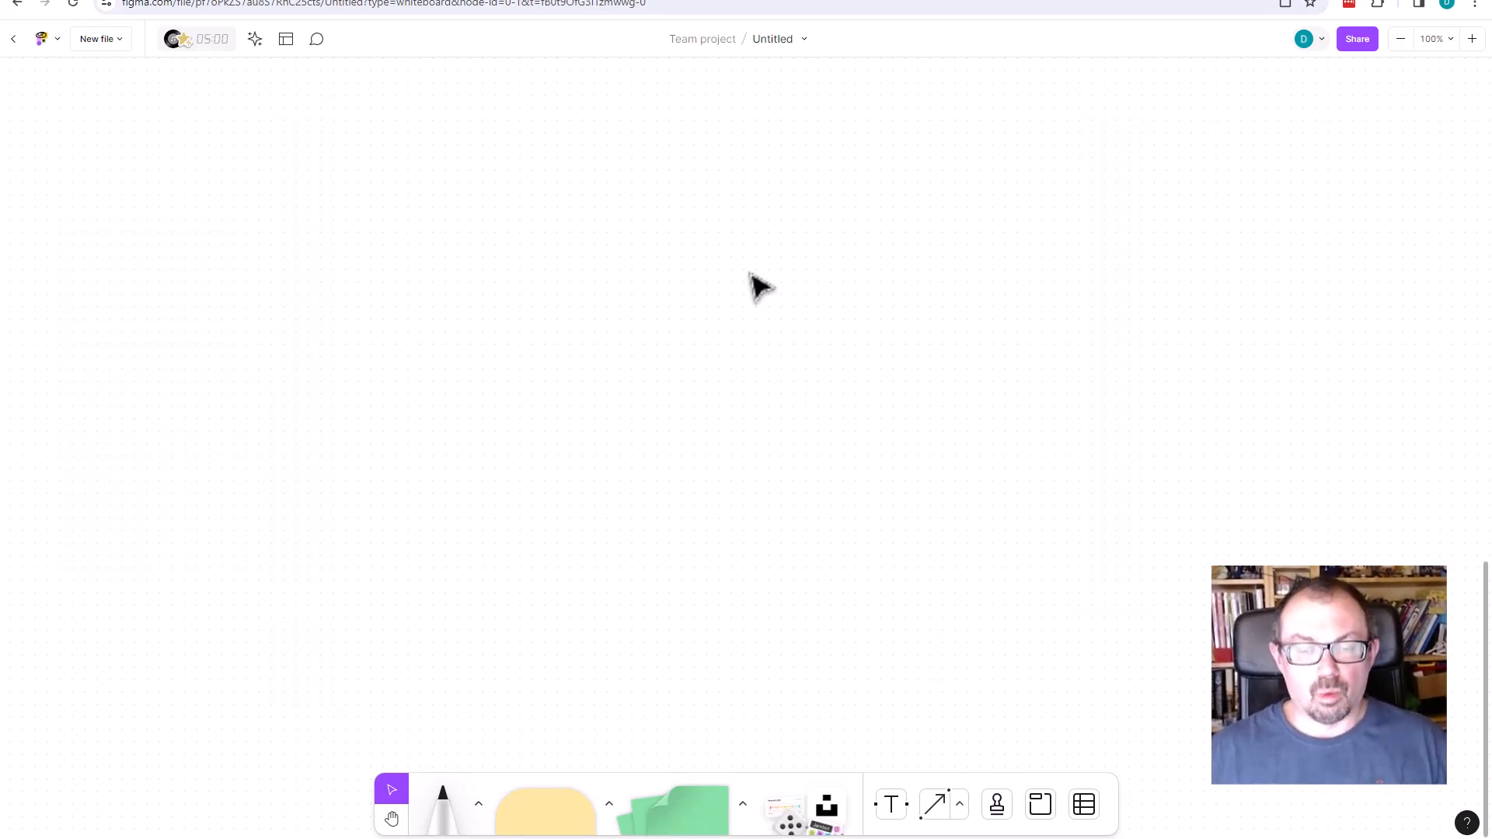
{"action": "mouse_move", "coordinate": [803, 788]}
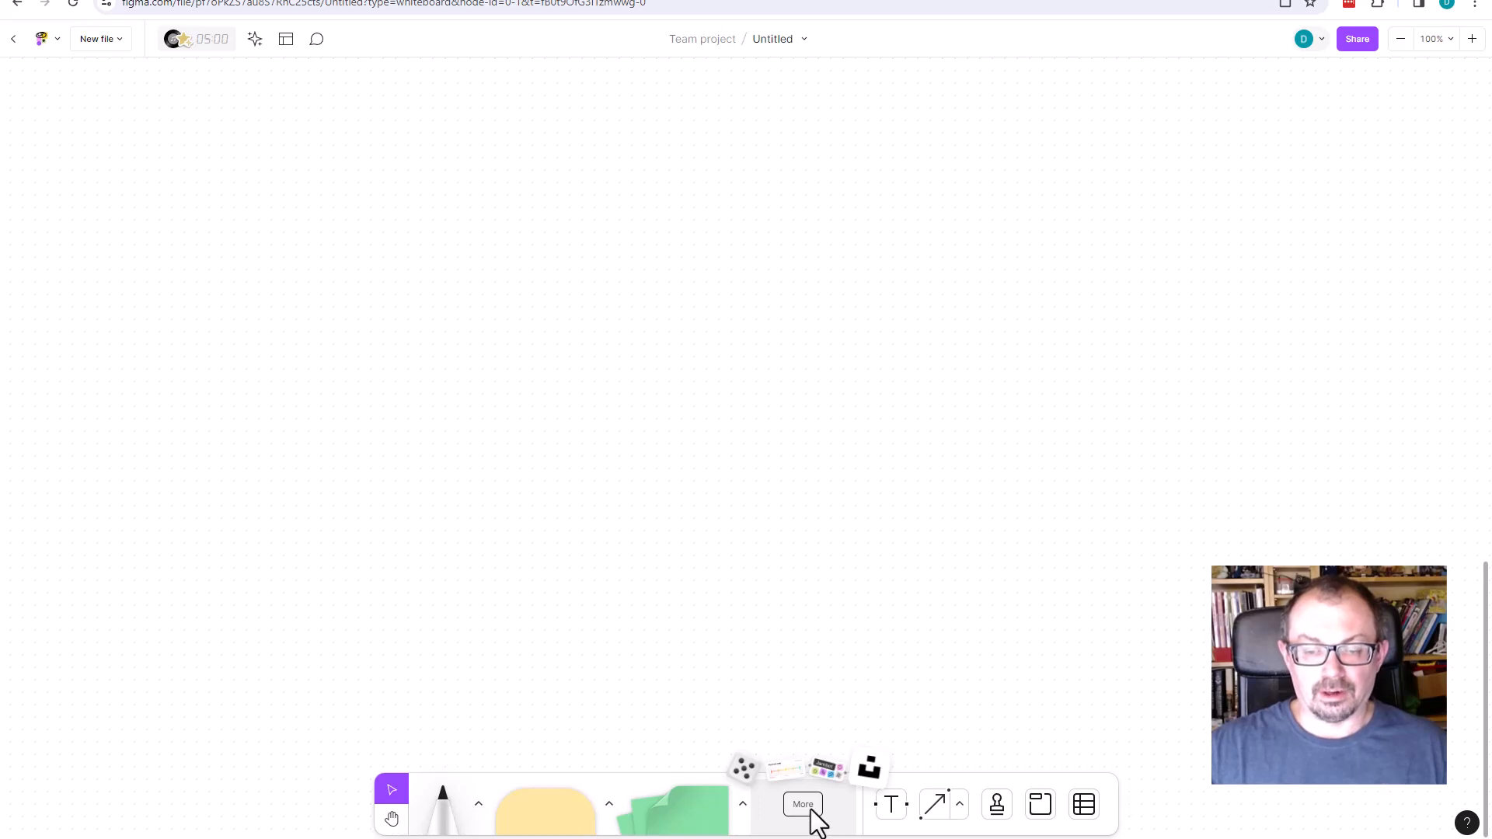
Browse the Widgets library, add the Dice widget, and search for 'timer'
{"action": "left_click", "coordinate": [802, 803]}
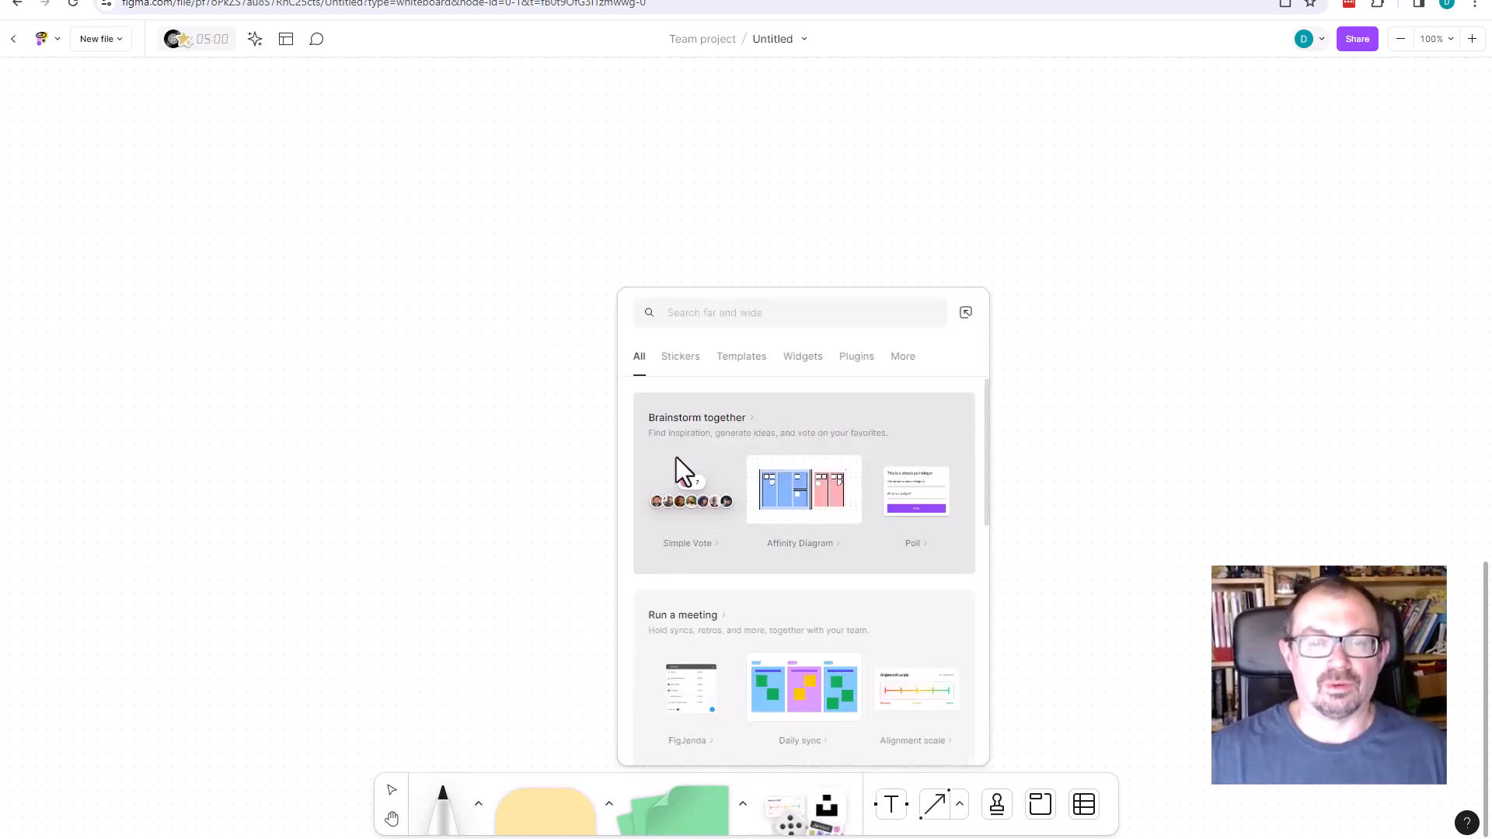
{"action": "left_click", "coordinate": [801, 356]}
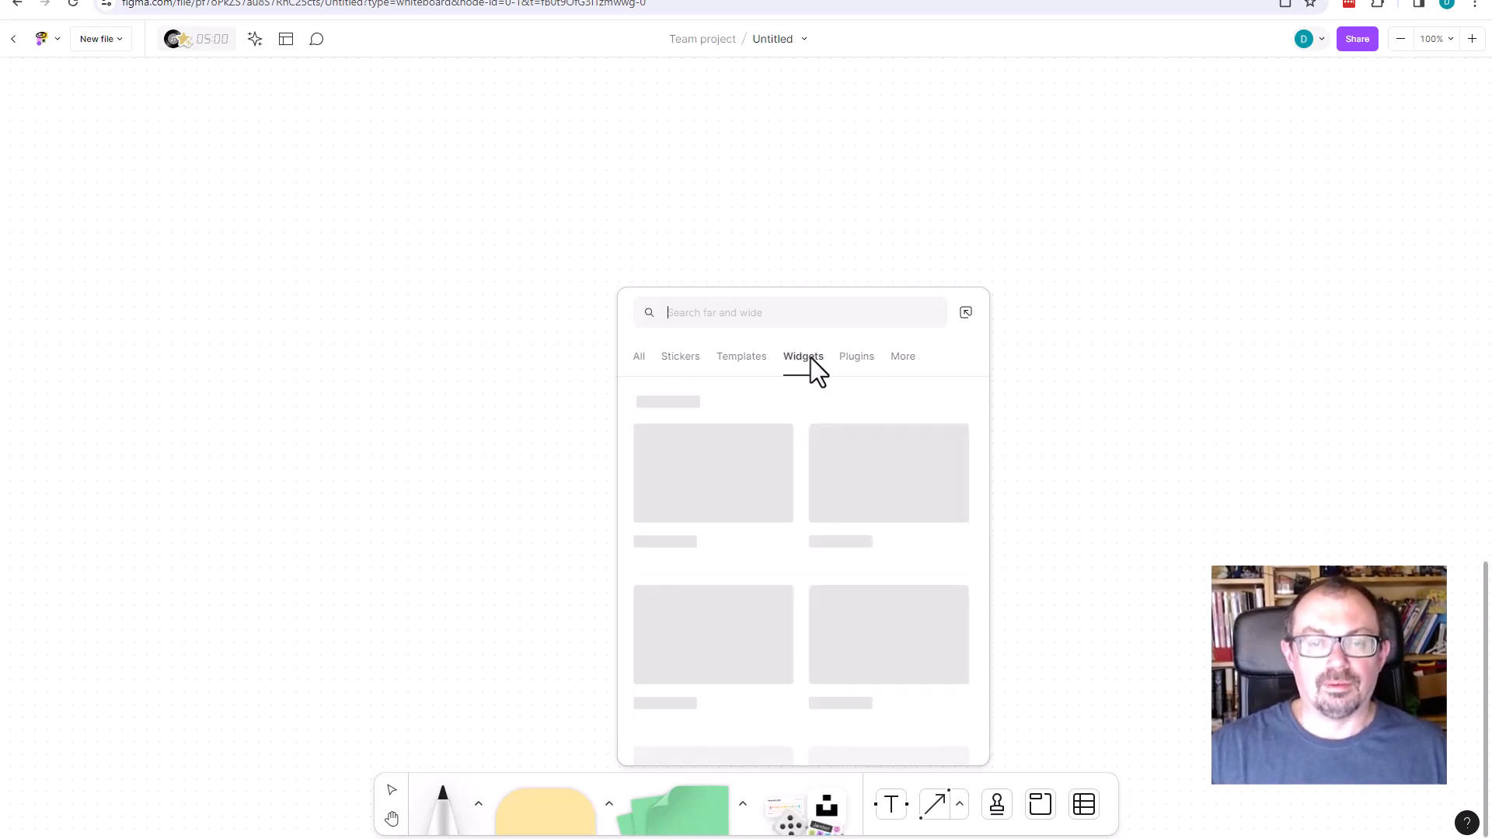
{"action": "left_click", "coordinate": [802, 356]}
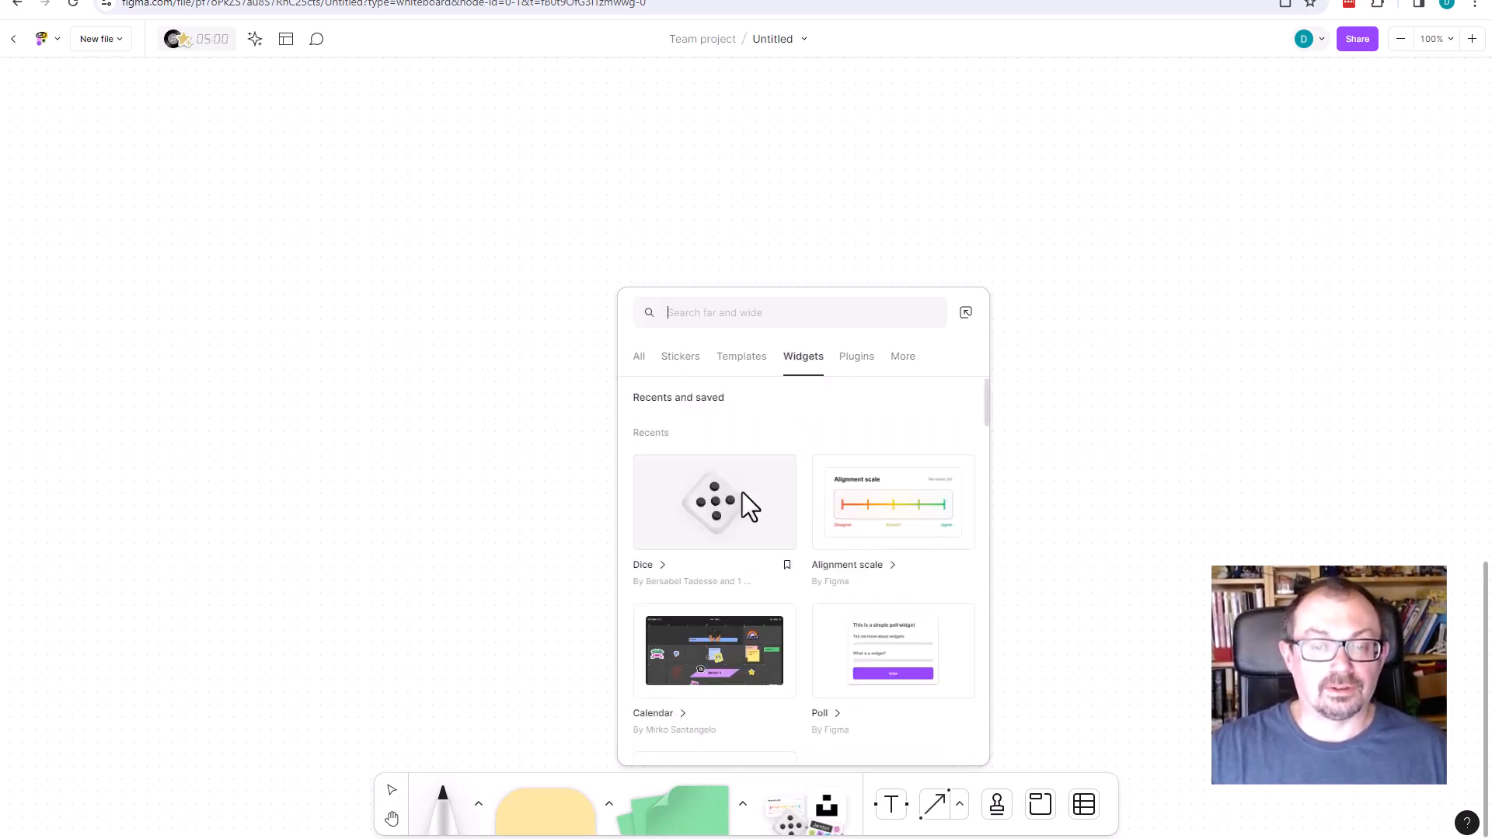
{"action": "scroll", "scroll_direction": "down", "scroll_amount": 3}
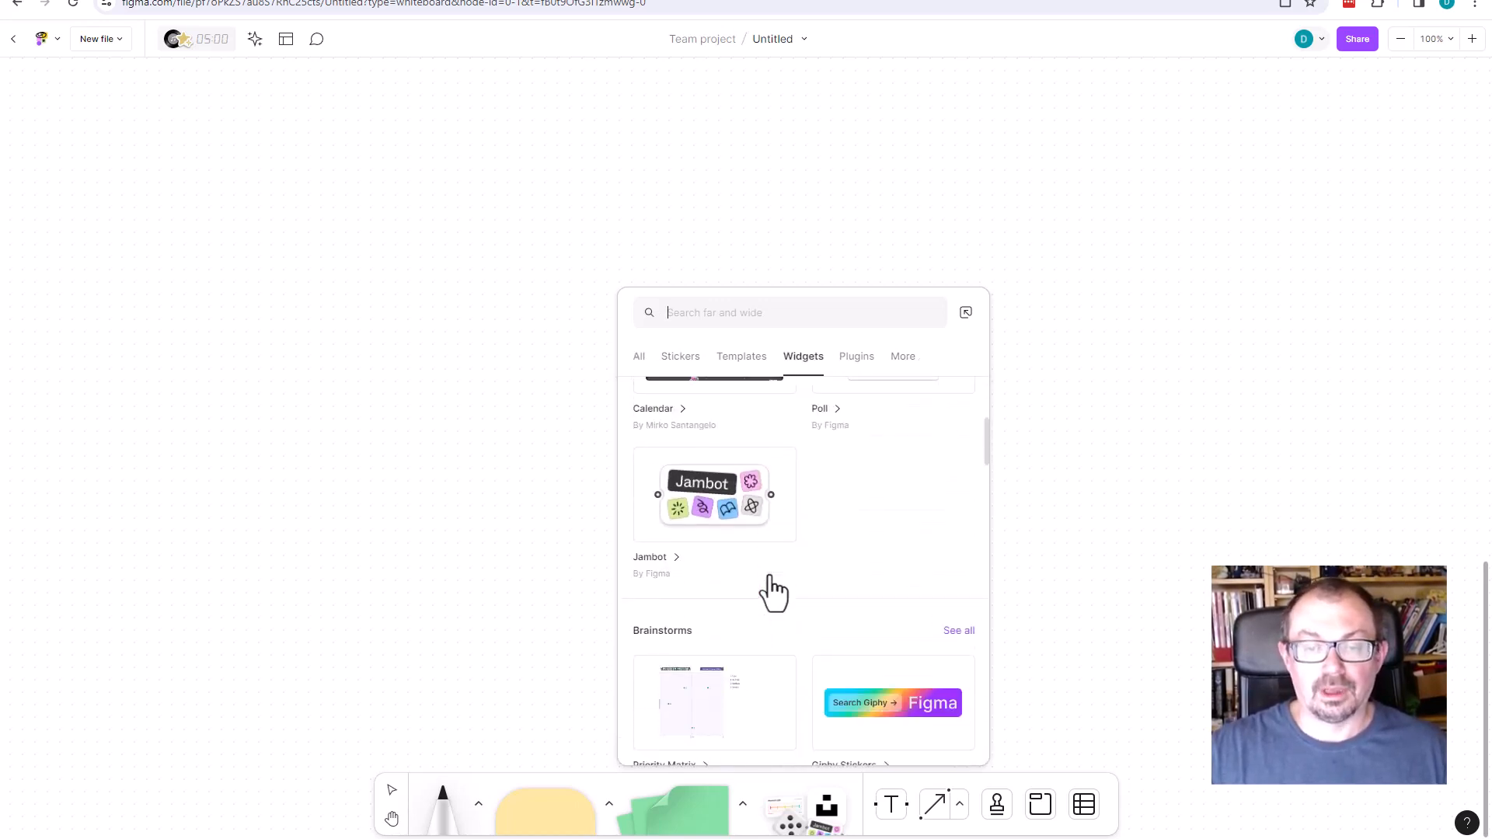
{"action": "scroll", "scroll_direction": "down", "scroll_amount": 3}
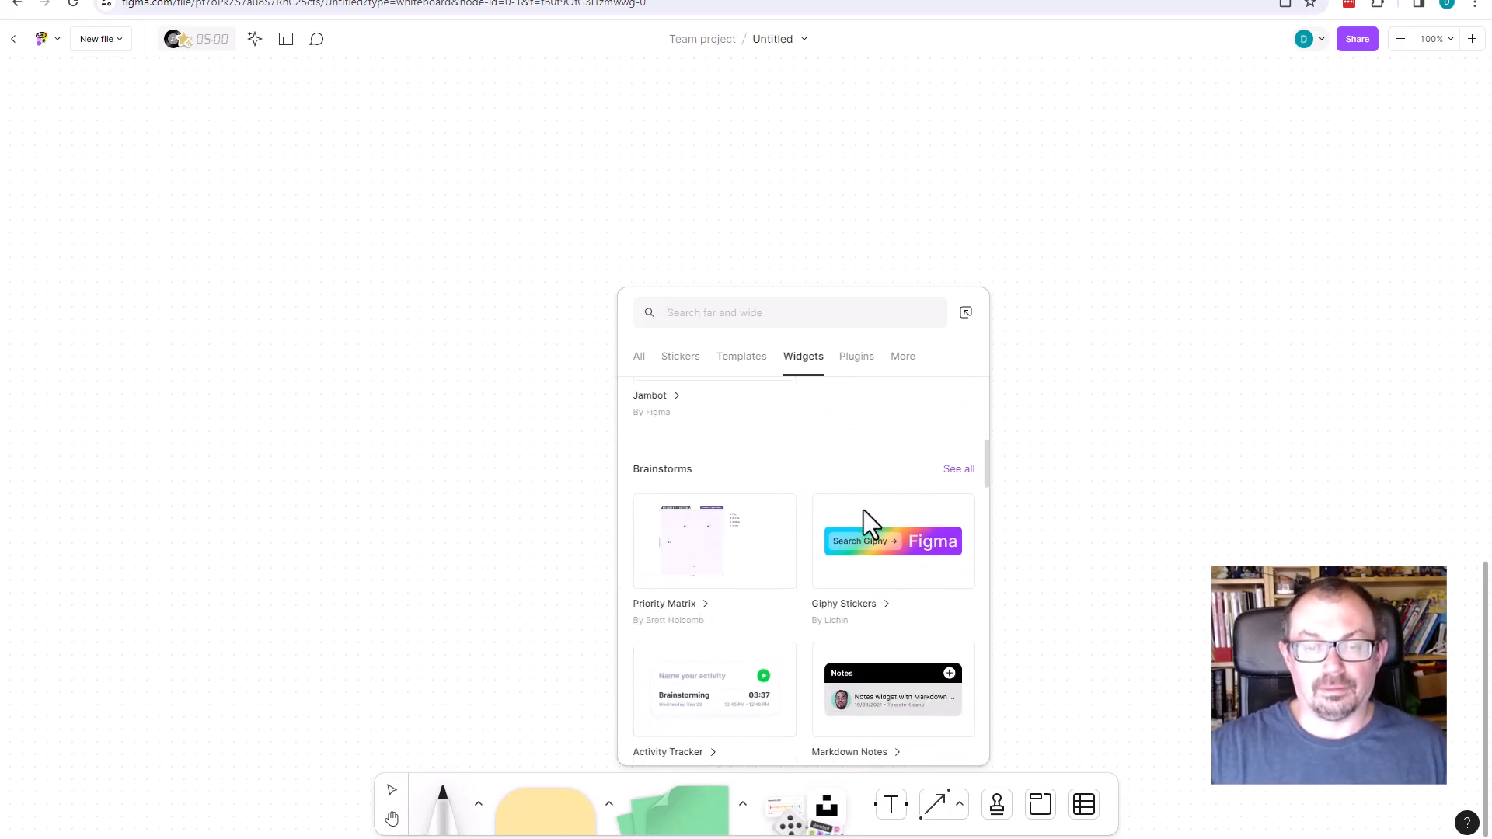
{"action": "scroll", "scroll_direction": "down", "scroll_amount": 3}
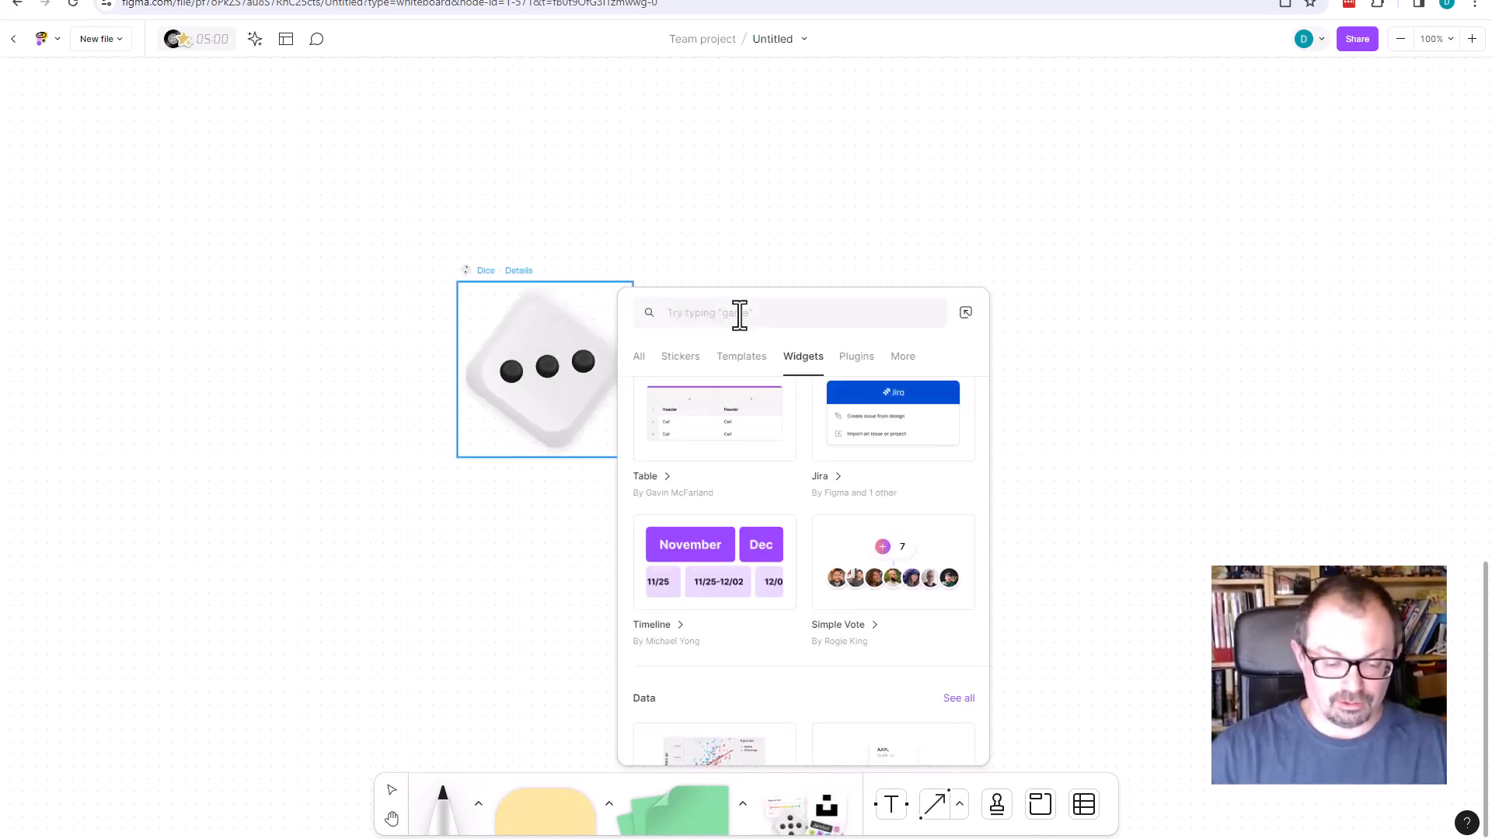
{"action": "type", "text": "timer"}
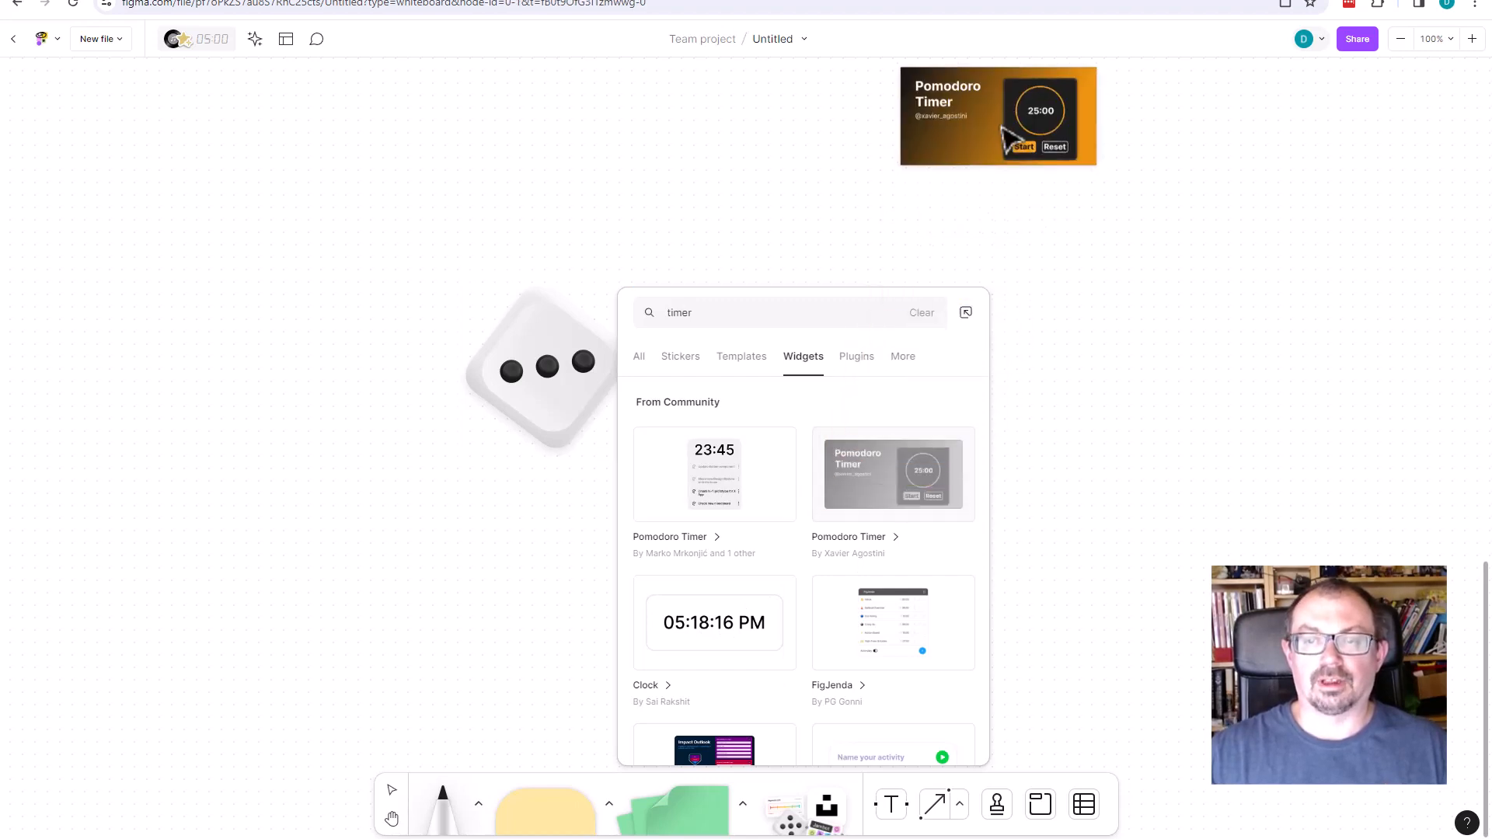
Place a Pomodoro Timer beside the dice and set its duration to 5 minutes
{"action": "left_click", "coordinate": [892, 474]}
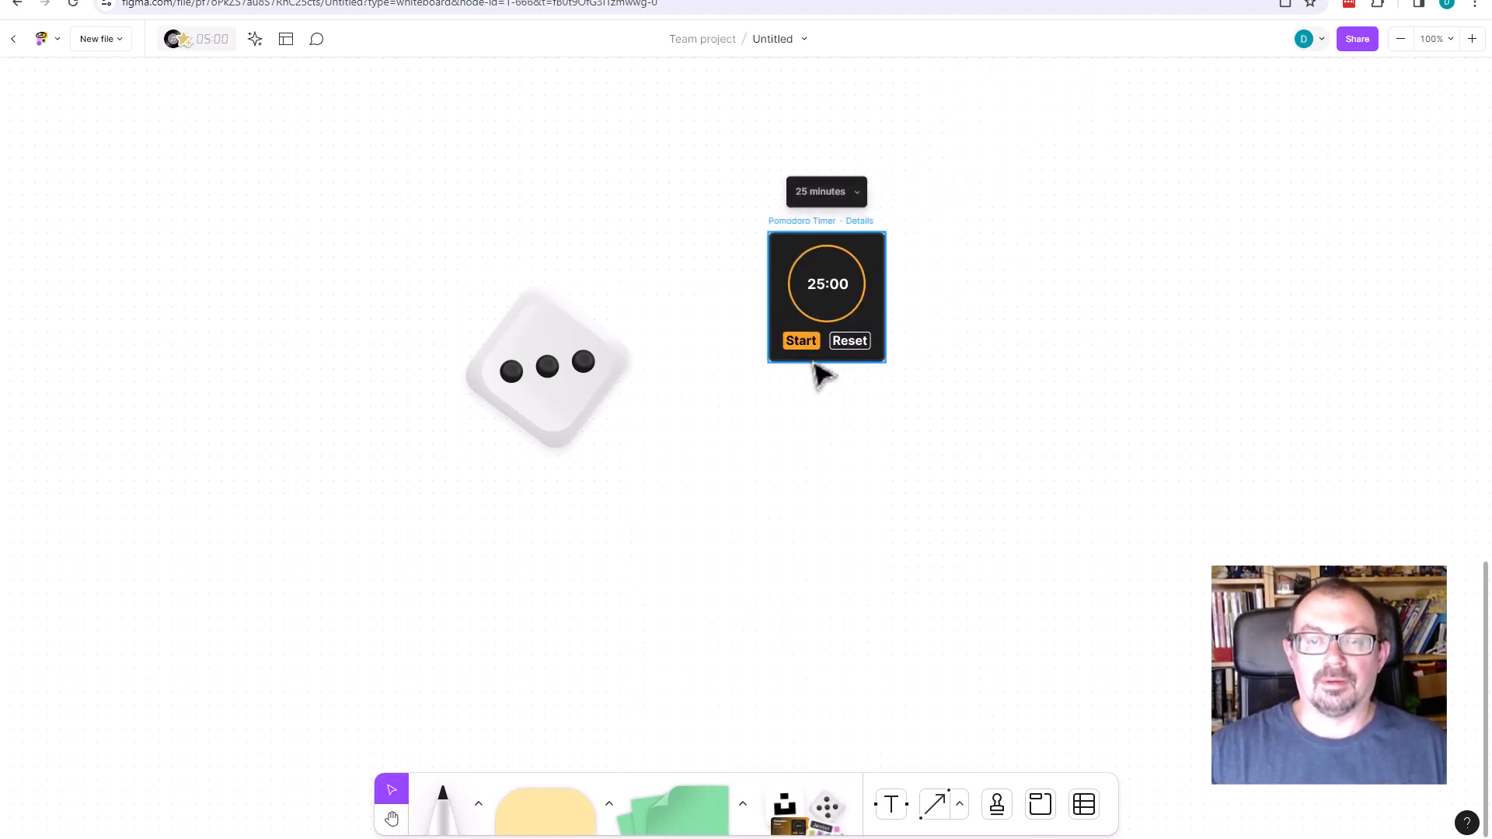
{"action": "left_click", "coordinate": [825, 191]}
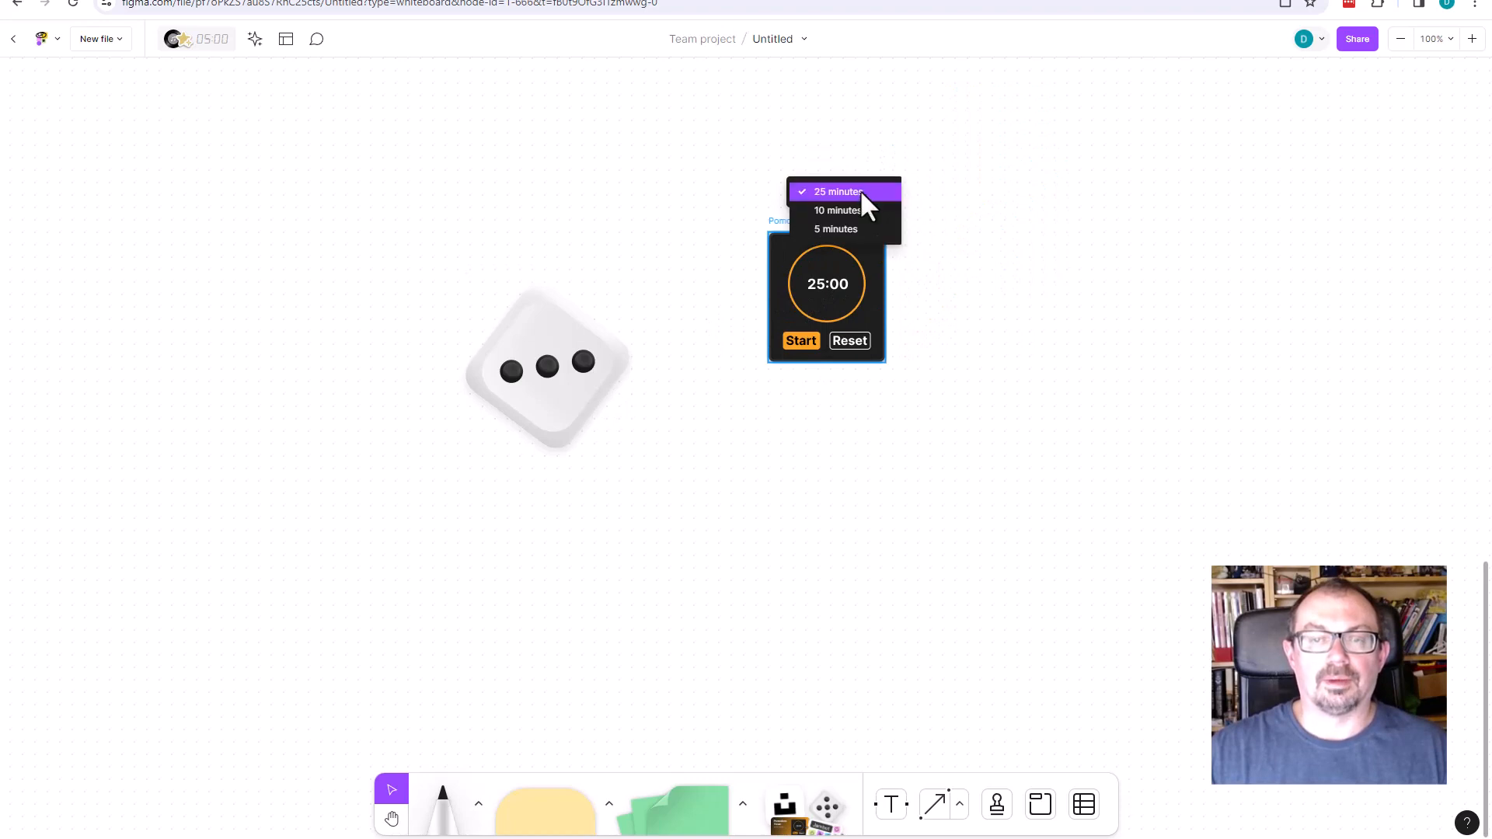
{"action": "left_click", "coordinate": [836, 228]}
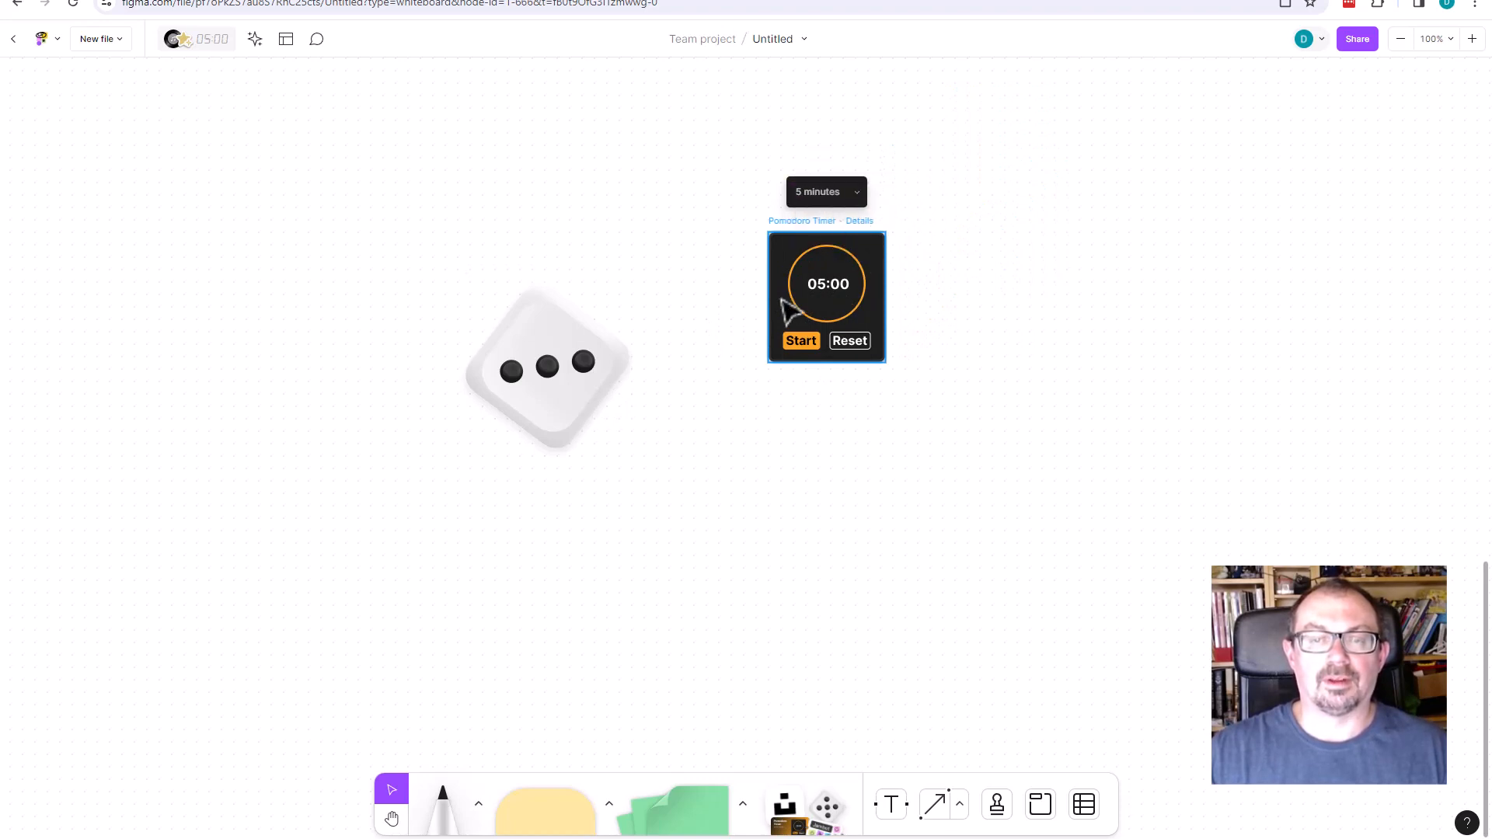
{"action": "left_click", "coordinate": [801, 340]}
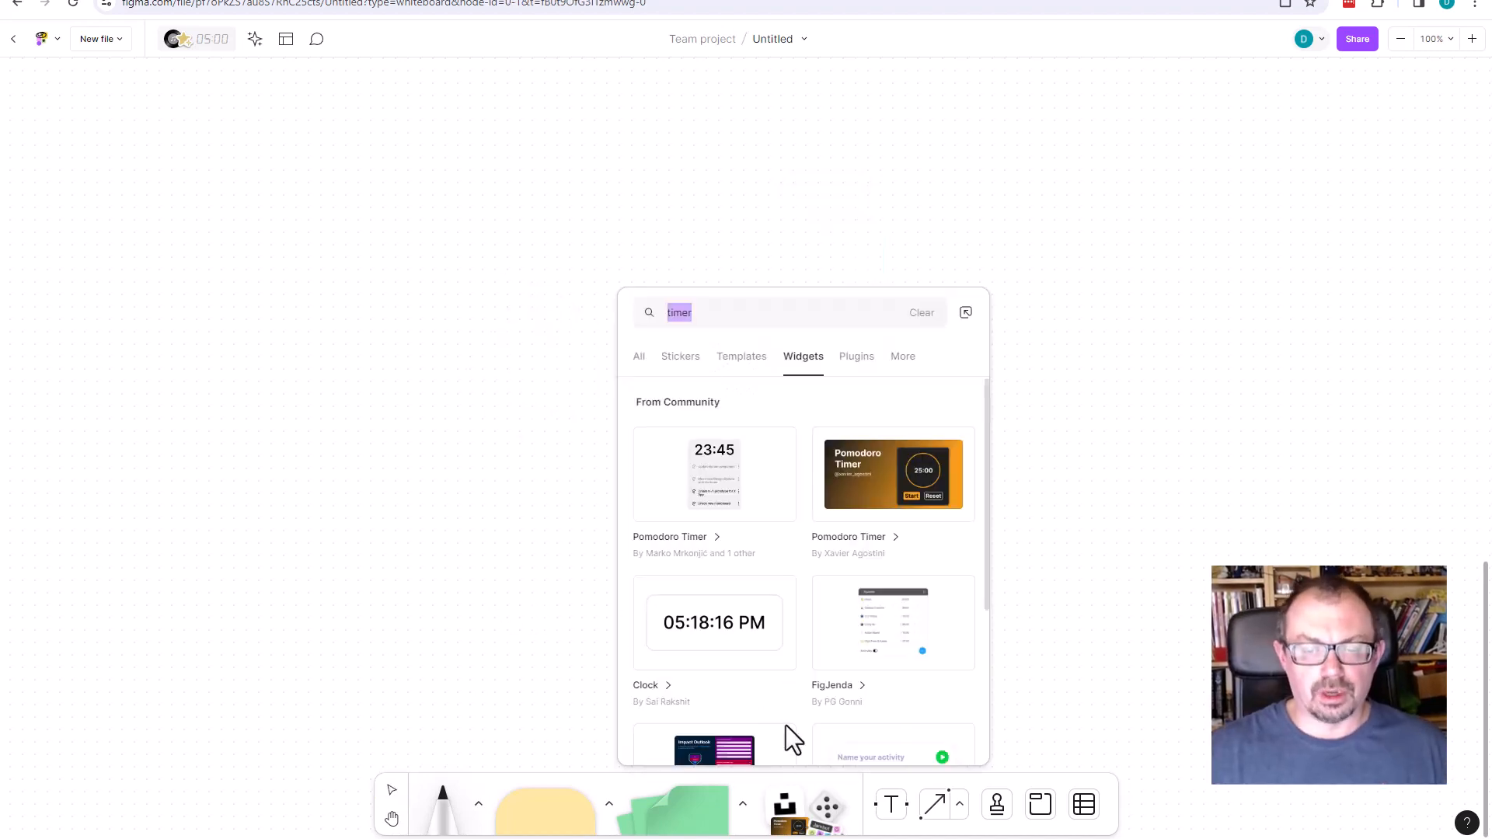
Clear the timer search and switch to the Plugins list showing Unsplash under Recents
{"action": "left_click", "coordinate": [679, 356]}
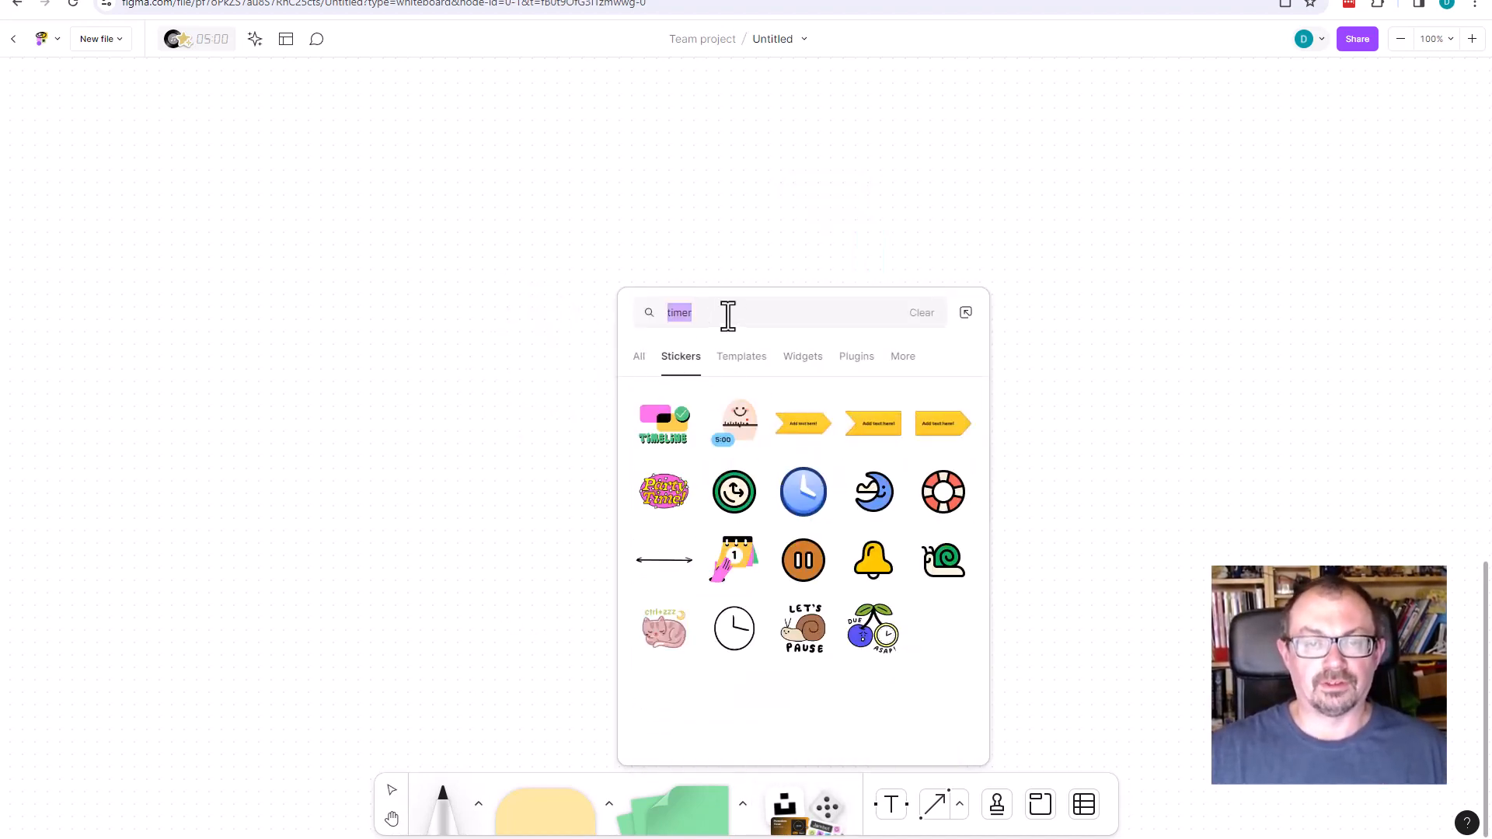
{"action": "left_click", "coordinate": [920, 312]}
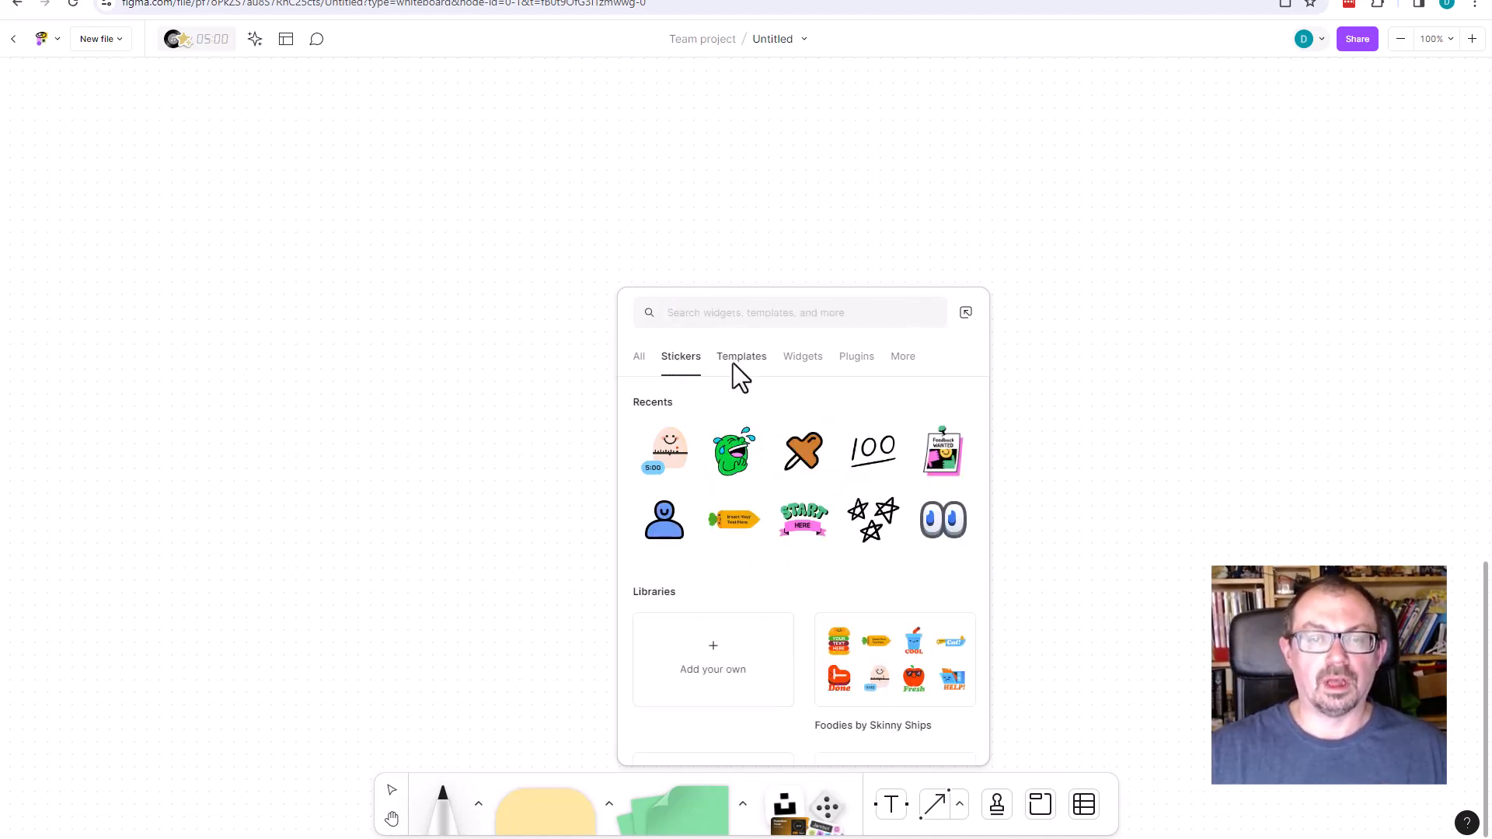
{"action": "left_click", "coordinate": [802, 356]}
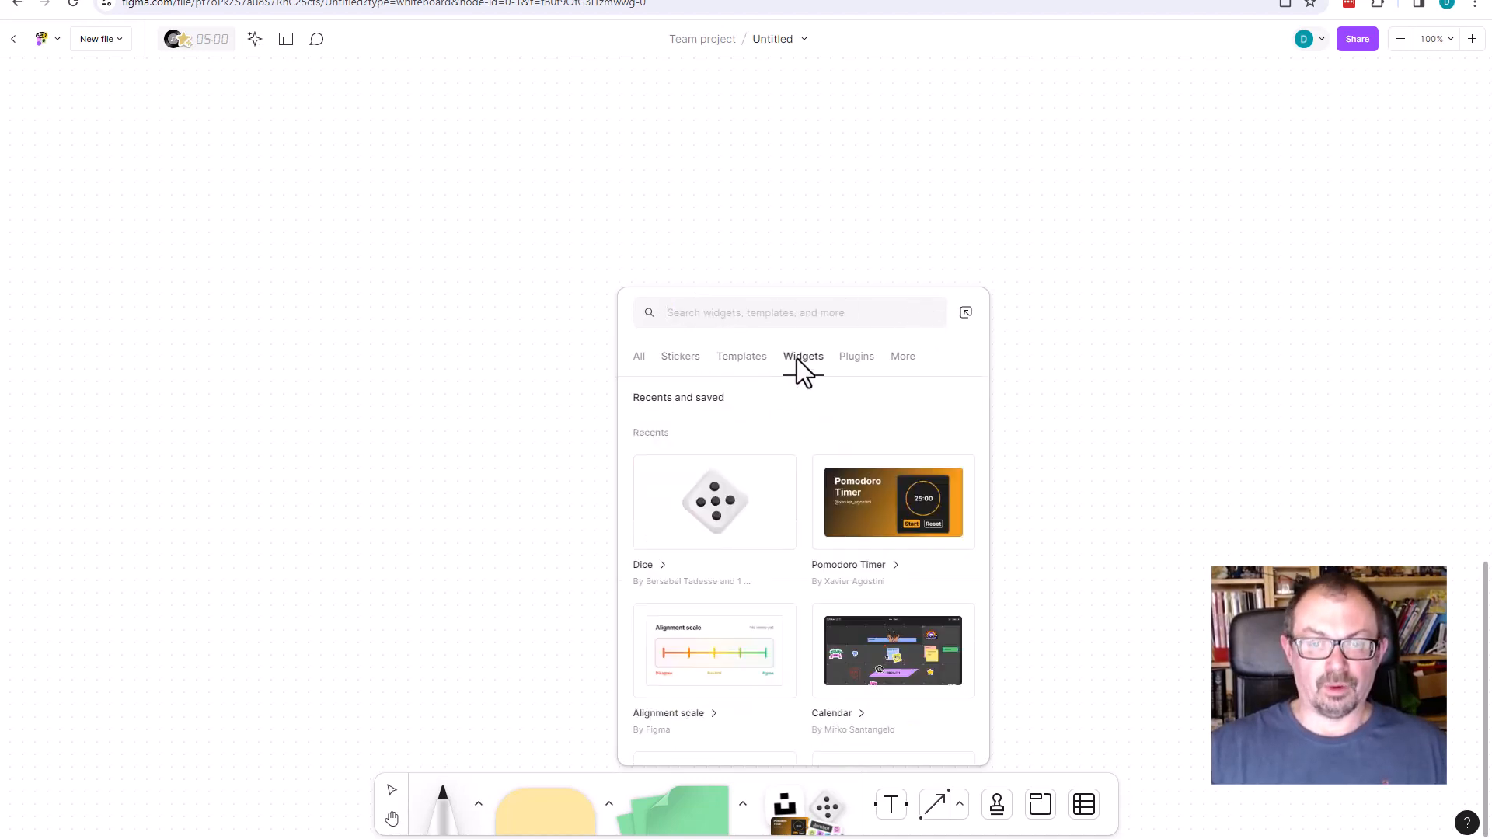
{"action": "left_click", "coordinate": [855, 356]}
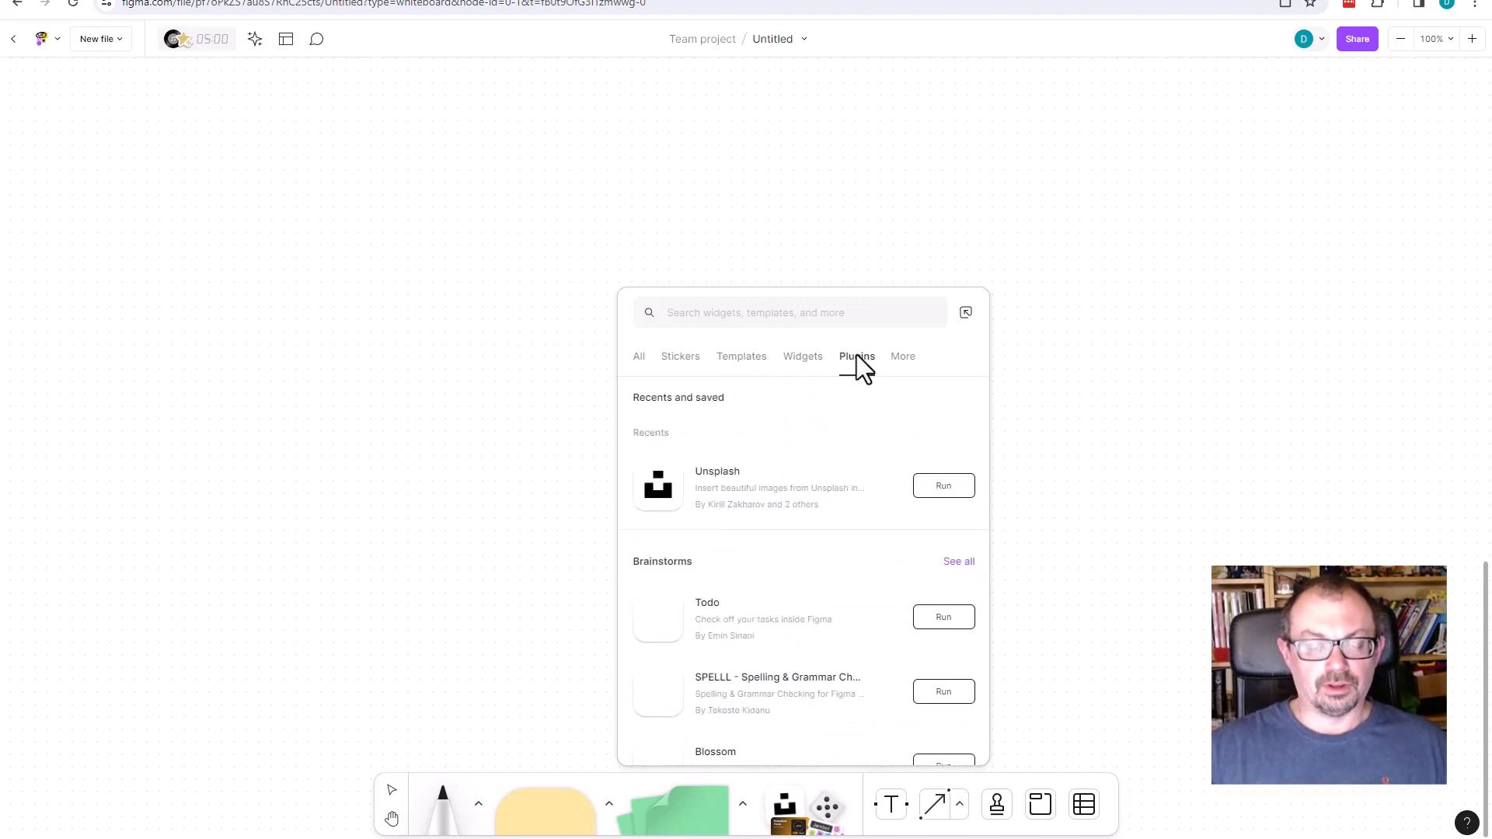
{"action": "left_click", "coordinate": [855, 356]}
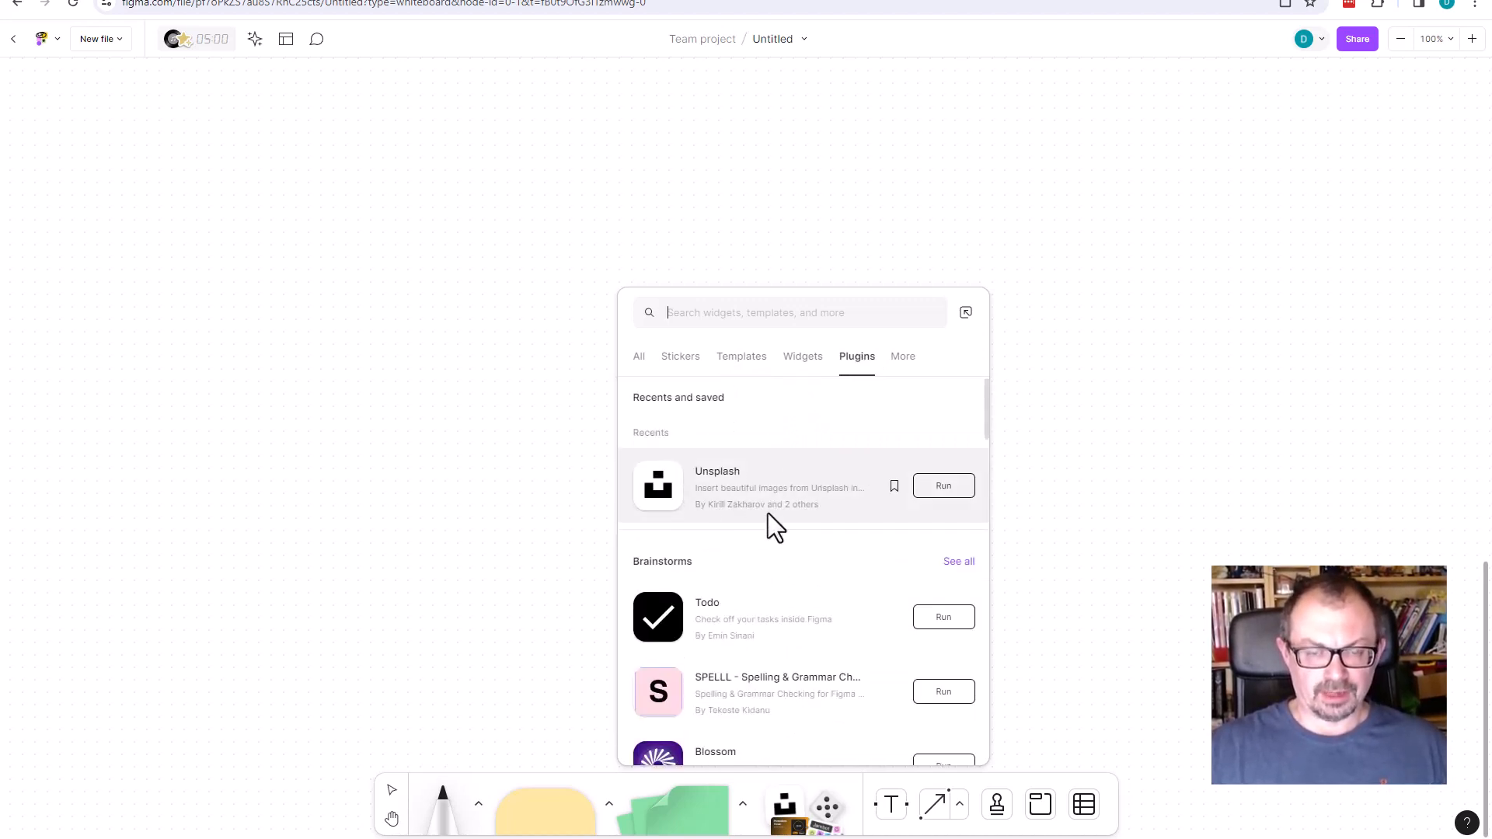
{"action": "mouse_move", "coordinate": [943, 485]}
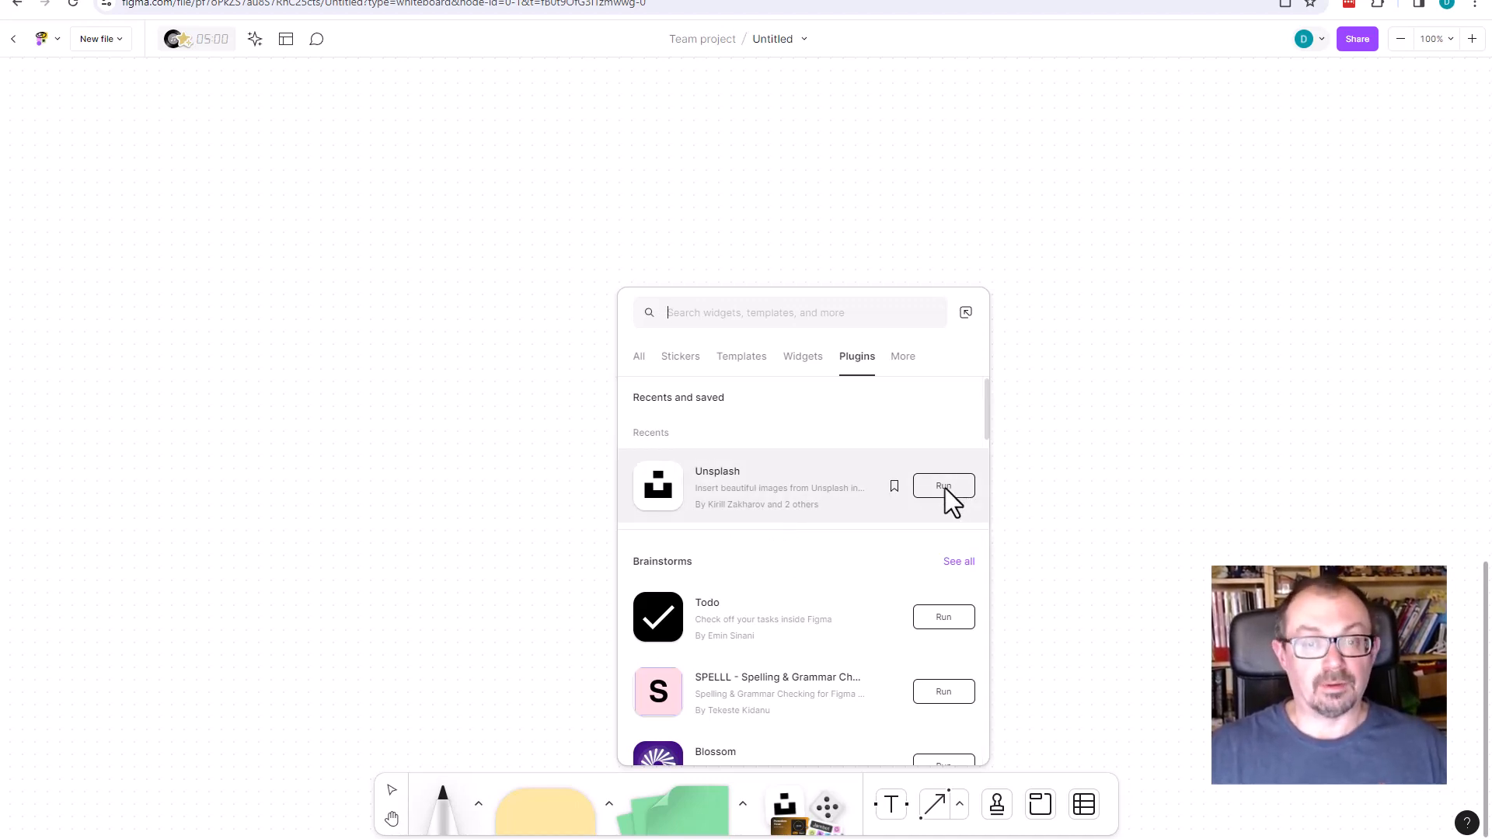
Run Unsplash, search 'ai', and insert the white robot photo onto the board
{"action": "left_click", "coordinate": [942, 487]}
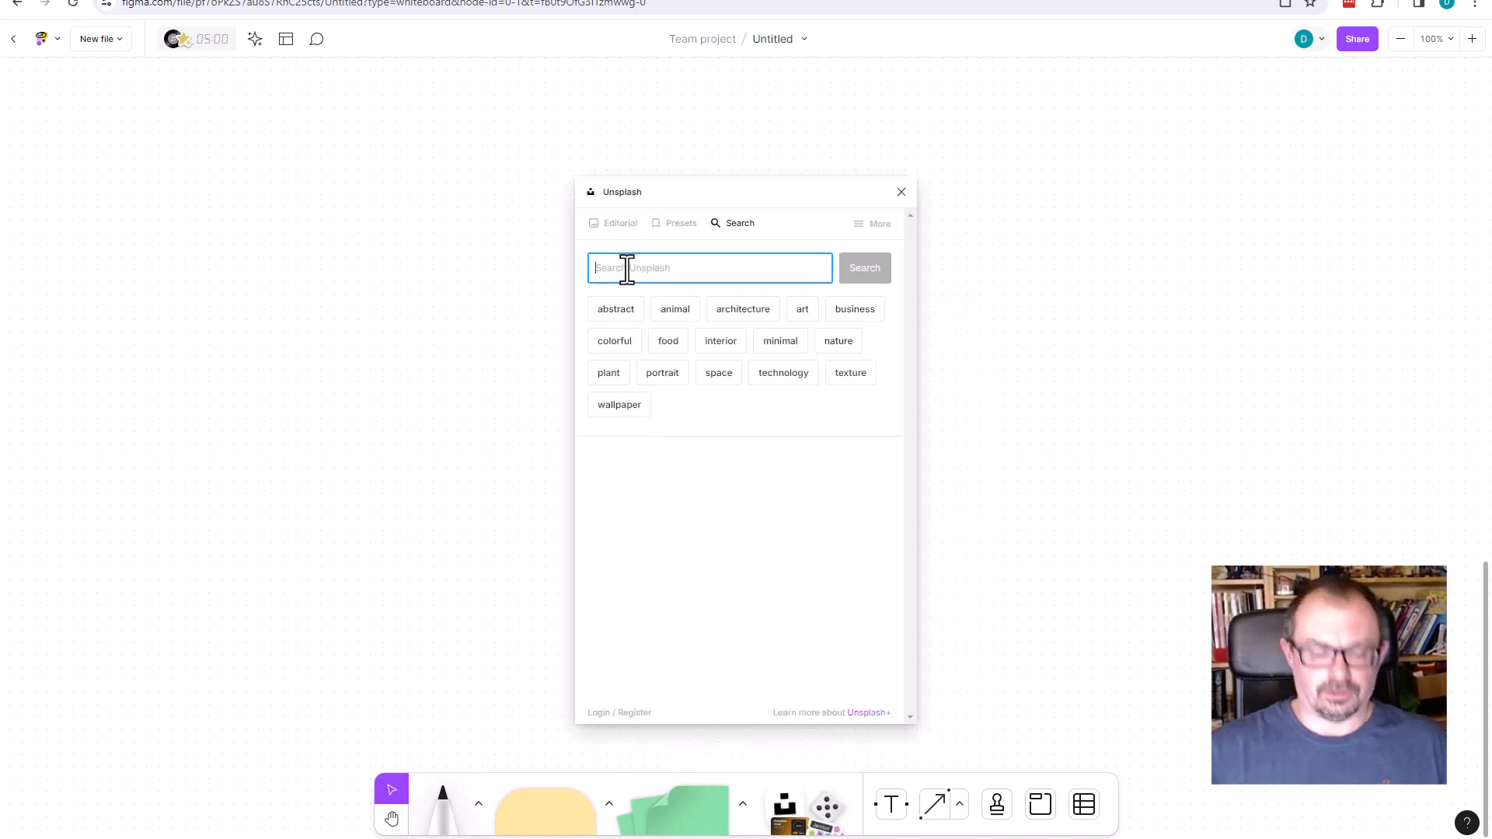
{"action": "type", "text": "ai"}
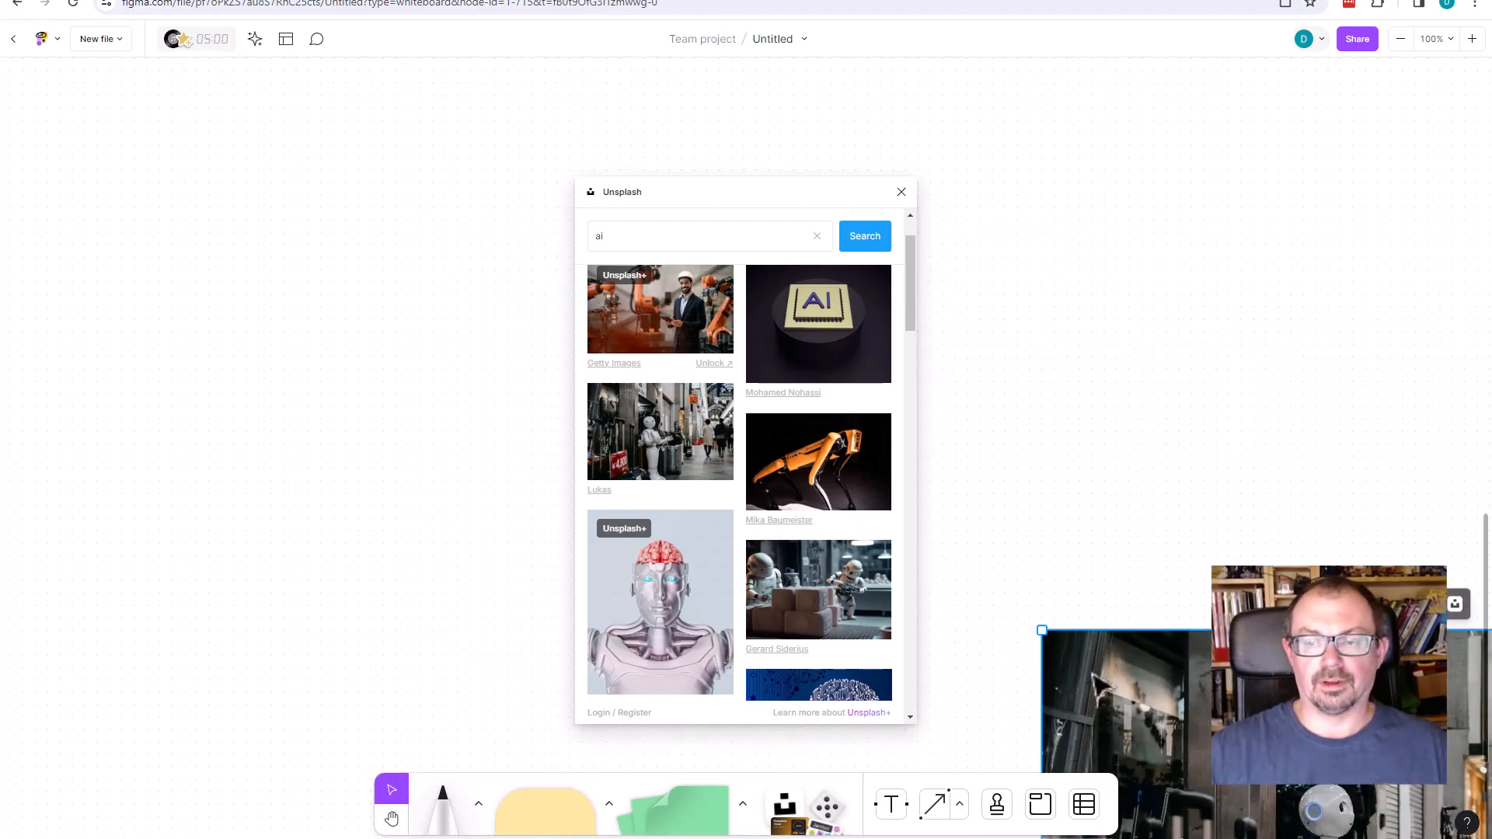
{"action": "left_click", "coordinate": [659, 430]}
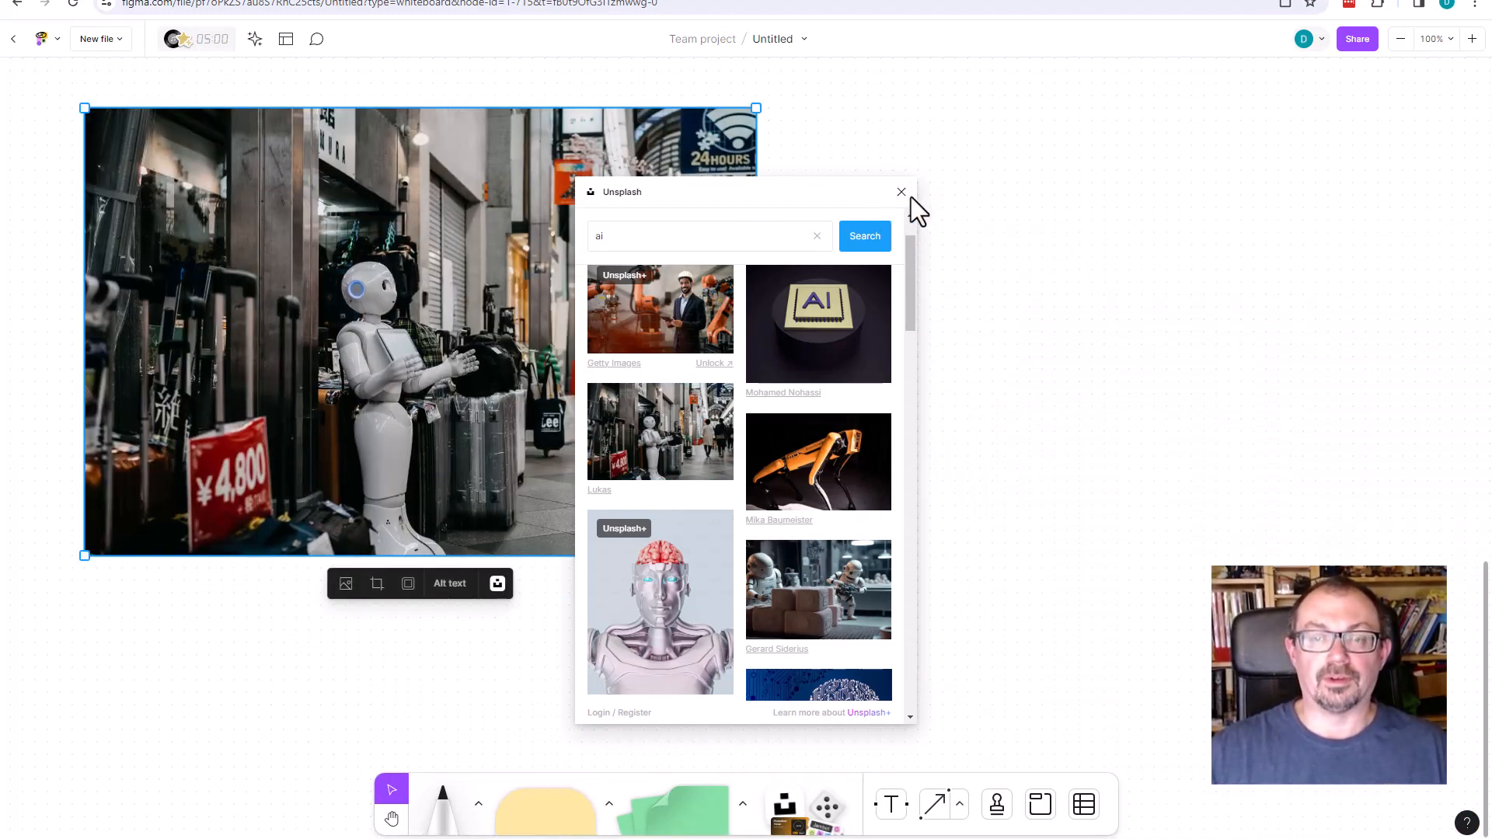
{"action": "left_click", "coordinate": [900, 193]}
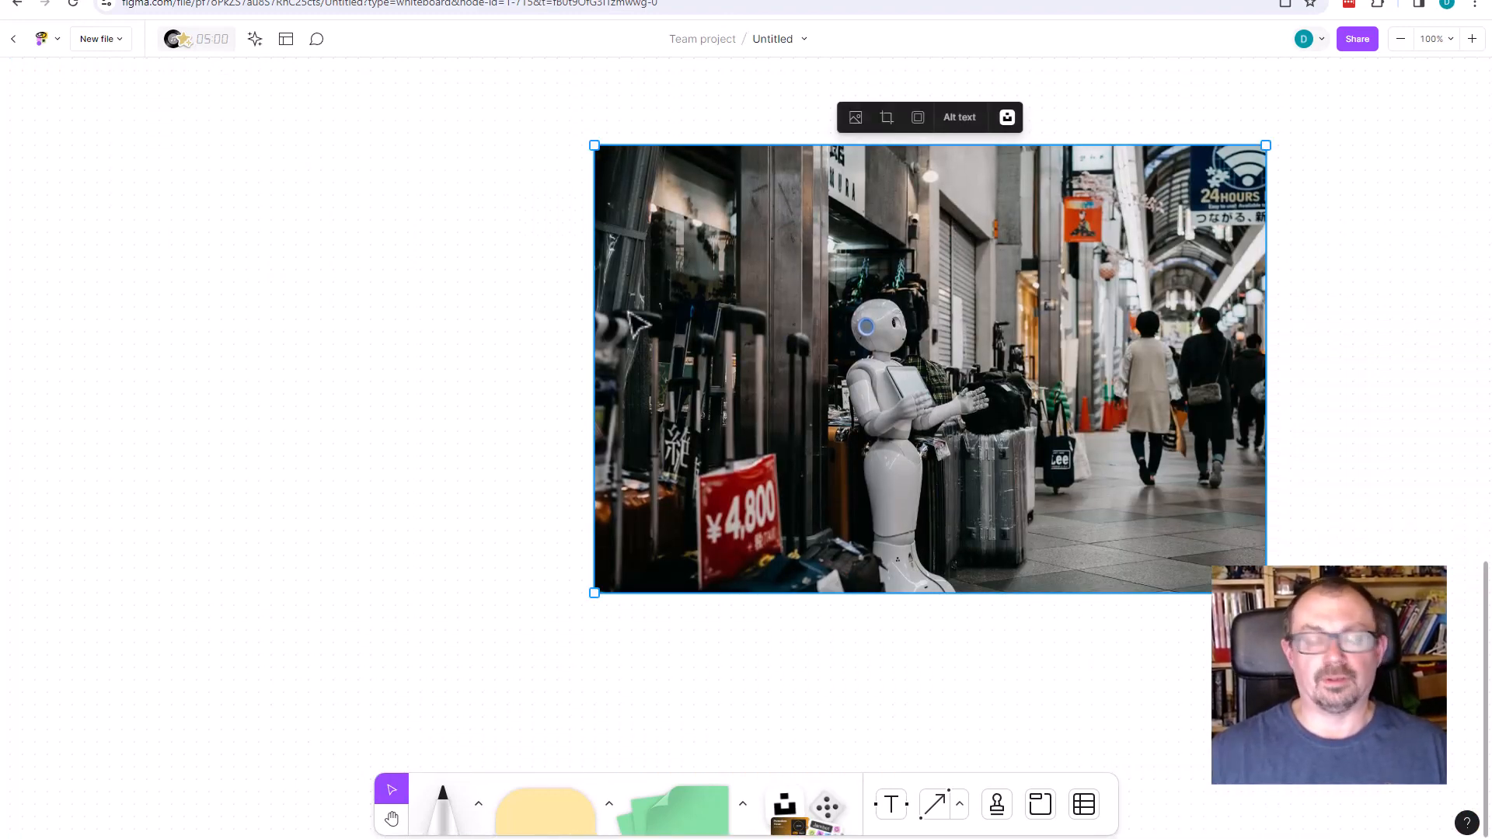
{"action": "left_click", "coordinate": [381, 293]}
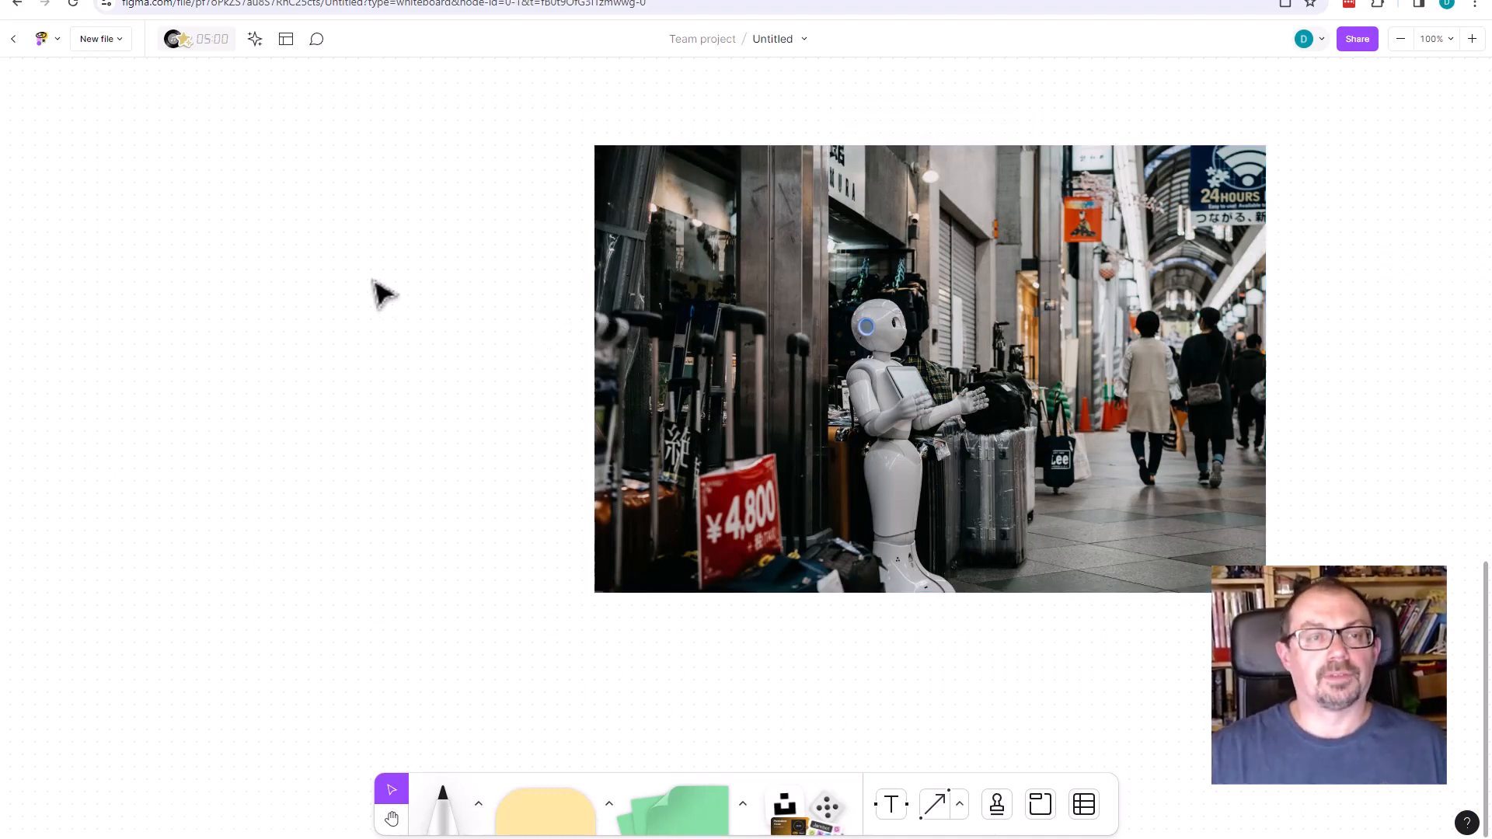
{"action": "mouse_move", "coordinate": [206, 67]}
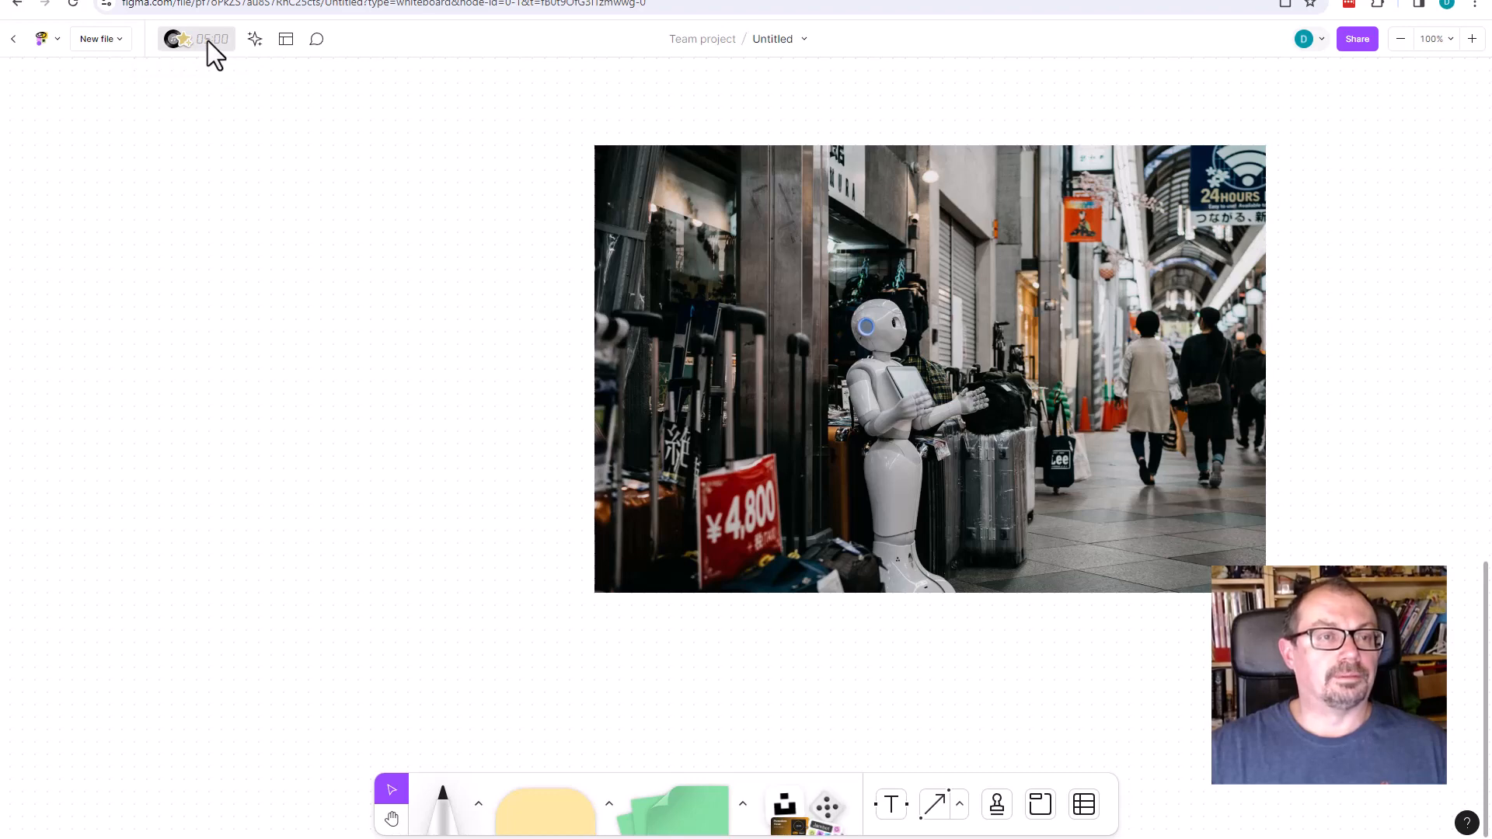
Set the toolbar timer to 01:30 and review the background music choices
{"action": "left_click", "coordinate": [196, 38]}
{"action": "type", "text": "01:30"}
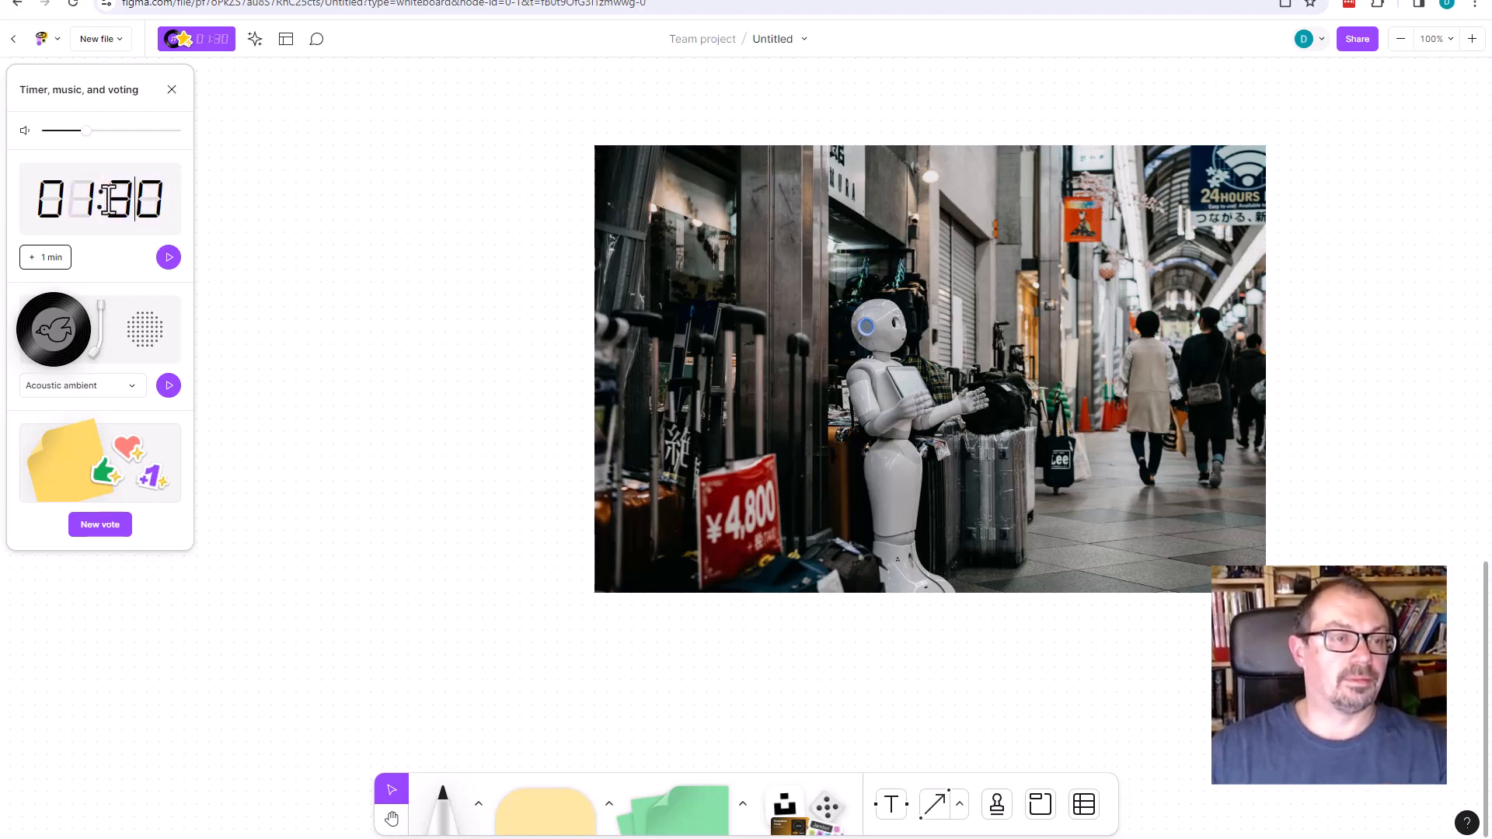
{"action": "left_click", "coordinate": [168, 256]}
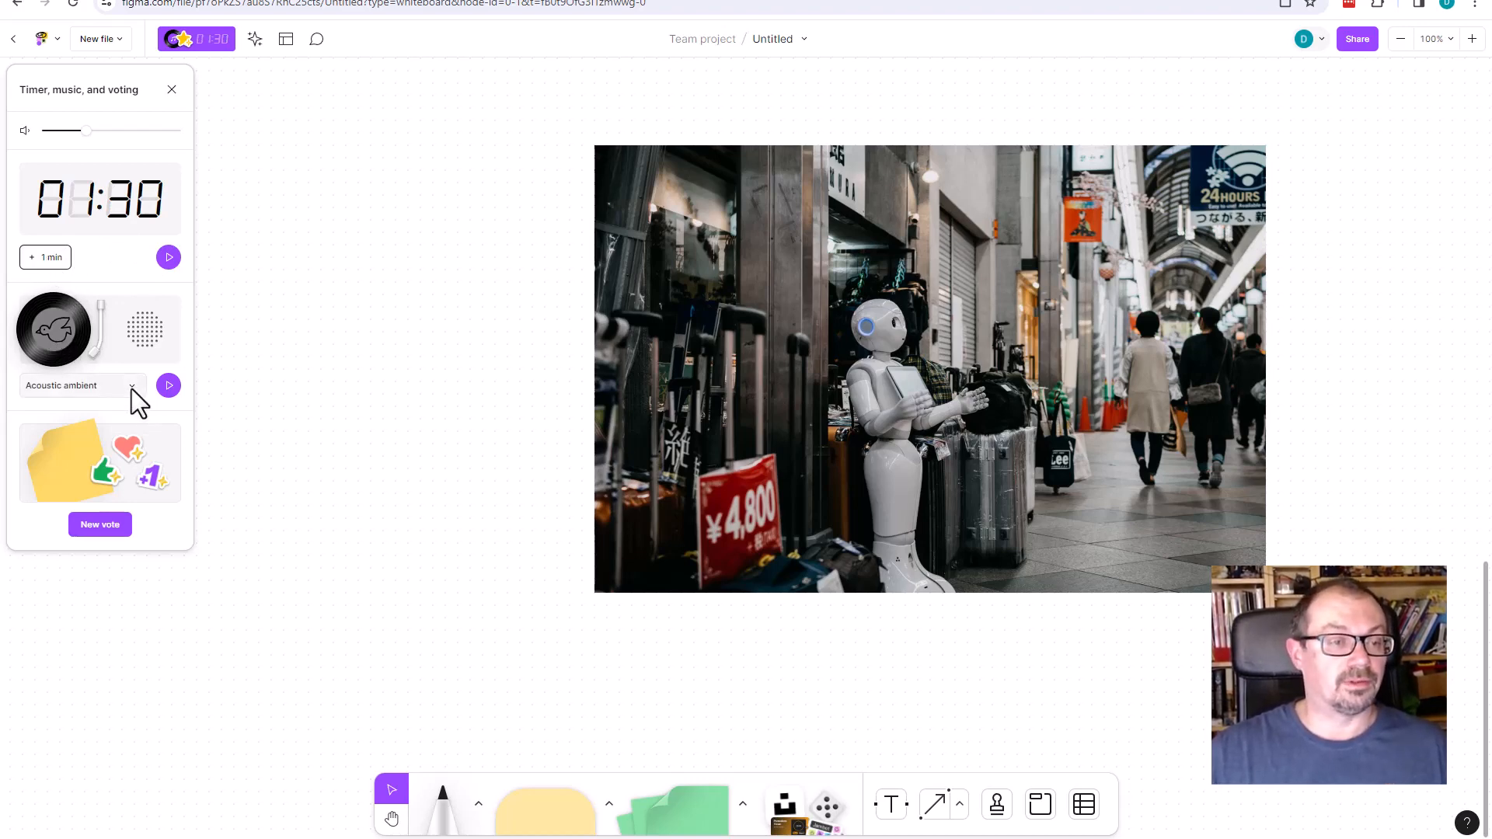
{"action": "left_click", "coordinate": [134, 386]}
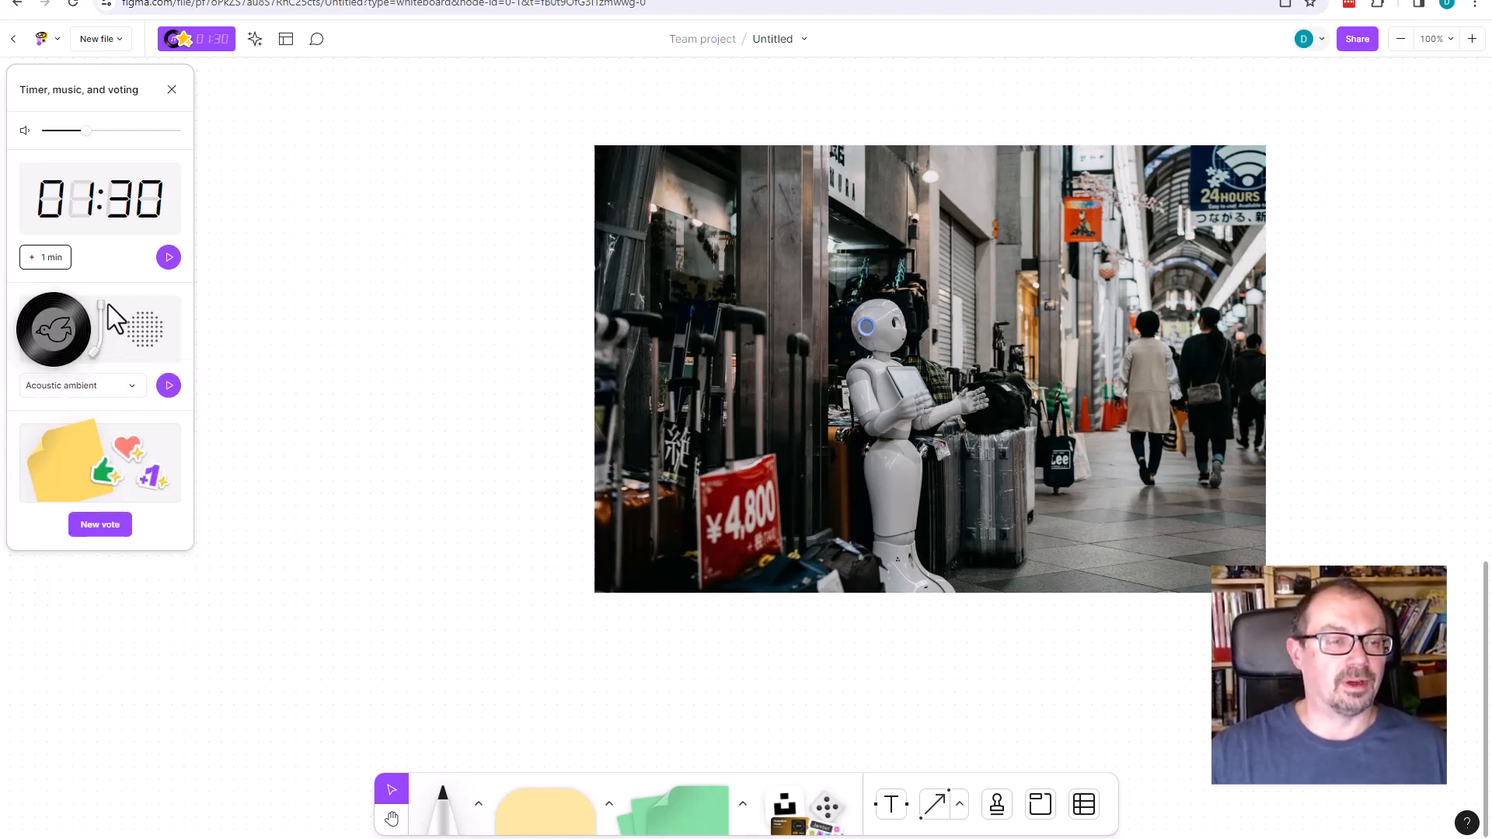
{"action": "mouse_move", "coordinate": [99, 476]}
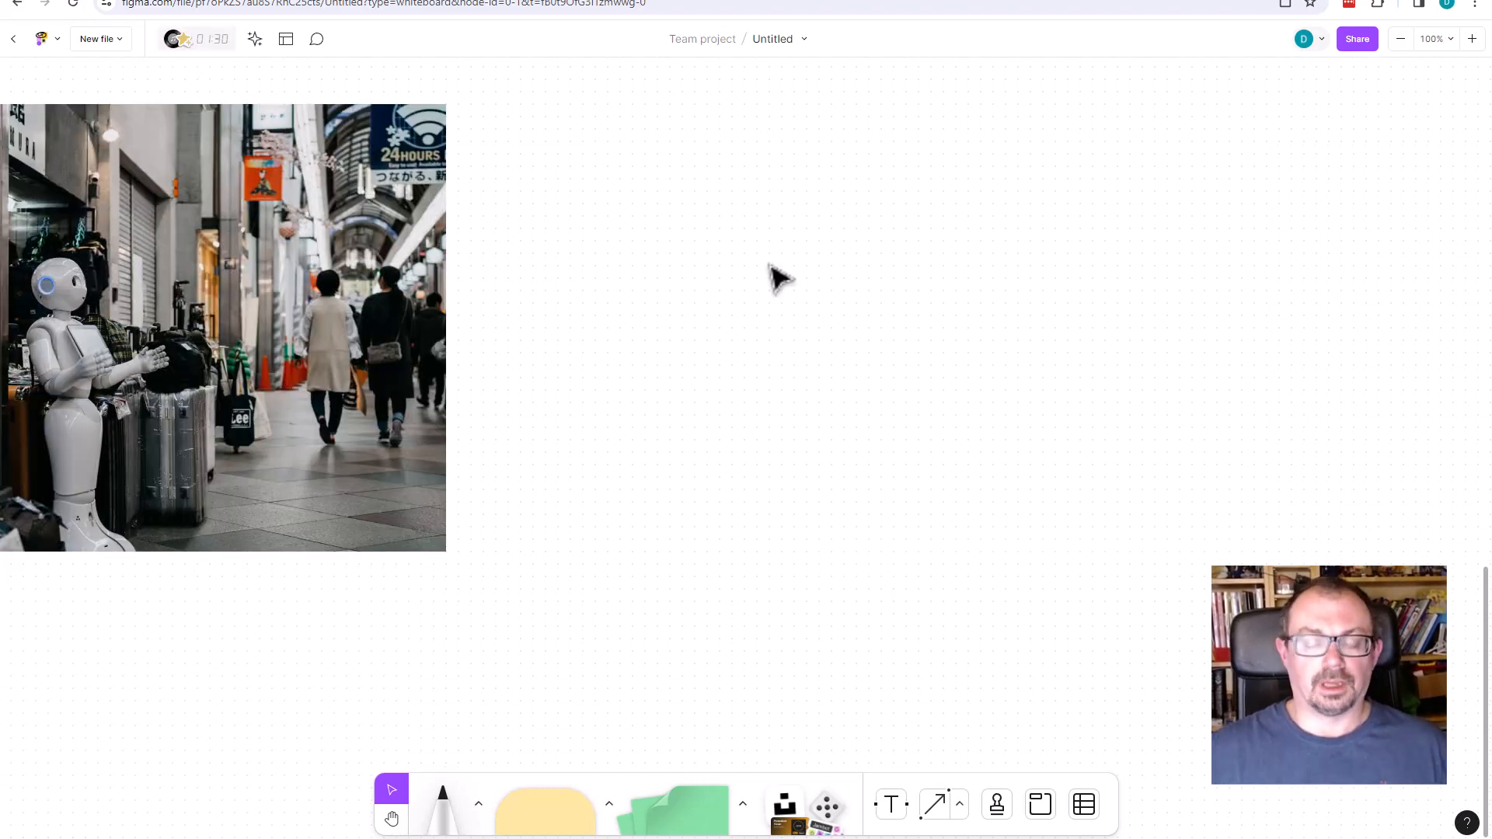
{"action": "mouse_move", "coordinate": [981, 394]}
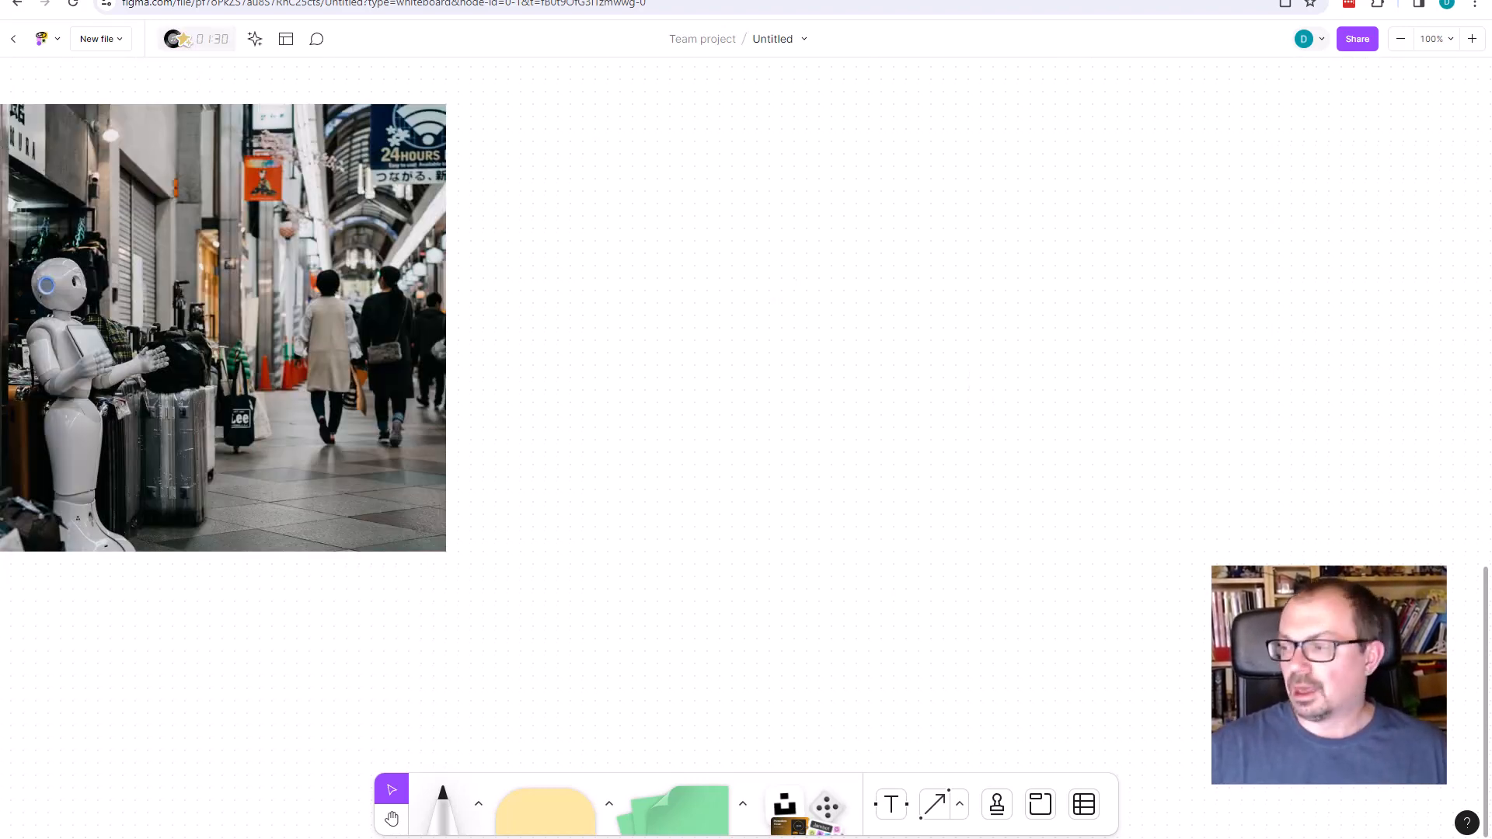
{"action": "mouse_move", "coordinate": [780, 243]}
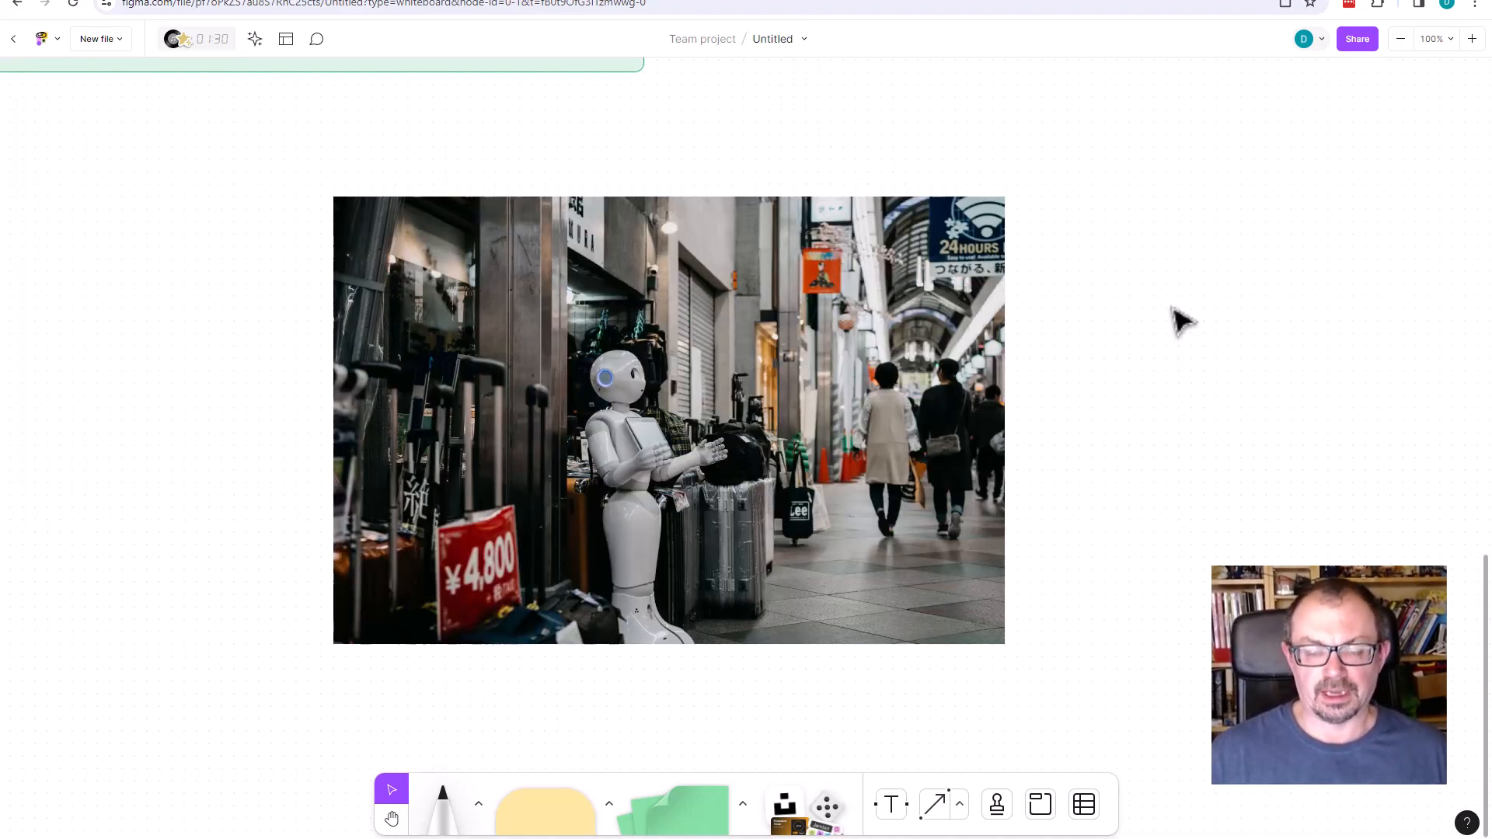
{"action": "mouse_move", "coordinate": [261, 196]}
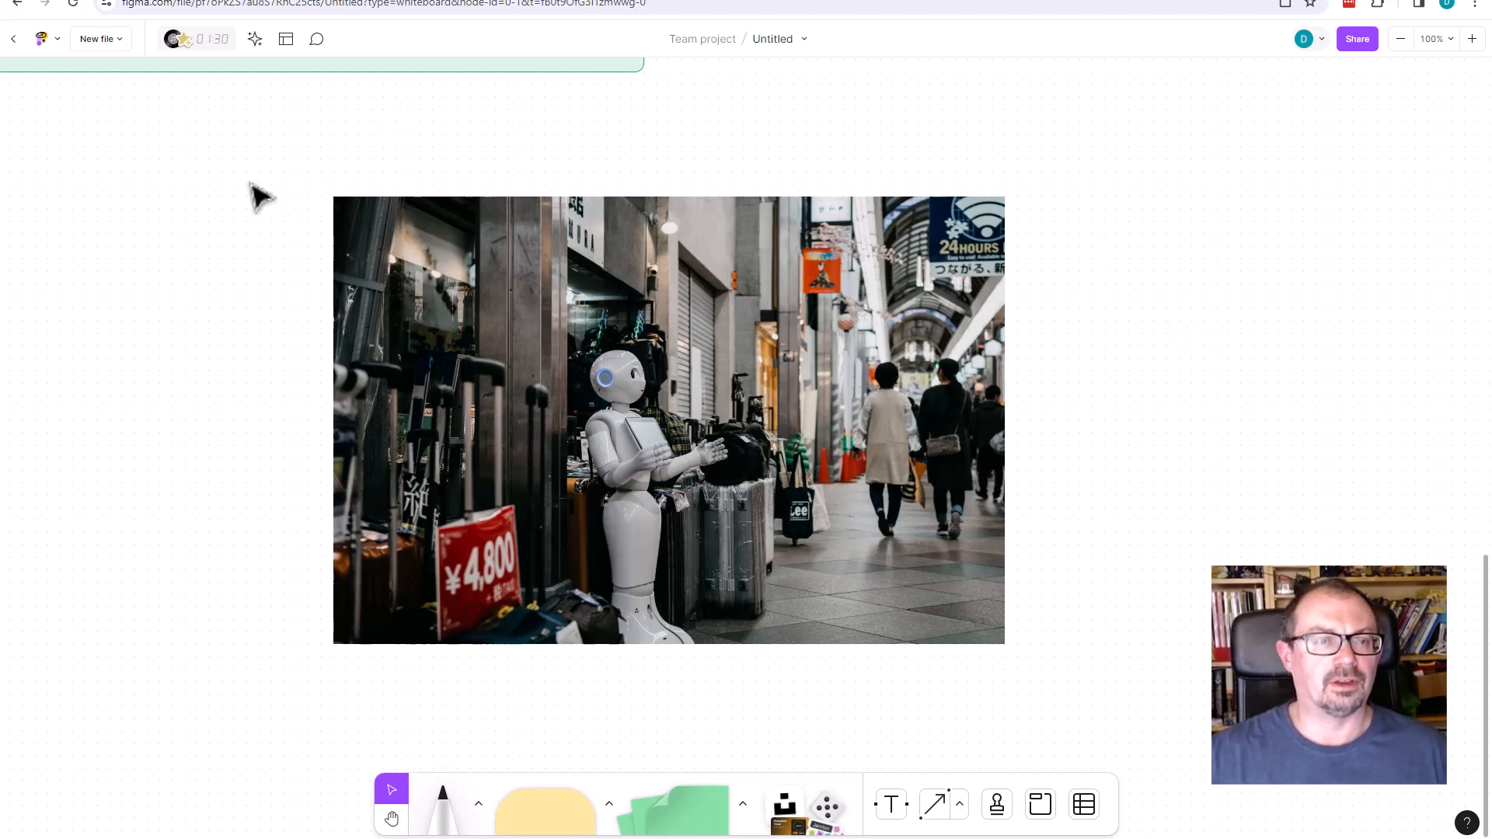
{"action": "mouse_move", "coordinate": [76, 129]}
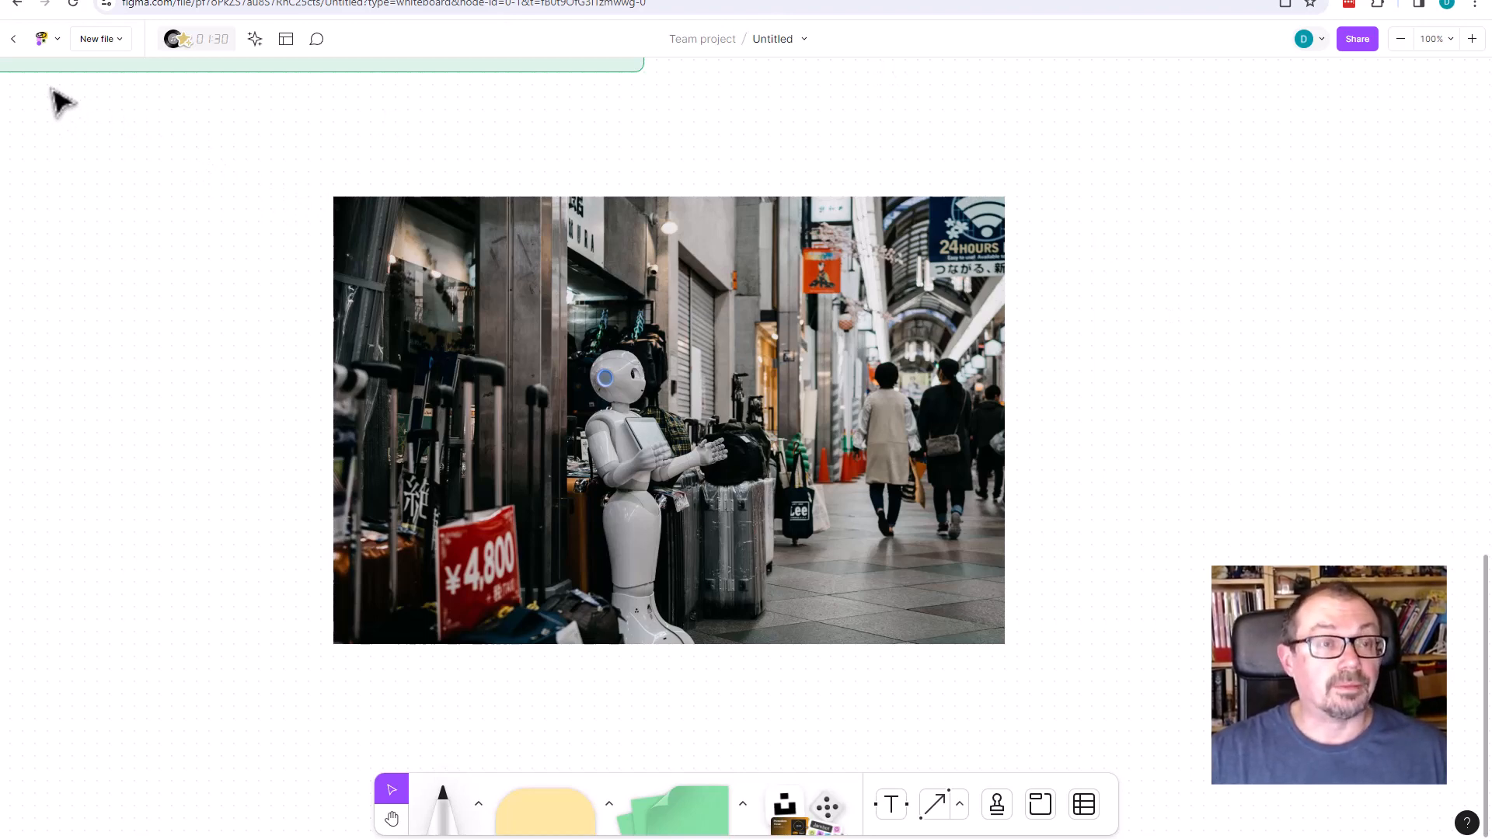
{"action": "mouse_move", "coordinate": [72, 130]}
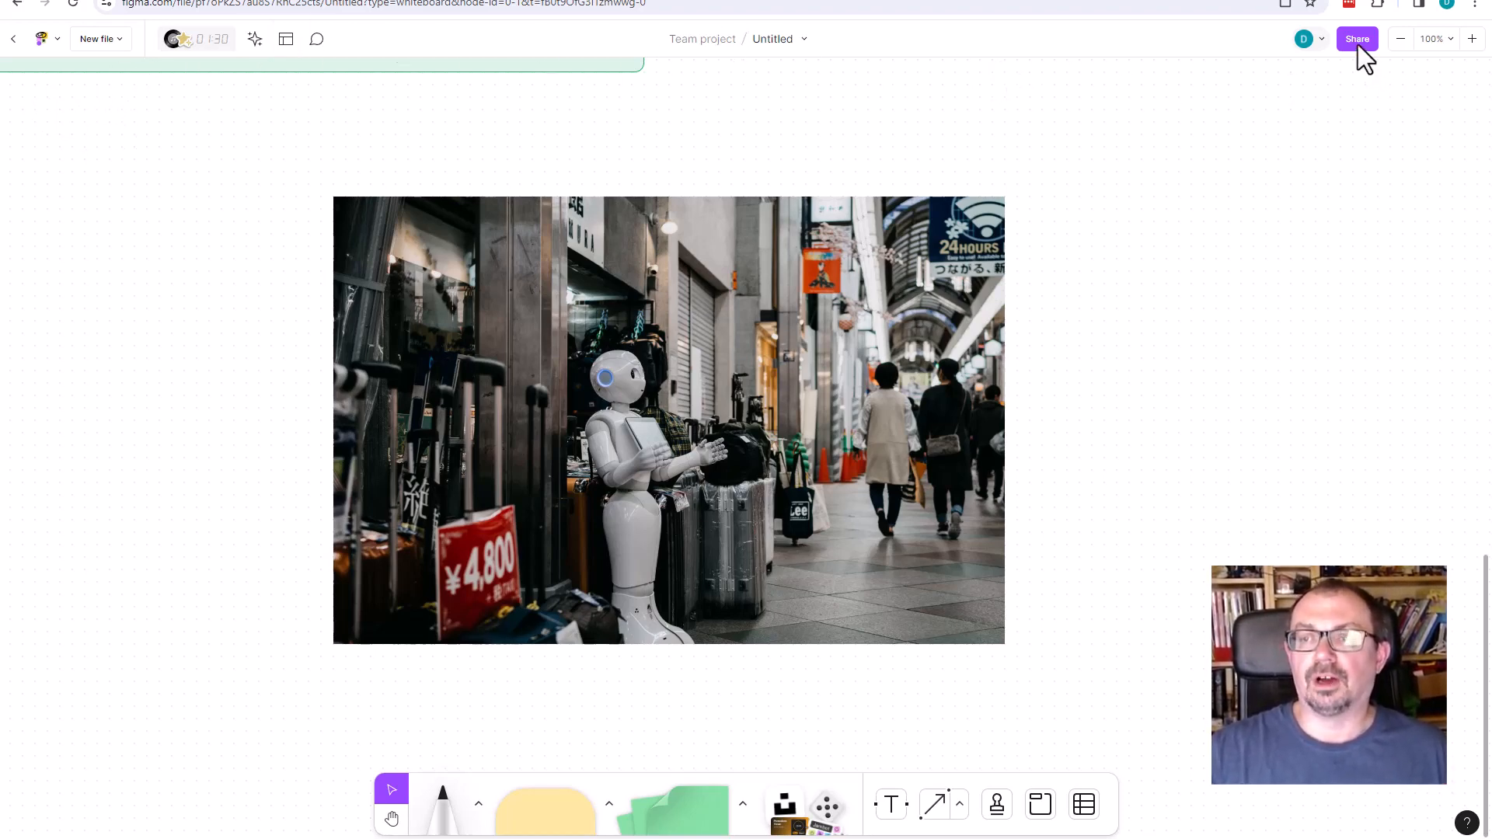
{"action": "left_click", "coordinate": [1355, 39]}
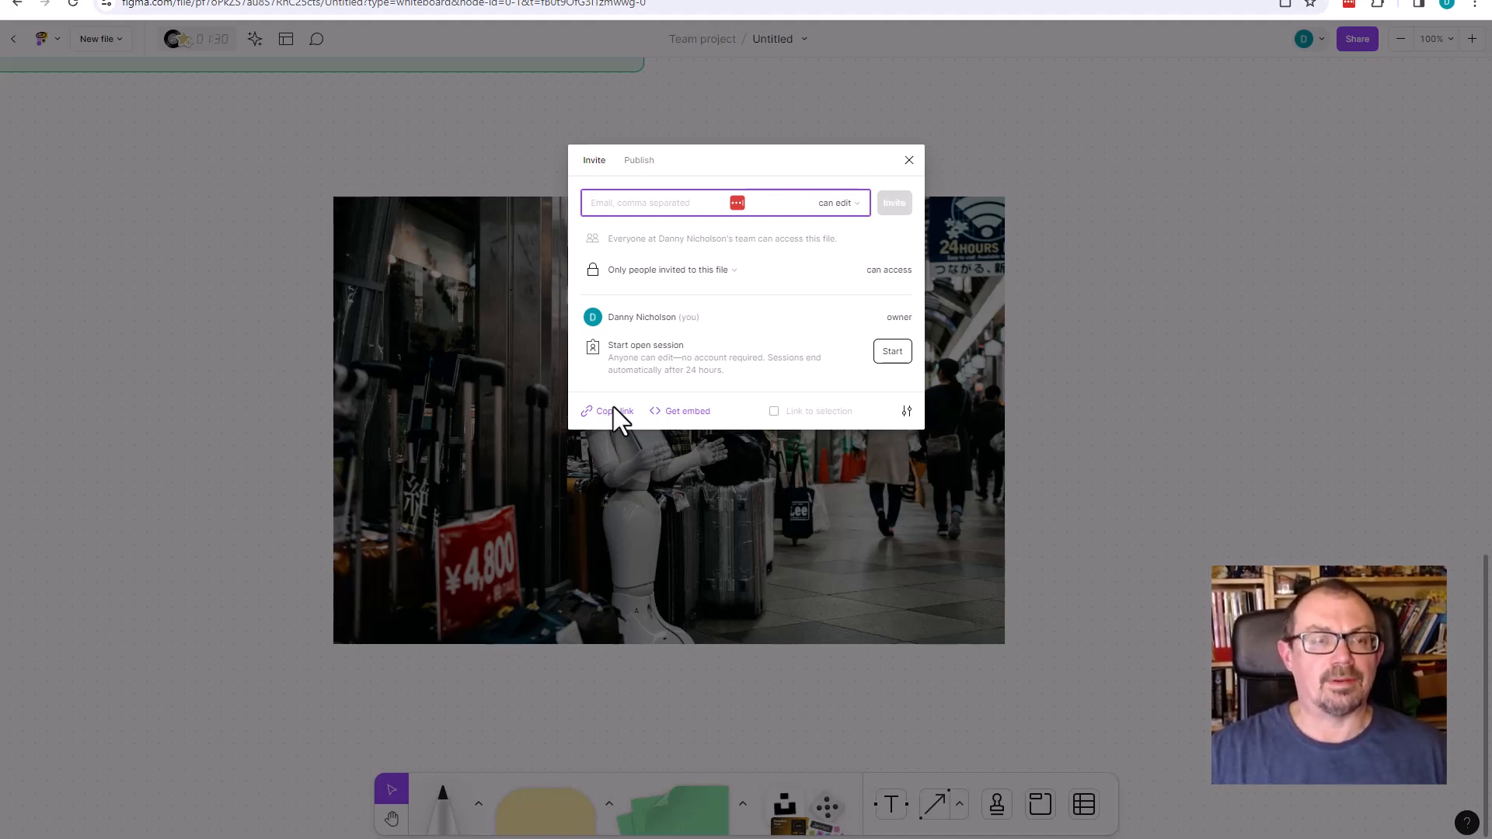
{"action": "mouse_move", "coordinate": [909, 363]}
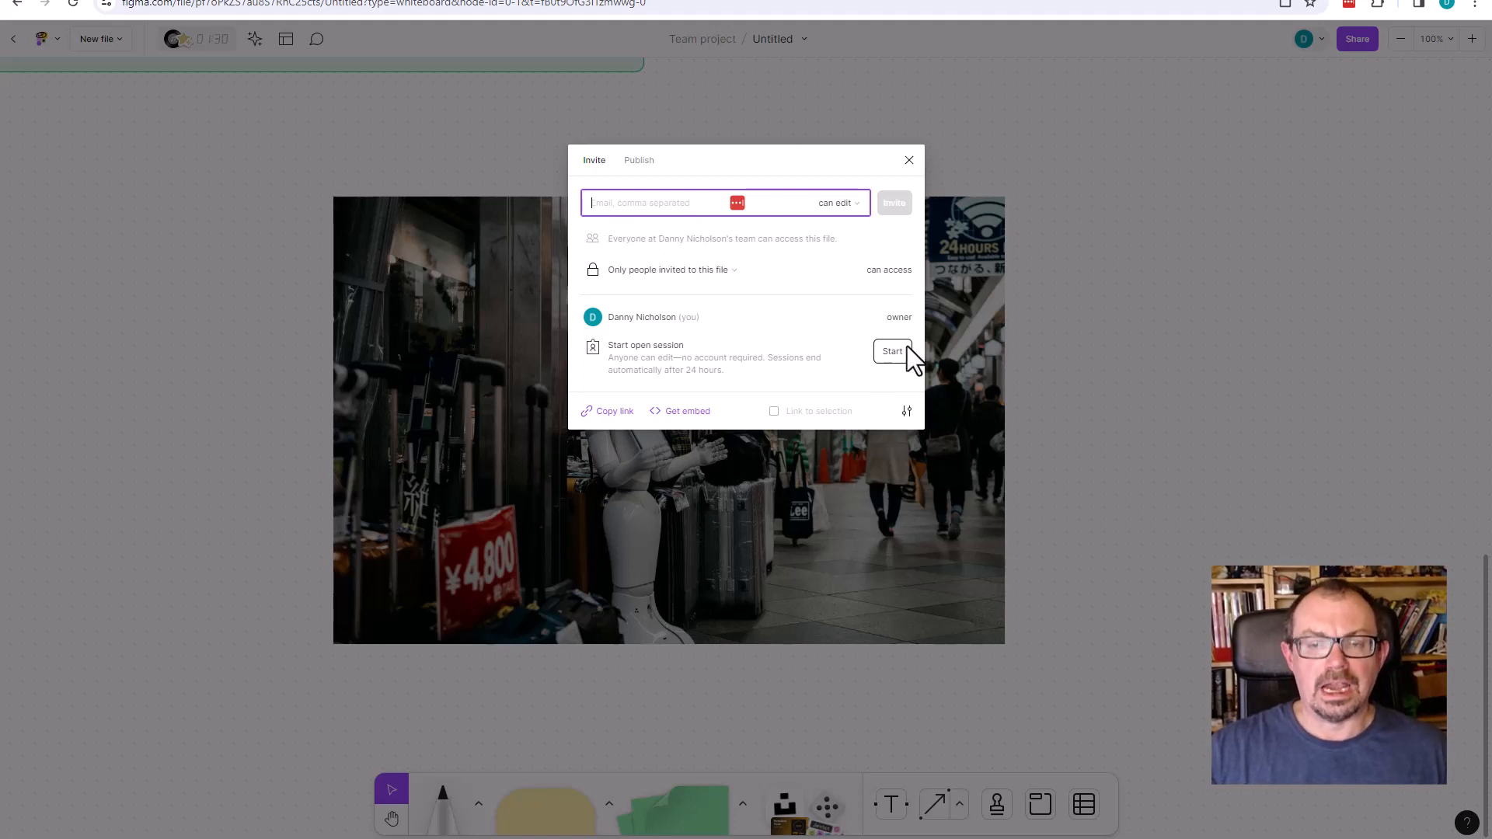
{"action": "mouse_move", "coordinate": [873, 373]}
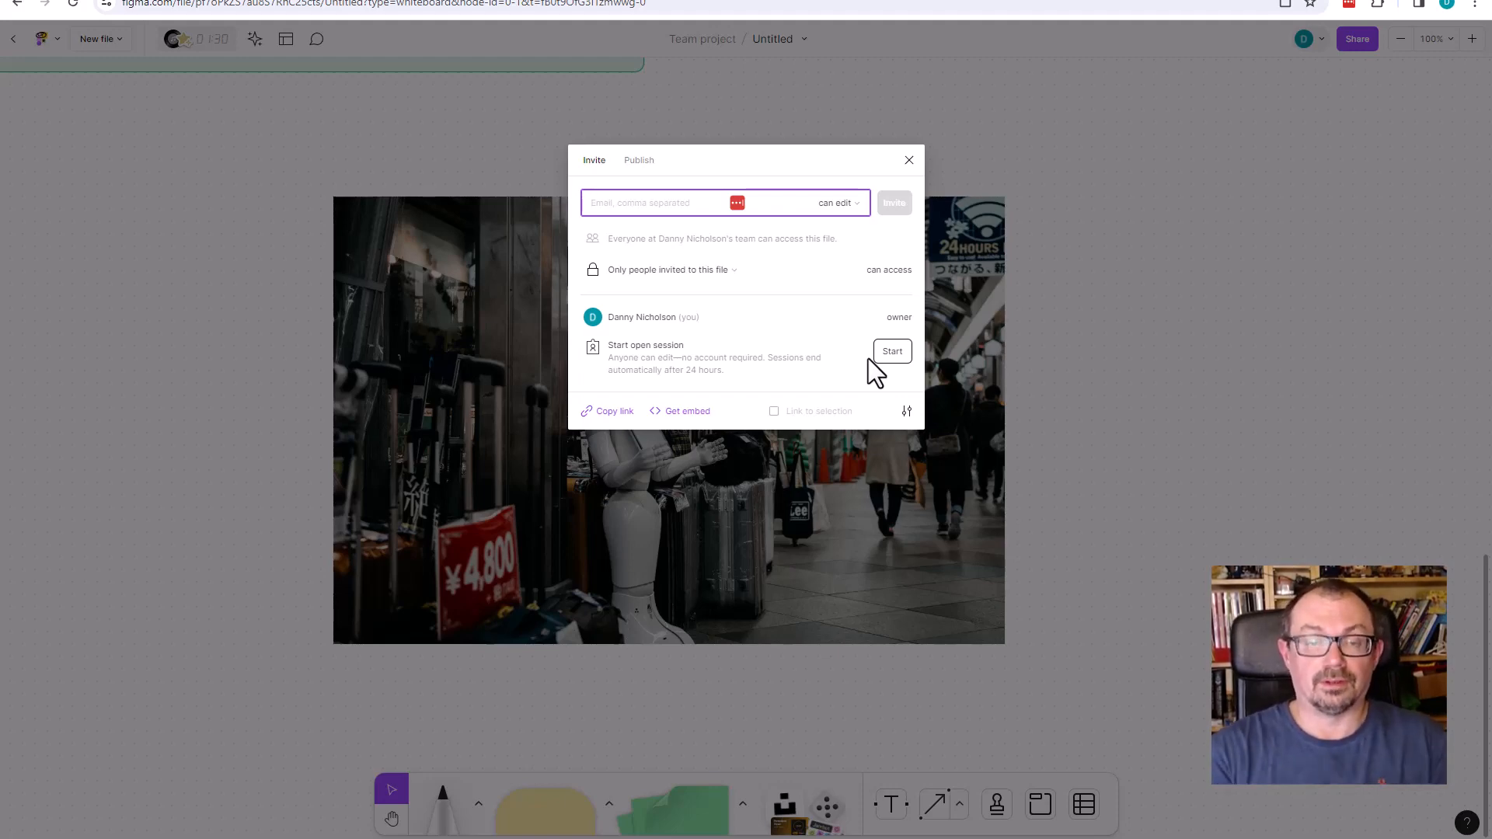
{"action": "left_click", "coordinate": [906, 160]}
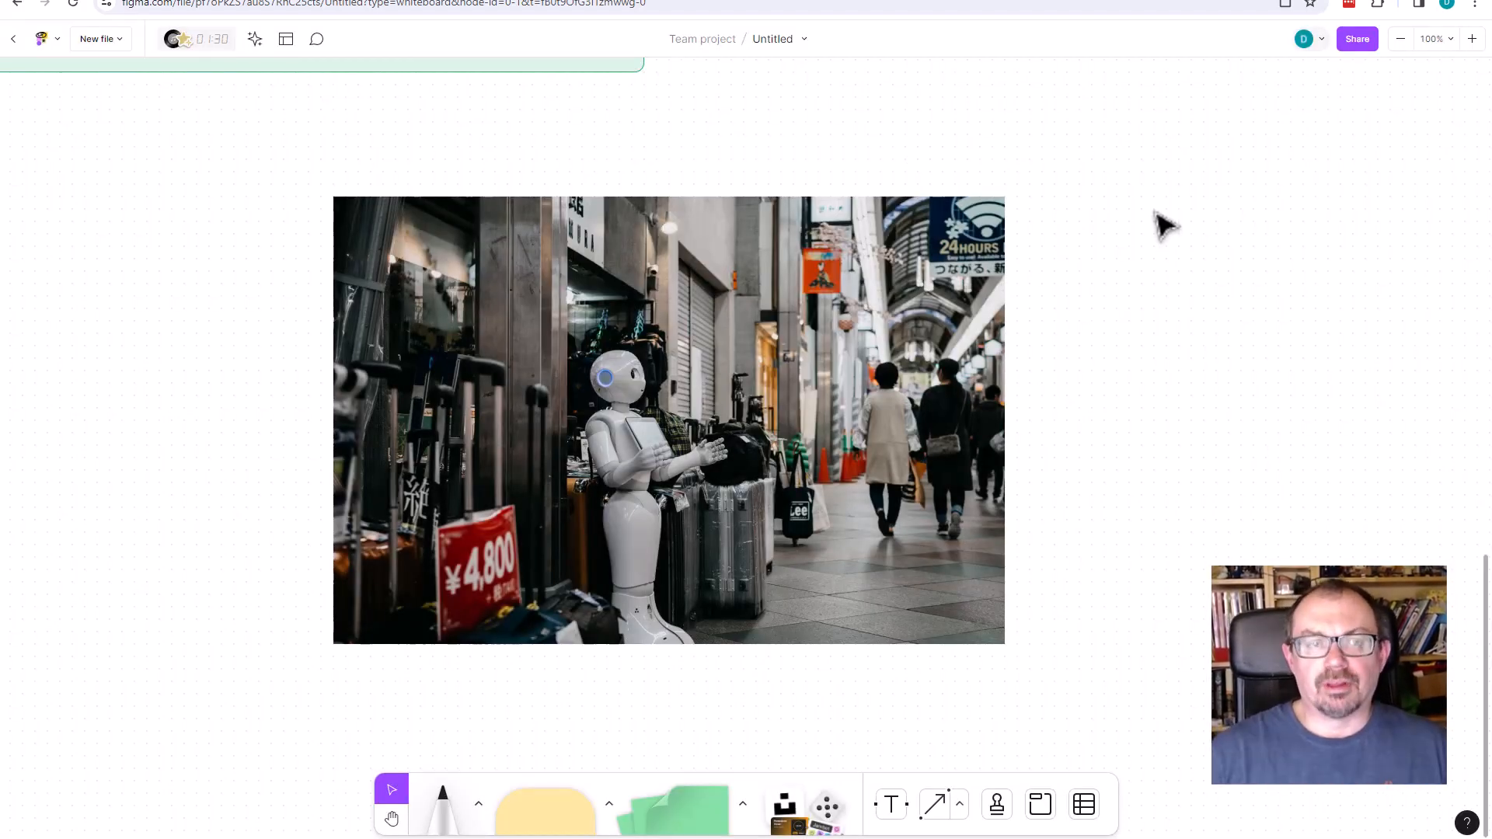